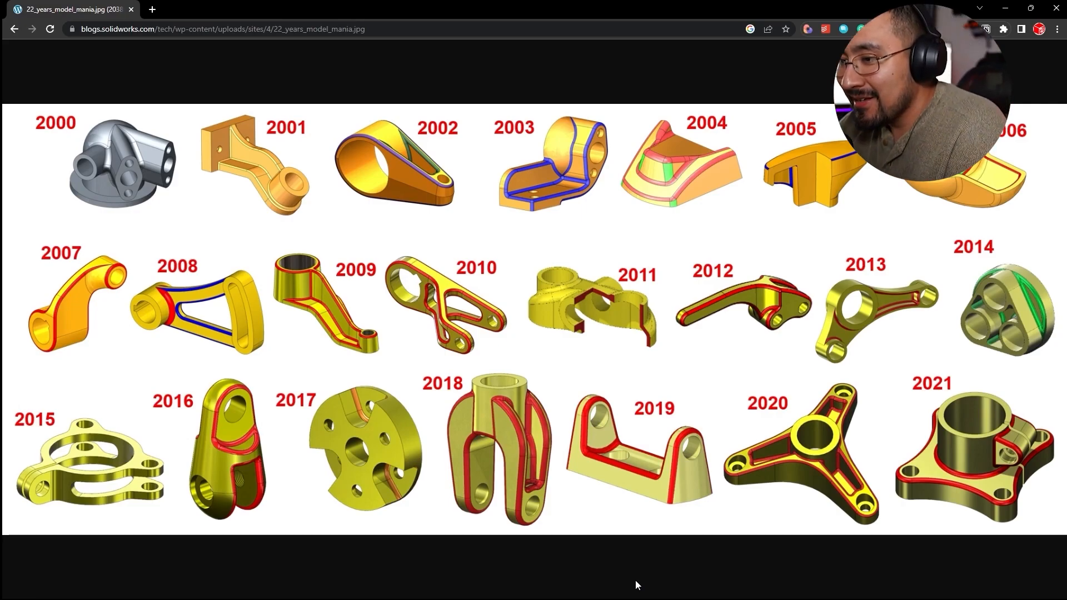
{"action": "mouse_move", "coordinate": [90, 292]}
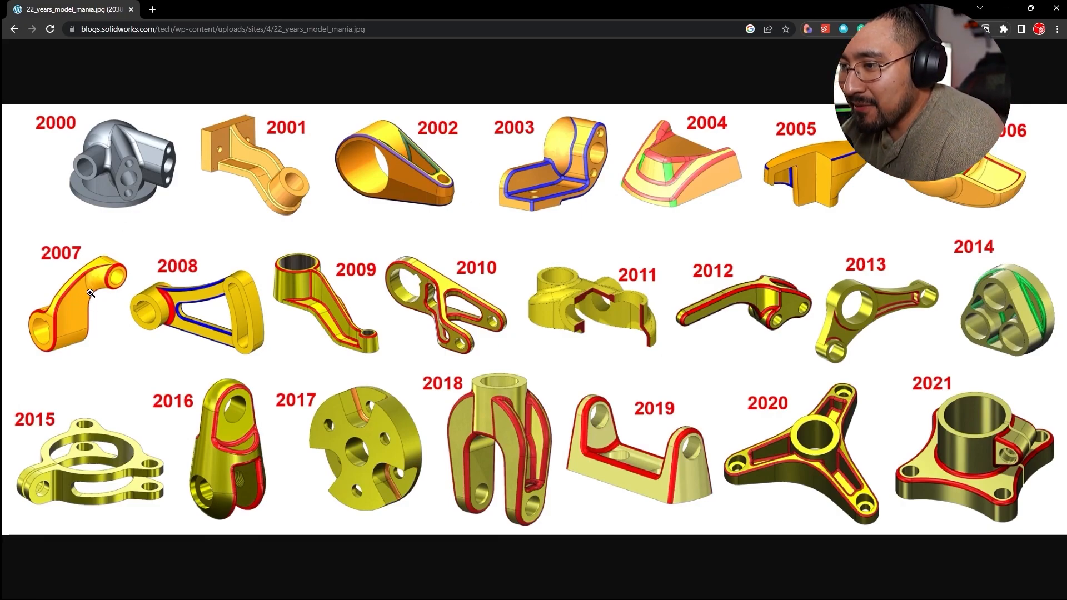
{"action": "mouse_move", "coordinate": [78, 303]}
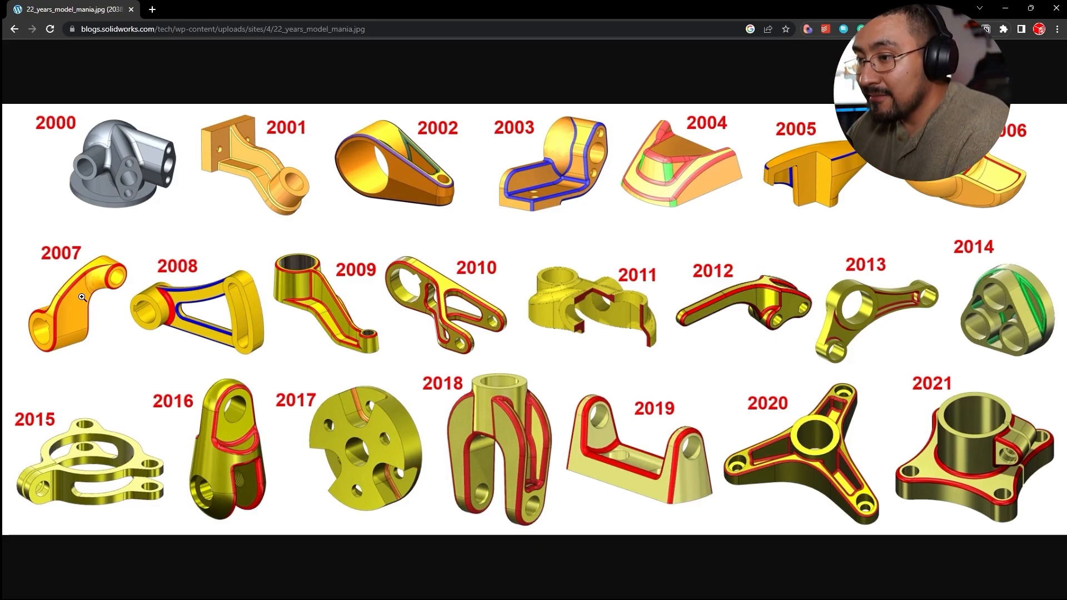
{"action": "mouse_move", "coordinate": [96, 279]}
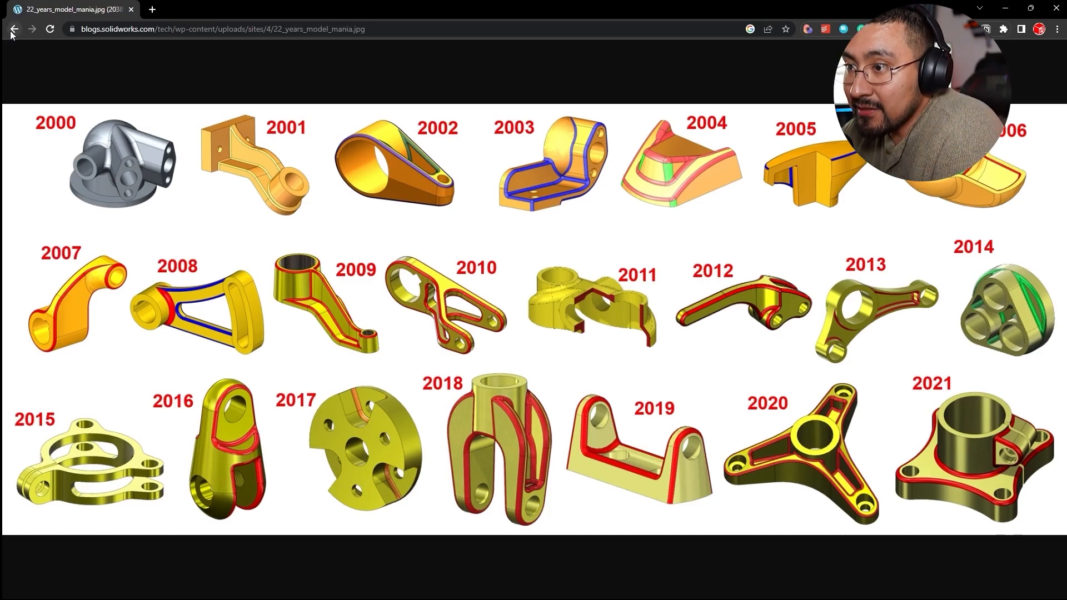
- Return to the Model Mania article and bring up the 2007 Phase 1 Offset Link drawing in its own tab
{"action": "left_click", "coordinate": [14, 29]}
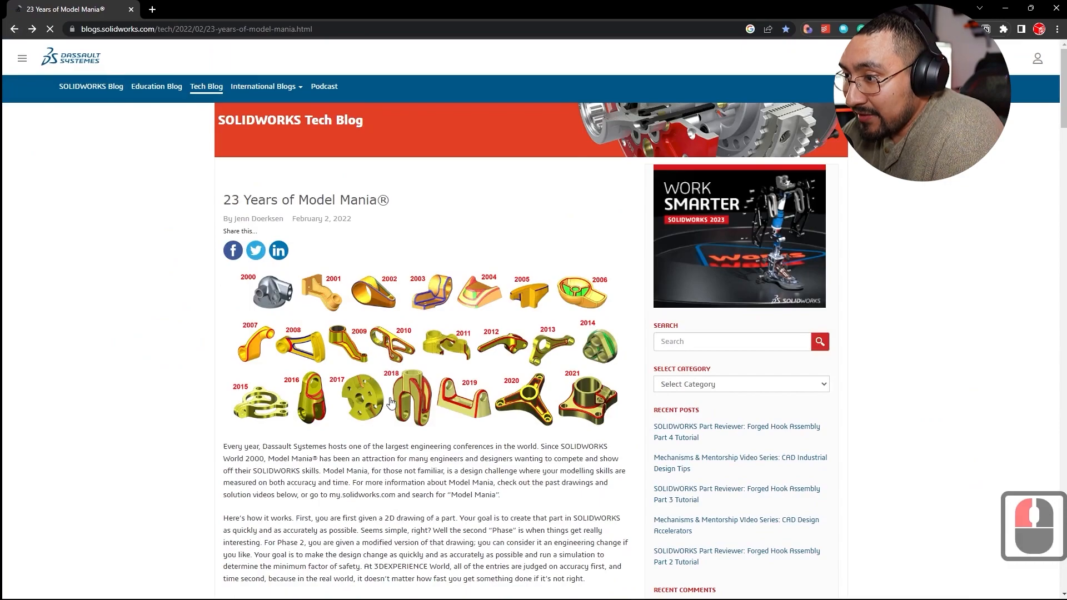
{"action": "scroll", "scroll_direction": "down", "scroll_amount": 3}
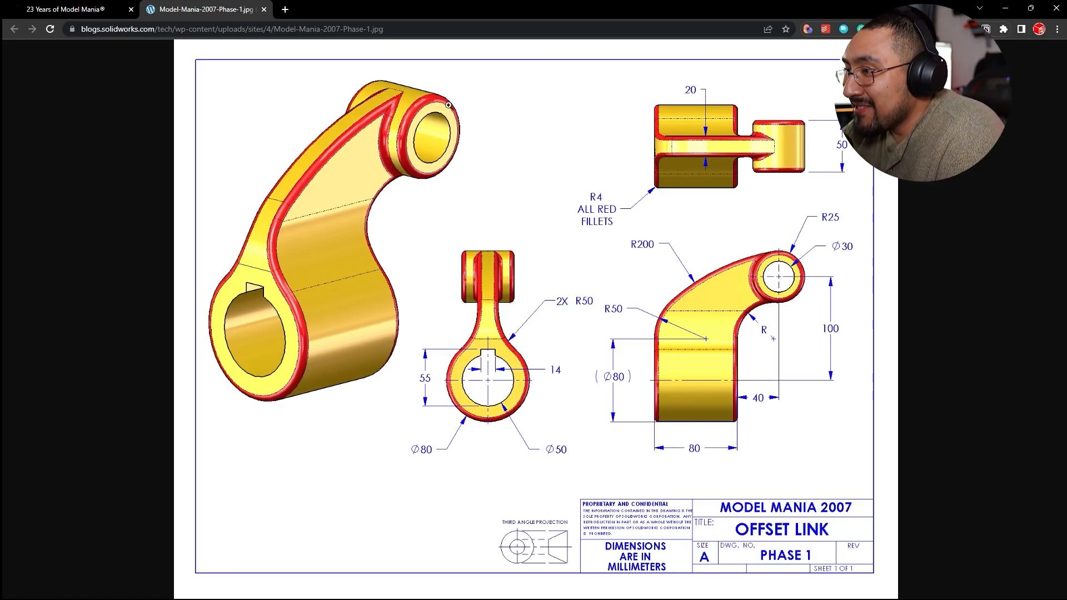
{"action": "mouse_move", "coordinate": [937, 341]}
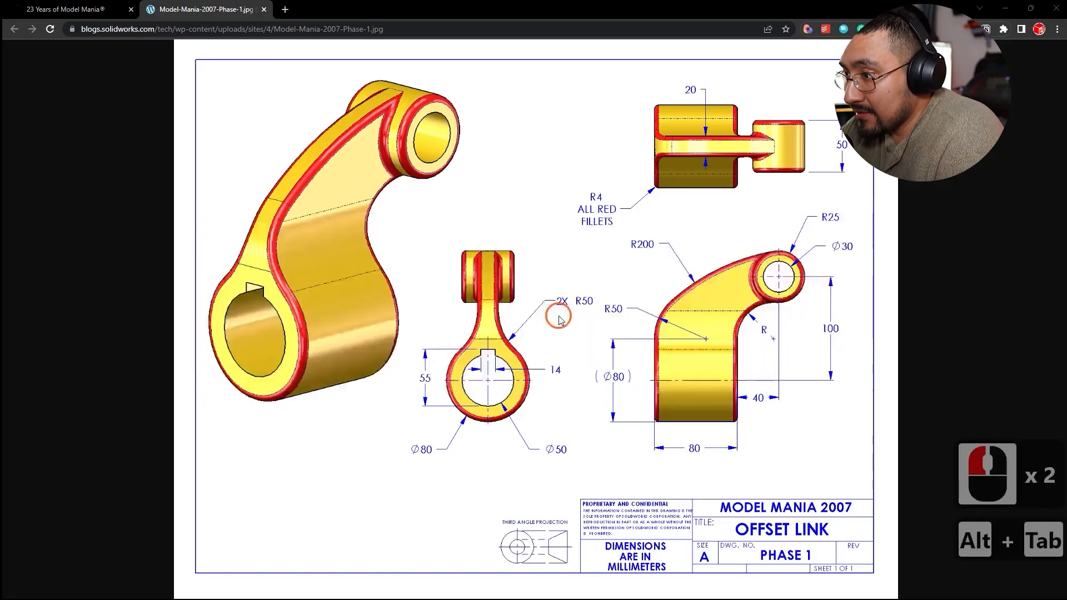
{"action": "left_click", "coordinate": [145, 10]}
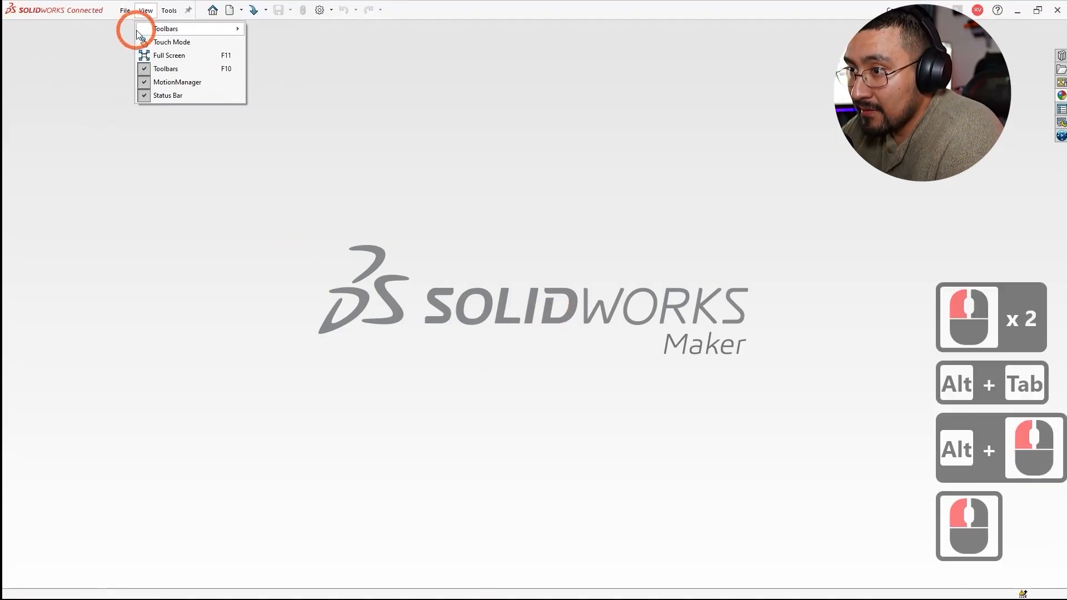
{"action": "left_click", "coordinate": [229, 10]}
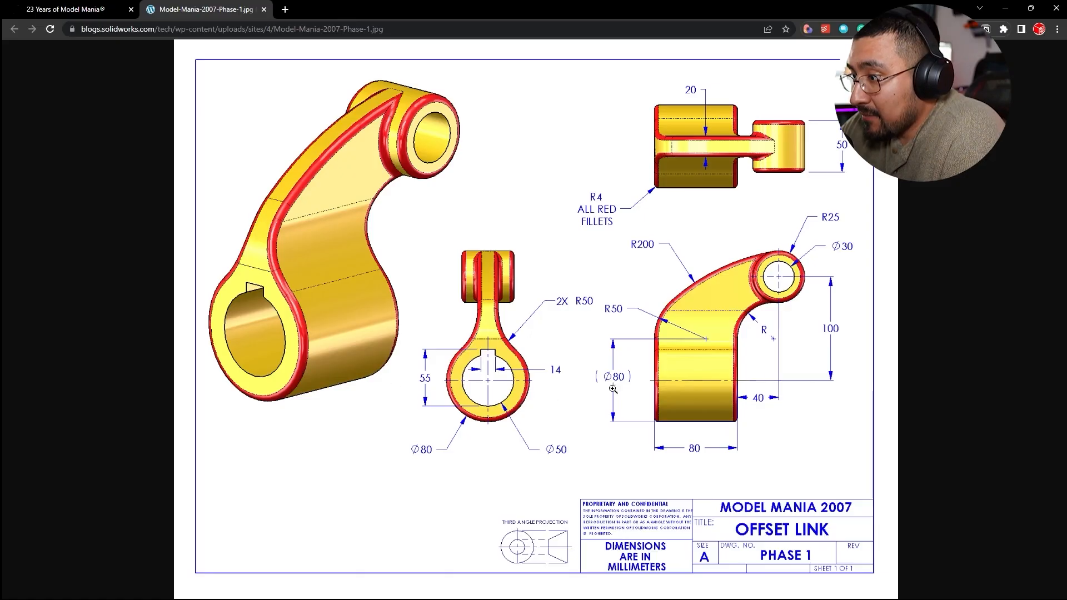
{"action": "mouse_move", "coordinate": [727, 340]}
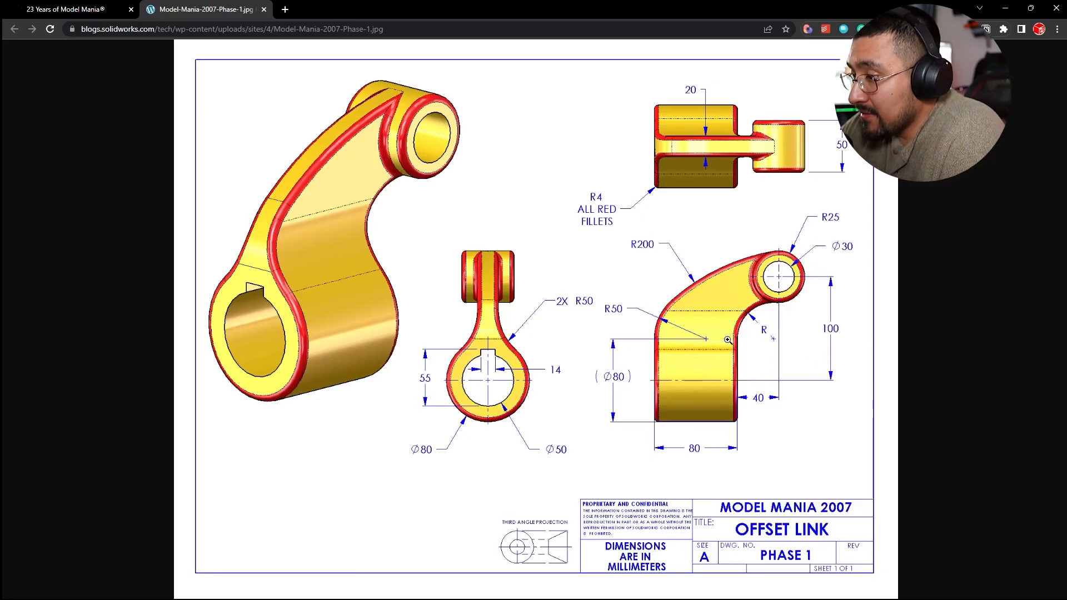
{"action": "mouse_move", "coordinate": [445, 135]}
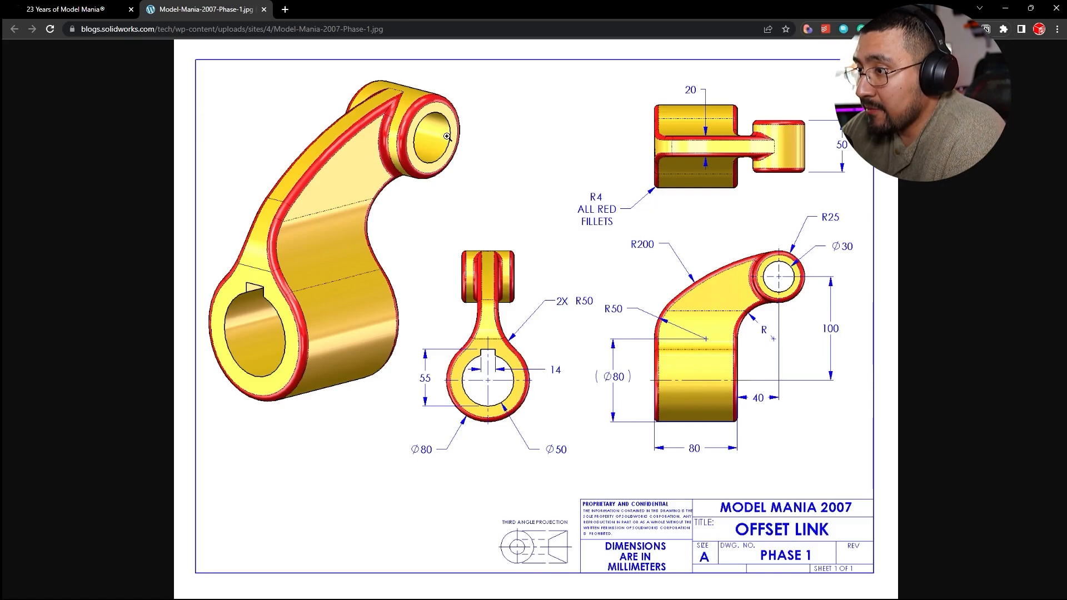
{"action": "mouse_move", "coordinate": [446, 148]}
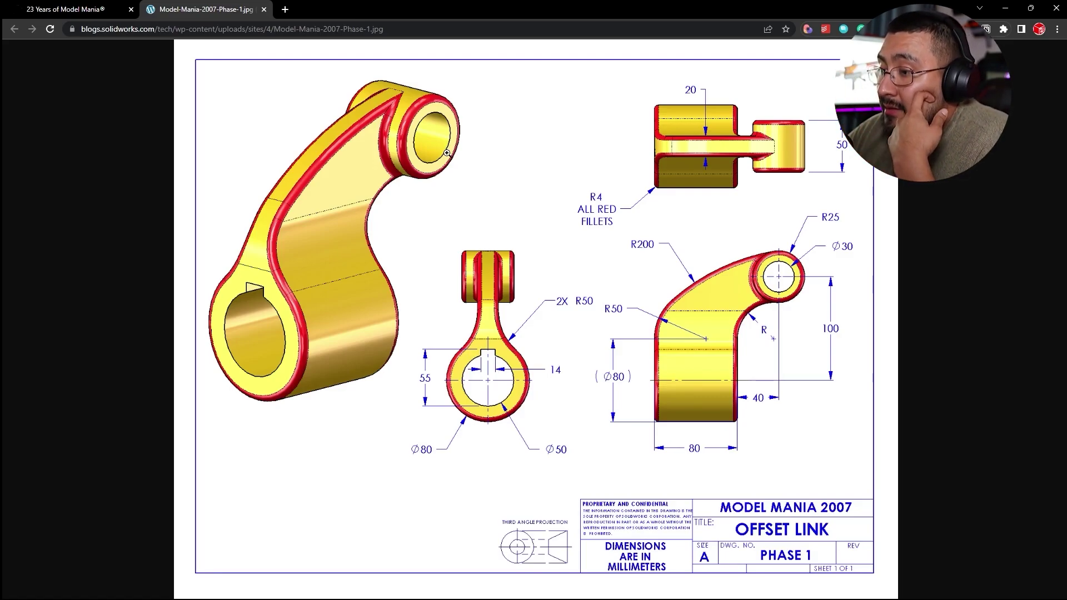
{"action": "mouse_move", "coordinate": [486, 369]}
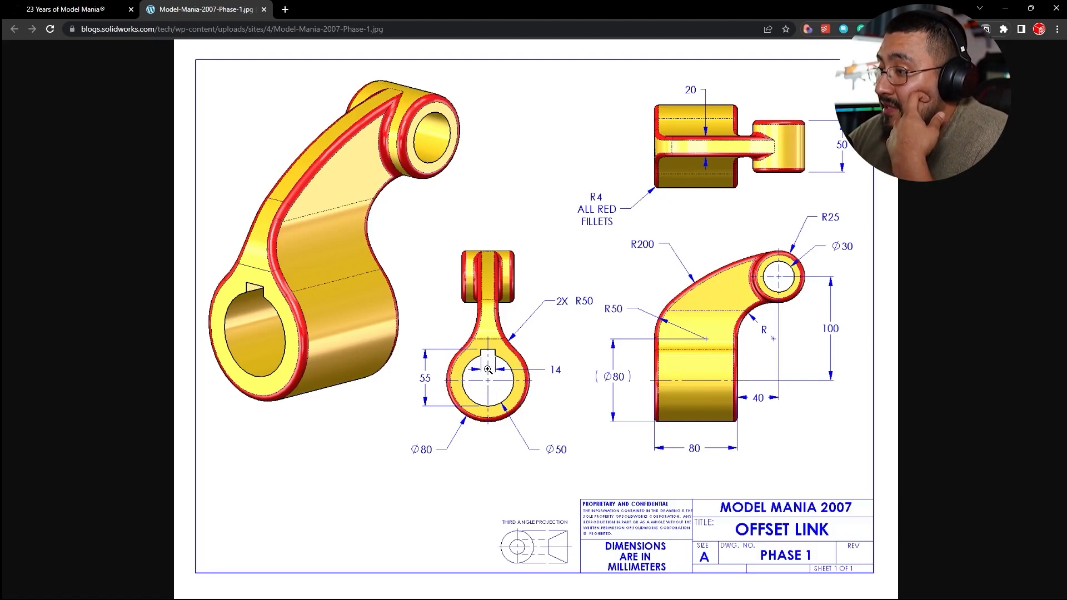
{"action": "mouse_move", "coordinate": [446, 214]}
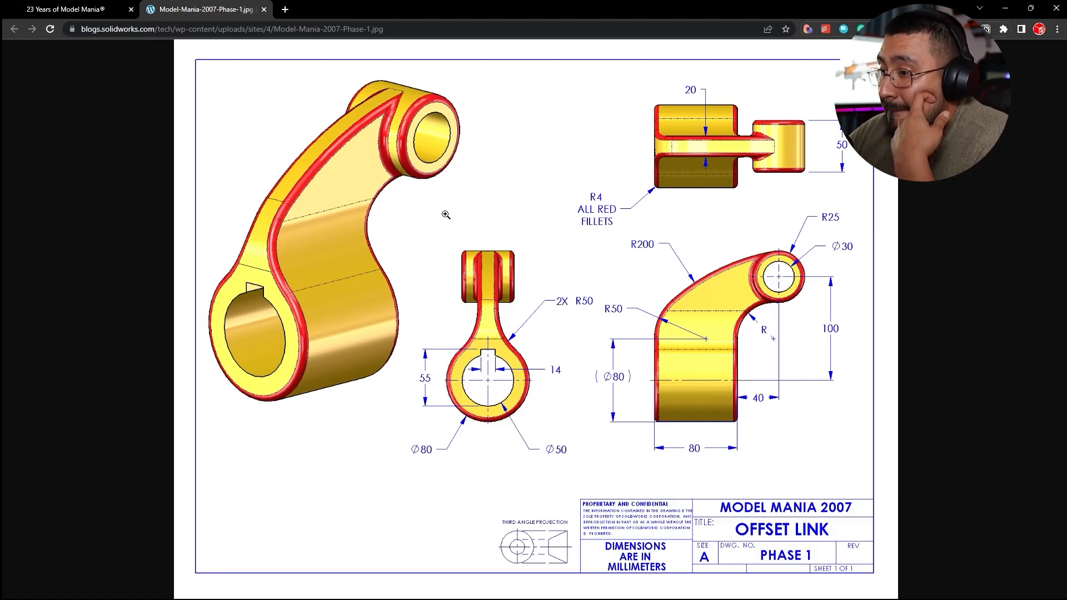
{"action": "mouse_move", "coordinate": [374, 217]}
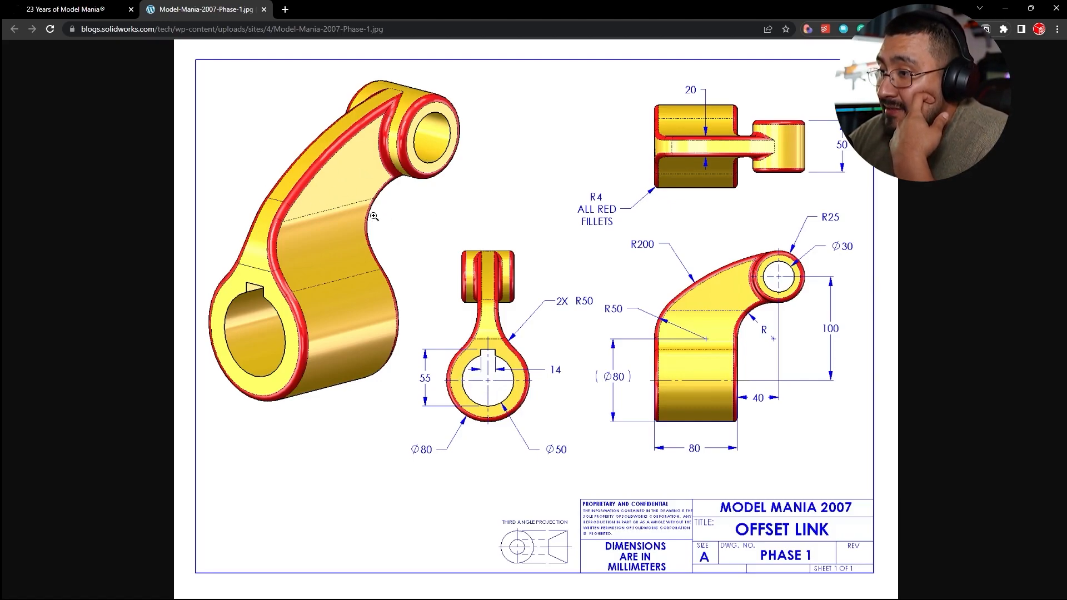
{"action": "mouse_move", "coordinate": [465, 395]}
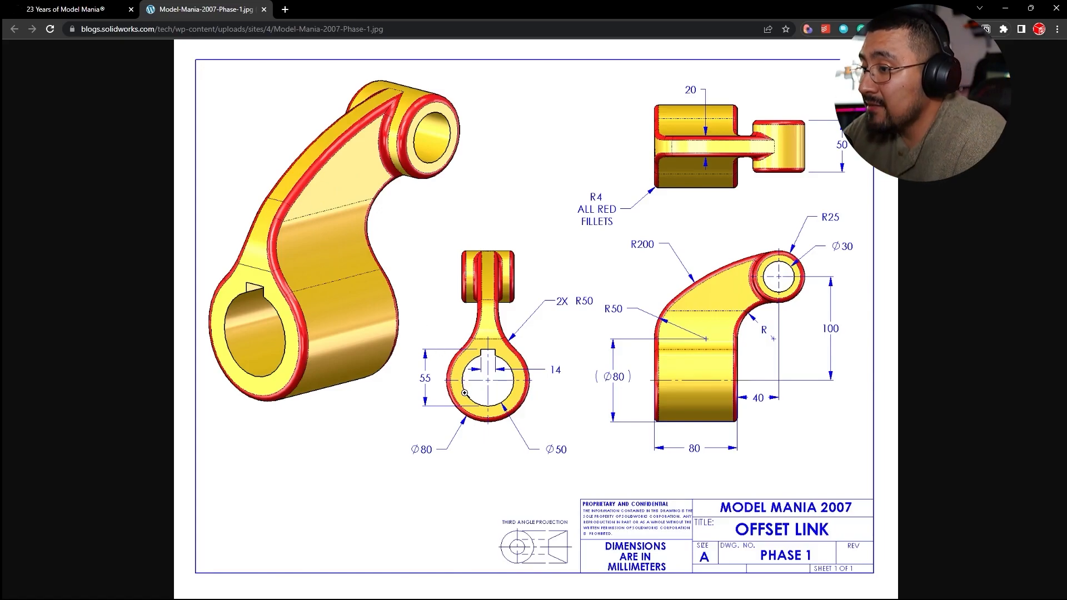
{"action": "mouse_move", "coordinate": [477, 398]}
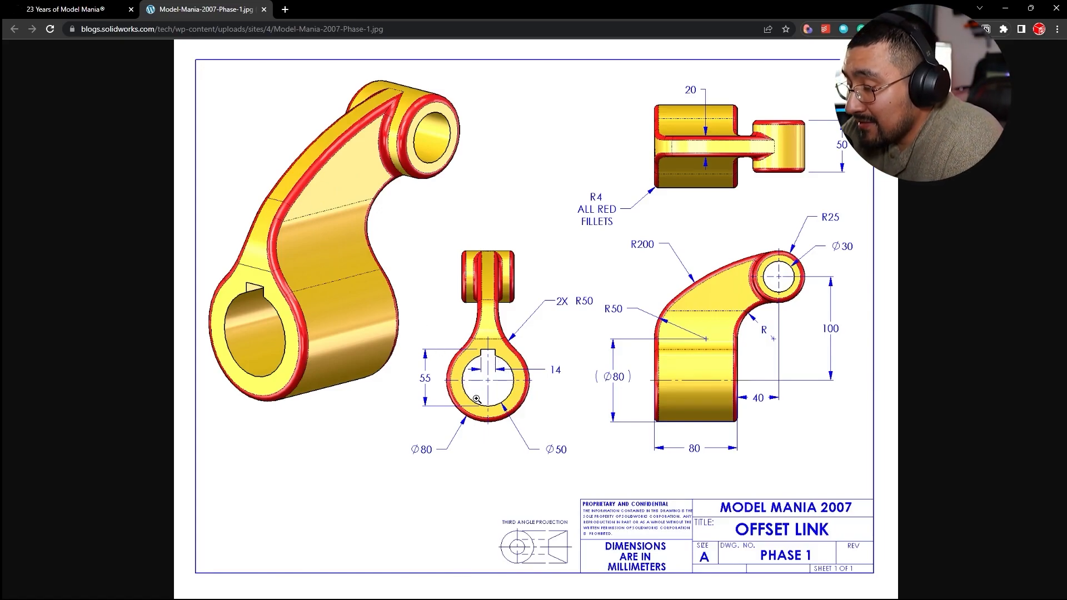
{"action": "mouse_move", "coordinate": [457, 418]}
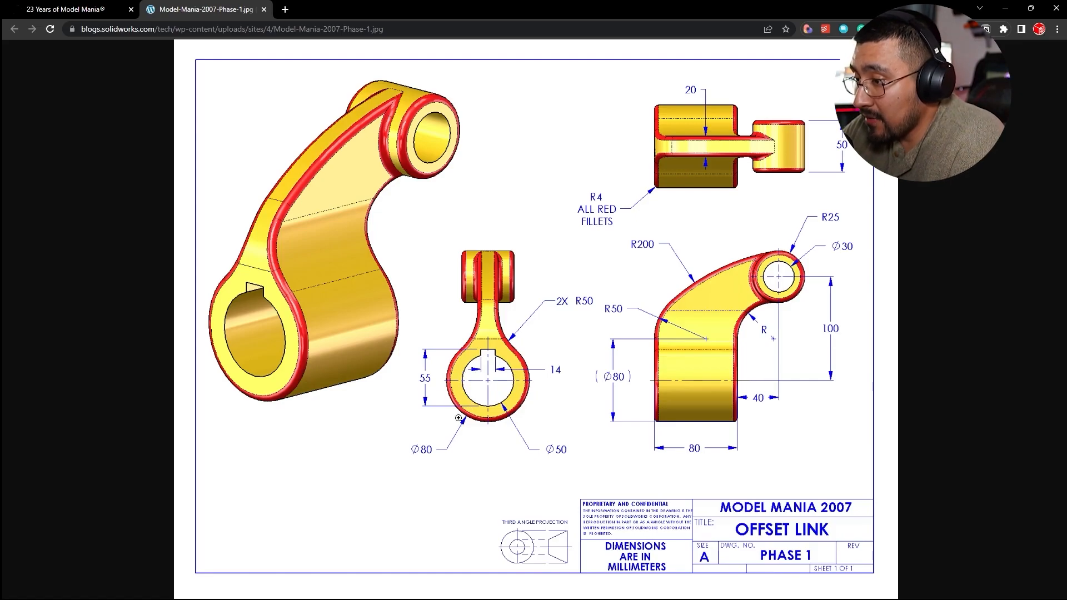
{"action": "mouse_move", "coordinate": [449, 379]}
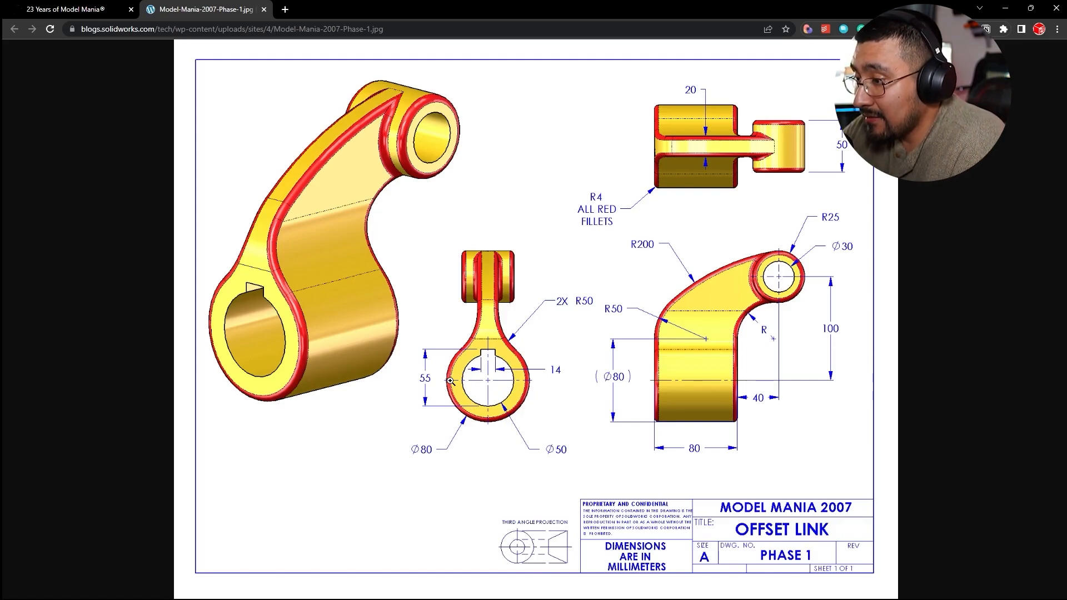
{"action": "mouse_move", "coordinate": [489, 373]}
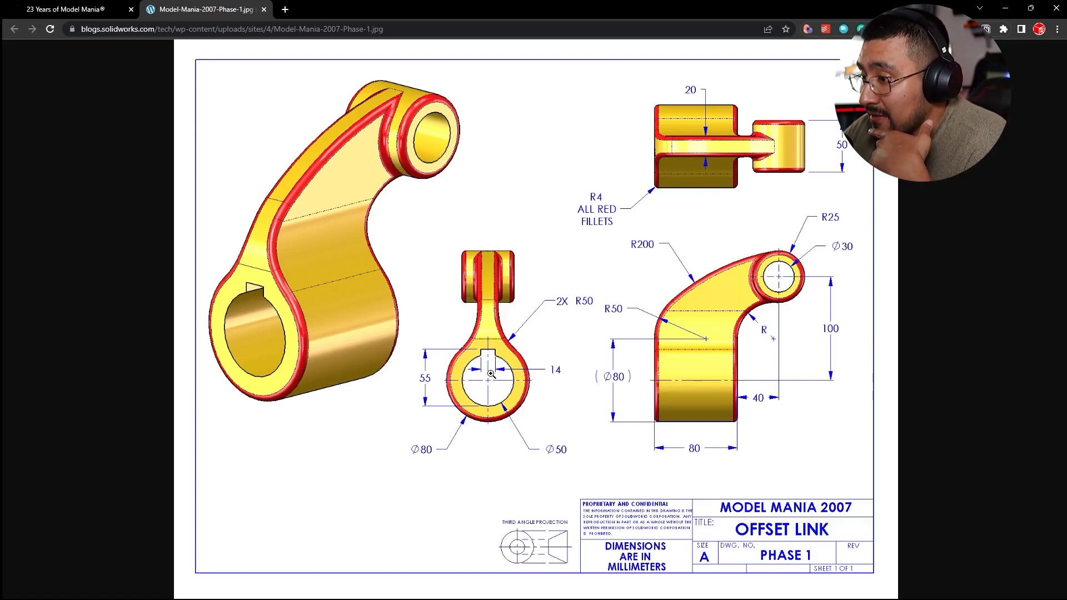
- Start a sketch on the Front Plane and draw a circle centered on the origin
{"action": "key", "text": "alt+tab"}
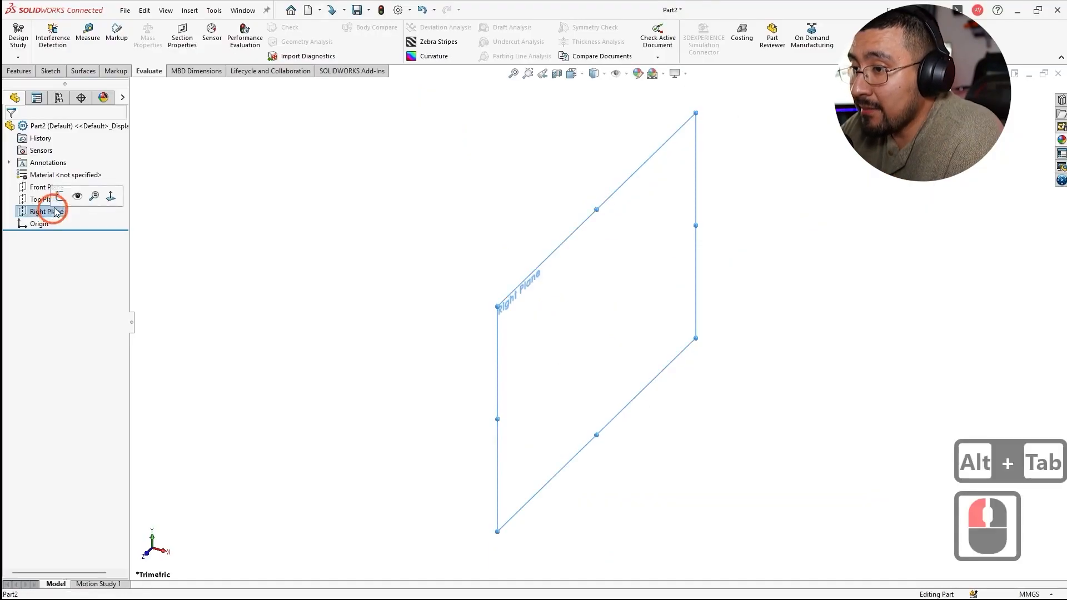
{"action": "double_click", "coordinate": [47, 211]}
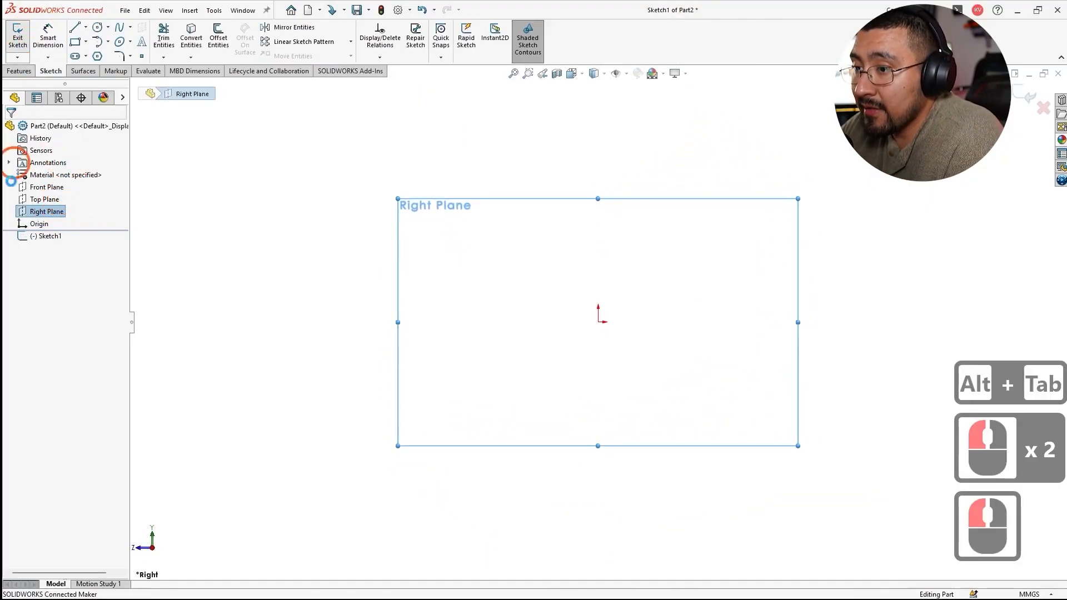
{"action": "left_click", "coordinate": [47, 187]}
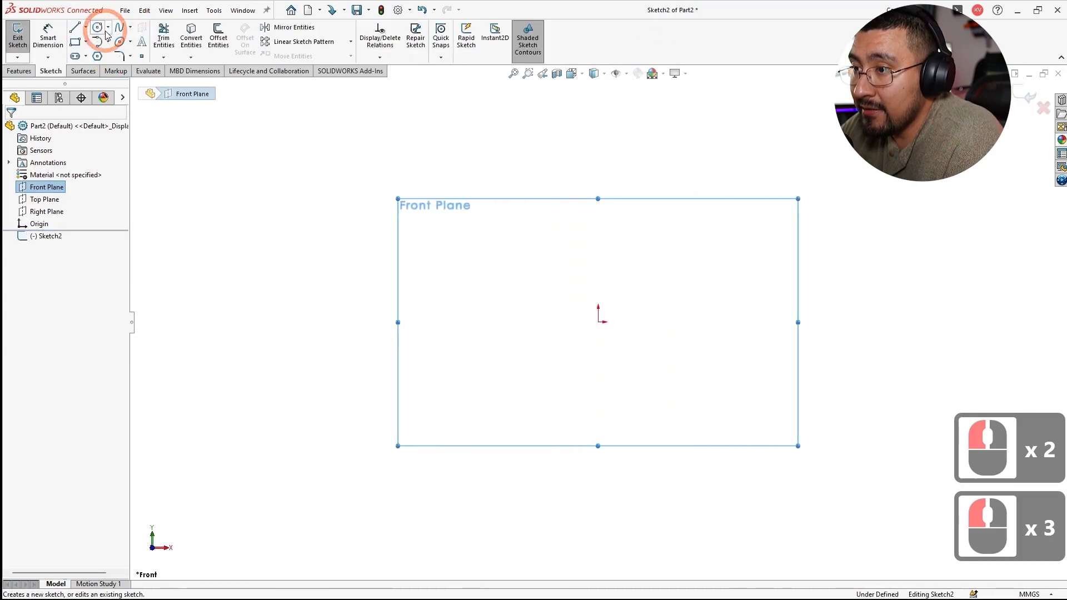
{"action": "left_click", "coordinate": [98, 27]}
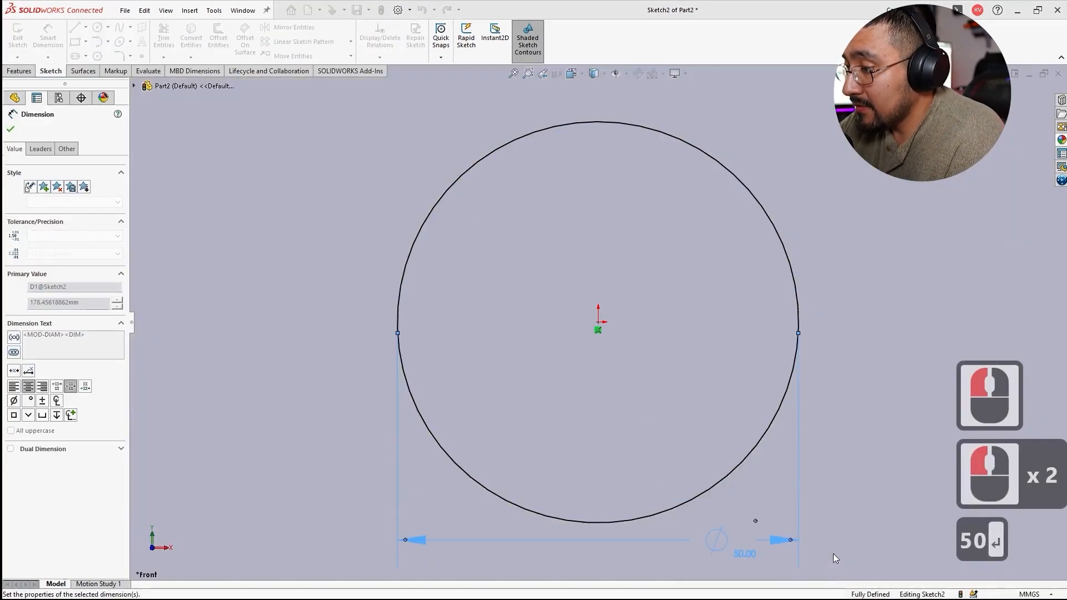
{"action": "key", "text": "alt+tab"}
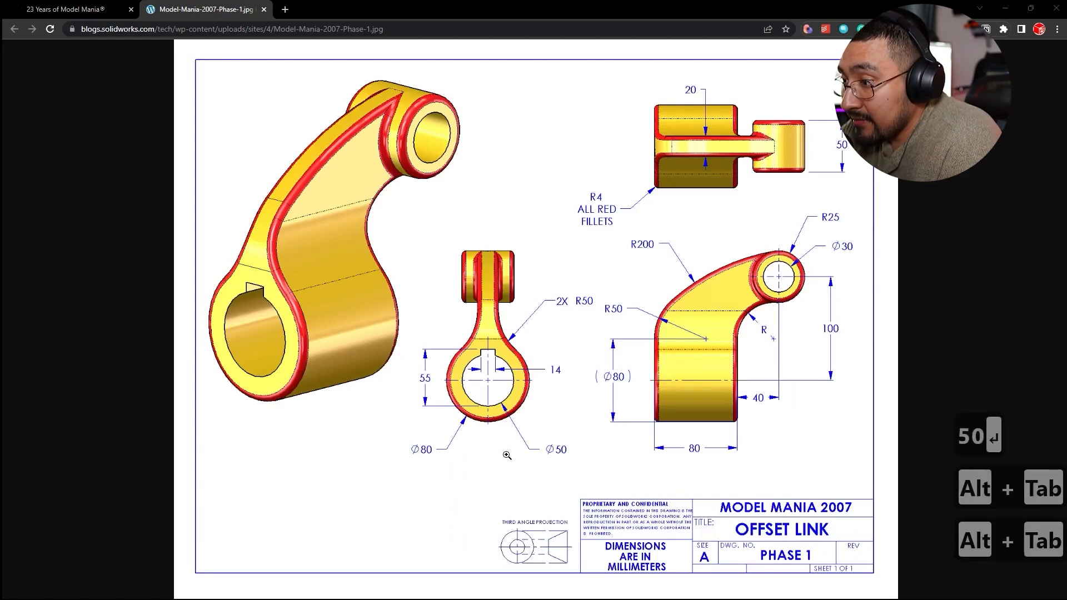
- Change the circle's diameter dimension to 80 mm, checking against the reference drawing
{"action": "key", "text": "alt+tab"}
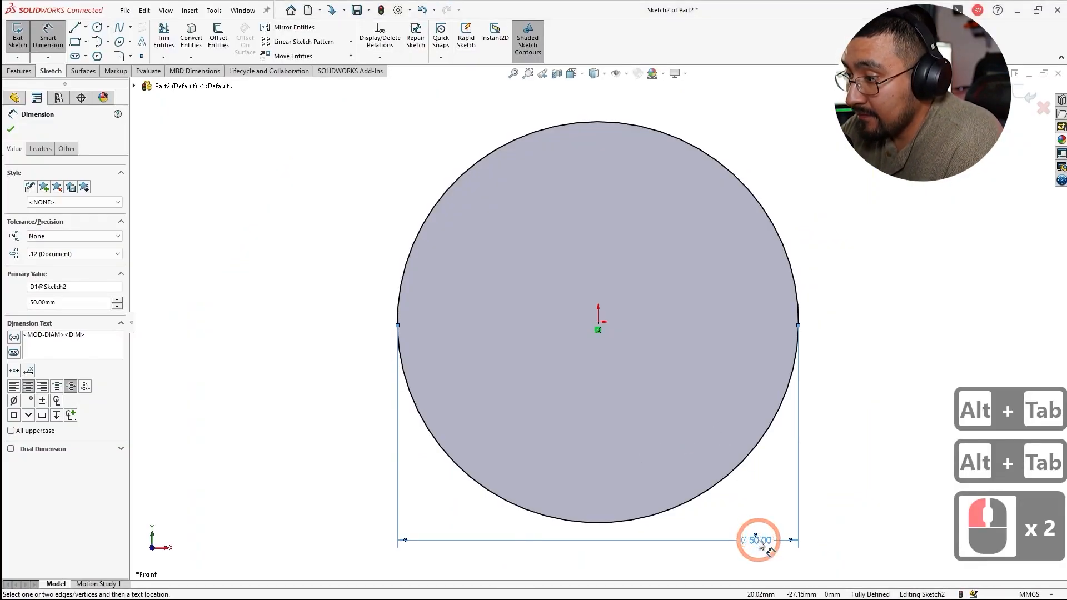
{"action": "double_click", "coordinate": [759, 540]}
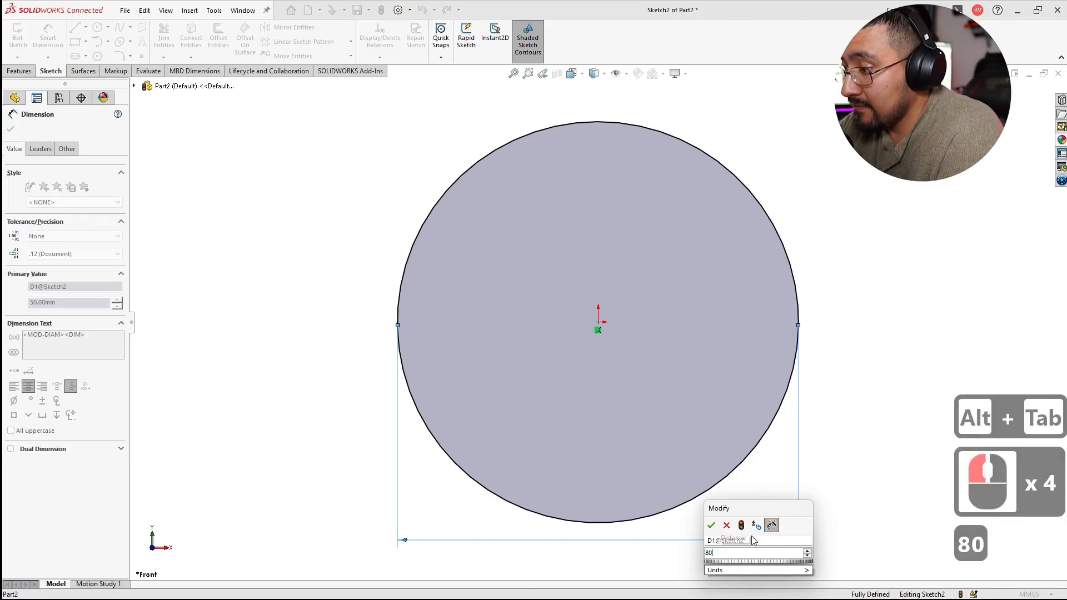
{"action": "key", "text": "Return"}
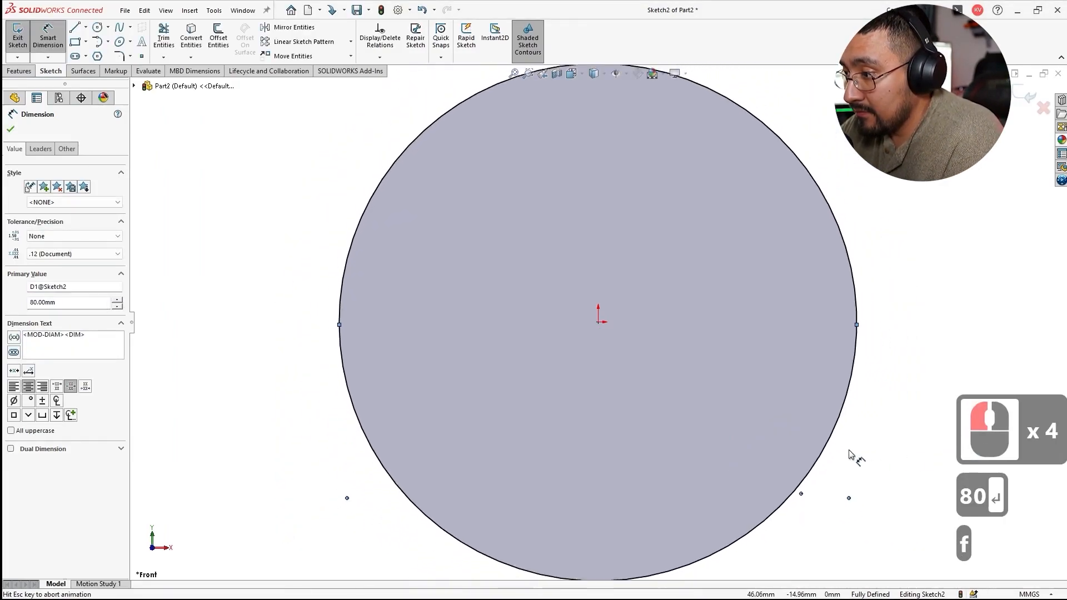
{"action": "key", "text": "alt+tab"}
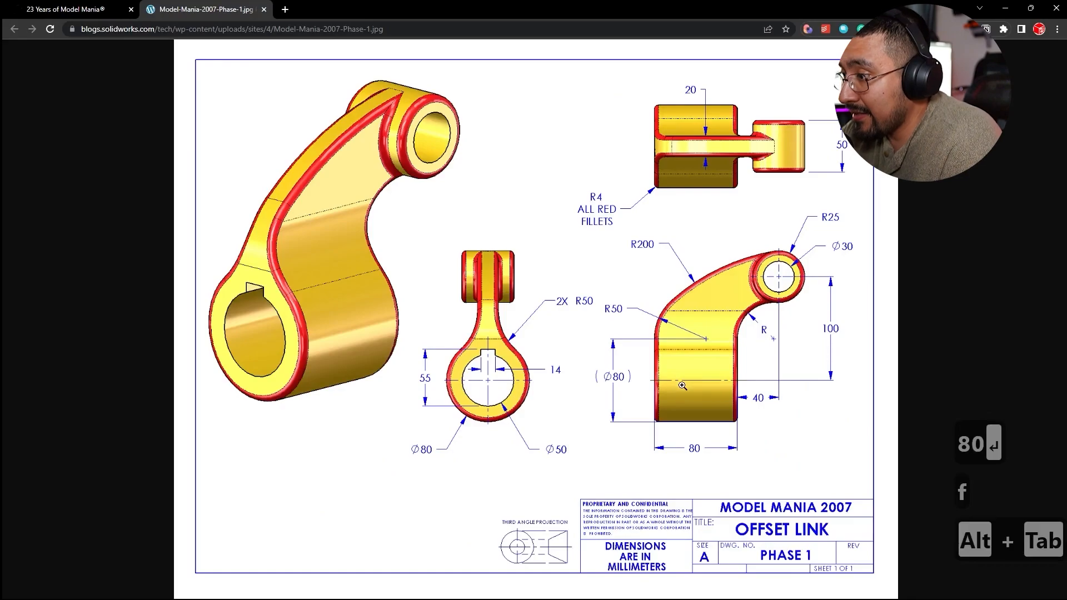
{"action": "mouse_move", "coordinate": [685, 426]}
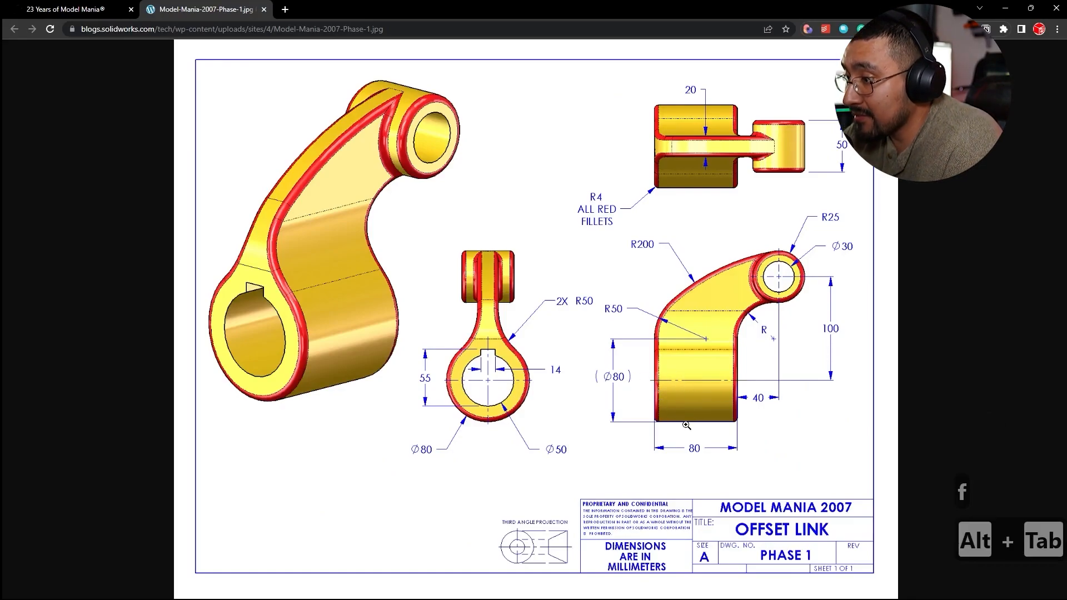
- Extrude the Ø80 circle into a solid cylinder, reopening Boss-Extrude1 to set its depth to 80 mm
{"action": "key", "text": "alt+tab"}
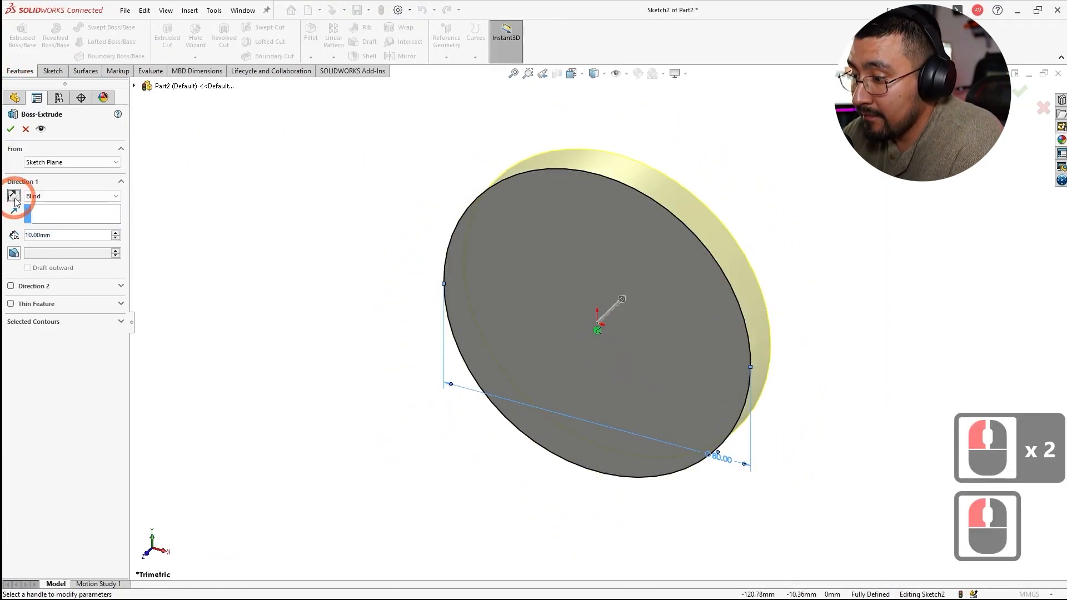
{"action": "left_click", "coordinate": [10, 129]}
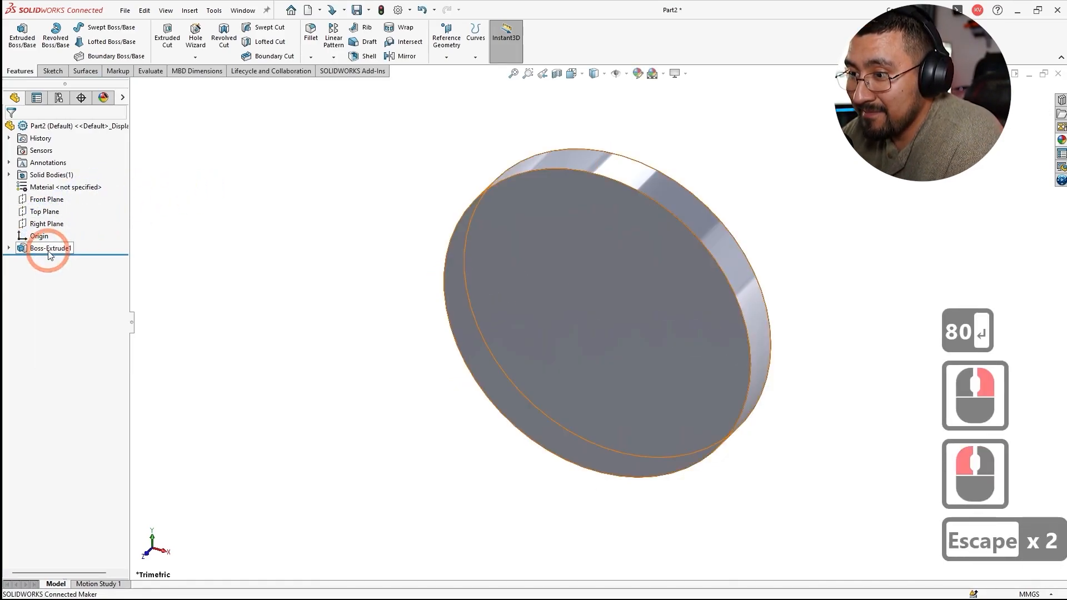
{"action": "double_click", "coordinate": [48, 248]}
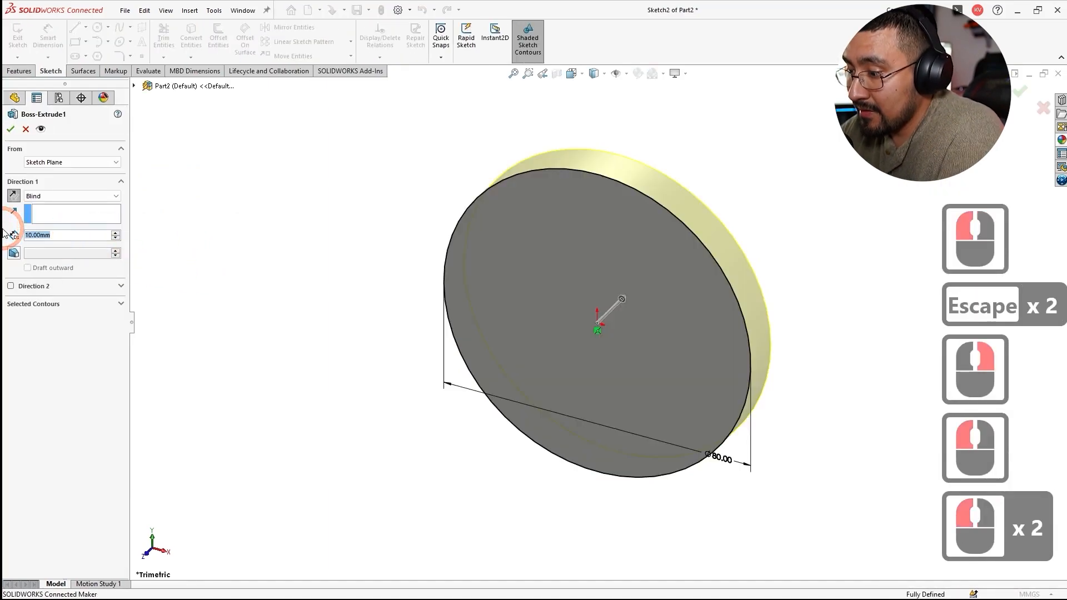
{"action": "left_click", "coordinate": [10, 129]}
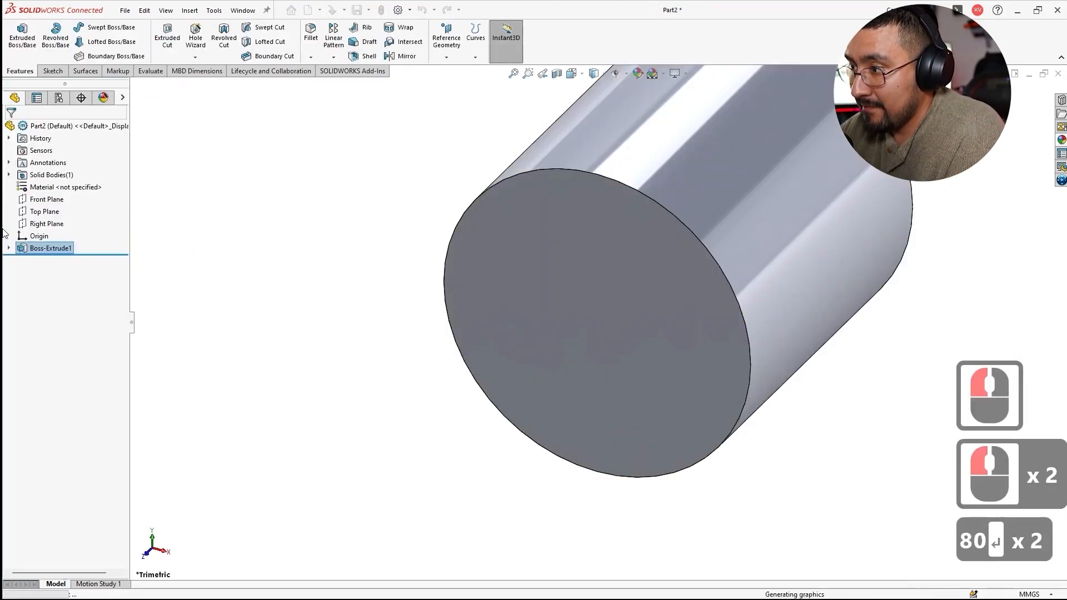
- Begin a new sketch on the Right Plane and consult the side view of the drawing in Chrome
{"action": "left_click", "coordinate": [46, 224]}
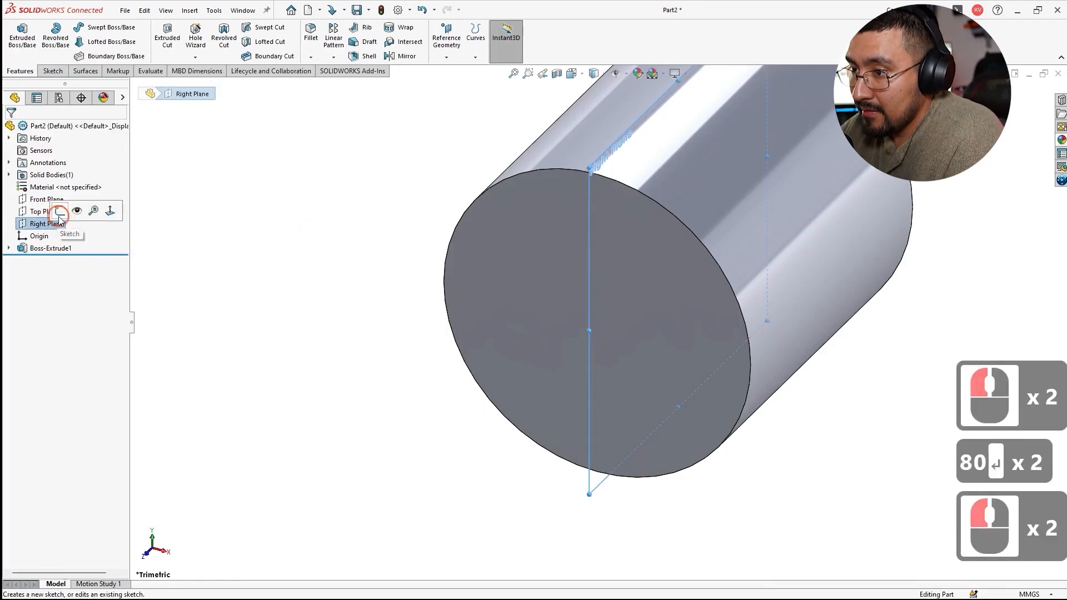
{"action": "left_click", "coordinate": [58, 211]}
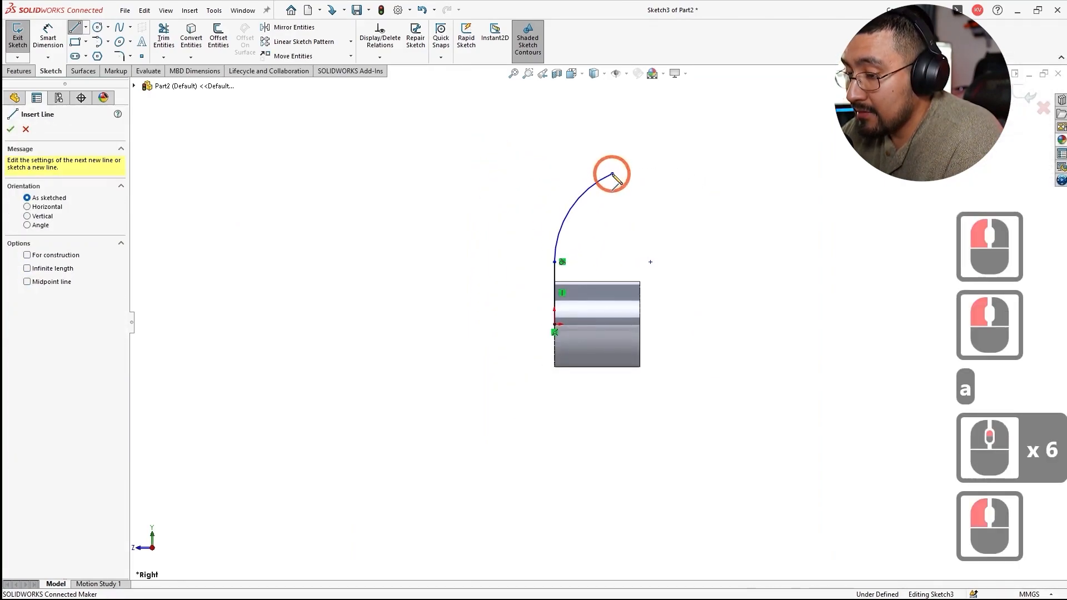
{"action": "key", "text": "alt+tab"}
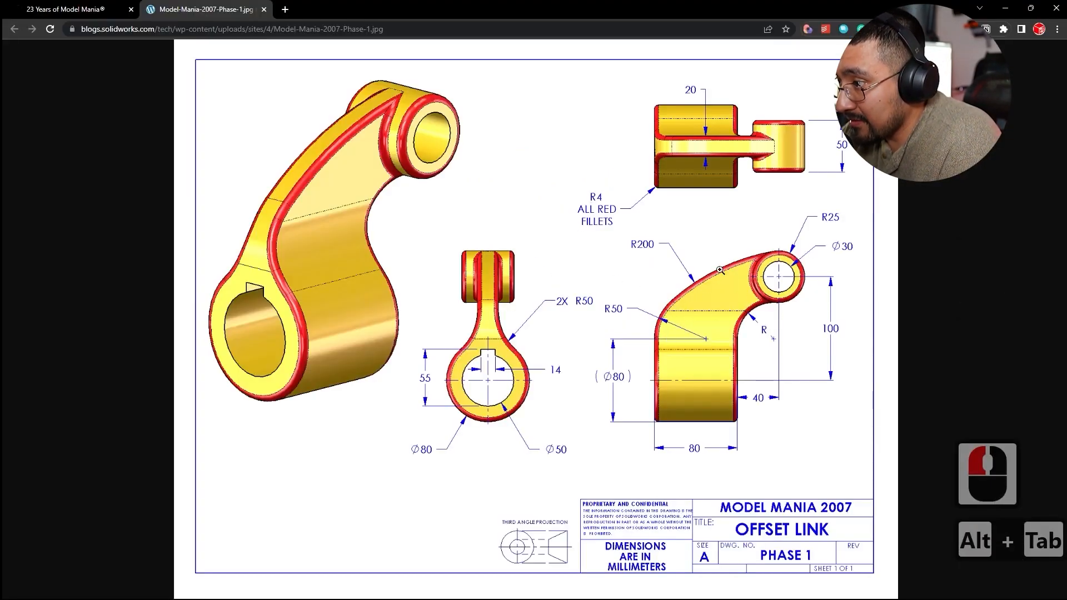
{"action": "mouse_move", "coordinate": [787, 289]}
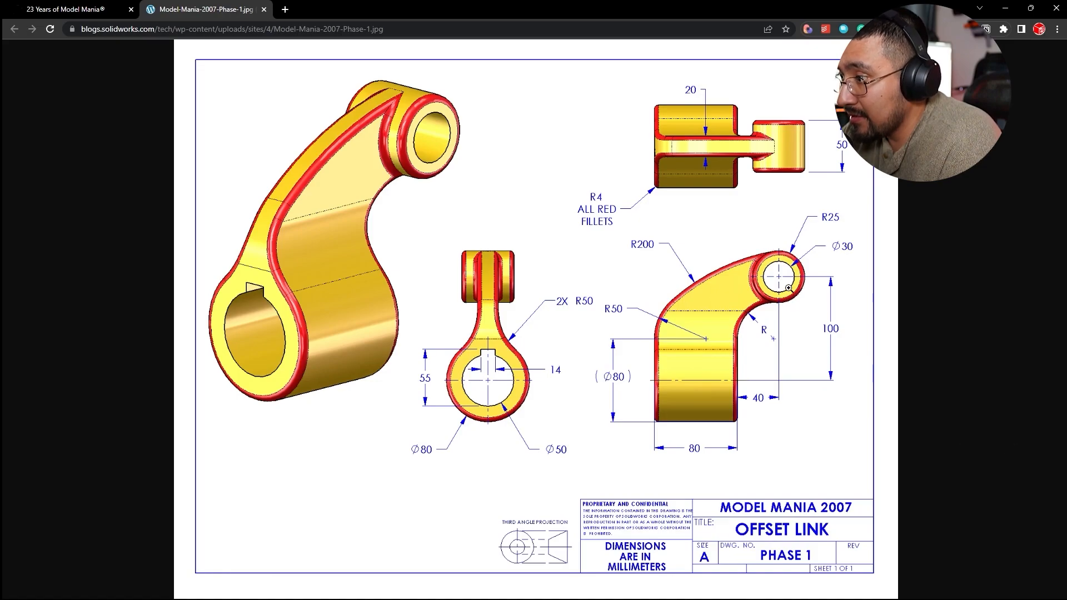
{"action": "mouse_move", "coordinate": [757, 399]}
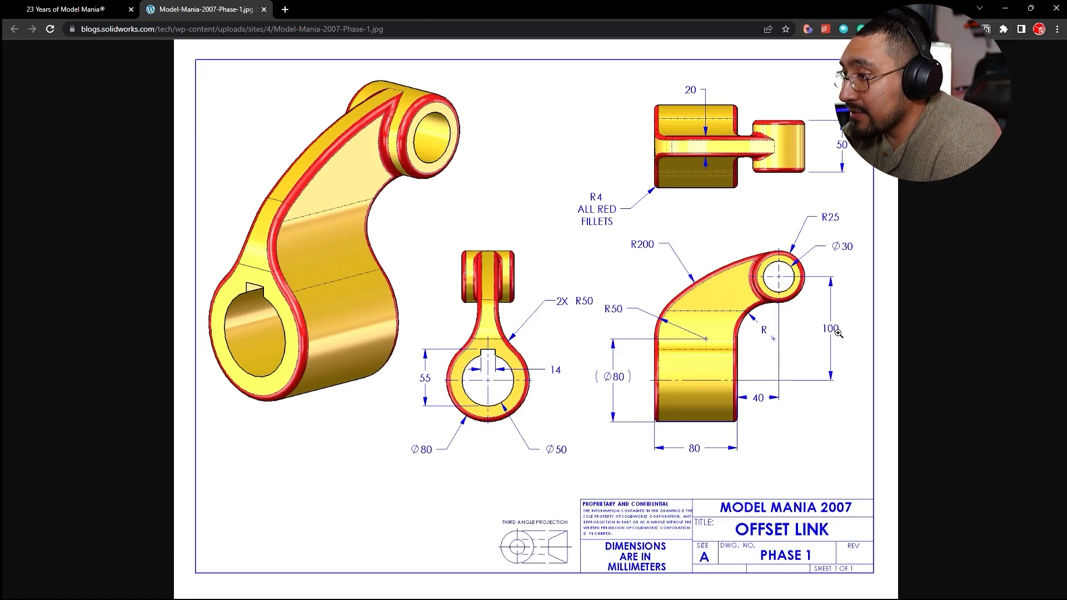
{"action": "mouse_move", "coordinate": [764, 326]}
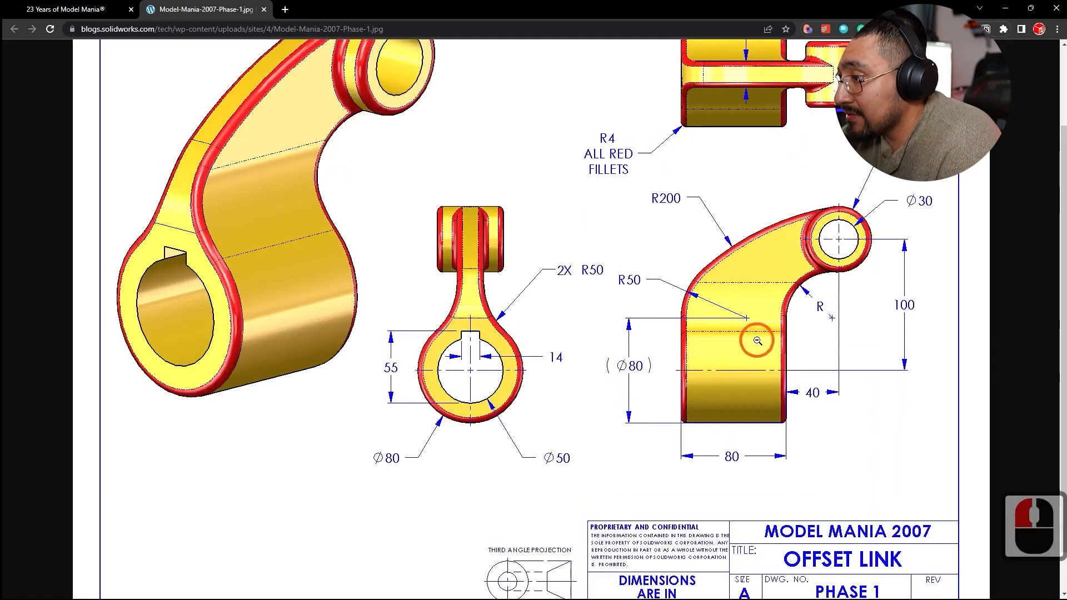
{"action": "mouse_move", "coordinate": [786, 249]}
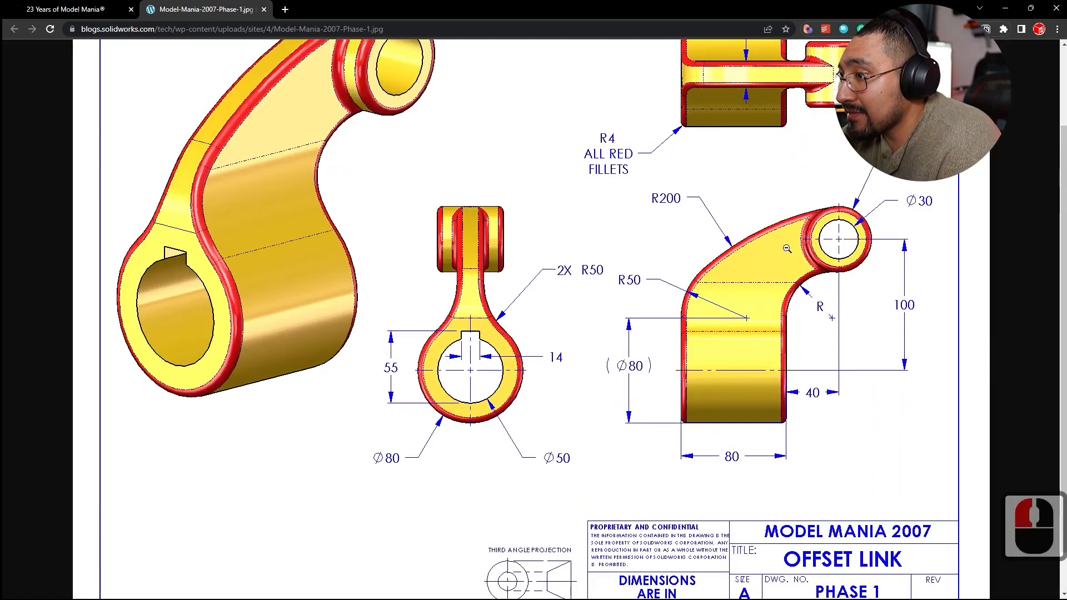
{"action": "mouse_move", "coordinate": [801, 329]}
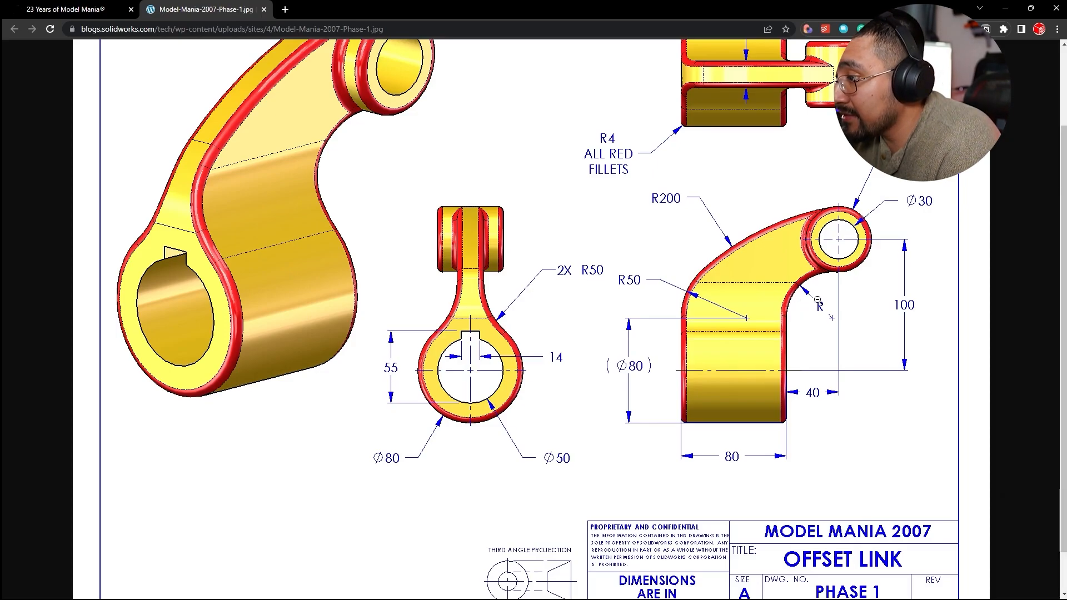
- Sketch two concentric circles above the cylinder dimensioned Ø50 outside and Ø30 inside
{"action": "key", "text": "alt+tab"}
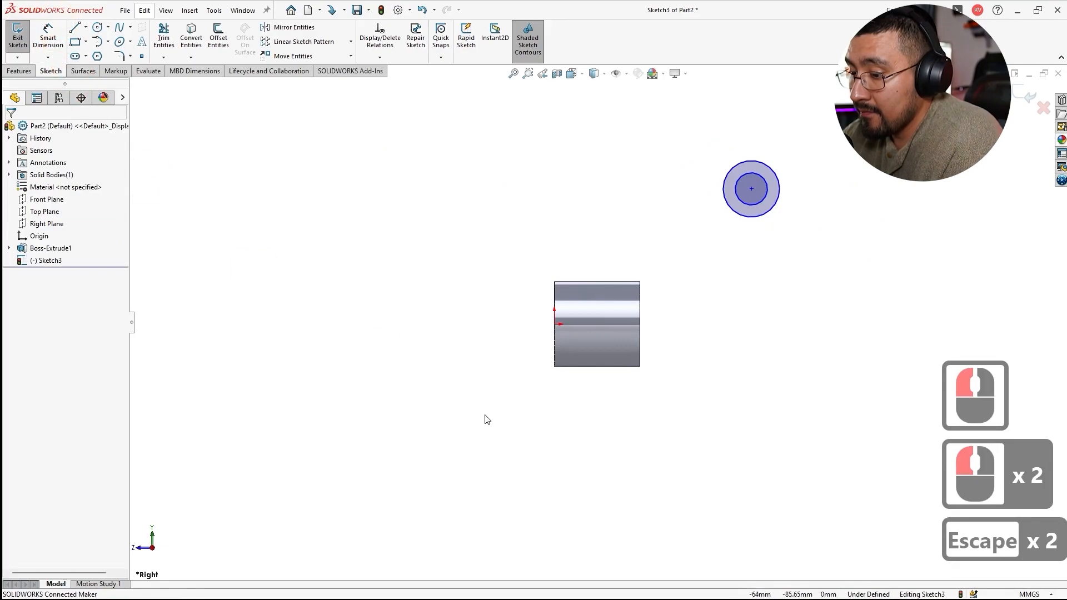
{"action": "key", "text": "alt+tab"}
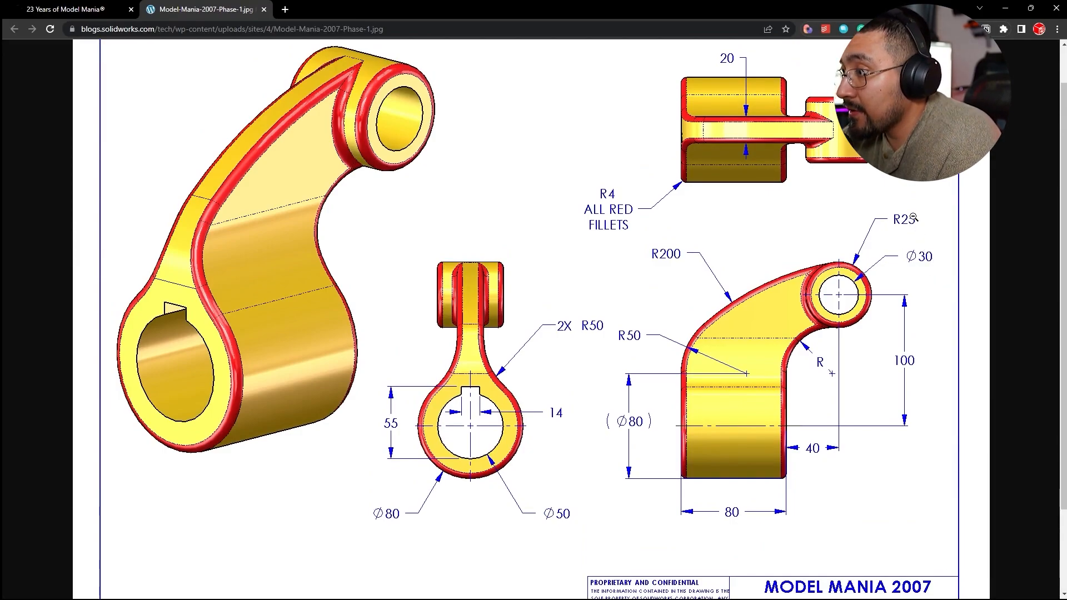
{"action": "key", "text": "alt+tab"}
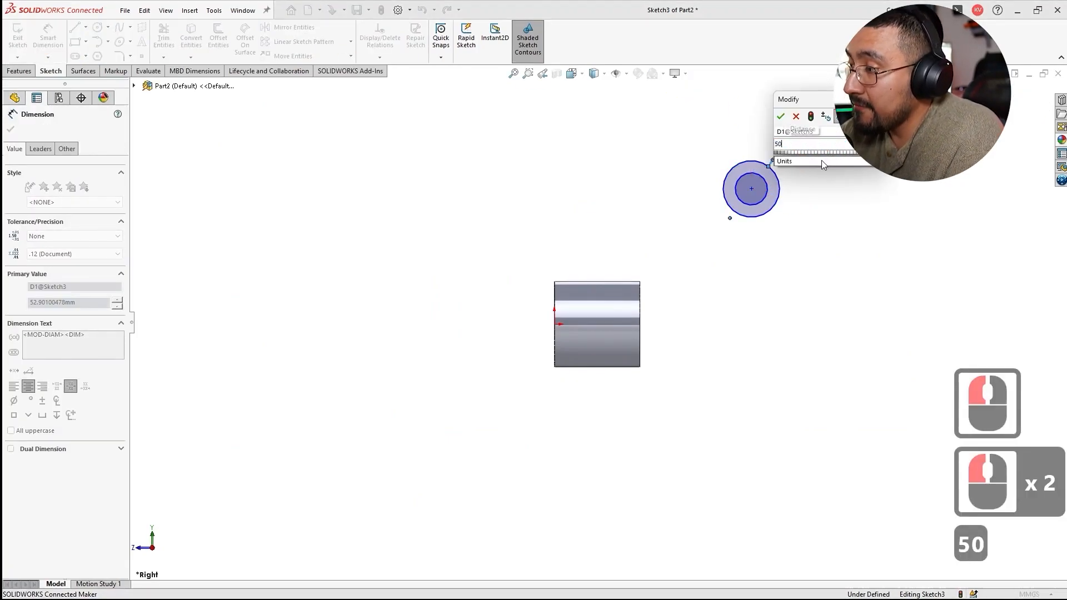
{"action": "left_click", "coordinate": [780, 115]}
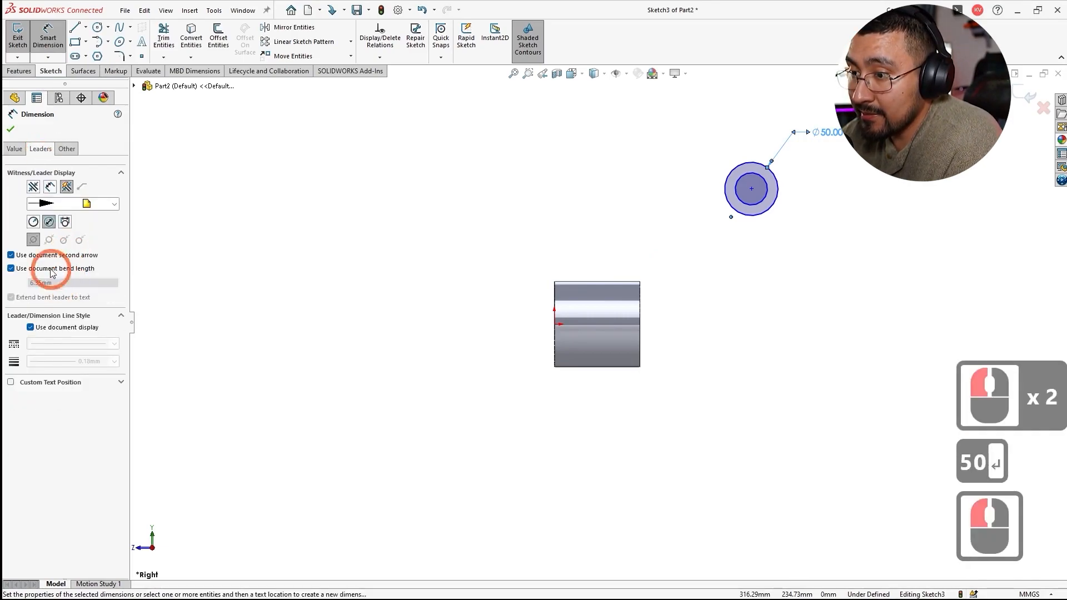
{"action": "key", "text": "Escape"}
{"action": "type", "text": "30'"}
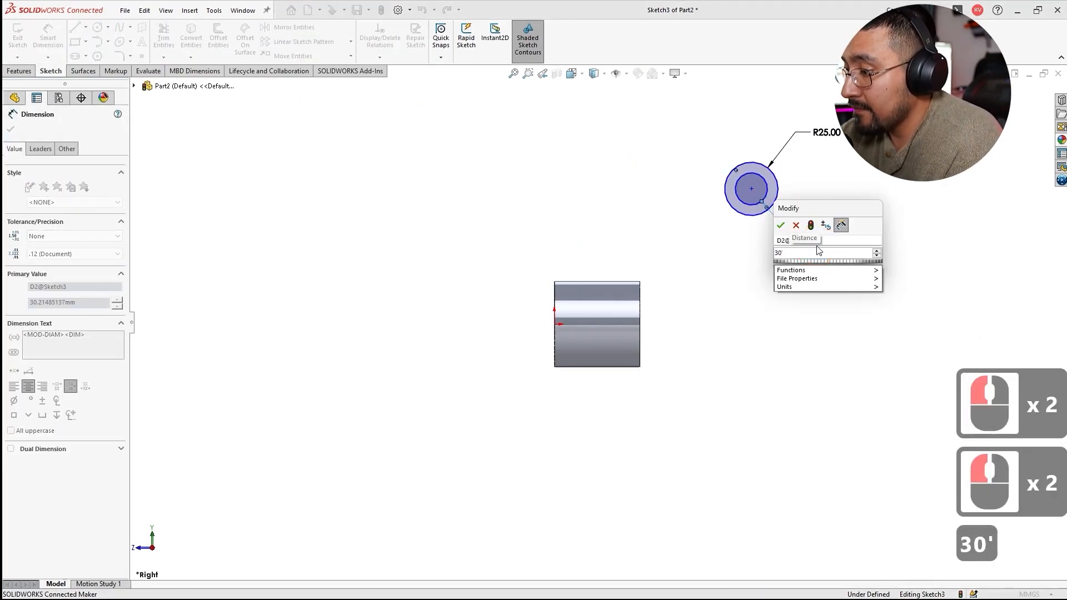
{"action": "left_click", "coordinate": [780, 225]}
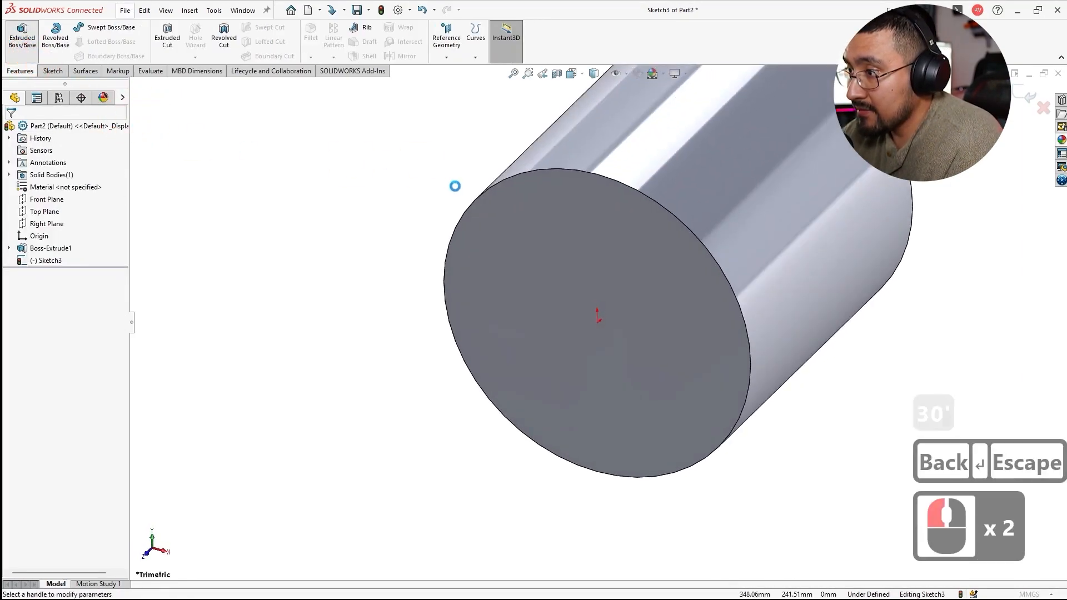
- Extrude the ring sketch 50 mm with a Mid Plane end condition as Boss-Extrude2
{"action": "left_click", "coordinate": [22, 34]}
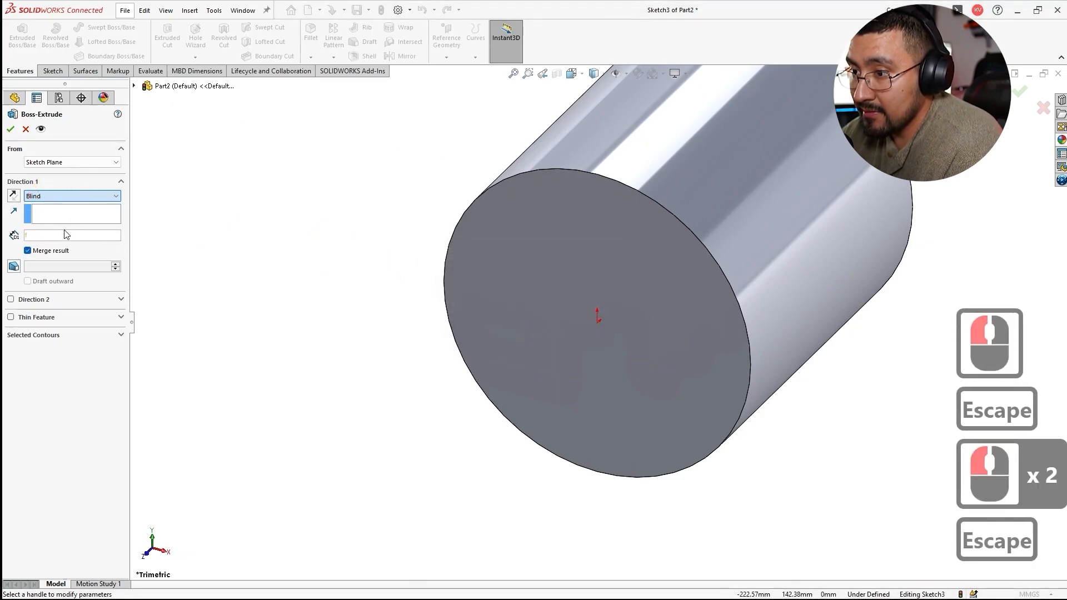
{"action": "type", "text": "50.00mm"}
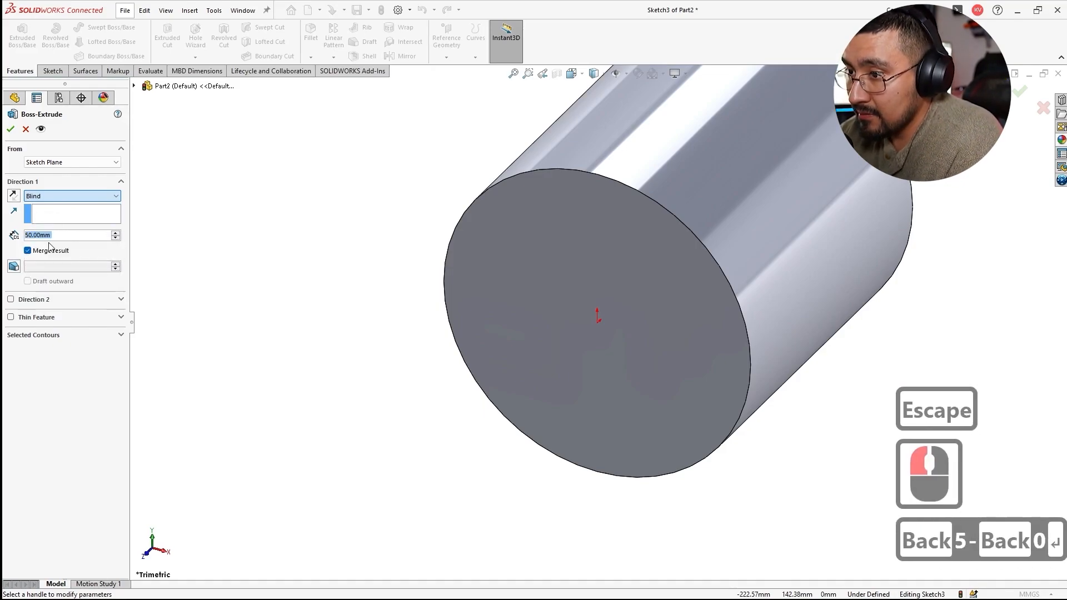
{"action": "left_click", "coordinate": [71, 196]}
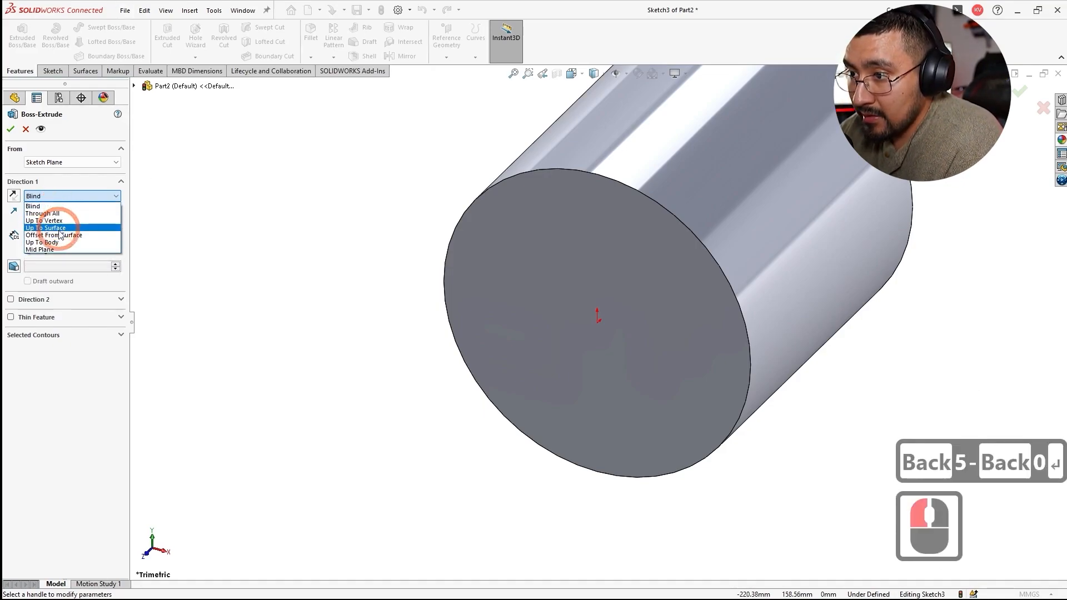
{"action": "left_click", "coordinate": [40, 249]}
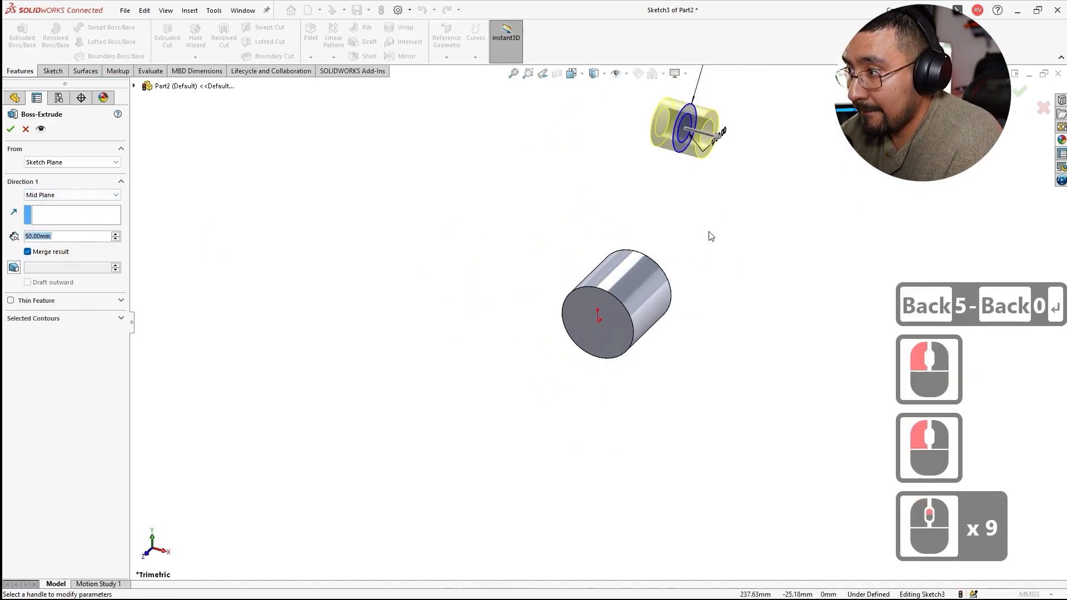
{"action": "left_click", "coordinate": [10, 129]}
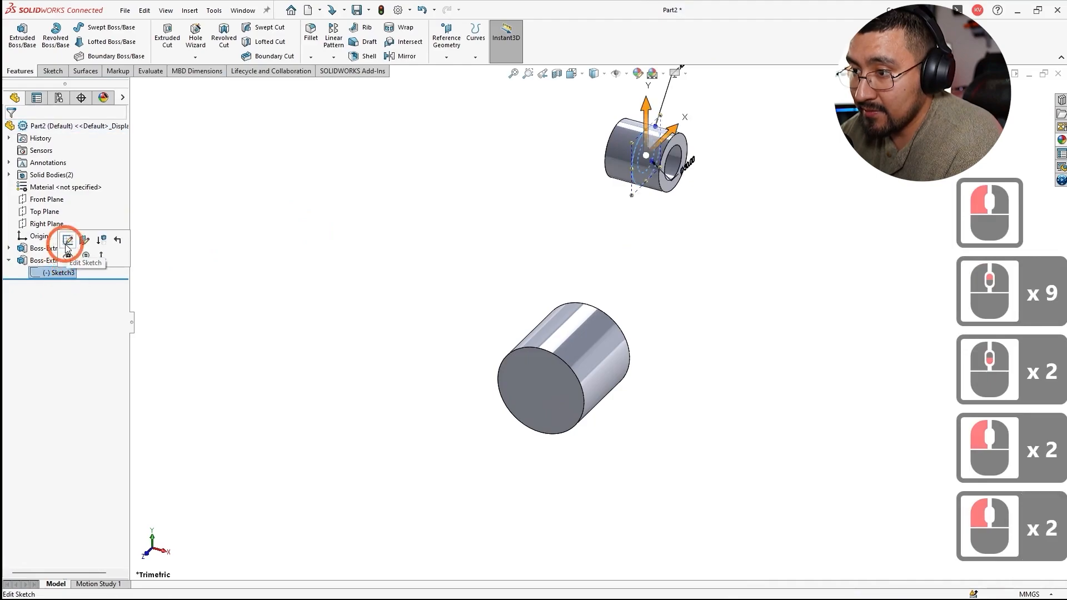
- Locate the ring 40 mm from the cylinder face and 100 mm above its axis, then rebuild the ring boss
{"action": "left_click", "coordinate": [66, 240]}
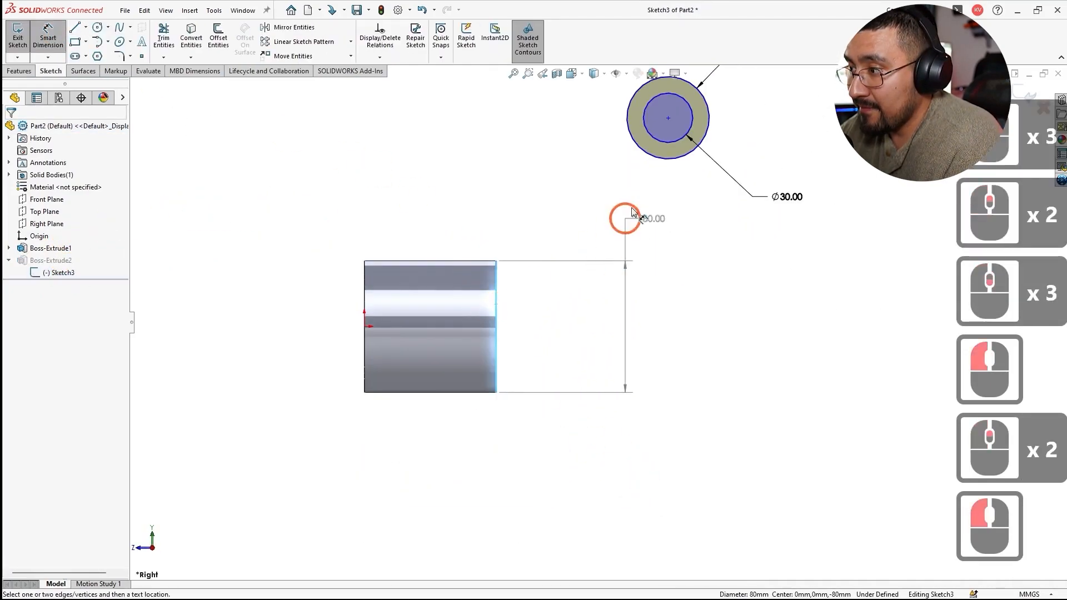
{"action": "left_click", "coordinate": [629, 218]}
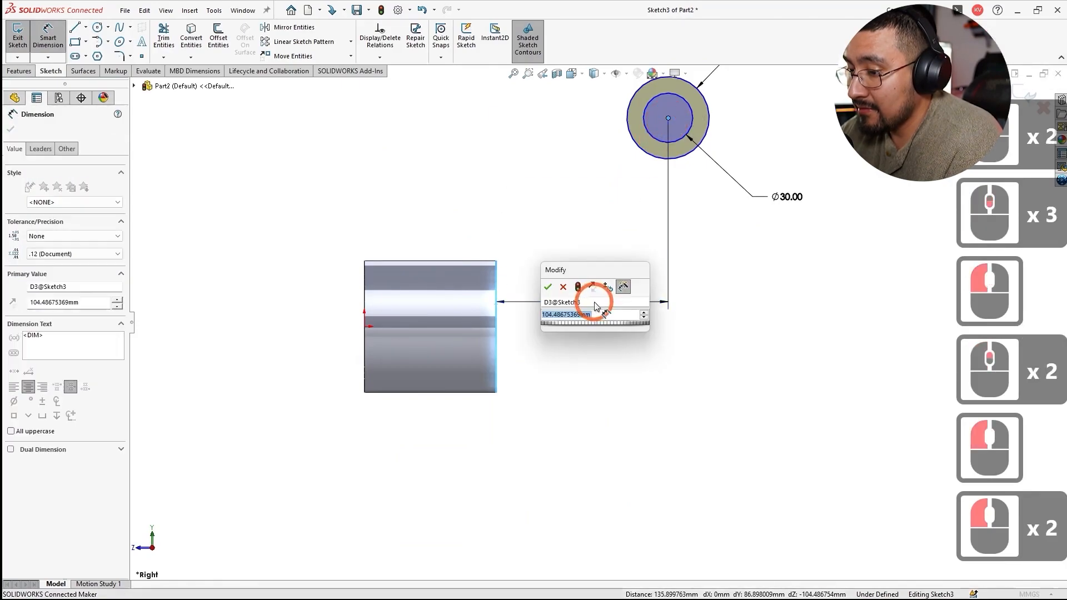
{"action": "key", "text": "alt+tab"}
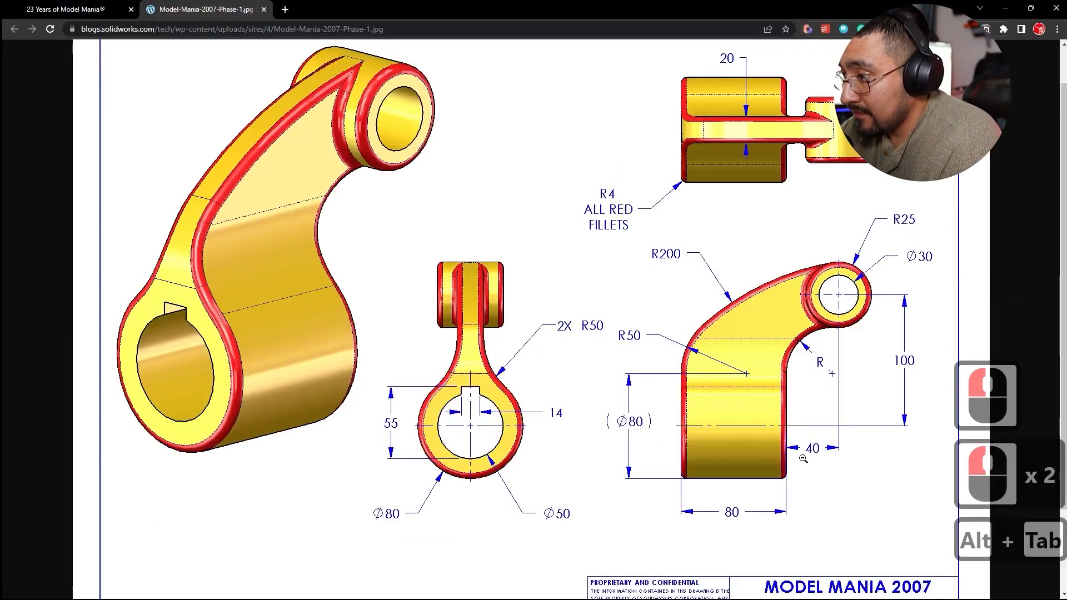
{"action": "key", "text": "alt+tab"}
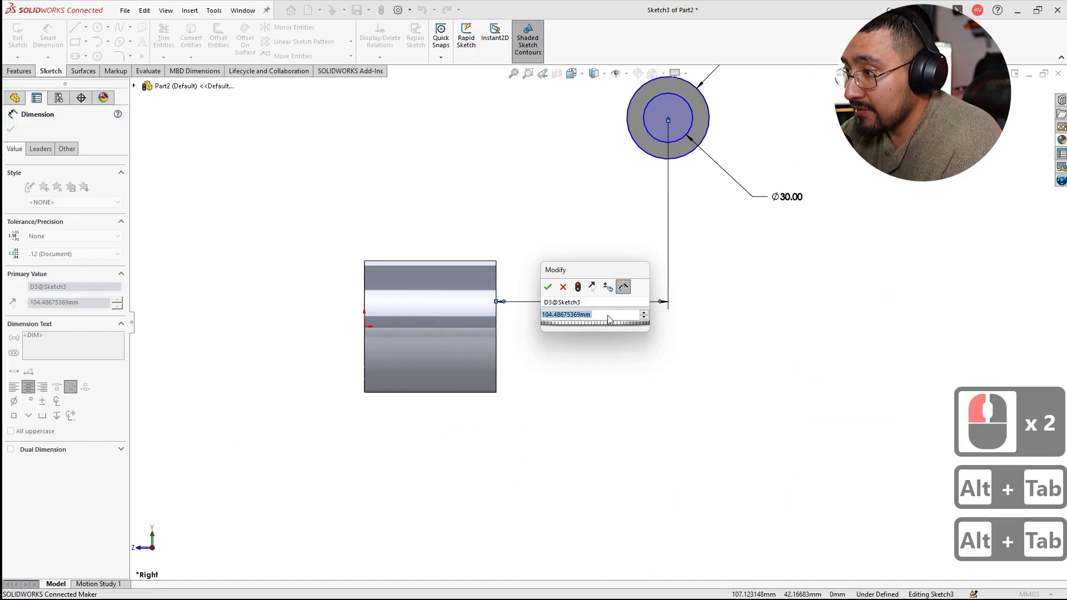
{"action": "type", "text": "40"}
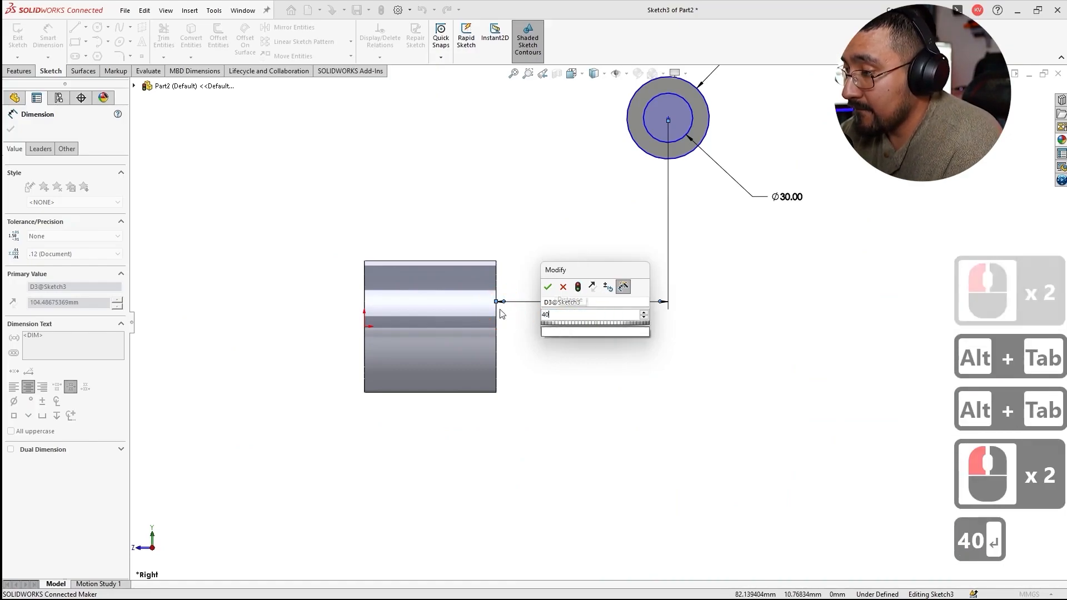
{"action": "left_click", "coordinate": [548, 287]}
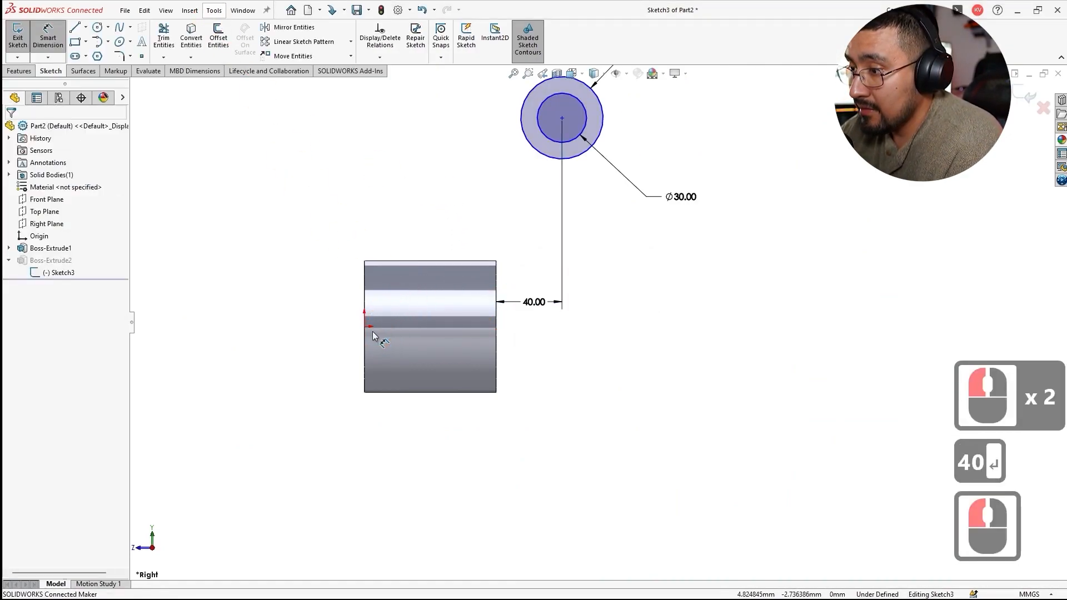
{"action": "left_click", "coordinate": [563, 120]}
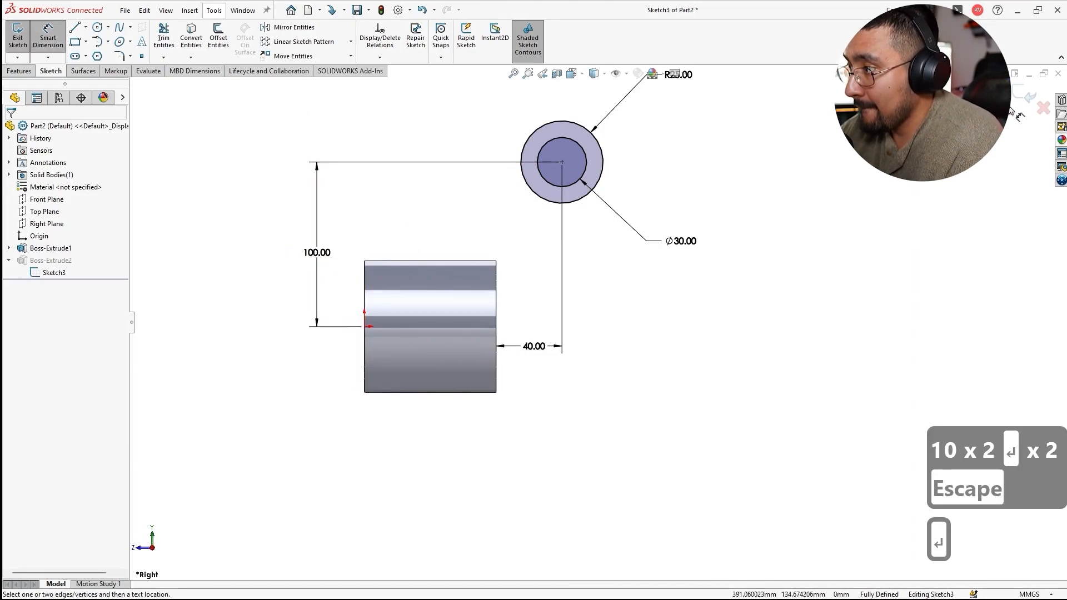
{"action": "left_click", "coordinate": [16, 35]}
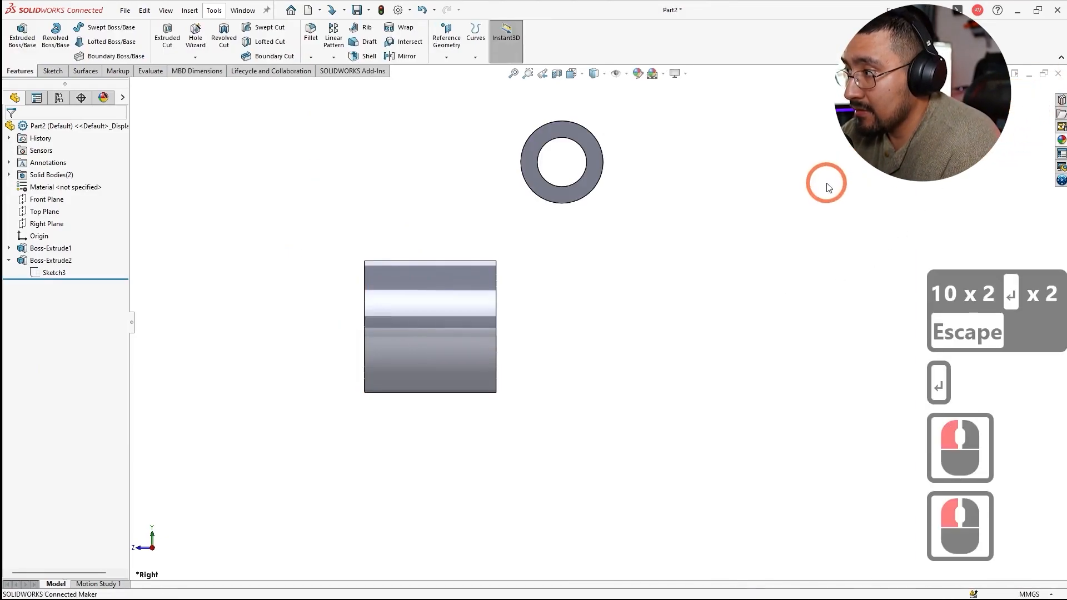
- Sketch upper and lower 3-point arcs on the Top Plane running from the cylinder to the ring
{"action": "left_click", "coordinate": [46, 223]}
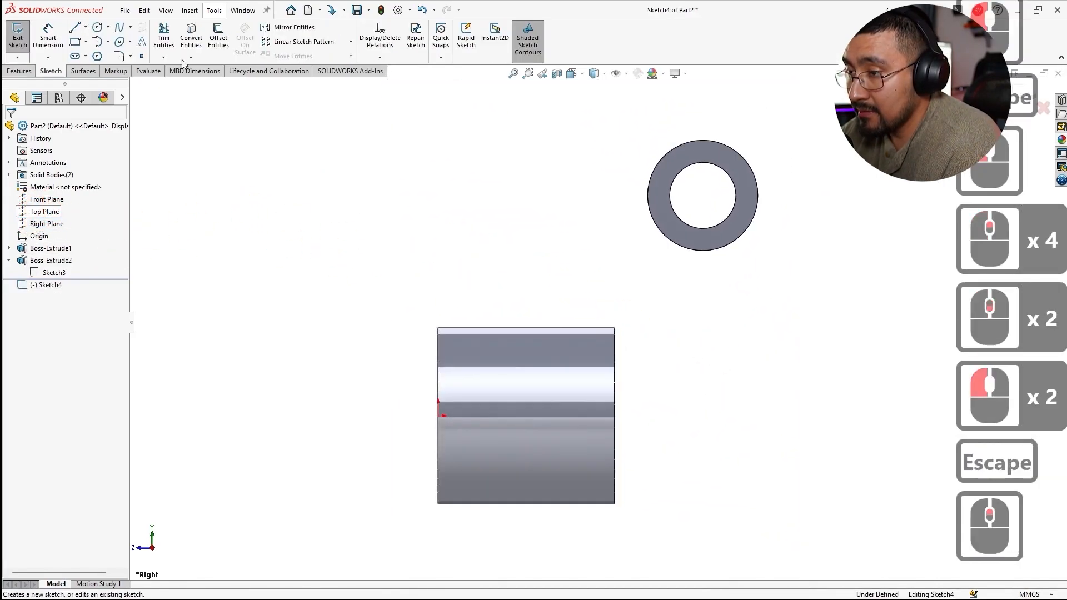
{"action": "left_click", "coordinate": [74, 27]}
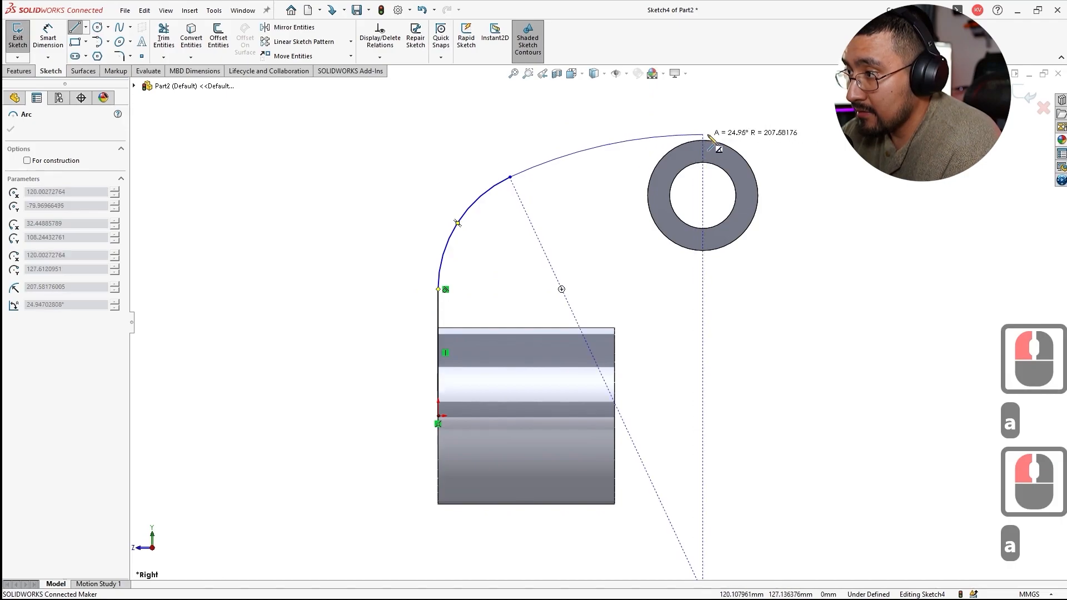
{"action": "key", "text": "Escape"}
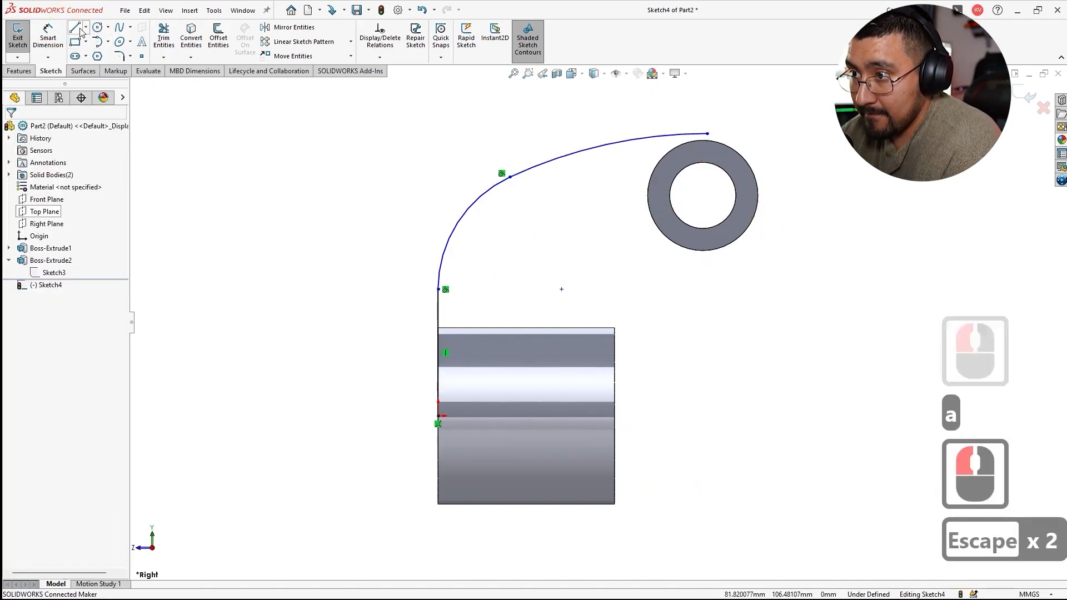
{"action": "left_click", "coordinate": [77, 27]}
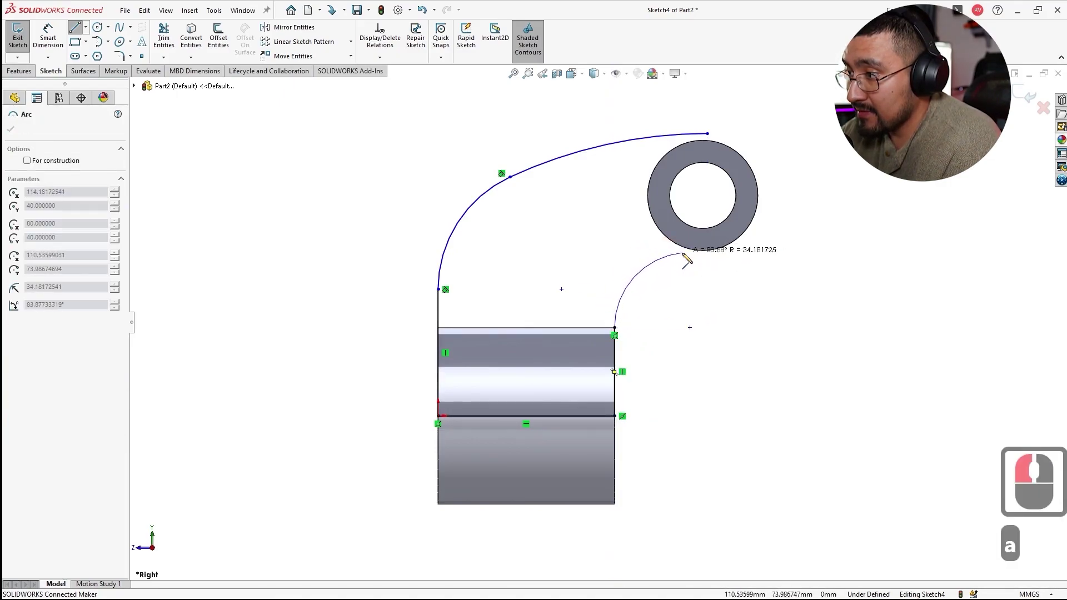
{"action": "left_click", "coordinate": [702, 253]}
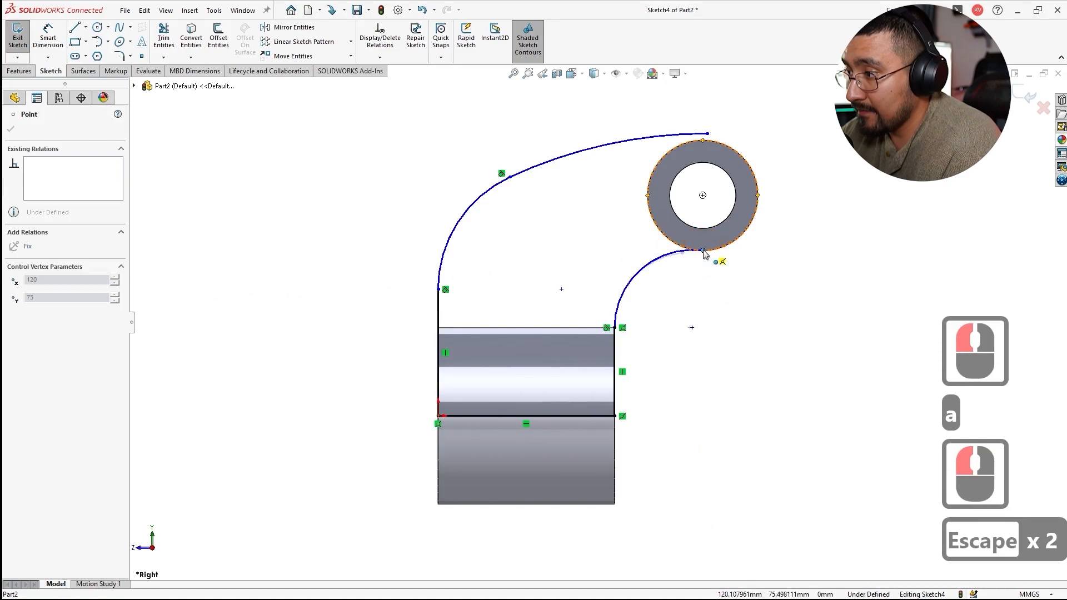
{"action": "key", "text": "Escape"}
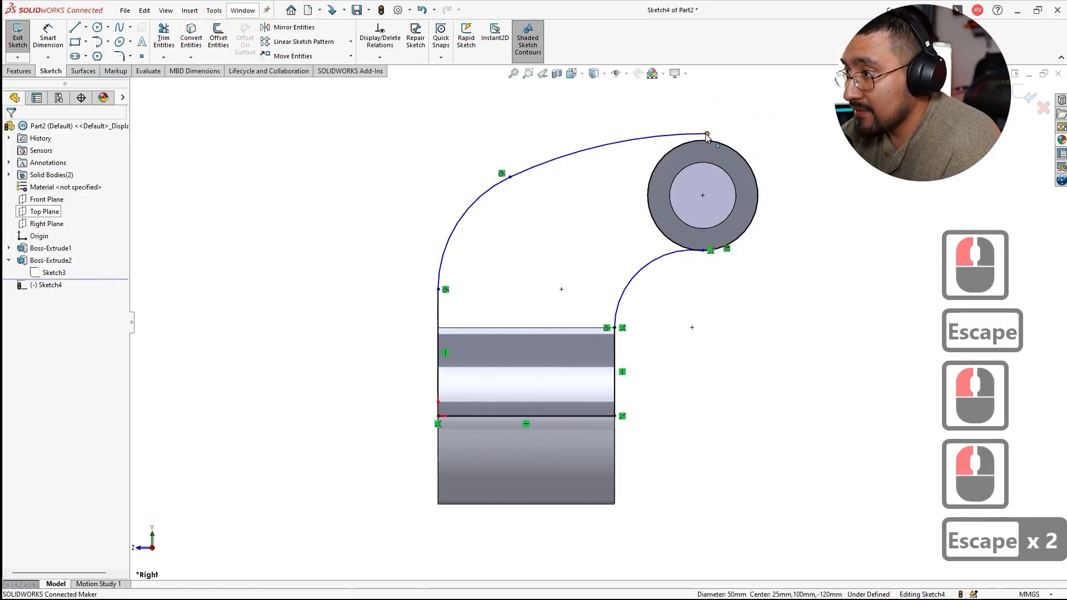
- Make the arcs tangent to the ring circle and trim it to close the link profile
{"action": "left_click", "coordinate": [708, 140]}
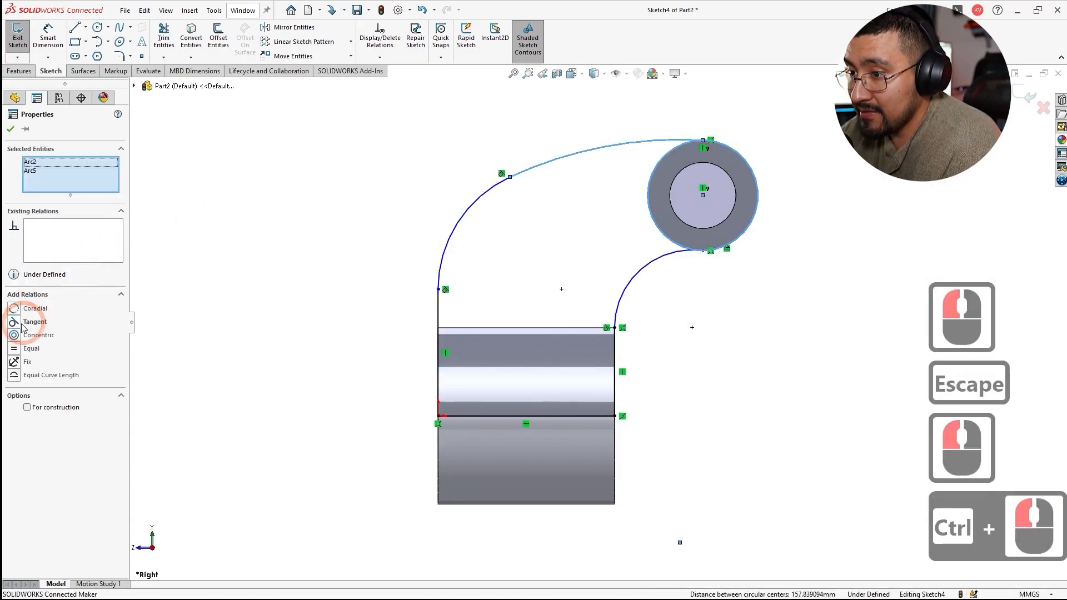
{"action": "left_click", "coordinate": [742, 245]}
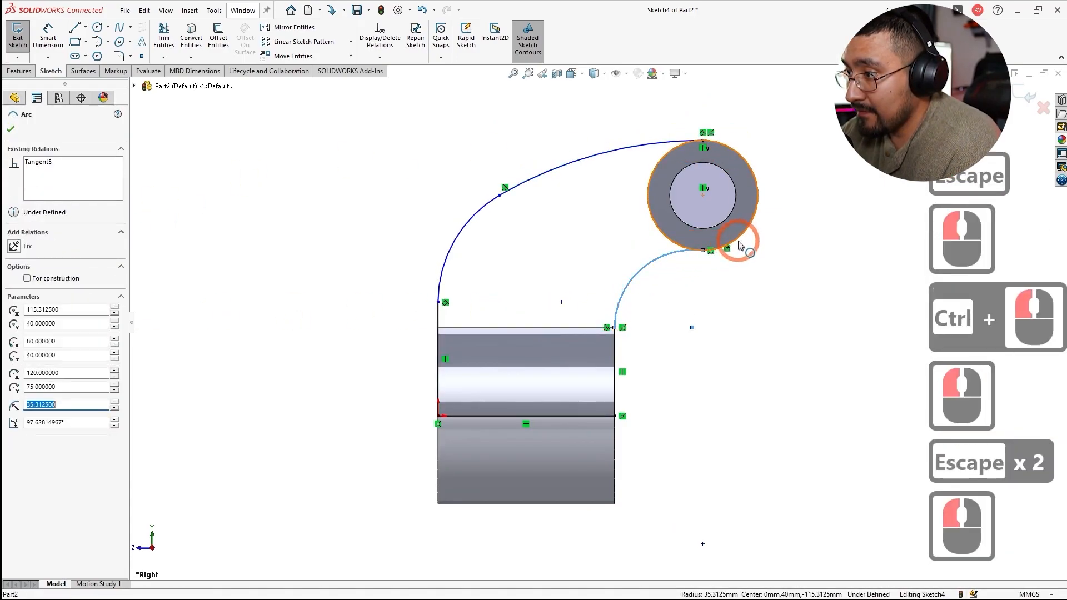
{"action": "key", "text": "Escape"}
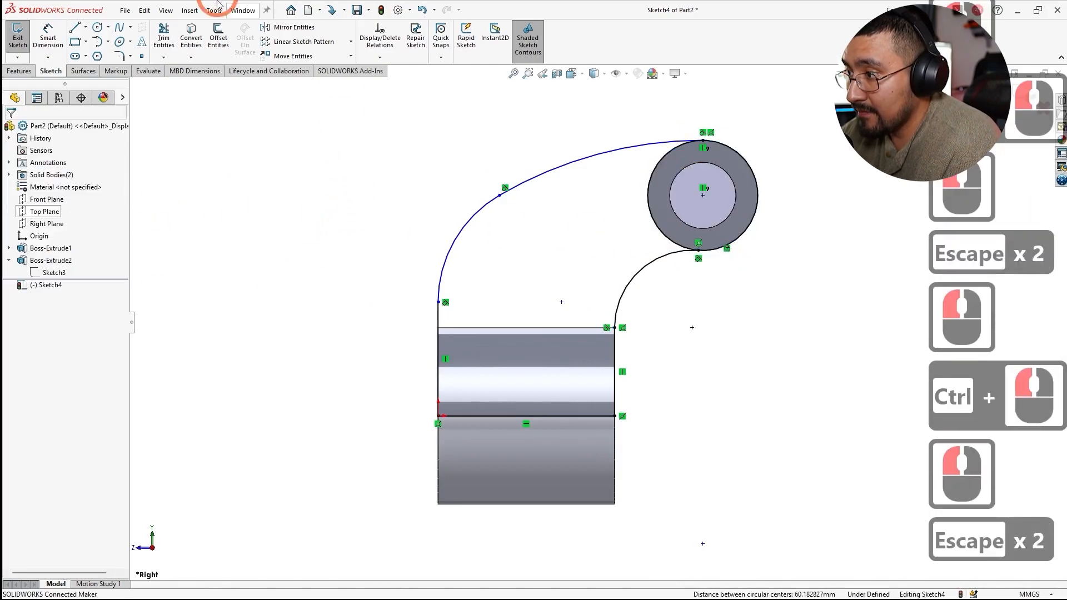
{"action": "left_click", "coordinate": [163, 36]}
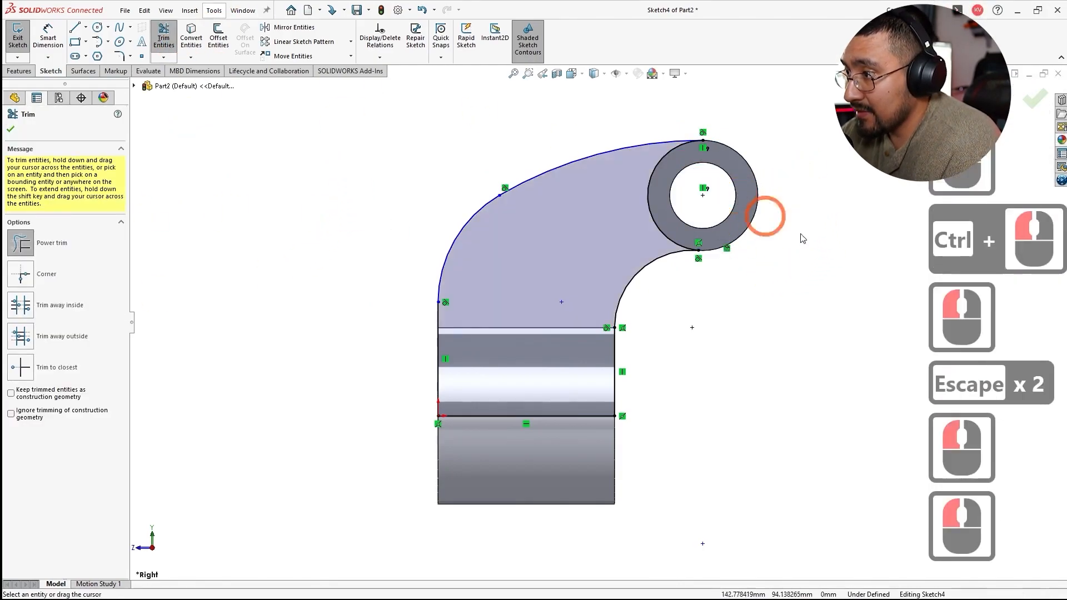
{"action": "key", "text": "Escape"}
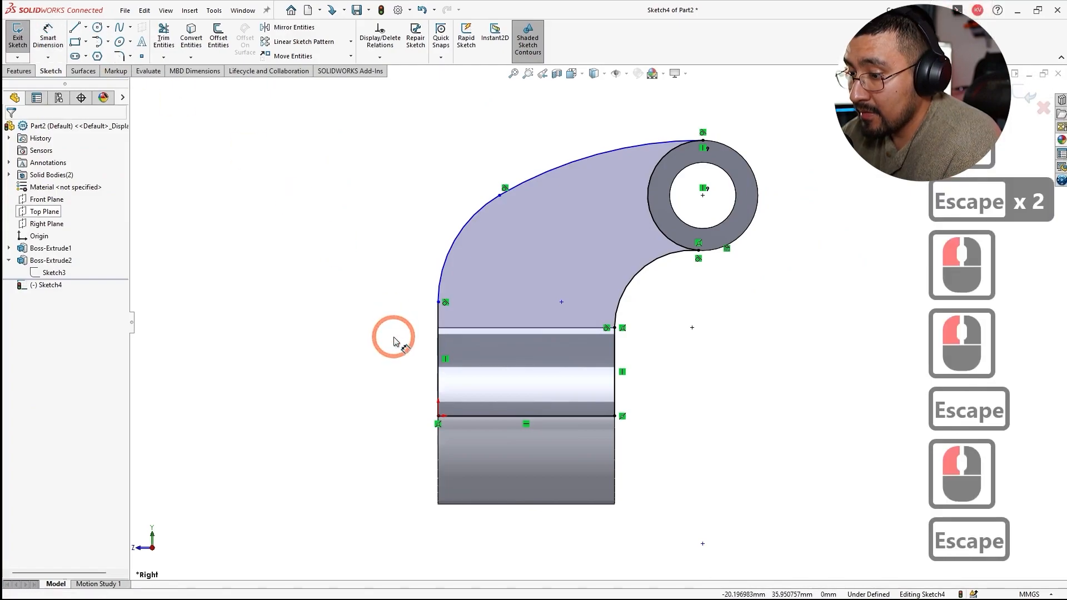
- Dimension the upper arc R200 and the lower arc R50, fully defining the link profile
{"action": "key", "text": "Alt+Tab"}
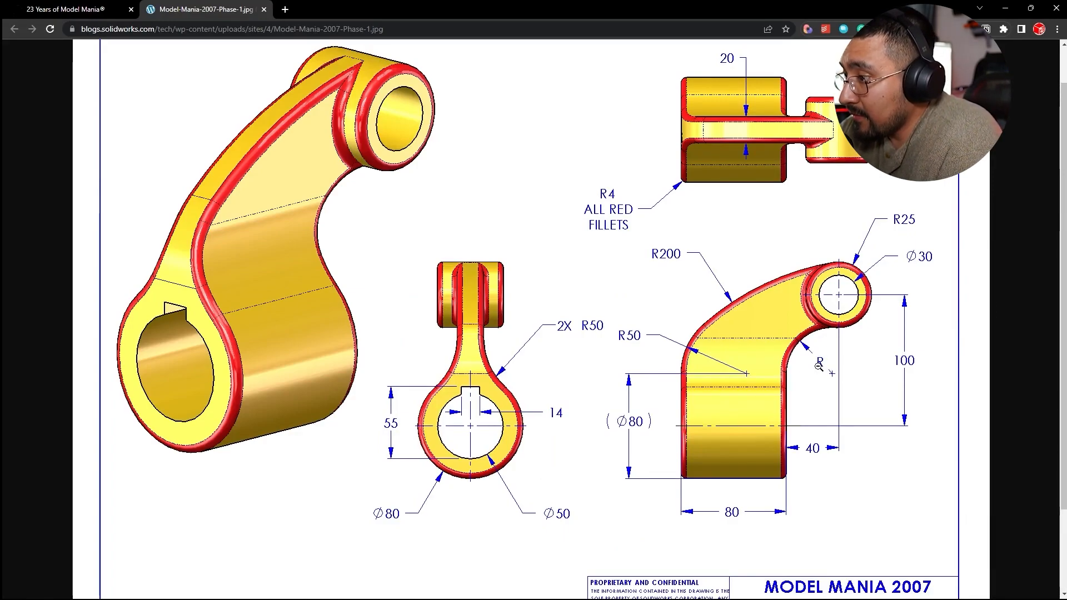
{"action": "mouse_move", "coordinate": [814, 347]}
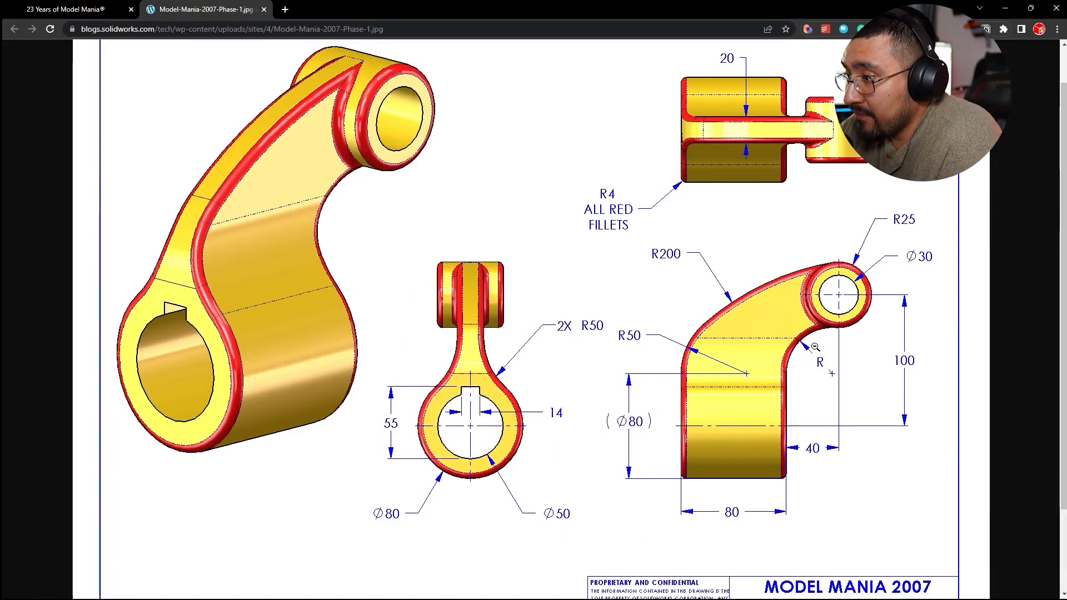
{"action": "mouse_move", "coordinate": [807, 359]}
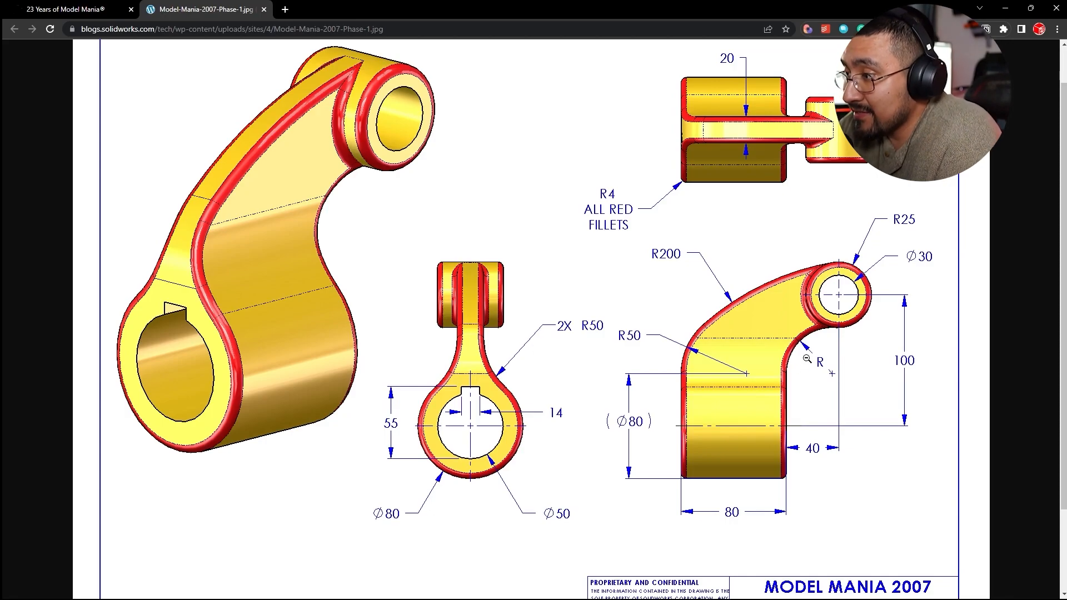
{"action": "key", "text": "alt+tab"}
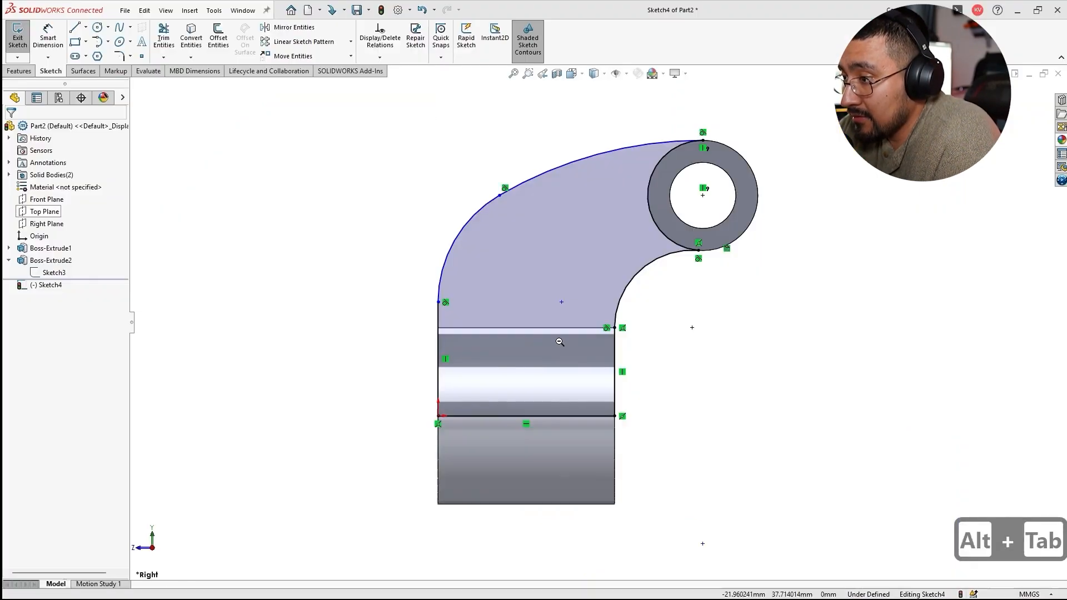
{"action": "left_click", "coordinate": [561, 180]}
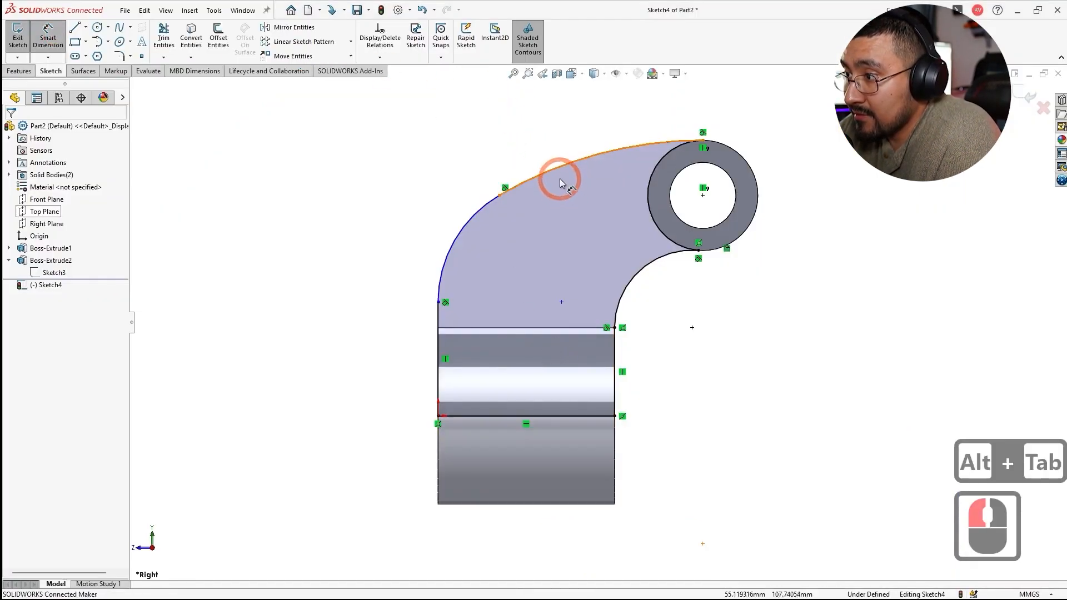
{"action": "double_click", "coordinate": [561, 180]}
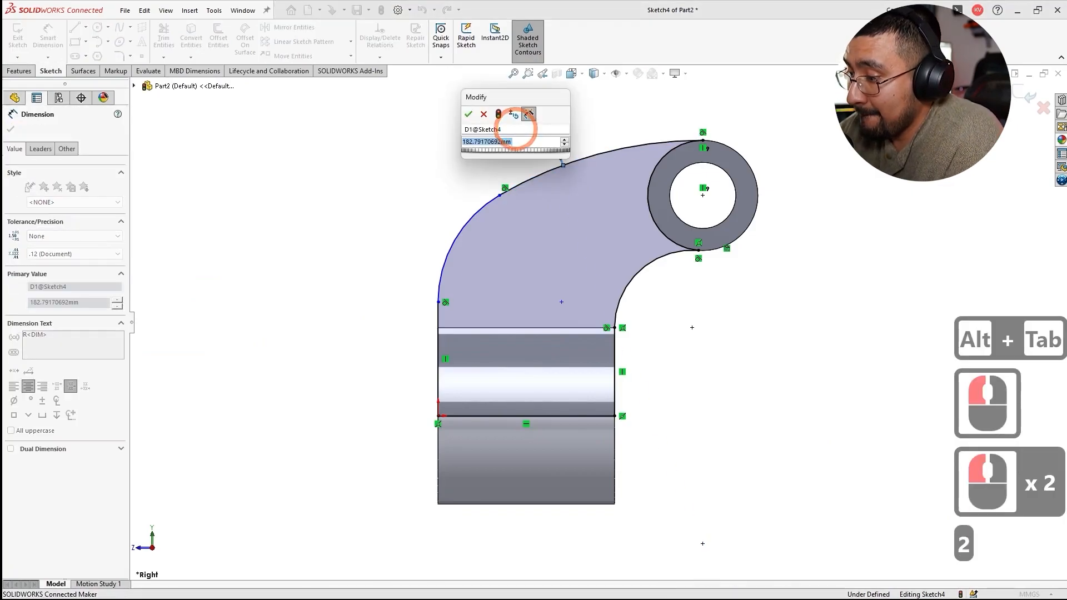
{"action": "left_click", "coordinate": [468, 114]}
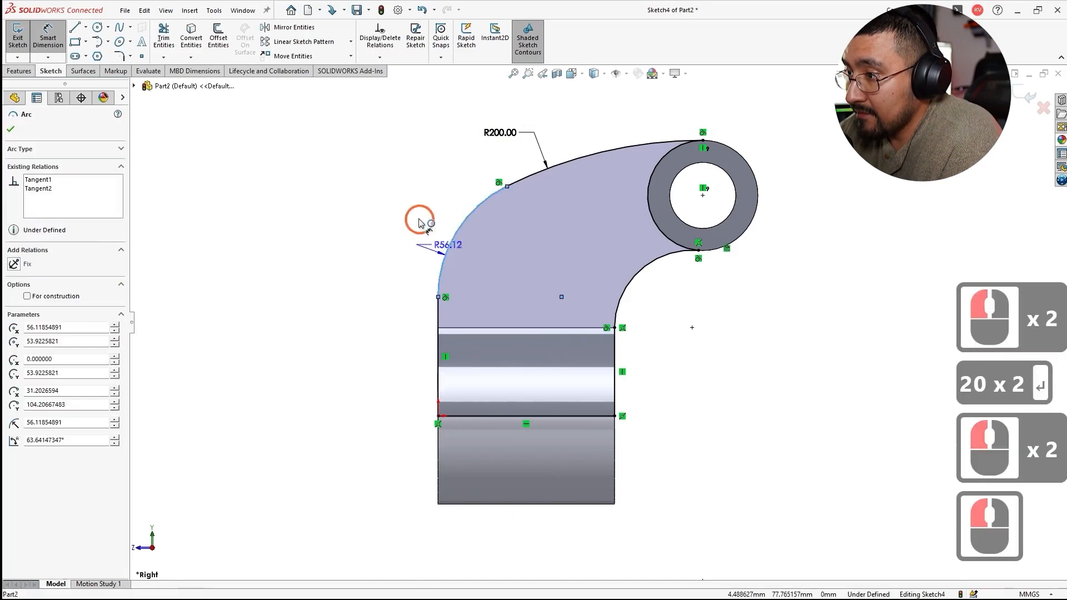
{"action": "left_click", "coordinate": [444, 244]}
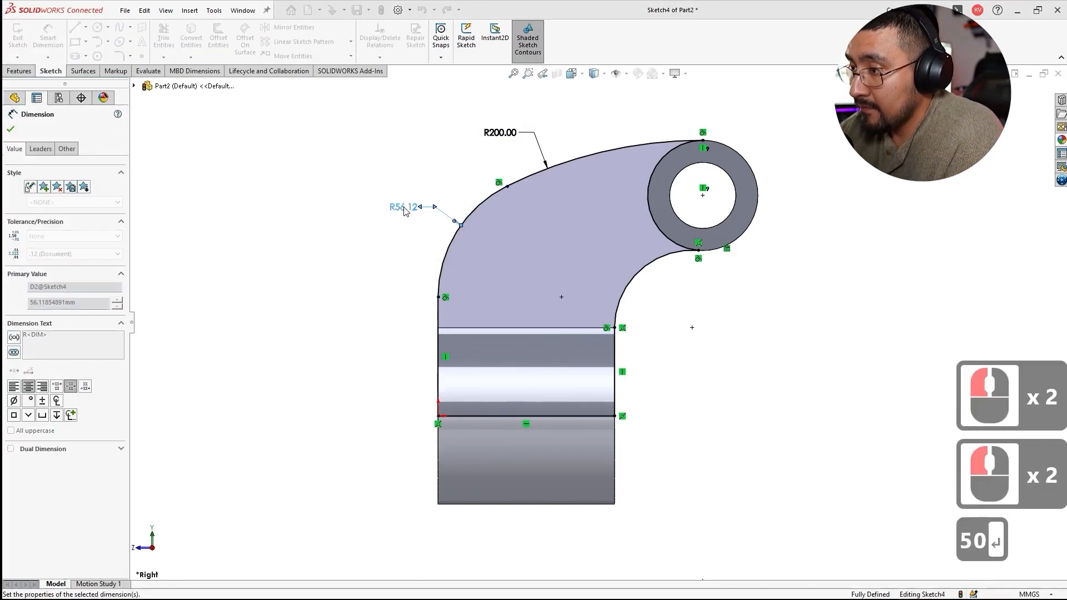
{"action": "key", "text": "alt+tab"}
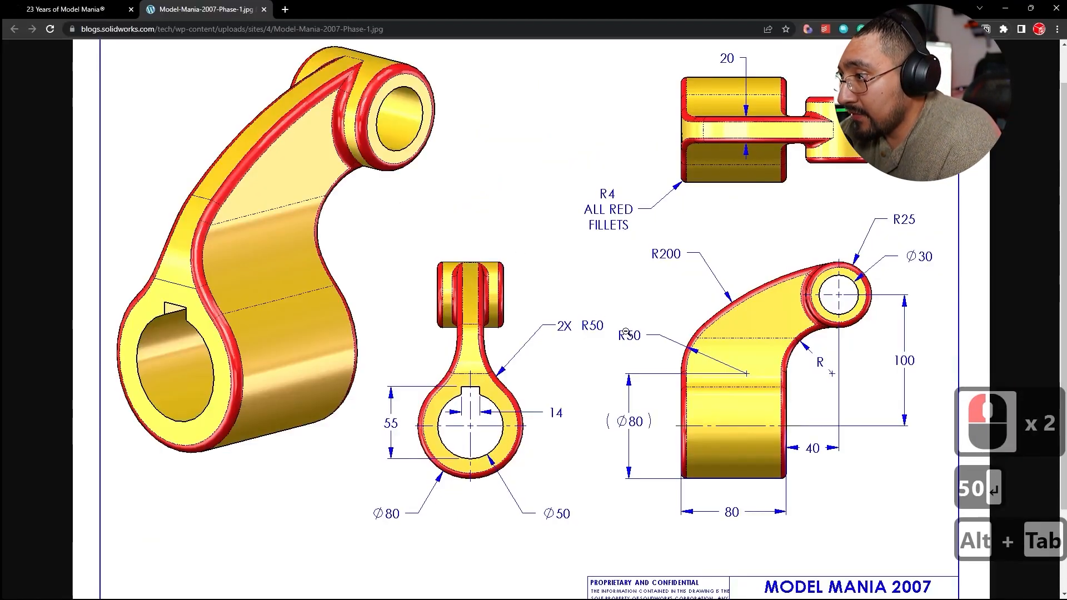
- Extrude the link profile 20 mm about its mid plane, merging cylinder, link and ring into one body
{"action": "key", "text": "alt+tab"}
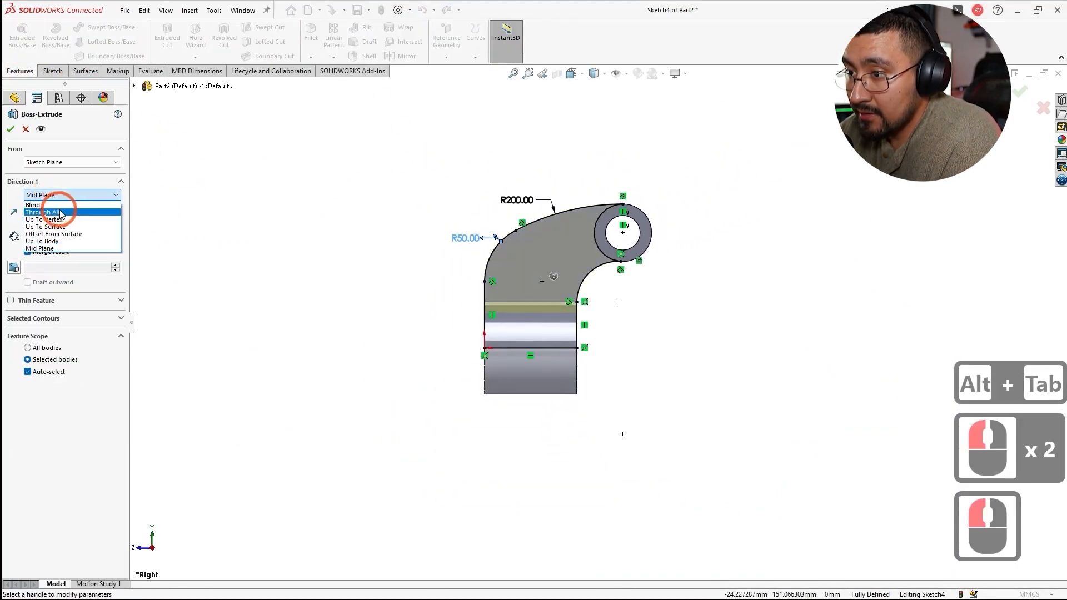
{"action": "left_click", "coordinate": [40, 249]}
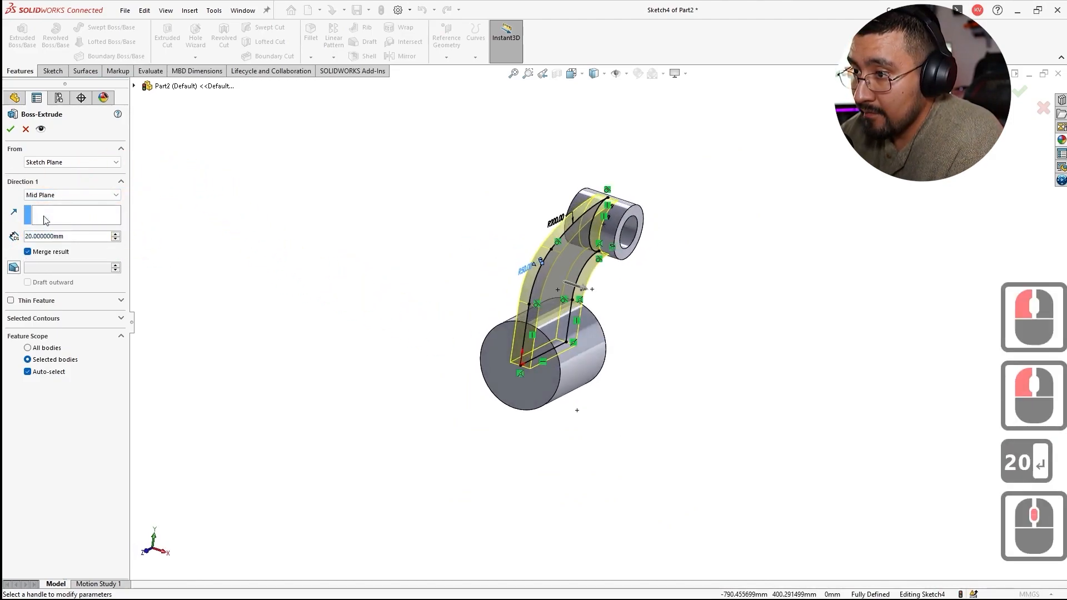
{"action": "left_click", "coordinate": [10, 129]}
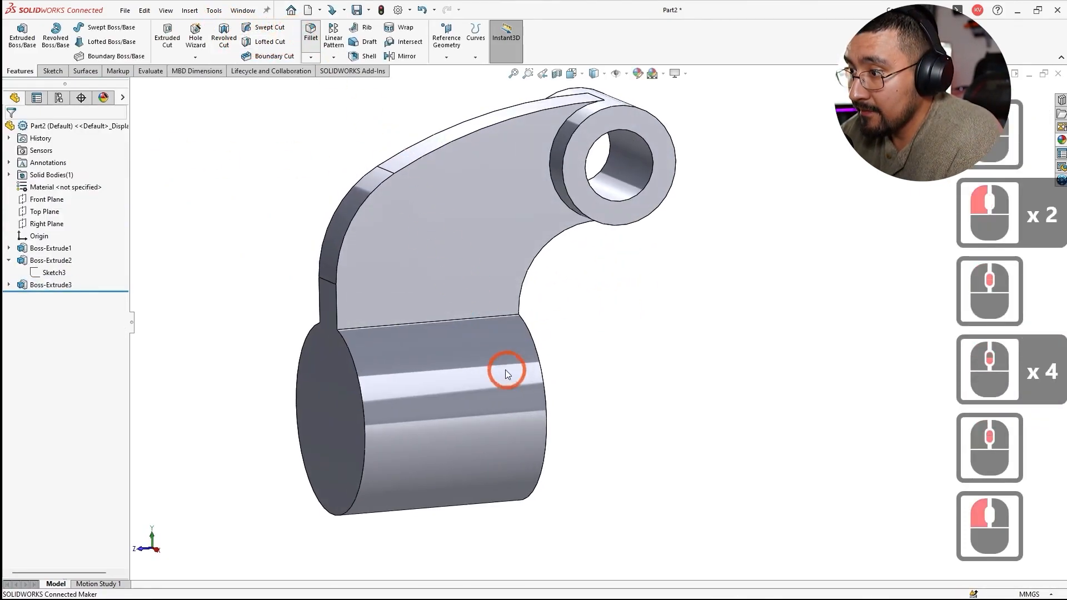
- Preview a 50 mm fillet on the cylinder-to-link edges, checking the radius on the reference drawing
{"action": "left_click", "coordinate": [310, 37]}
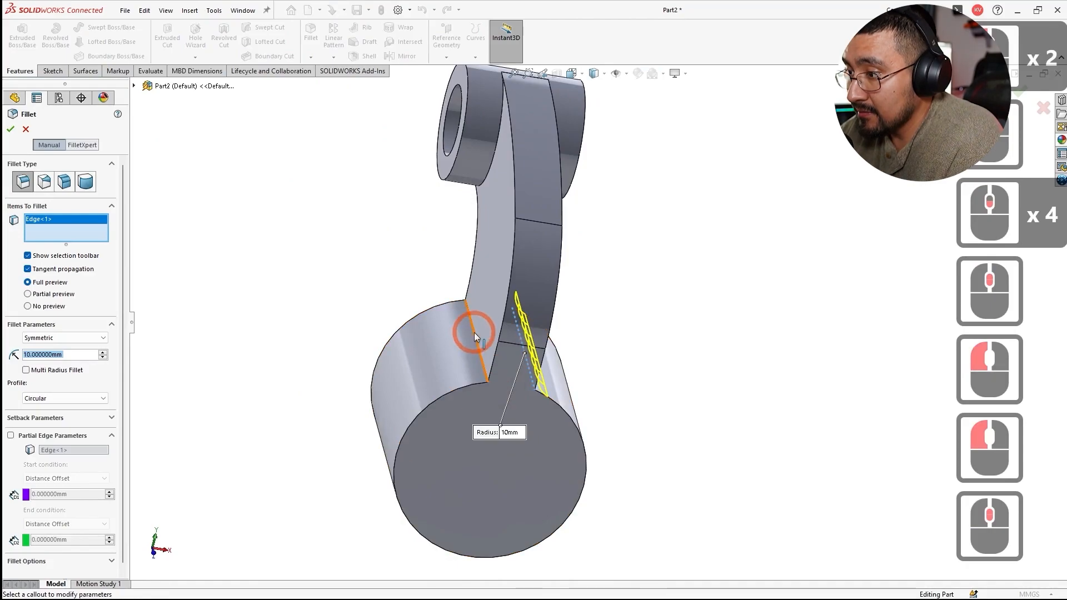
{"action": "key", "text": "alt+tab"}
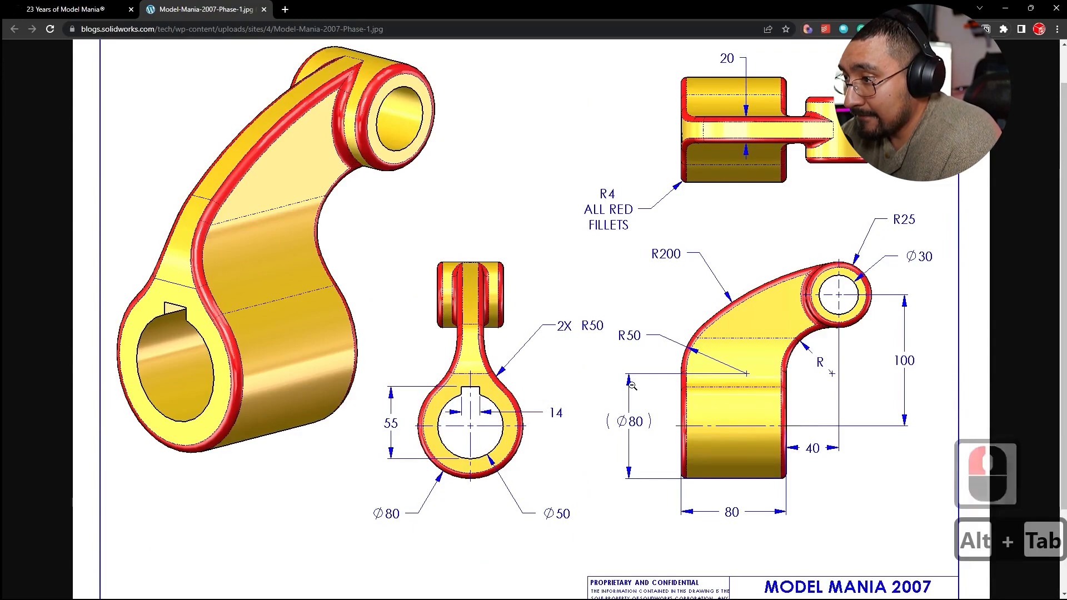
{"action": "key", "text": "alt+tab"}
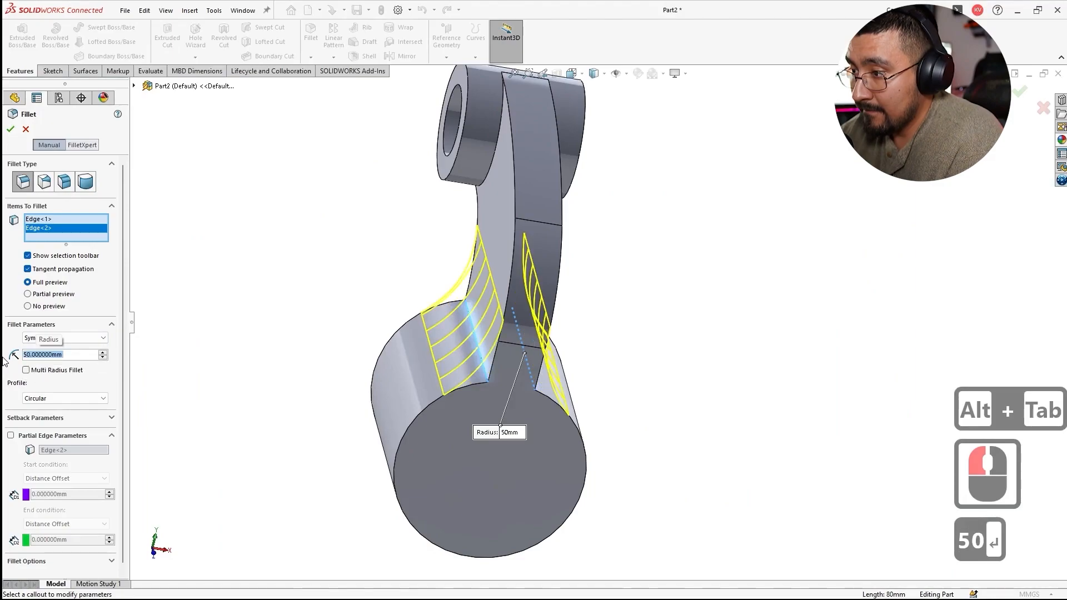
{"action": "key", "text": "alt+tab"}
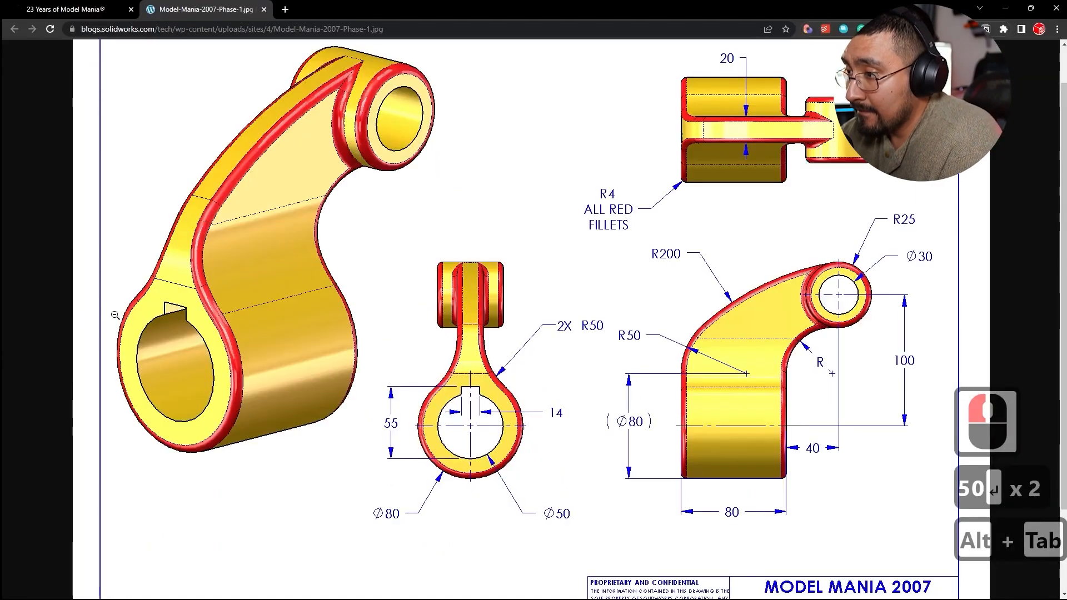
{"action": "mouse_move", "coordinate": [502, 427]}
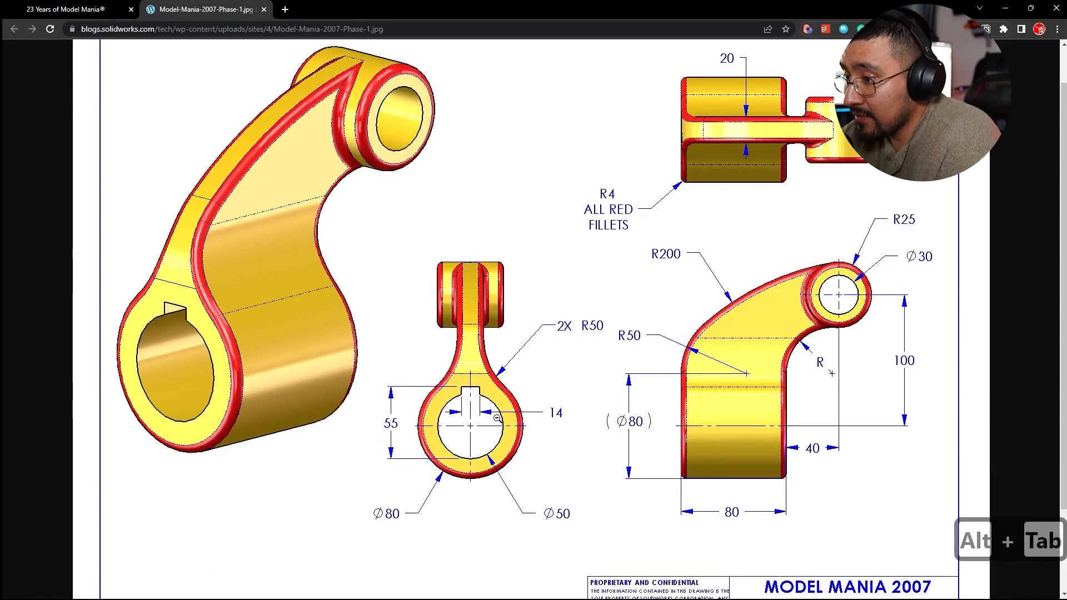
- Sketch the Ø50 bore circle and a 14 mm wide keyway rectangle dimensioned 55 from centre
{"action": "key", "text": "alt+tab"}
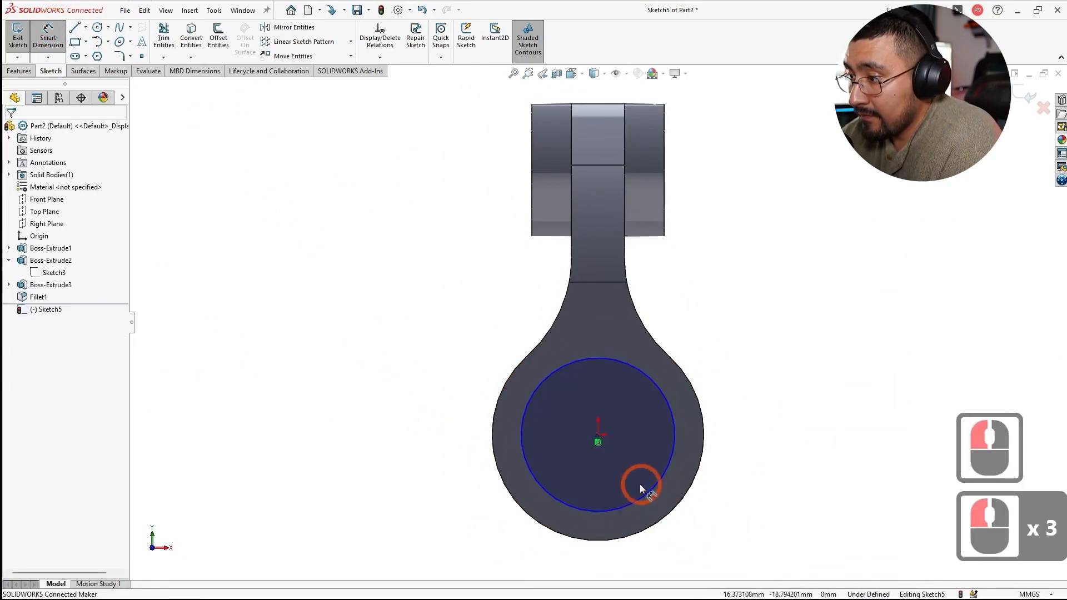
{"action": "left_click", "coordinate": [640, 486]}
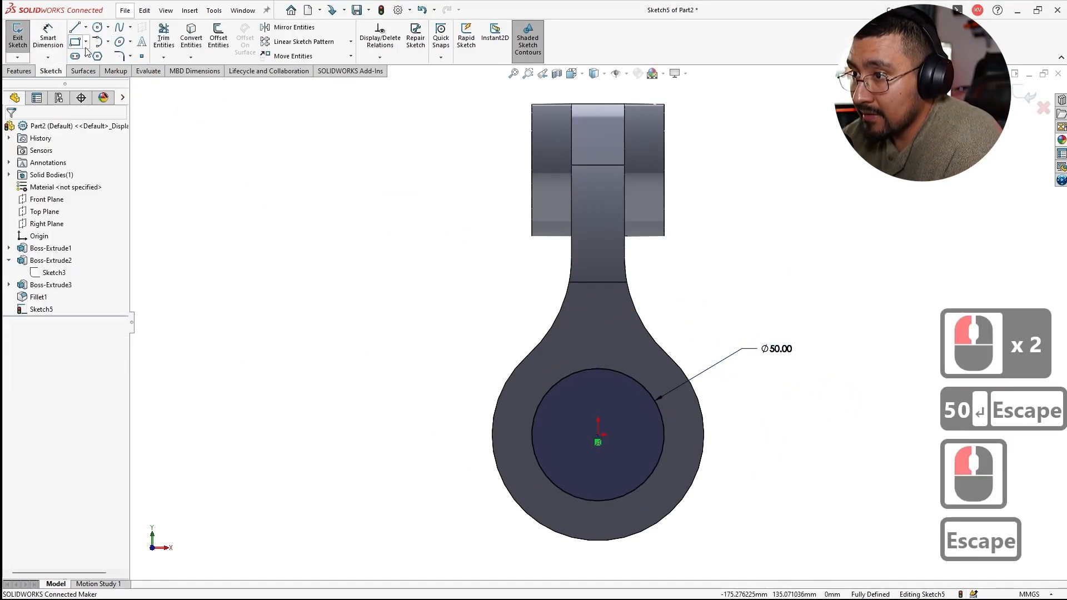
{"action": "left_click", "coordinate": [75, 42]}
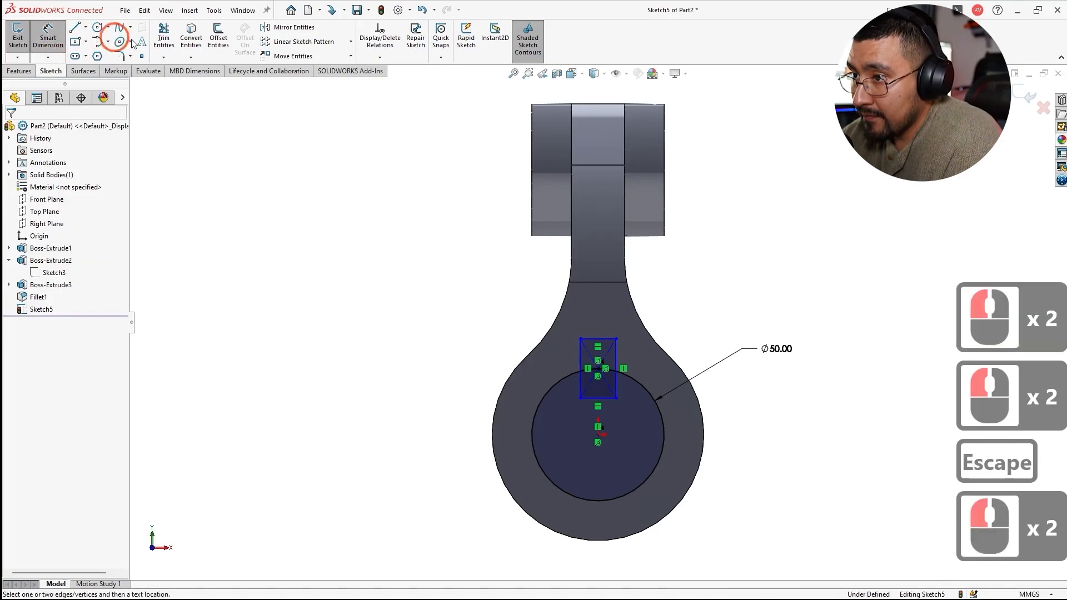
{"action": "left_click", "coordinate": [616, 436]}
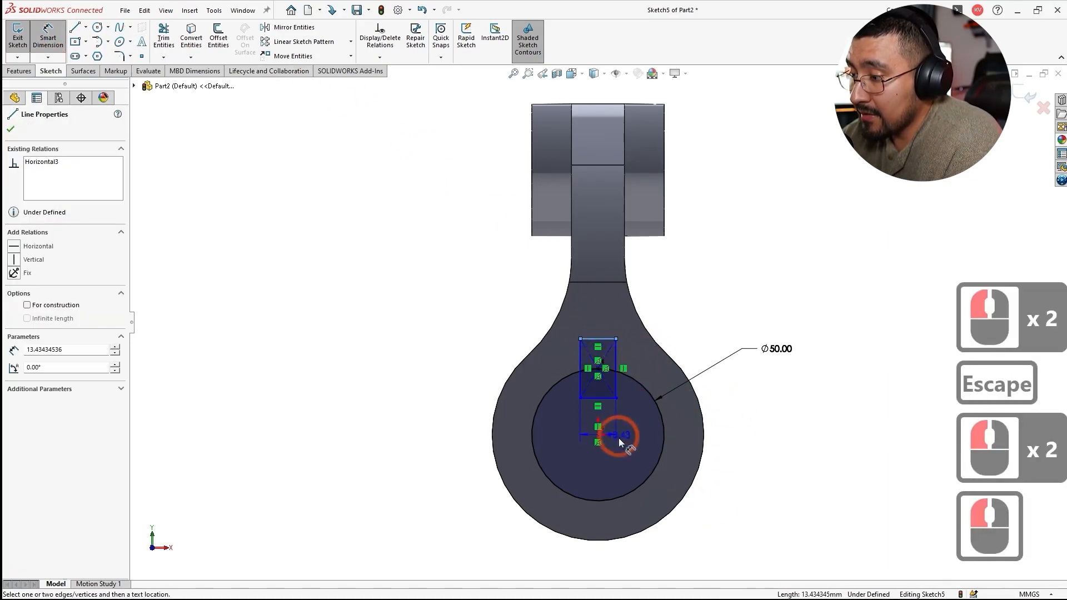
{"action": "left_click", "coordinate": [552, 442]}
{"action": "type", "text": "55"}
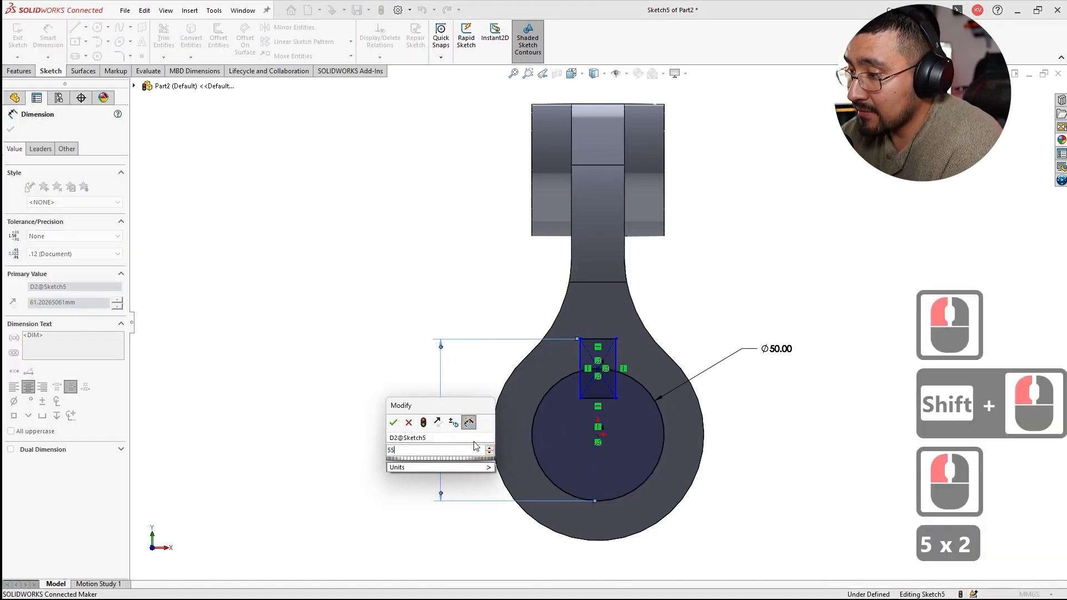
{"action": "left_click", "coordinate": [394, 422]}
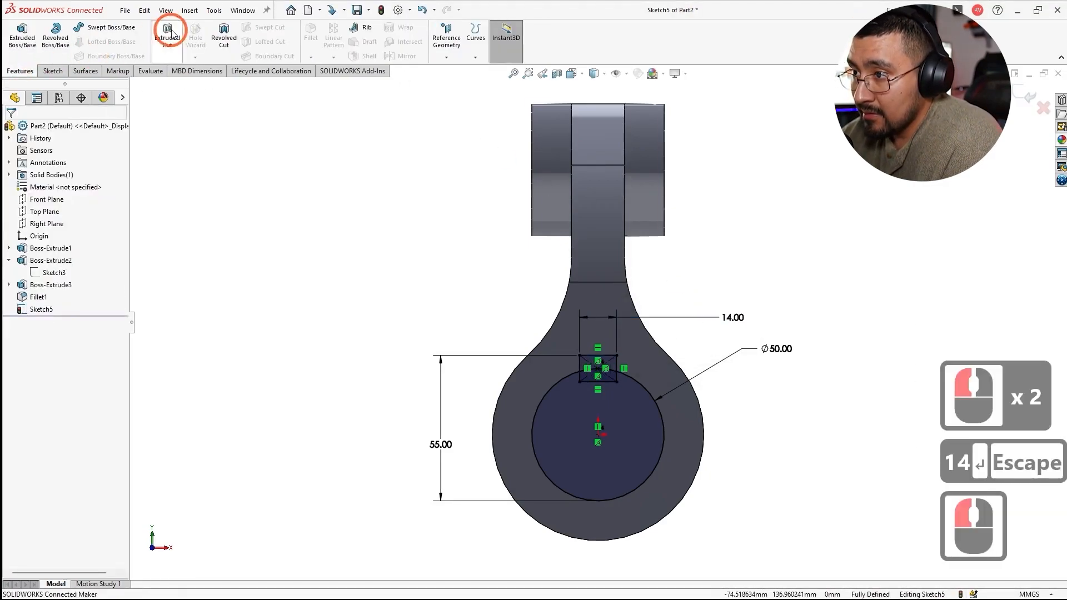
- Start an Extruded Cut through all from the bore and keyway contours
{"action": "left_click", "coordinate": [167, 35]}
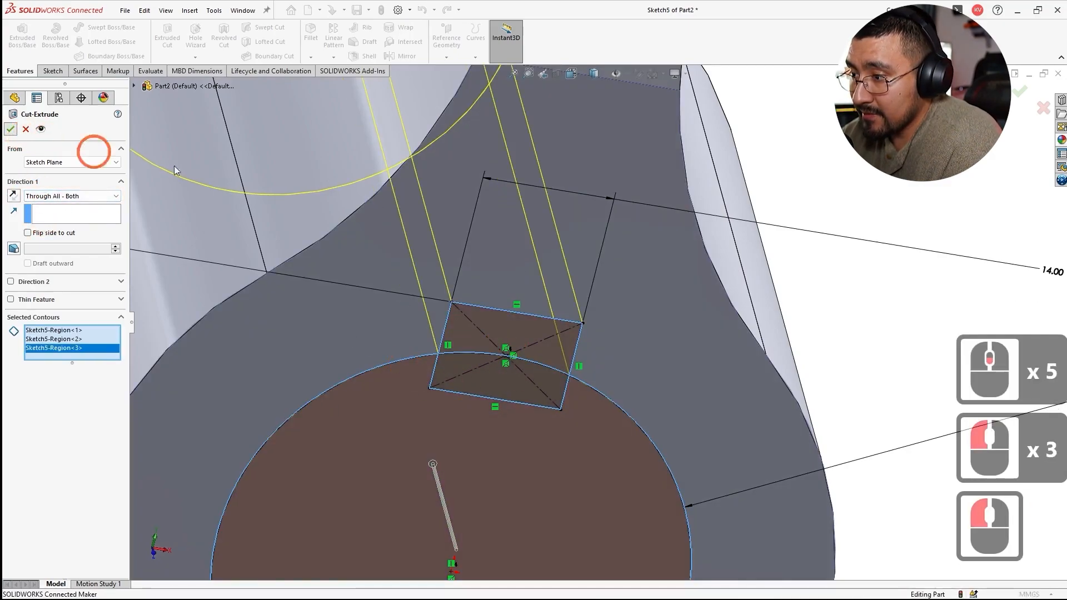
- Dimension the lower profile arc to R50, checking the reference drawing
{"action": "key", "text": "alt+tab"}
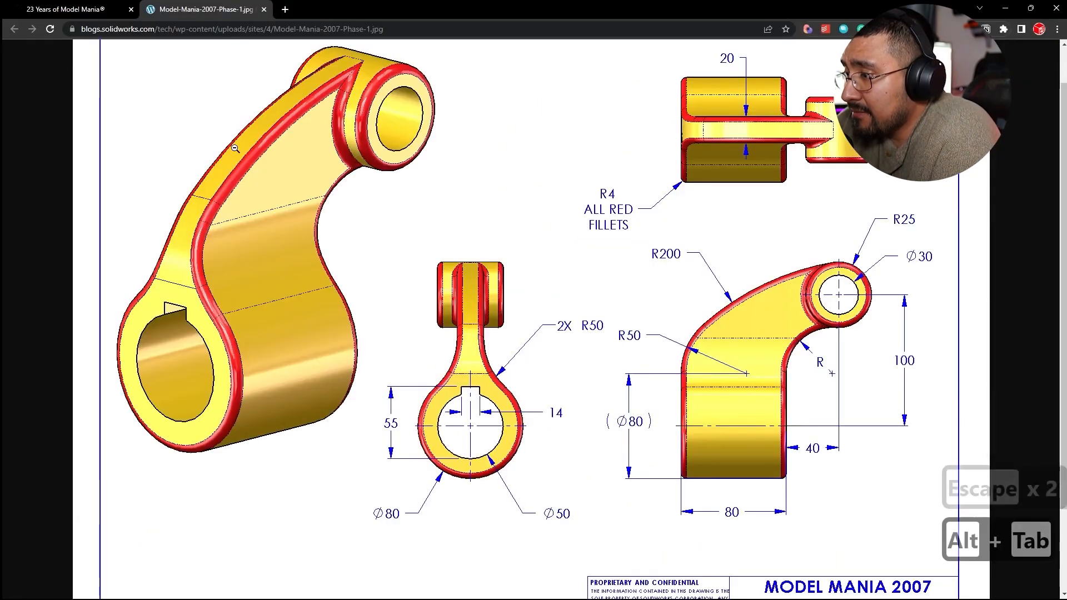
{"action": "key", "text": "alt+tab"}
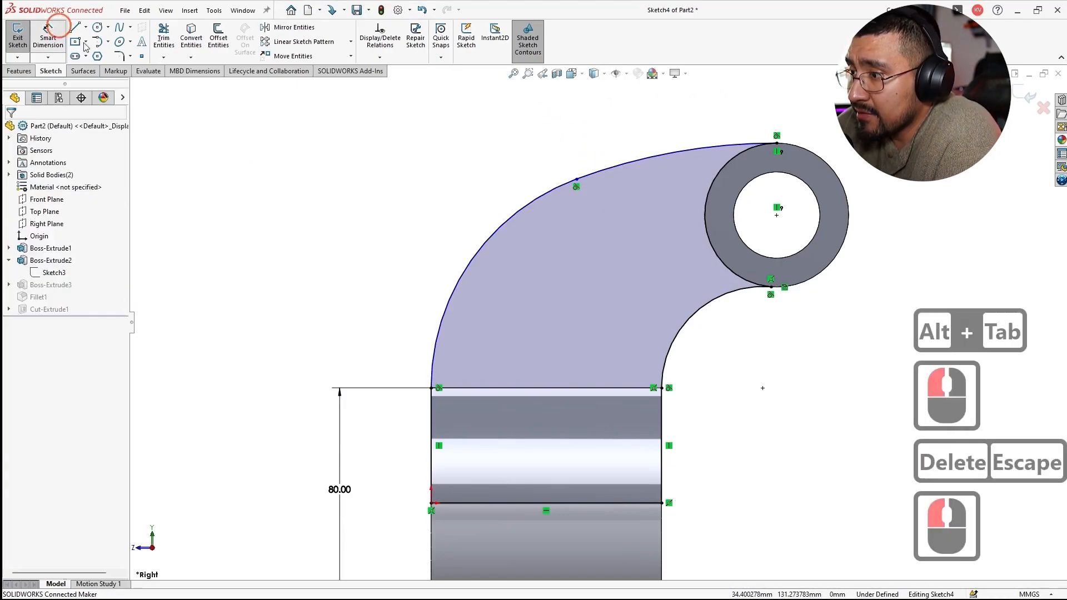
{"action": "left_click", "coordinate": [477, 252]}
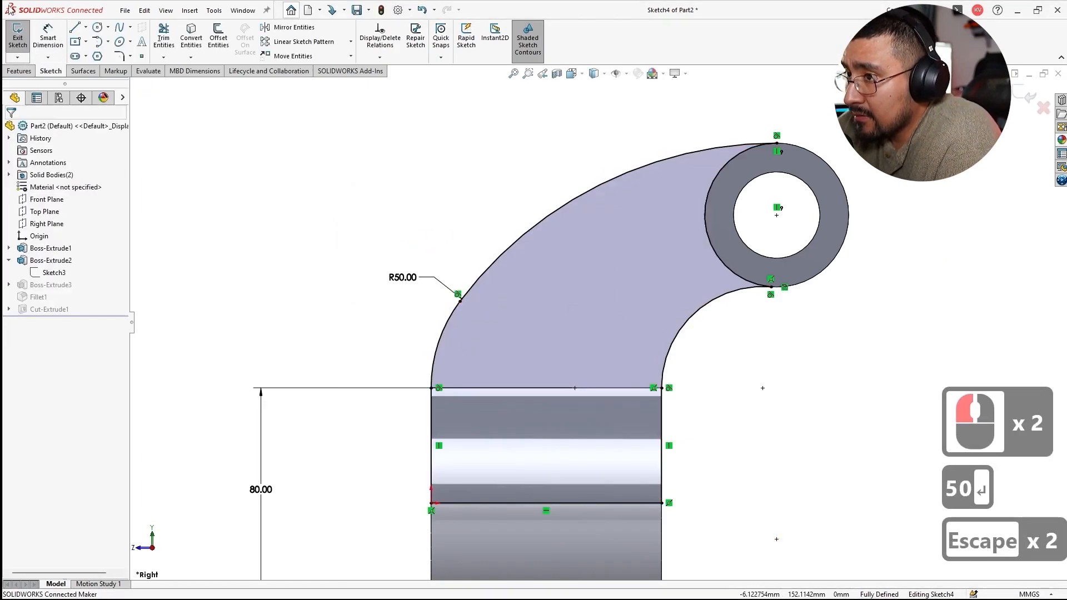
{"action": "key", "text": "alt+tab"}
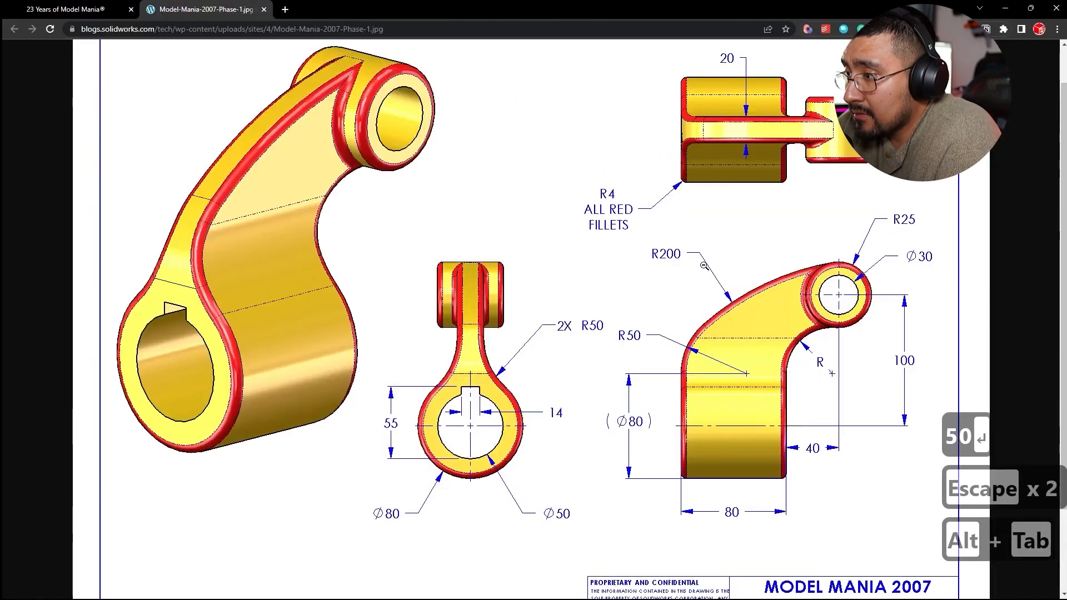
{"action": "key", "text": "alt+tab"}
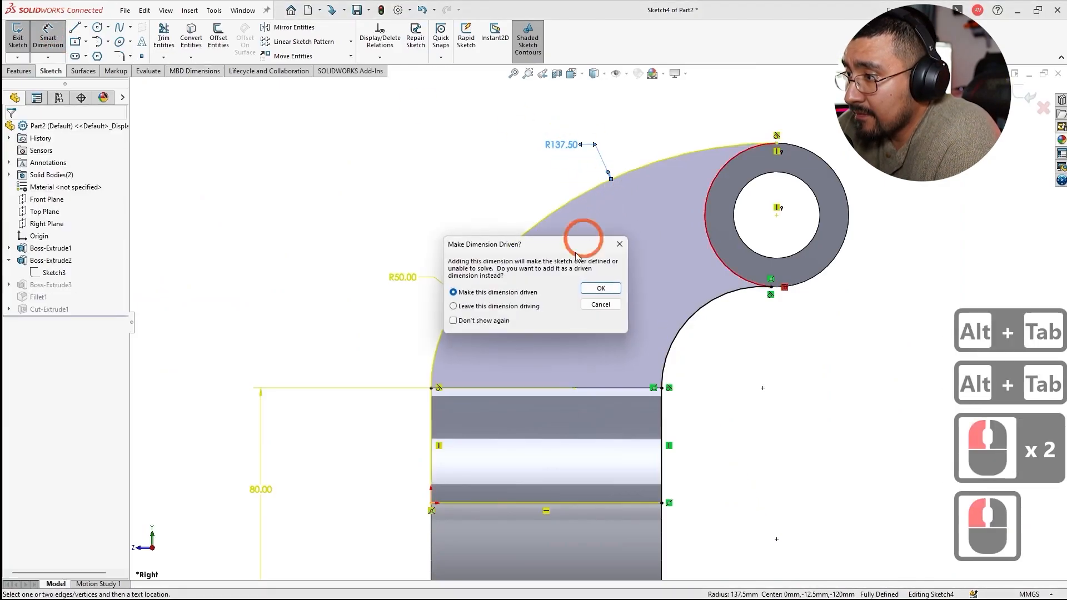
{"action": "left_click", "coordinate": [599, 288]}
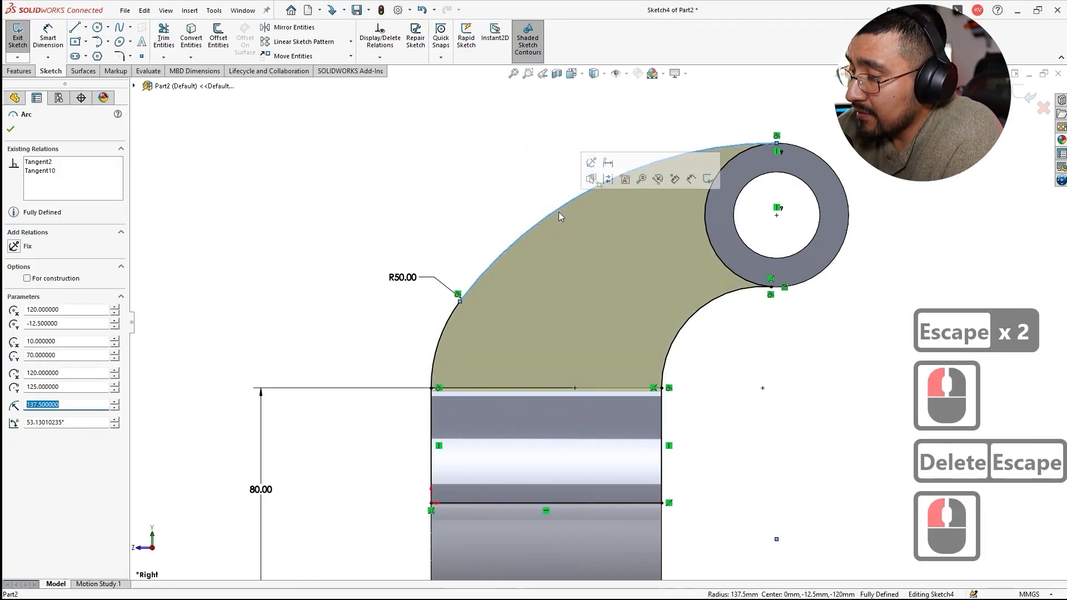
- Delete the upper tangent arc and redraw it at R200
{"action": "key", "text": "Escape"}
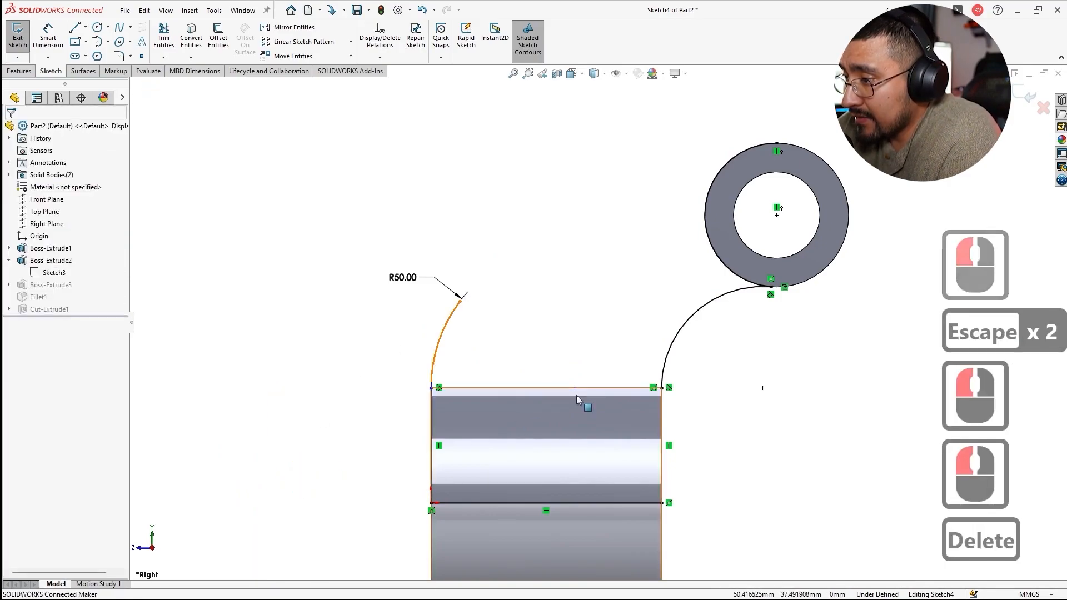
{"action": "left_click", "coordinate": [575, 387]}
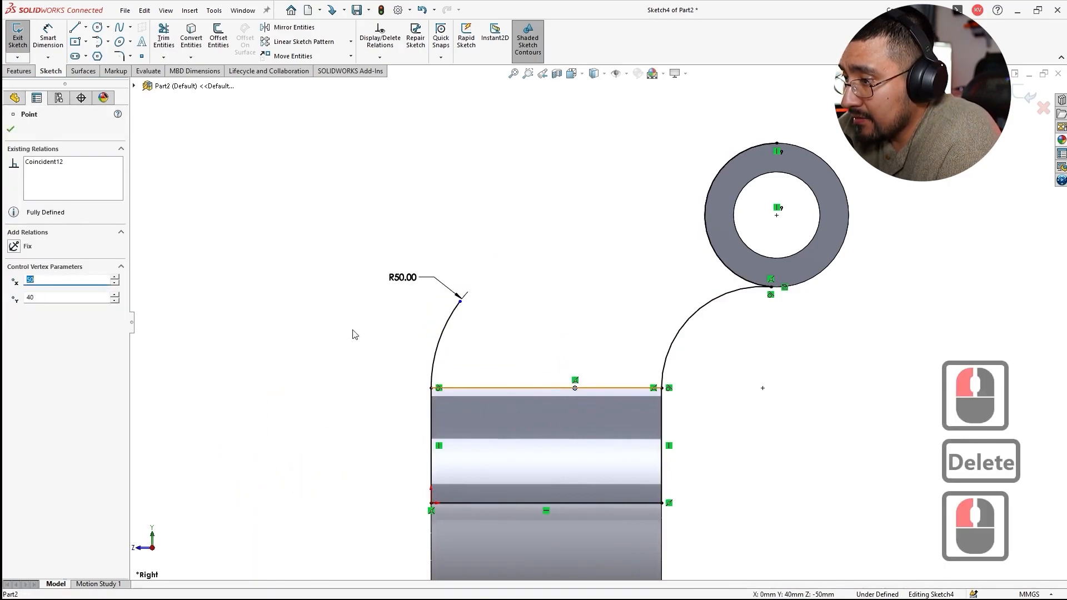
{"action": "left_click", "coordinate": [507, 256]}
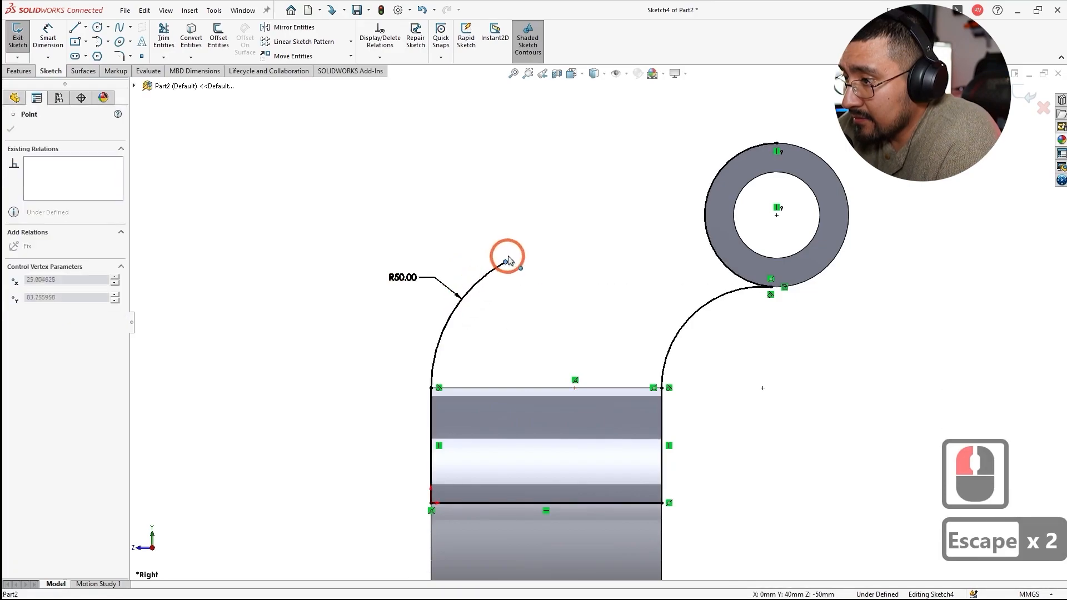
{"action": "key", "text": "Escape"}
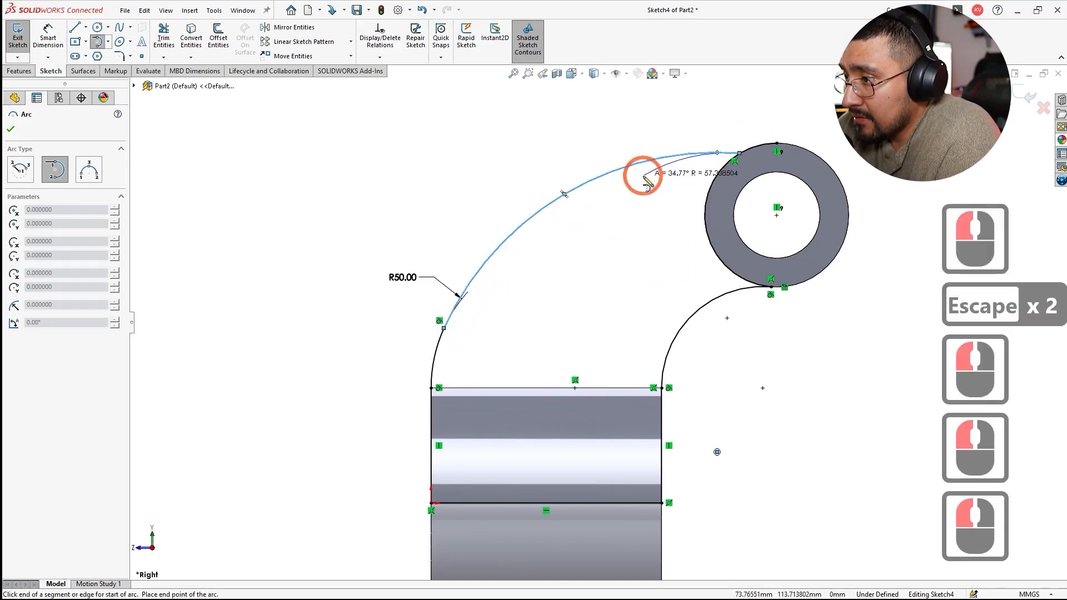
{"action": "key", "text": "Escape"}
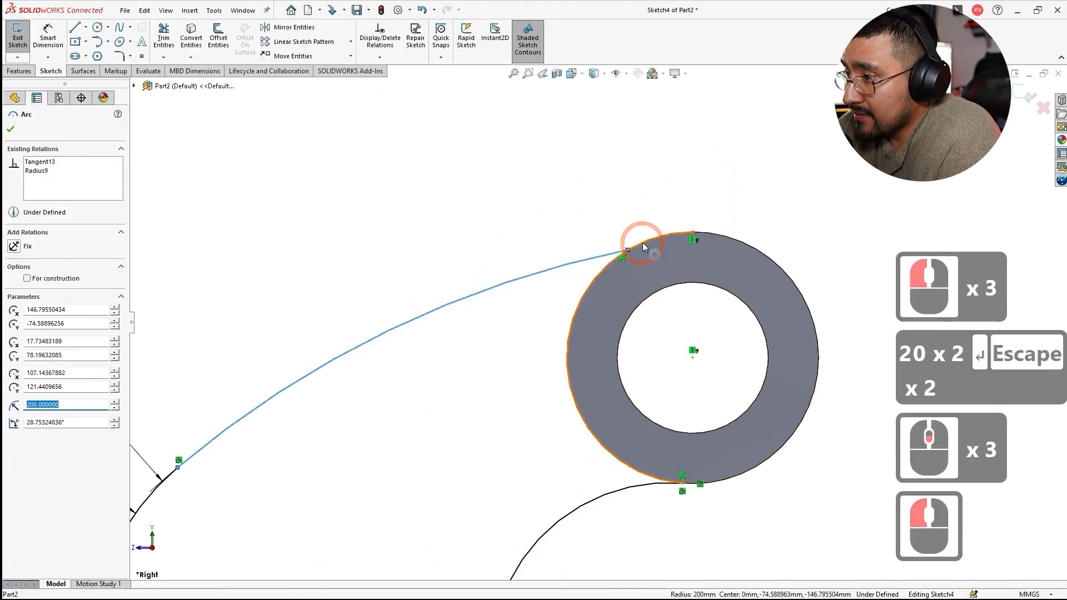
{"action": "left_click", "coordinate": [314, 311]}
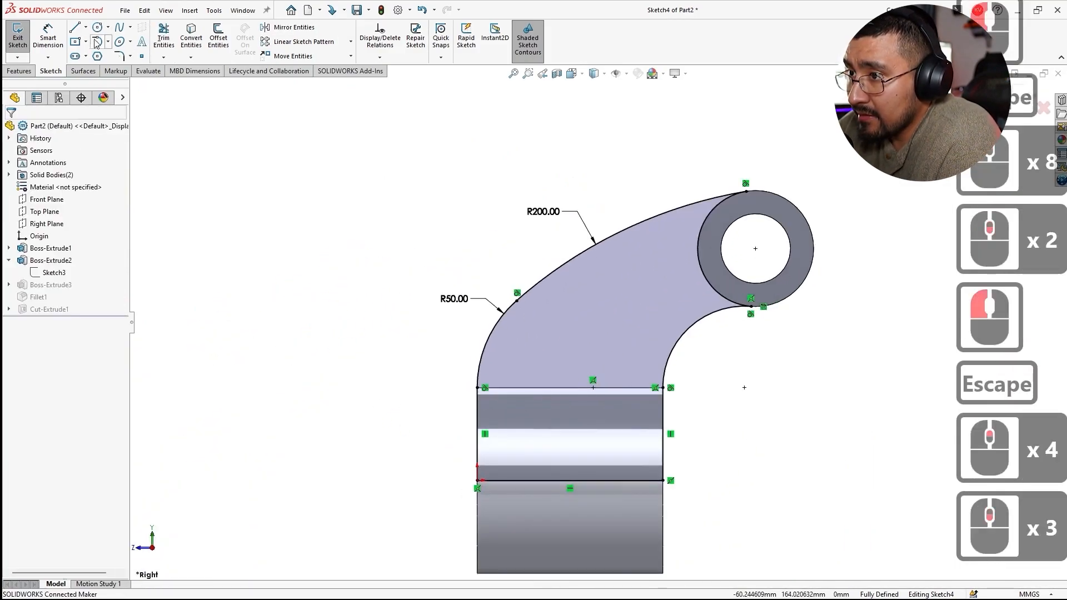
- Add the 80 height as a driven reference dimension
{"action": "left_click", "coordinate": [592, 388]}
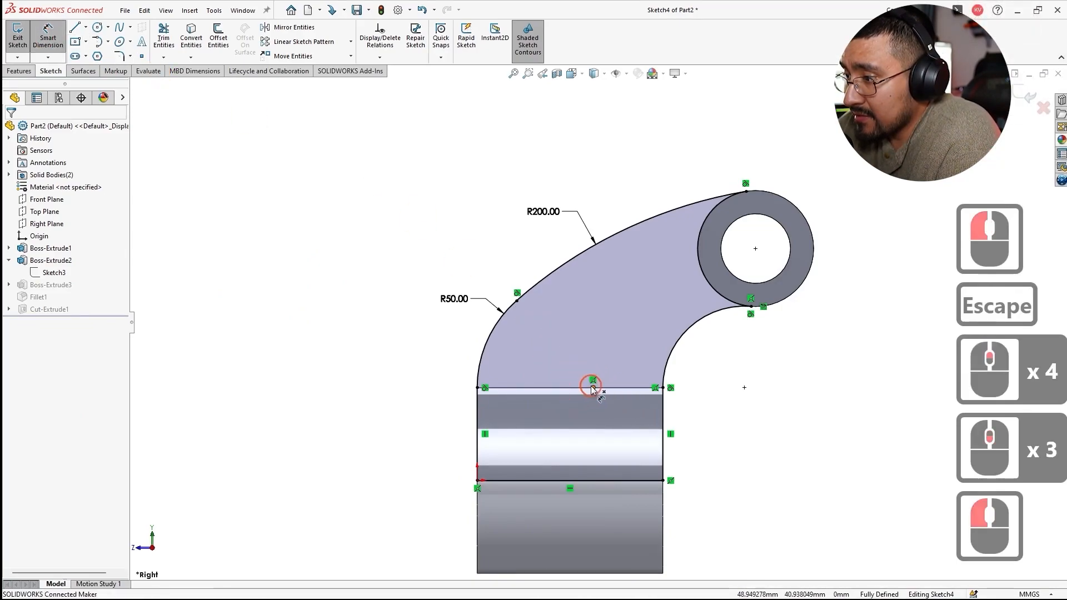
{"action": "left_click", "coordinate": [592, 381]}
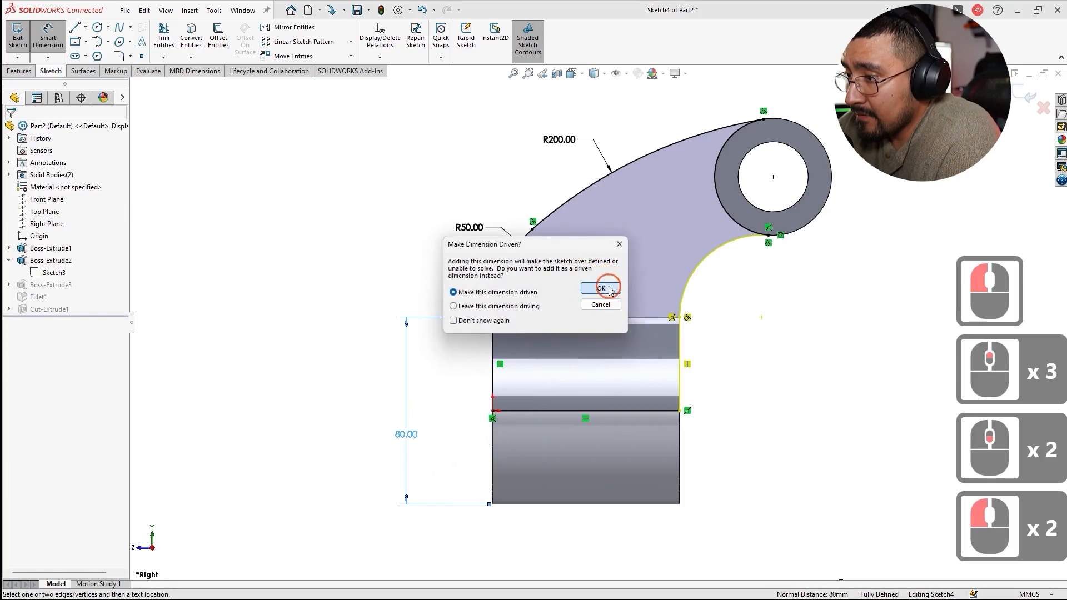
{"action": "left_click", "coordinate": [599, 287]}
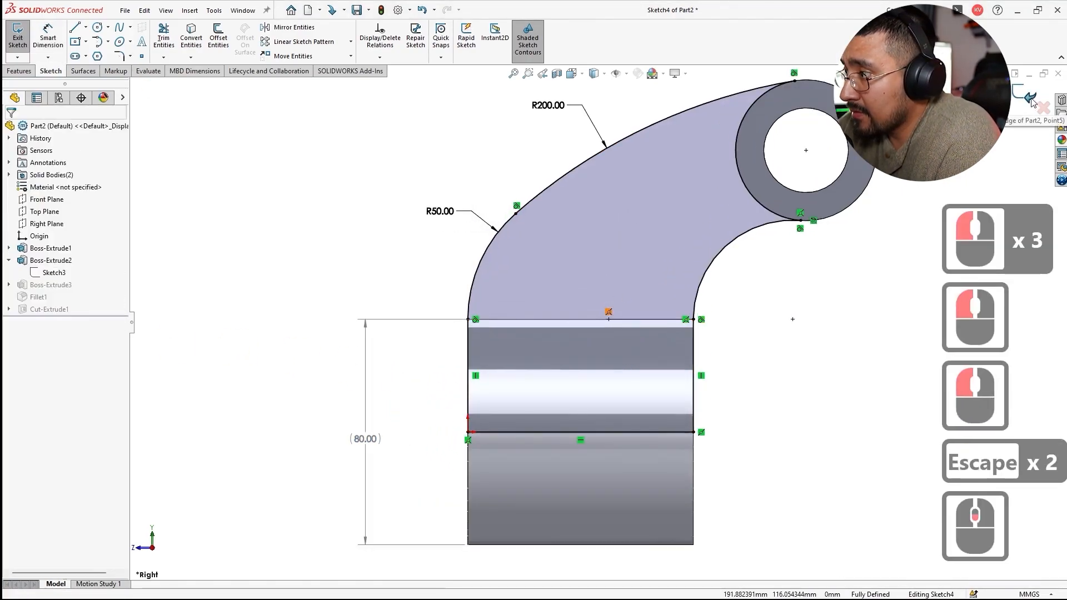
- Exit the sketch and create a new Model Mania 2007 folder in the Save As dialog
{"action": "left_click", "coordinate": [16, 36]}
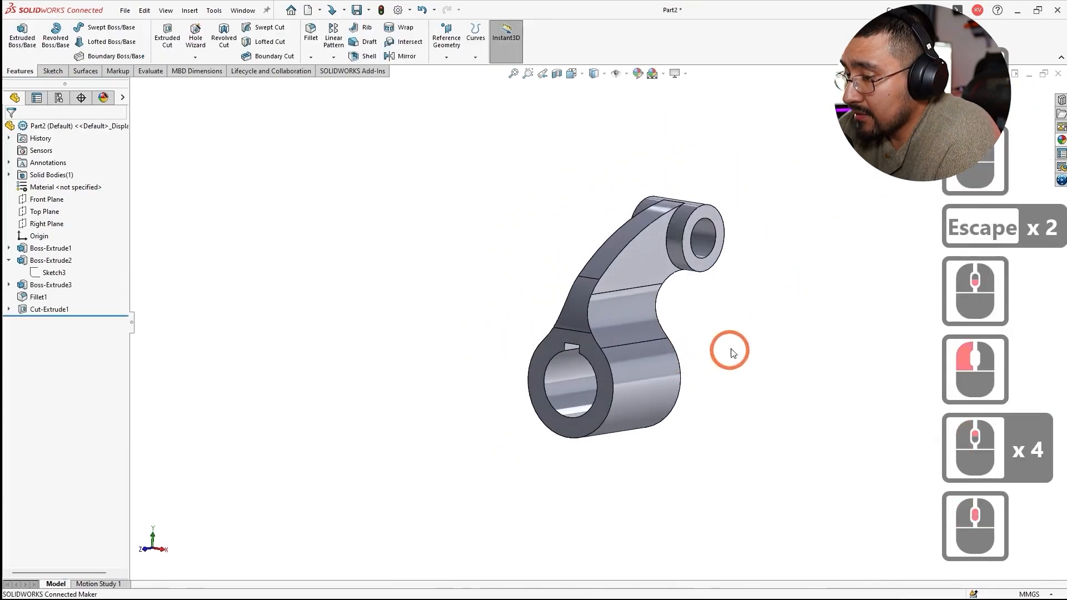
{"action": "key", "text": "ctrl+s"}
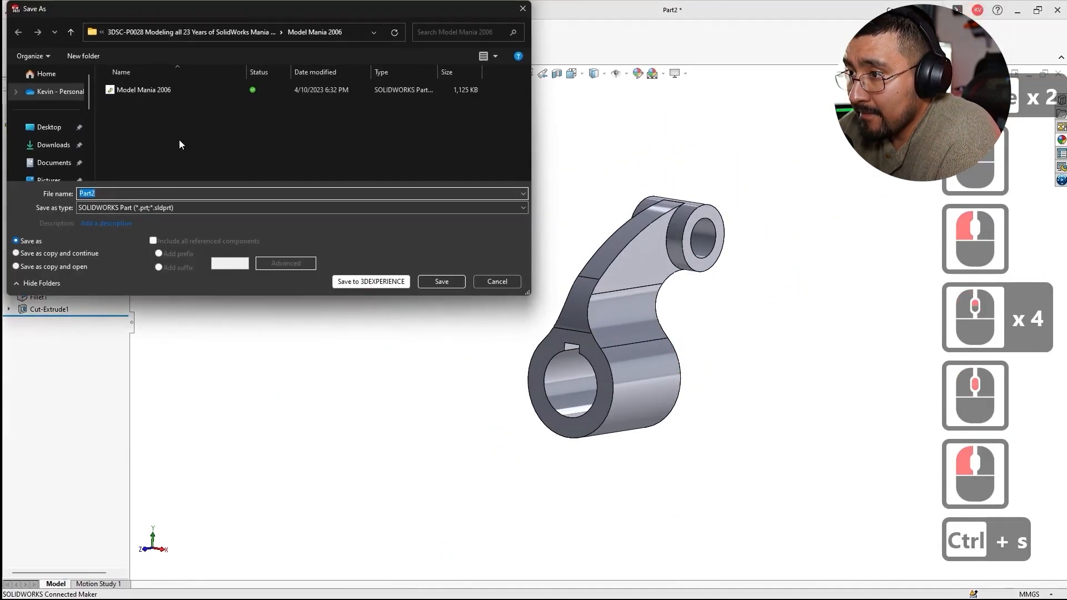
{"action": "left_click", "coordinate": [70, 33]}
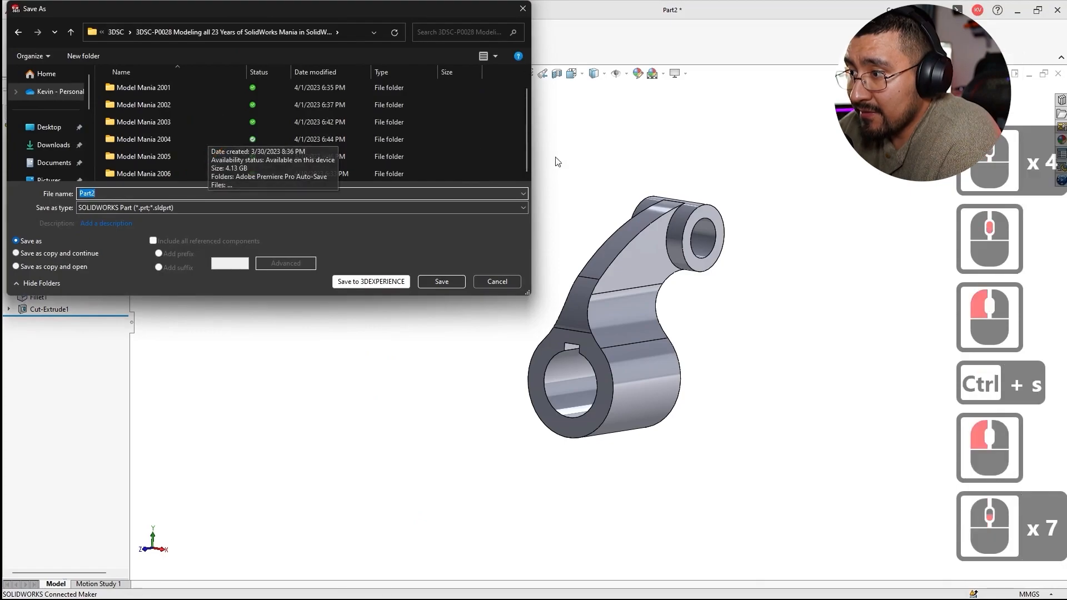
{"action": "left_click", "coordinate": [82, 56]}
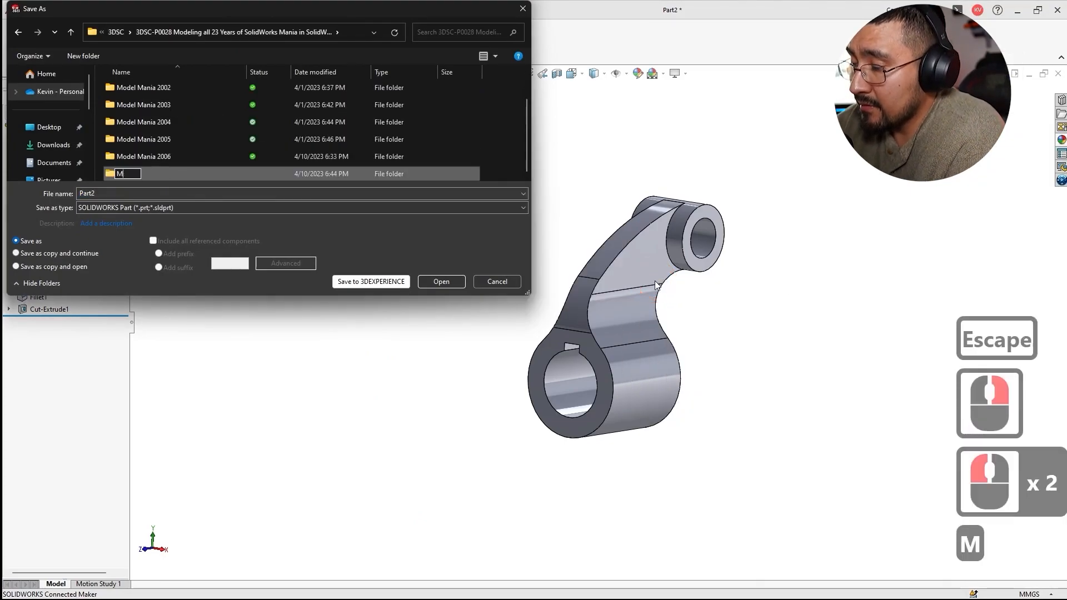
{"action": "type", "text": "Model Mania"}
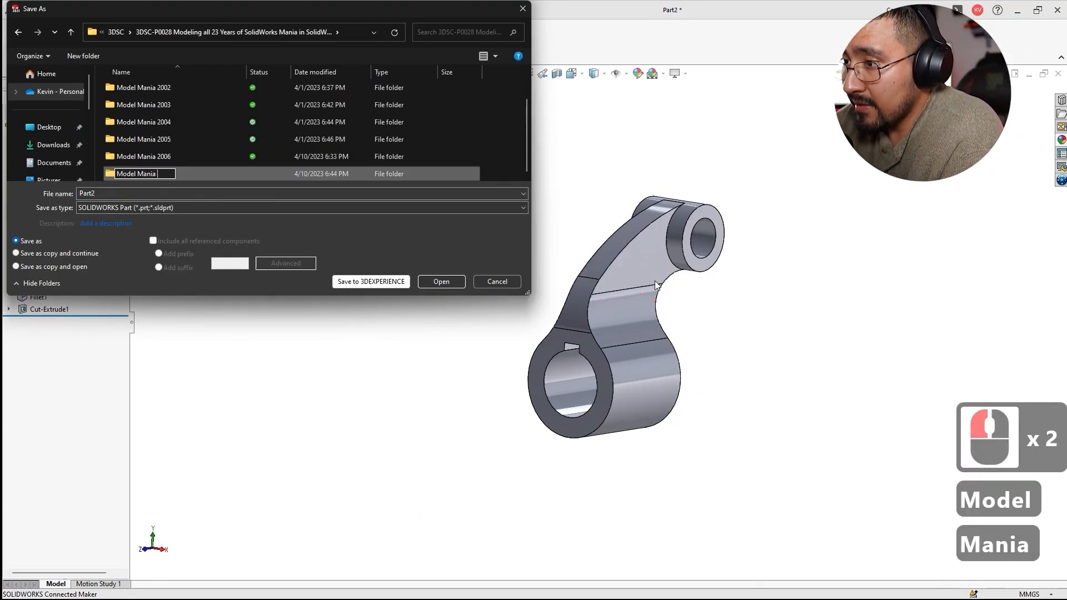
{"action": "type", "text": "2007"}
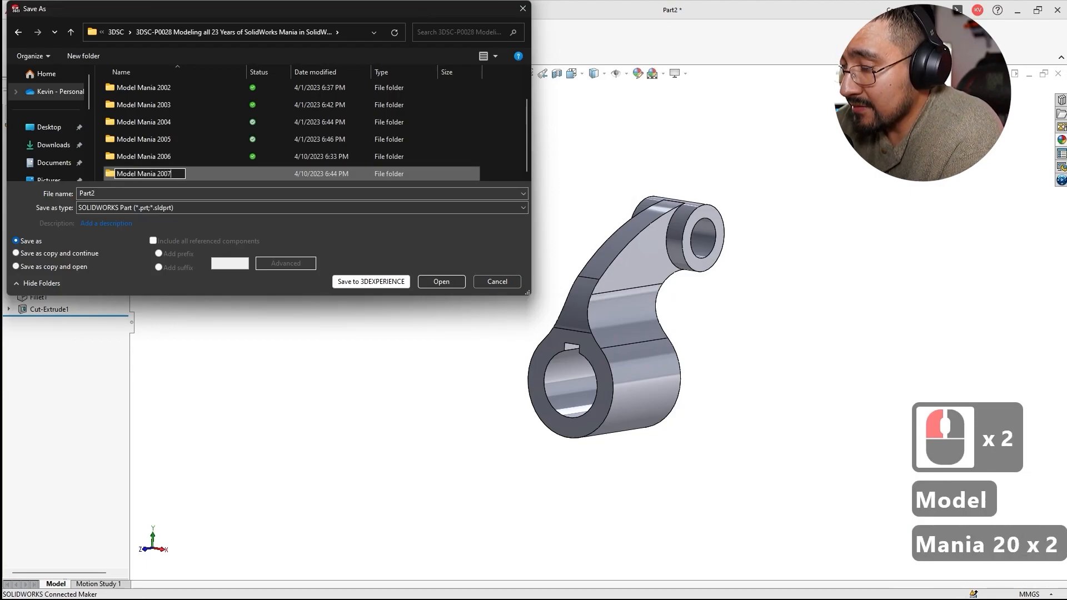
- Save the part as Model Mania 2007 inside the new folder
{"action": "double_click", "coordinate": [143, 173]}
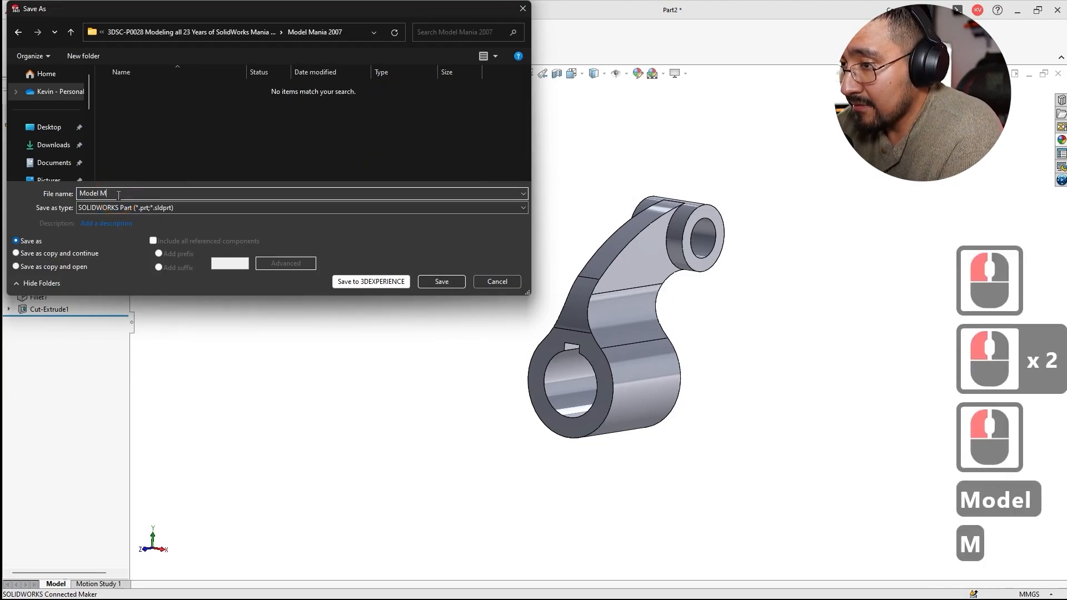
{"action": "type", "text": "ania 2007"}
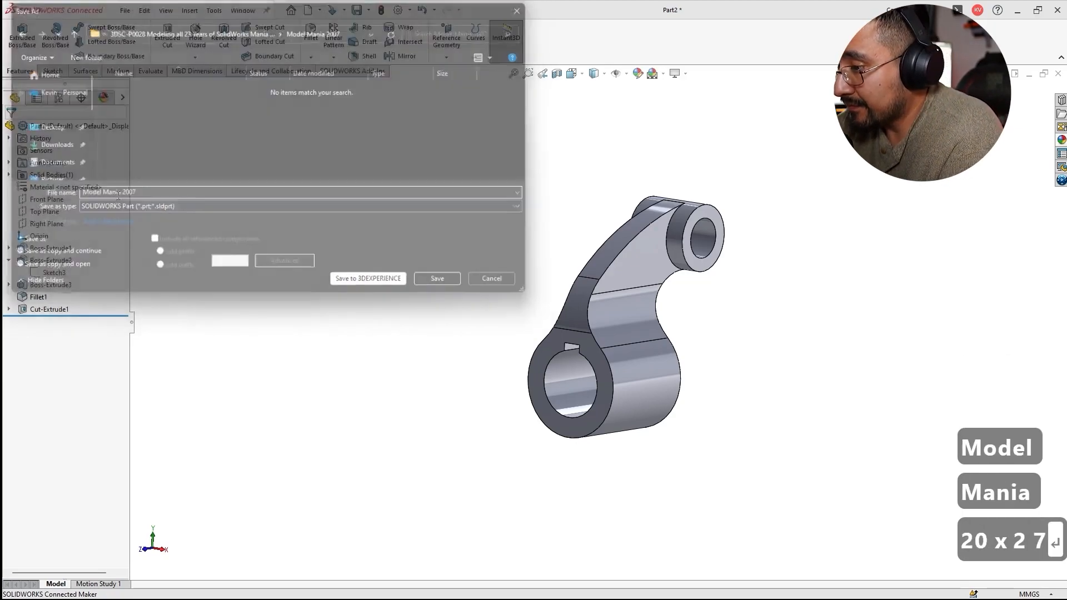
{"action": "key", "text": "alt+tab"}
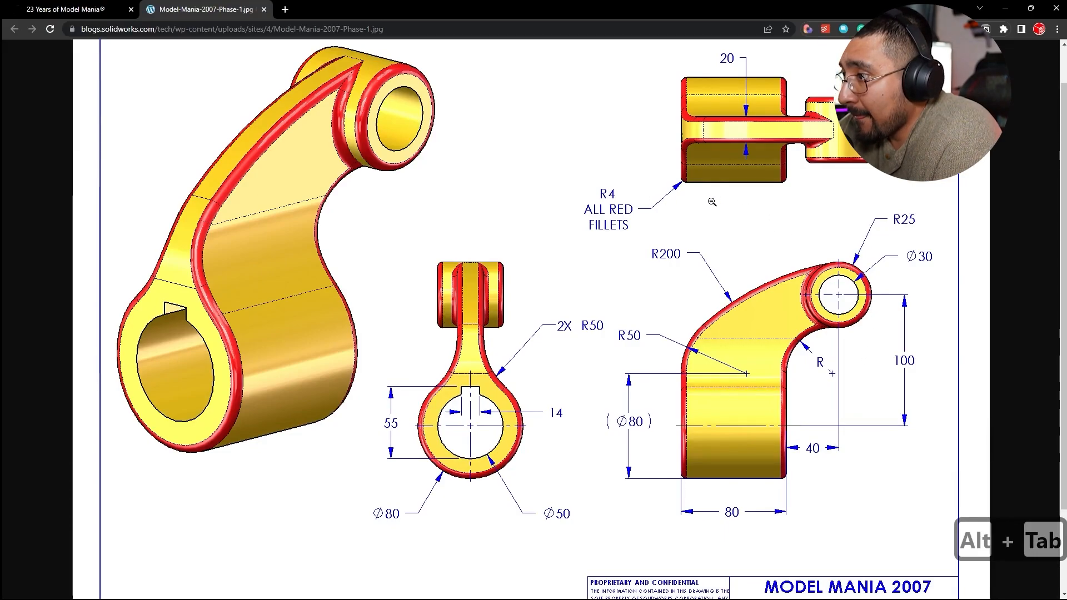
{"action": "mouse_move", "coordinate": [215, 251]}
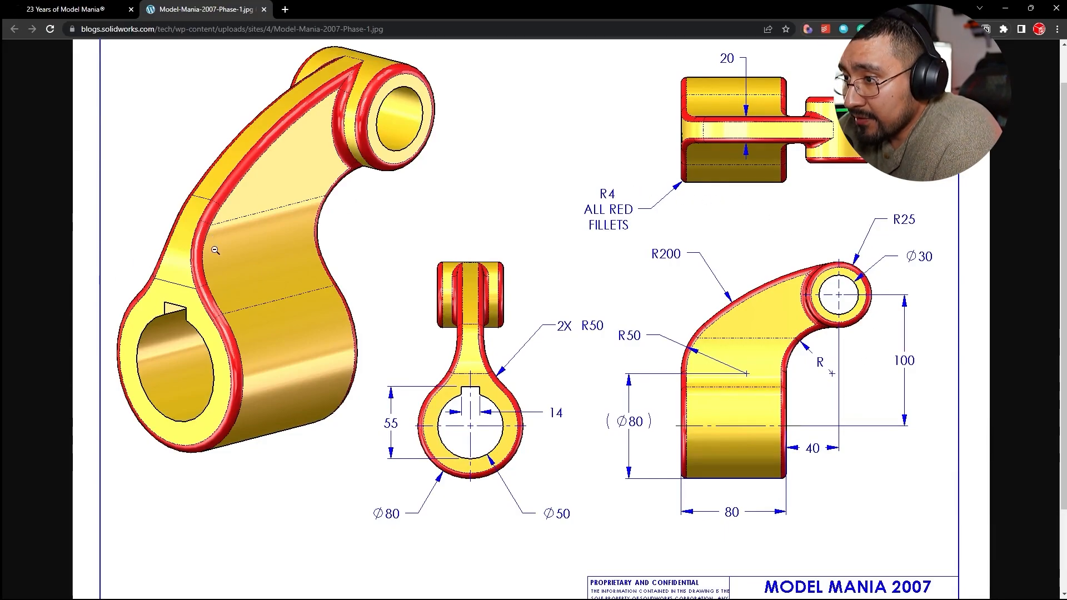
- Add a second 4 mm fillet on the rib's remaining sharp edges
{"action": "key", "text": "alt+tab"}
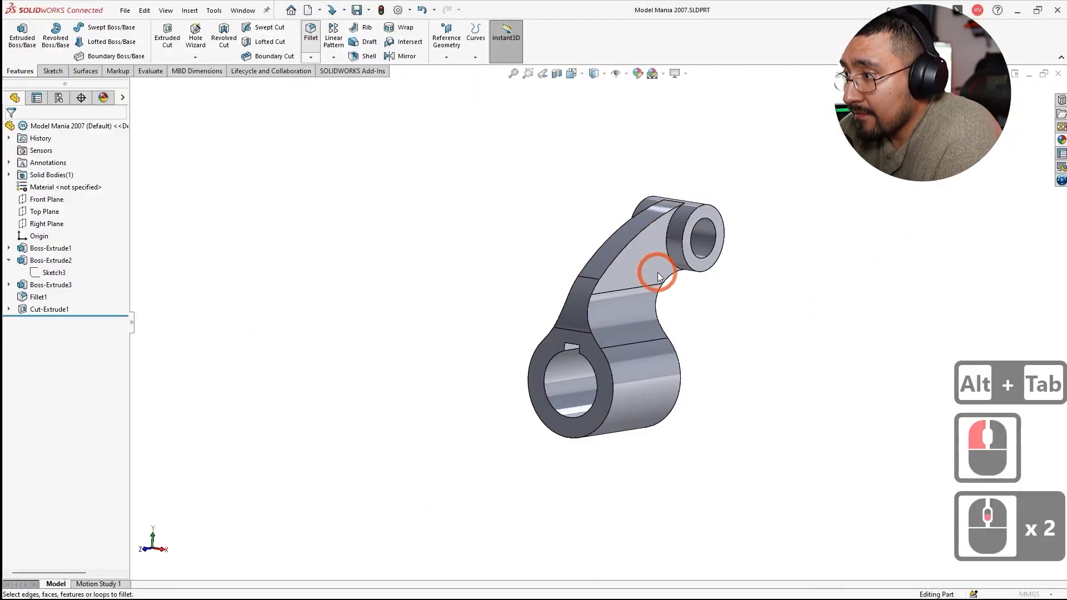
{"action": "left_click", "coordinate": [657, 273]}
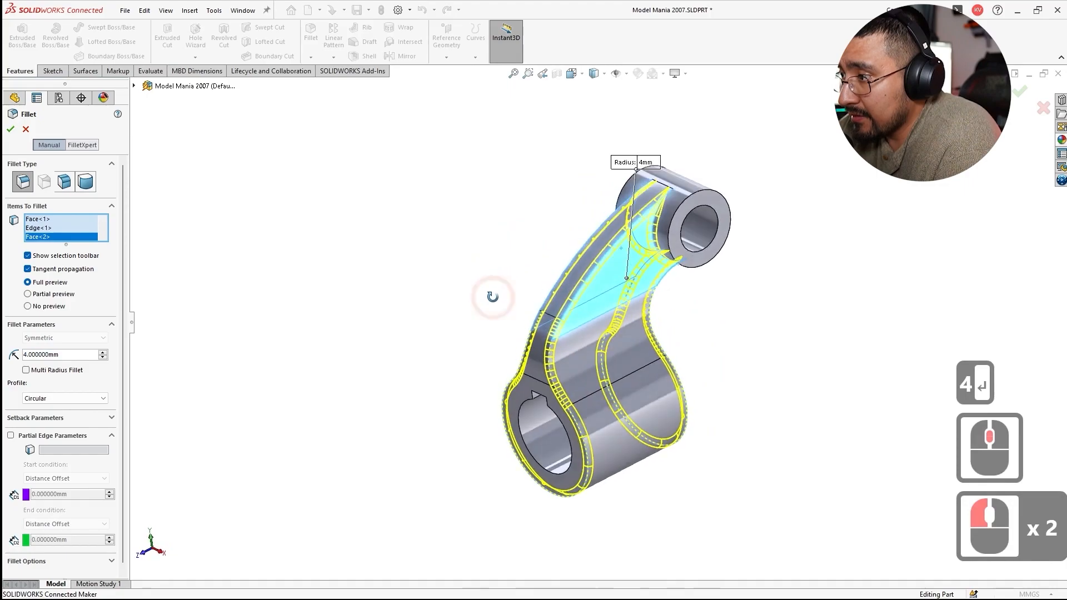
{"action": "left_click", "coordinate": [623, 230]}
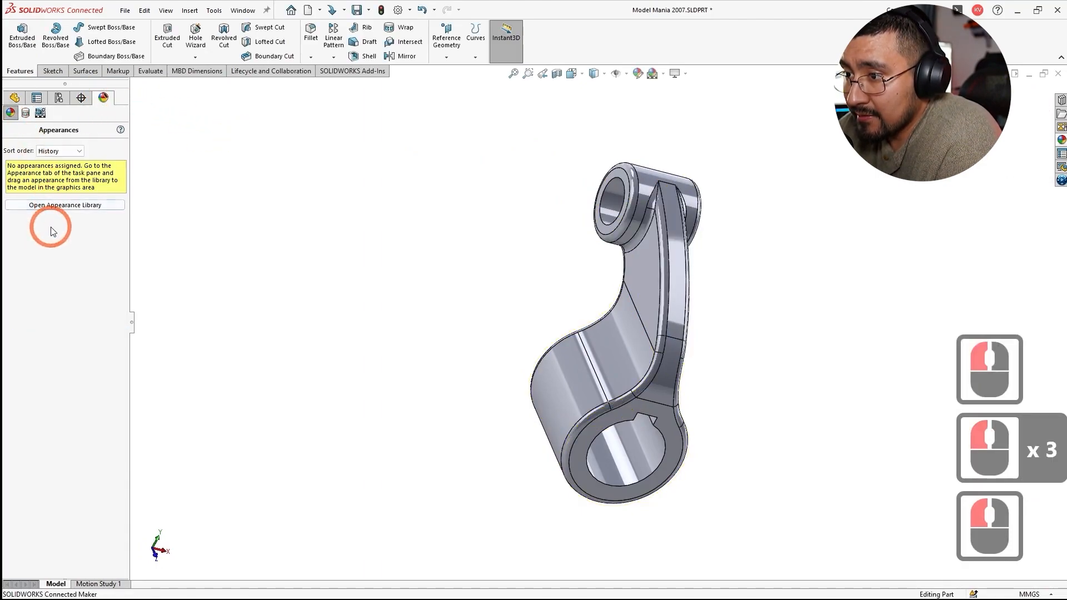
- Colour the link body yellow and the Fillet2 feature red (RGB 255,0,0), comparing with the drawing
{"action": "left_click", "coordinate": [65, 204]}
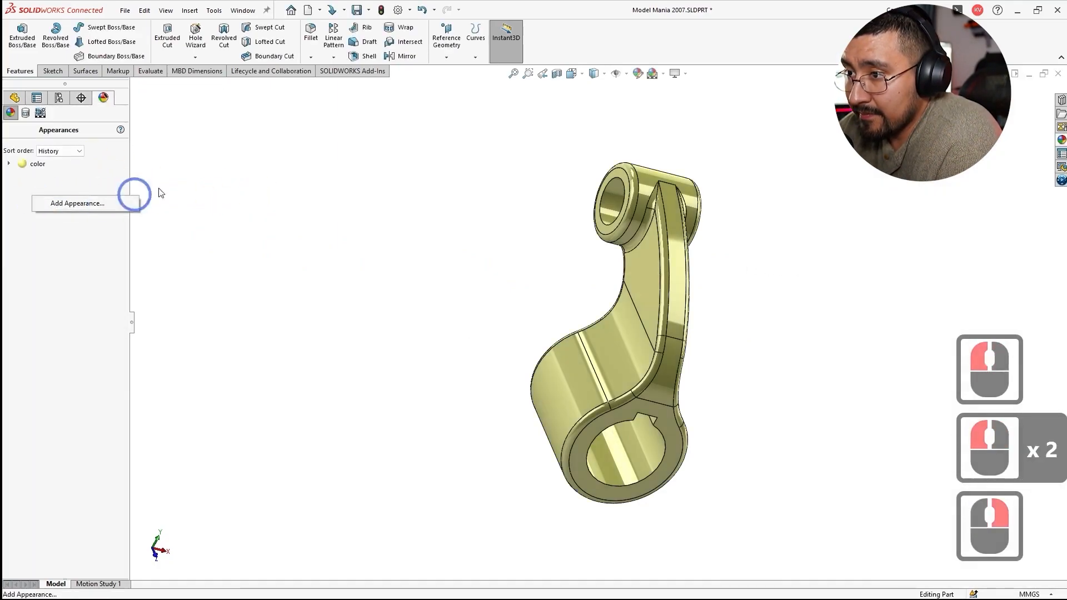
{"action": "left_click", "coordinate": [36, 320]}
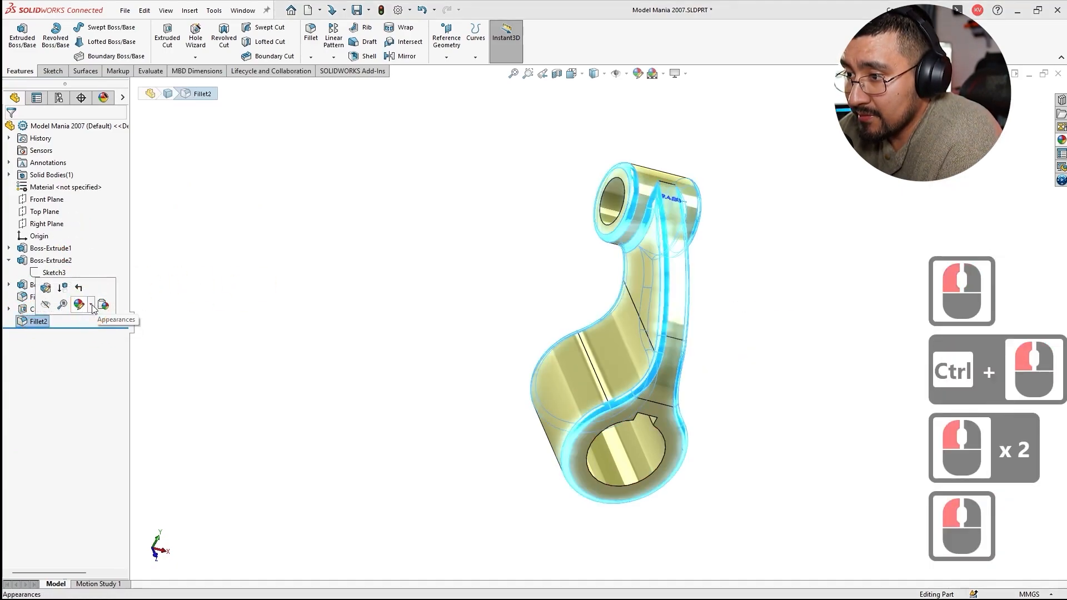
{"action": "left_click", "coordinate": [79, 305]}
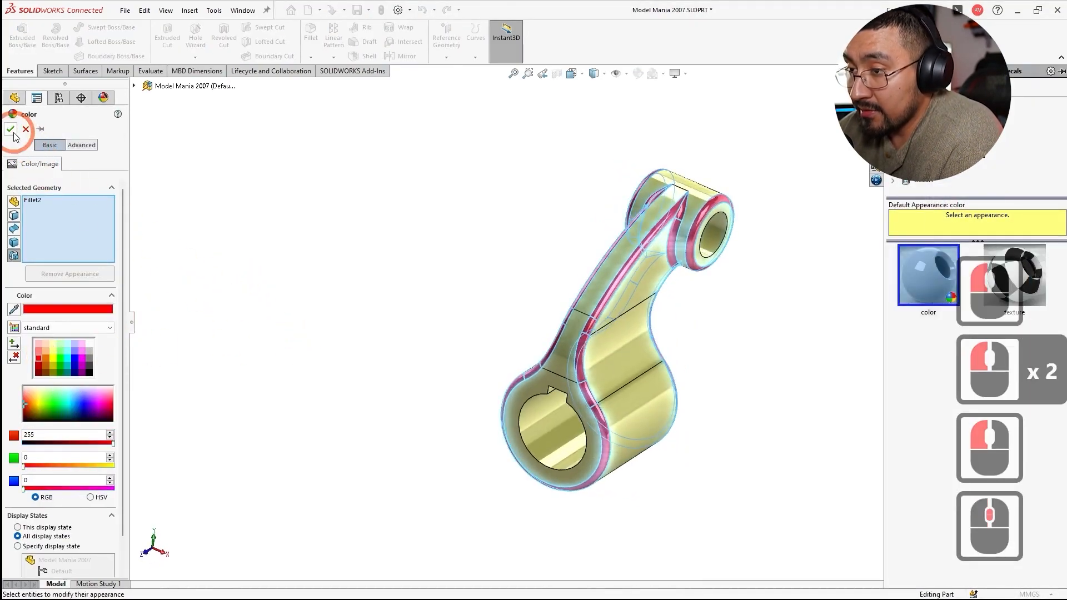
{"action": "left_click", "coordinate": [11, 129]}
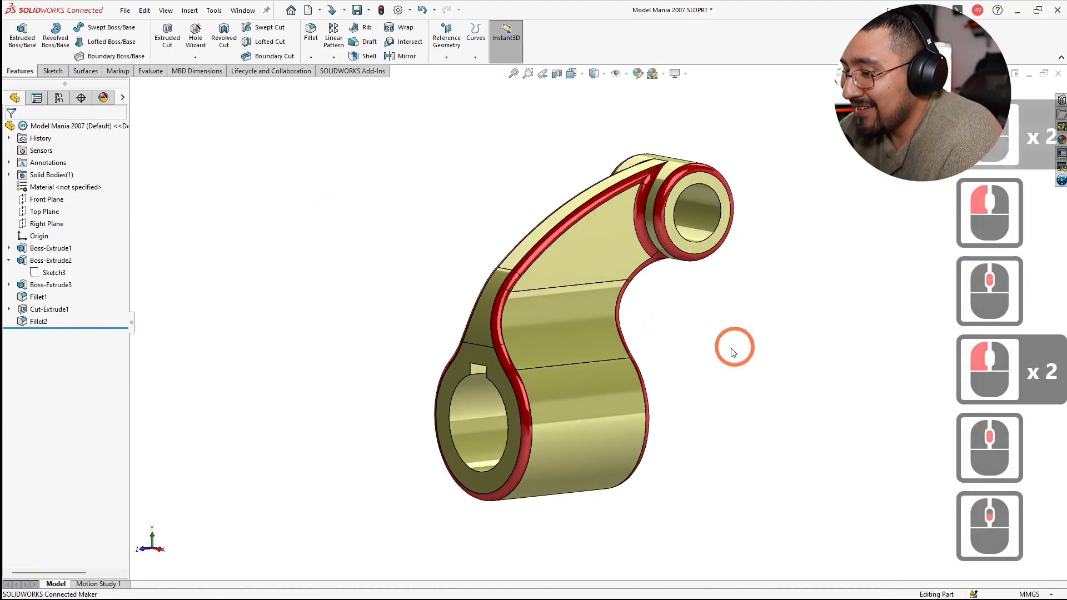
{"action": "key", "text": "alt+tab"}
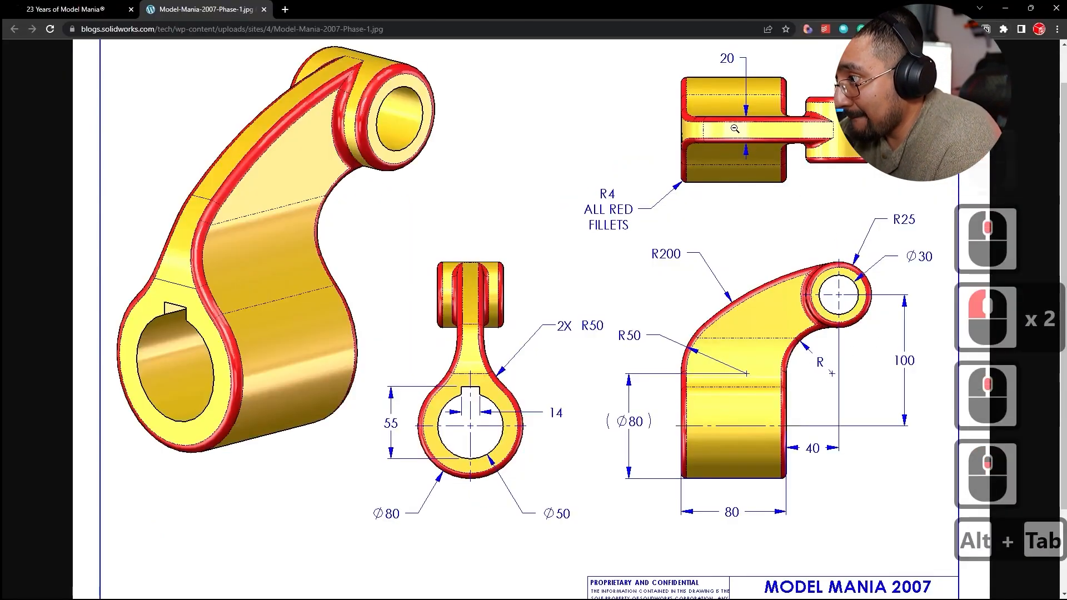
{"action": "mouse_move", "coordinate": [554, 394]}
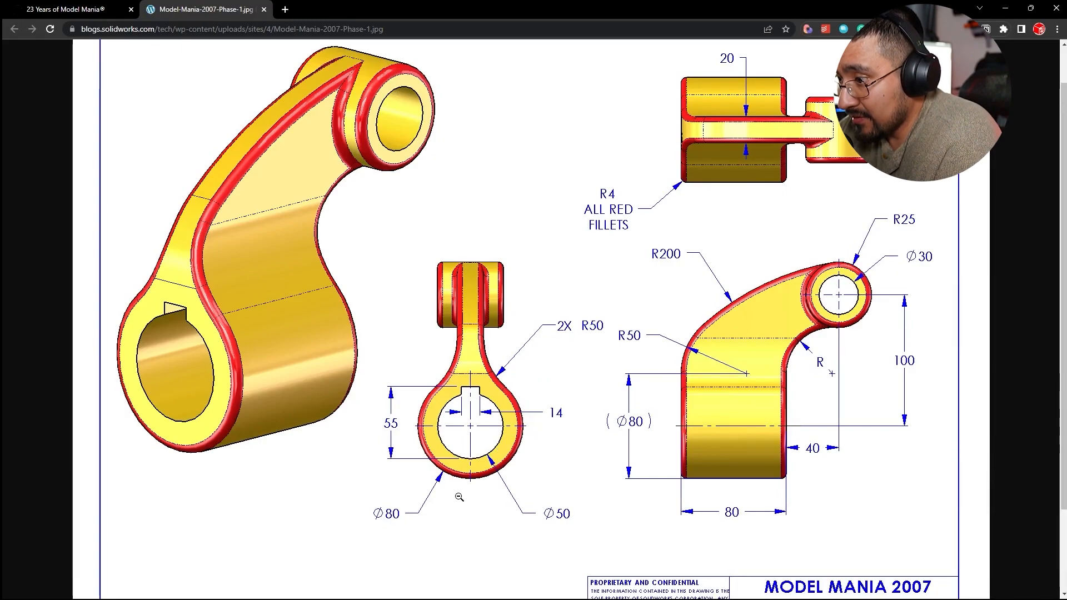
{"action": "key", "text": "alt+tab"}
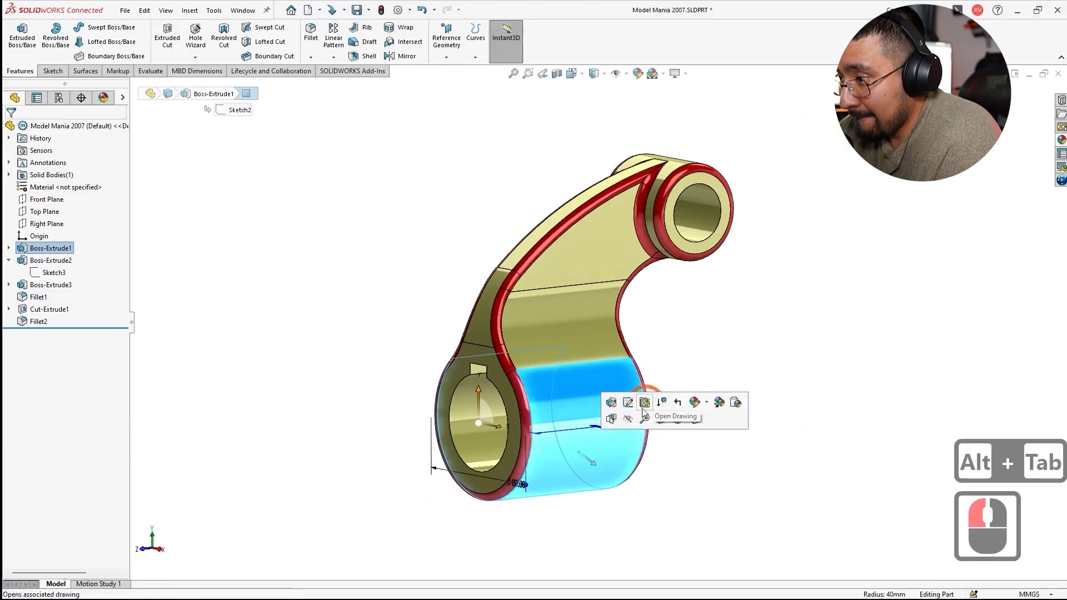
- Rename Default configuration to Phase 1, add Phase 2, and save the part
{"action": "left_click", "coordinate": [611, 402]}
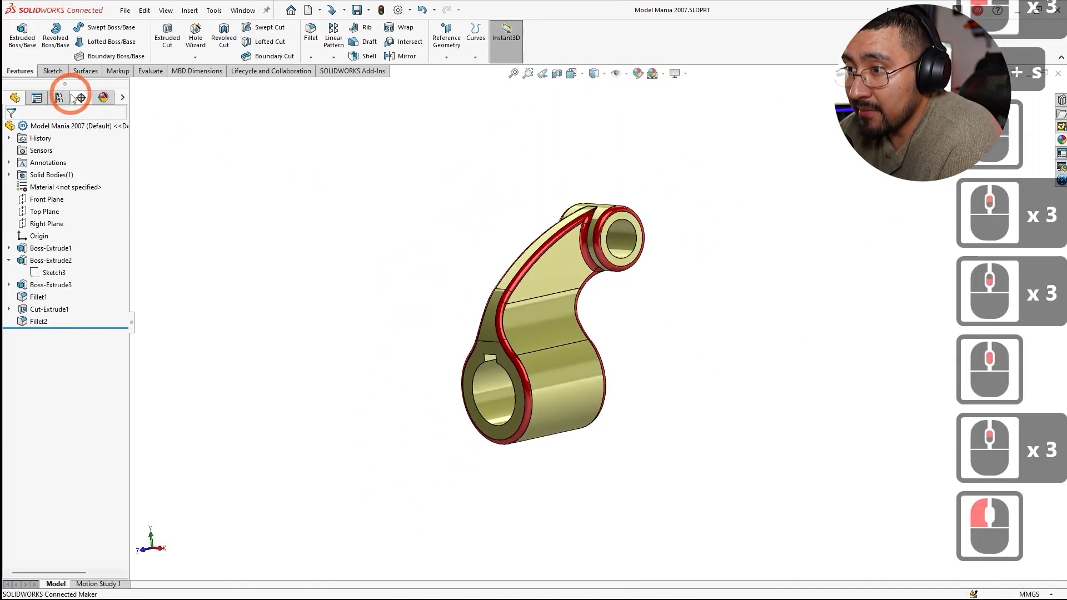
{"action": "left_click", "coordinate": [59, 98]}
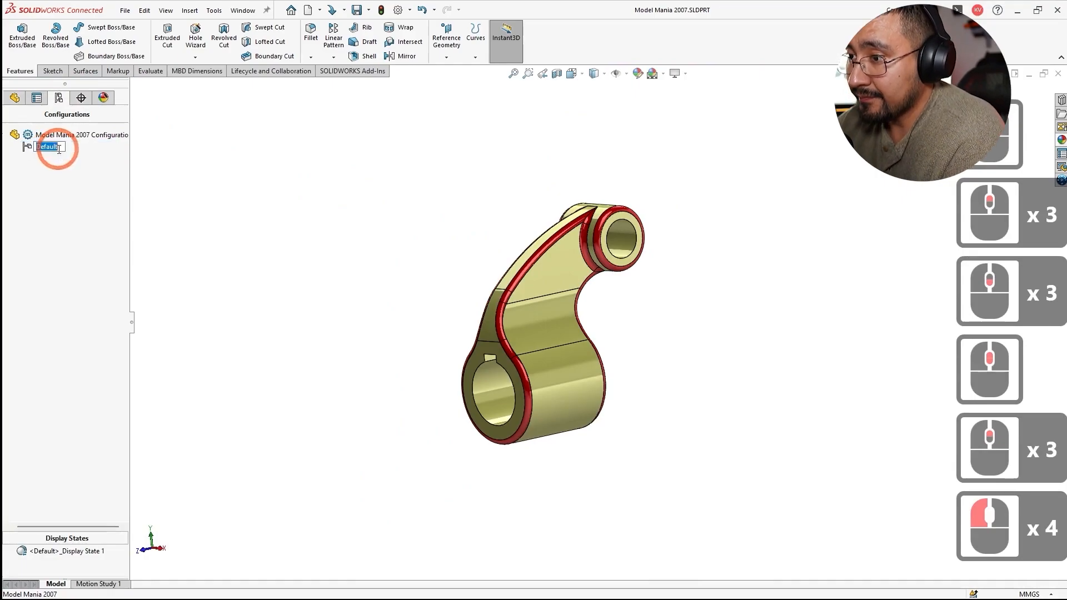
{"action": "type", "text": "Phase 1"}
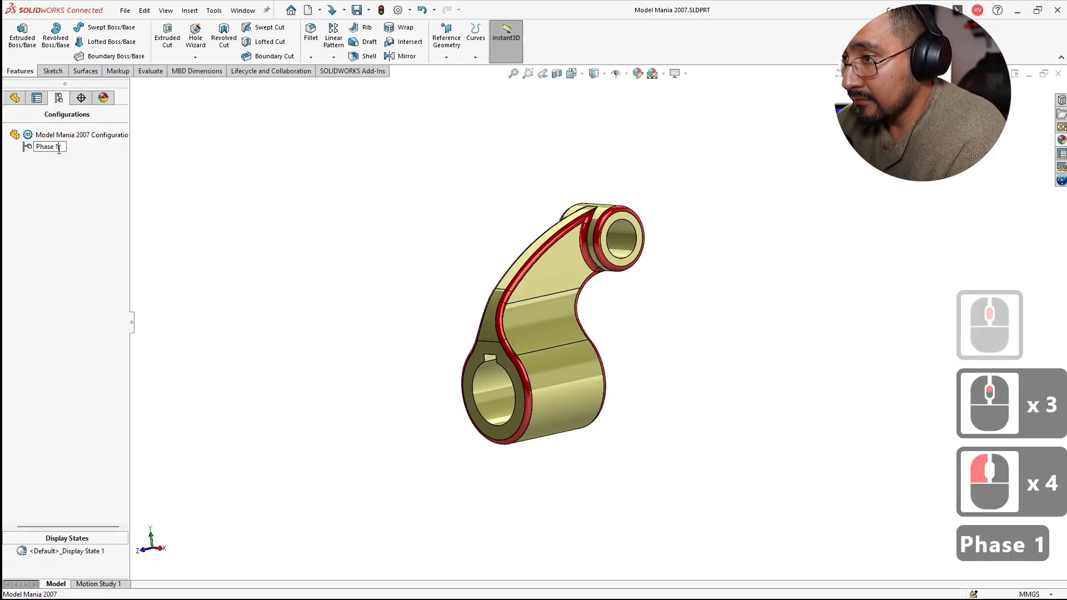
{"action": "key", "text": "Return"}
{"action": "type", "text": "P"}
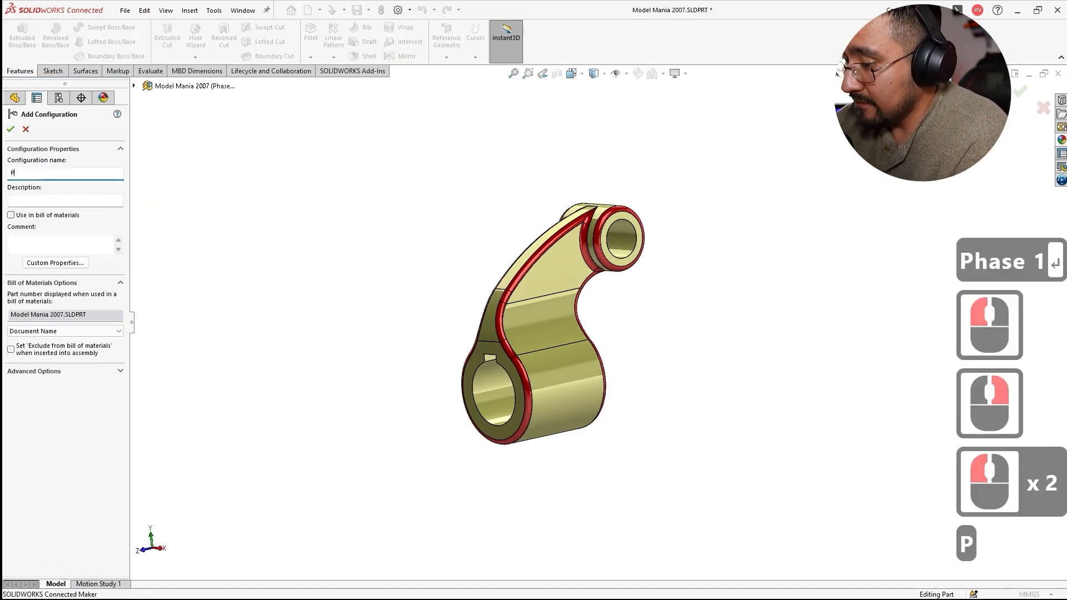
{"action": "left_click", "coordinate": [10, 129]}
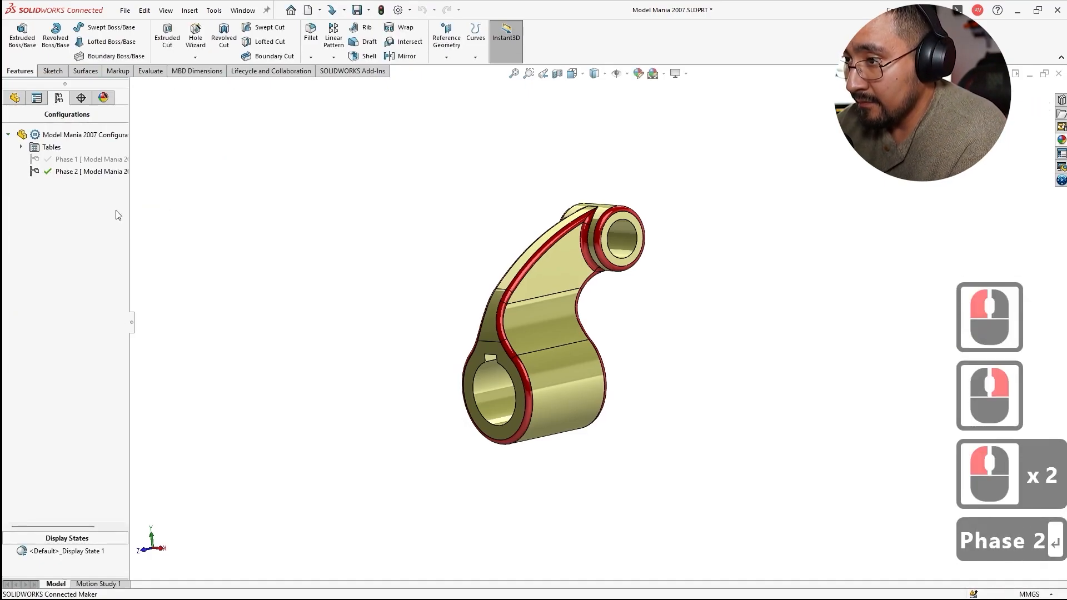
{"action": "key", "text": "ctrl+s"}
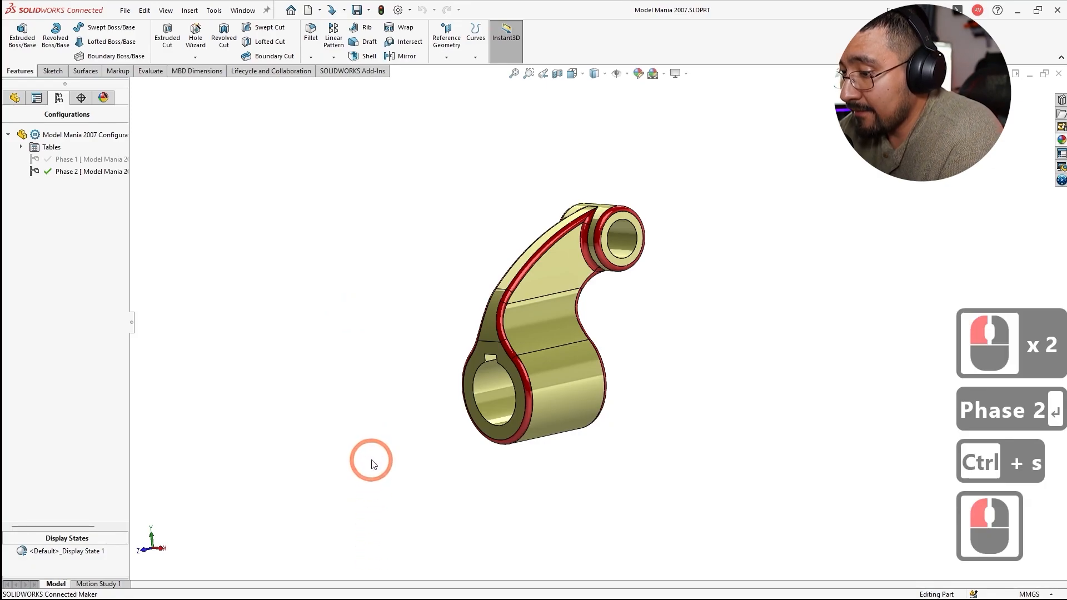
- Show the Model Mania 2007 Phase 2 drawing in Chrome
{"action": "key", "text": "alt+tab"}
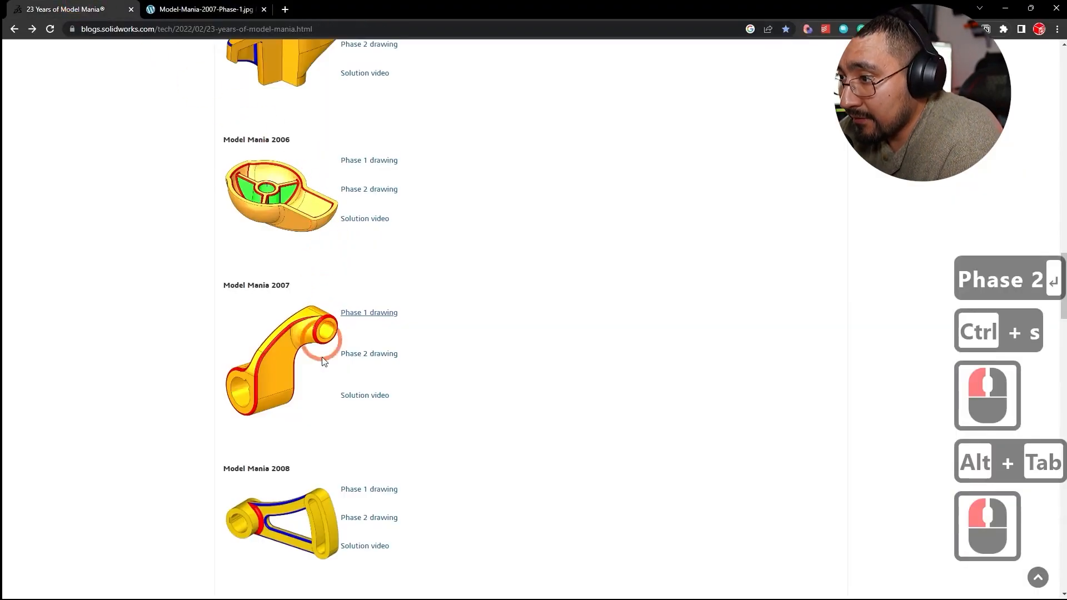
{"action": "left_click", "coordinate": [369, 353]}
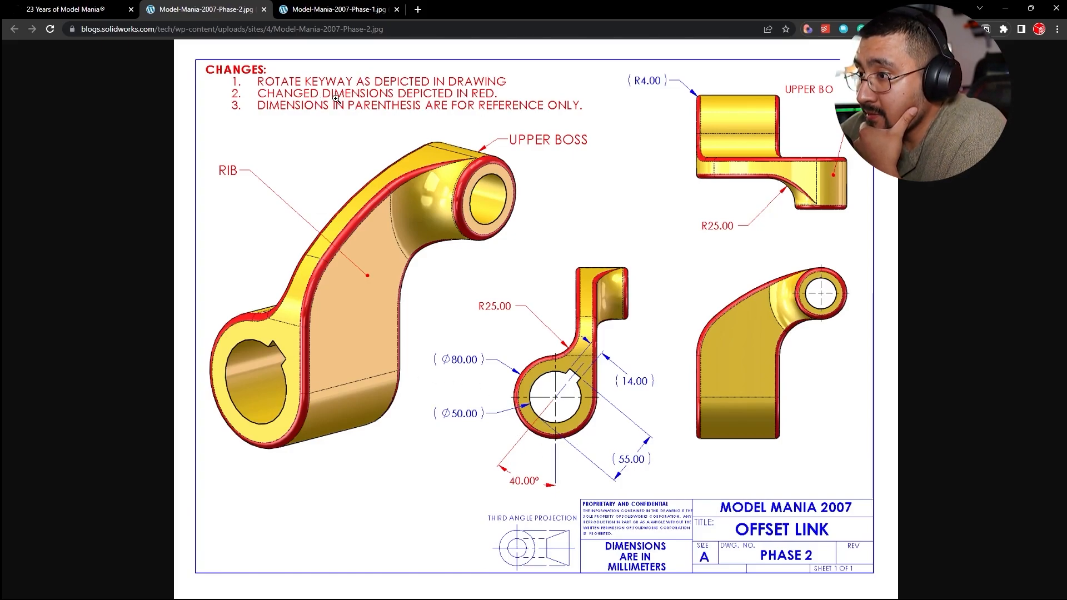
{"action": "mouse_move", "coordinate": [469, 106]}
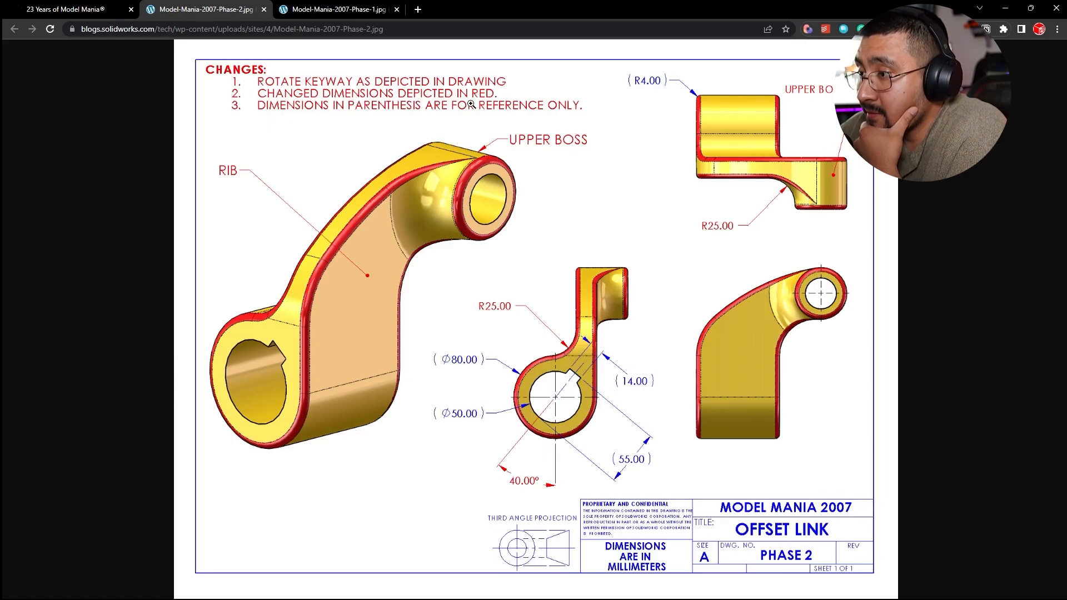
{"action": "mouse_move", "coordinate": [766, 238]}
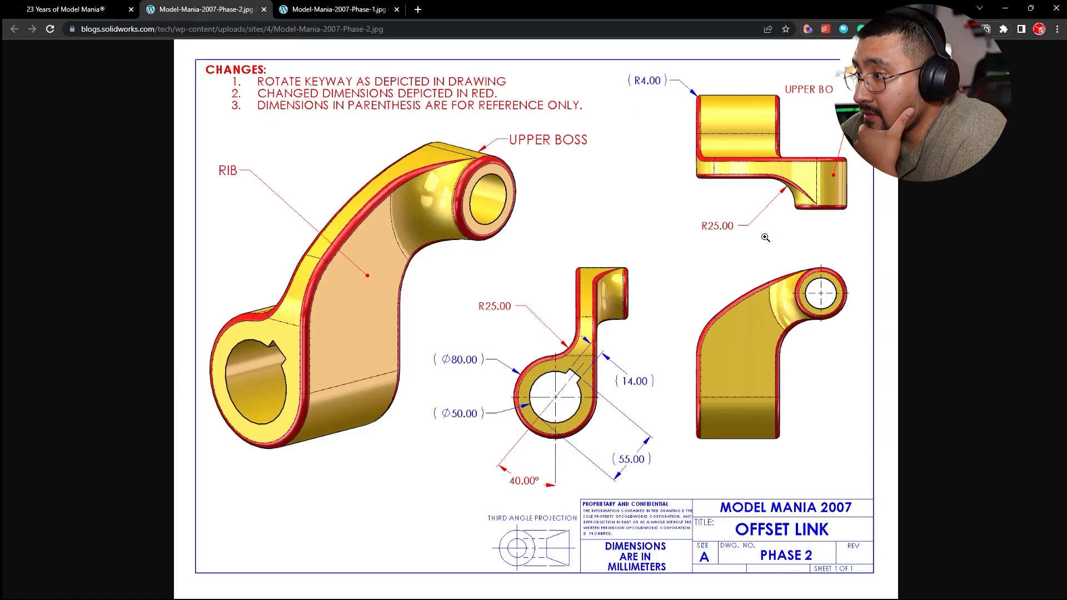
{"action": "mouse_move", "coordinate": [293, 155]}
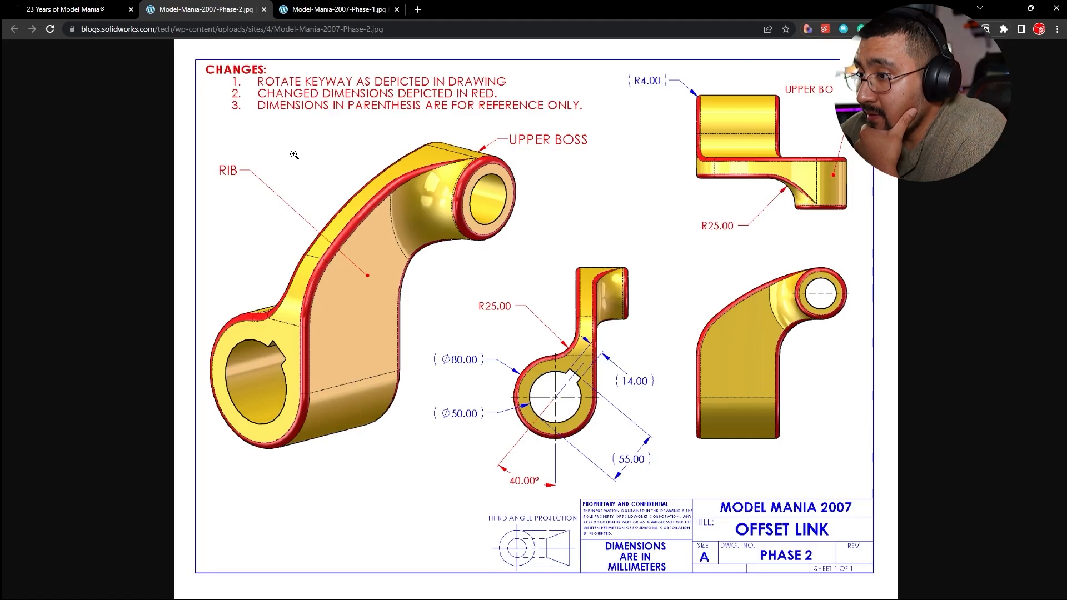
{"action": "mouse_move", "coordinate": [397, 216]}
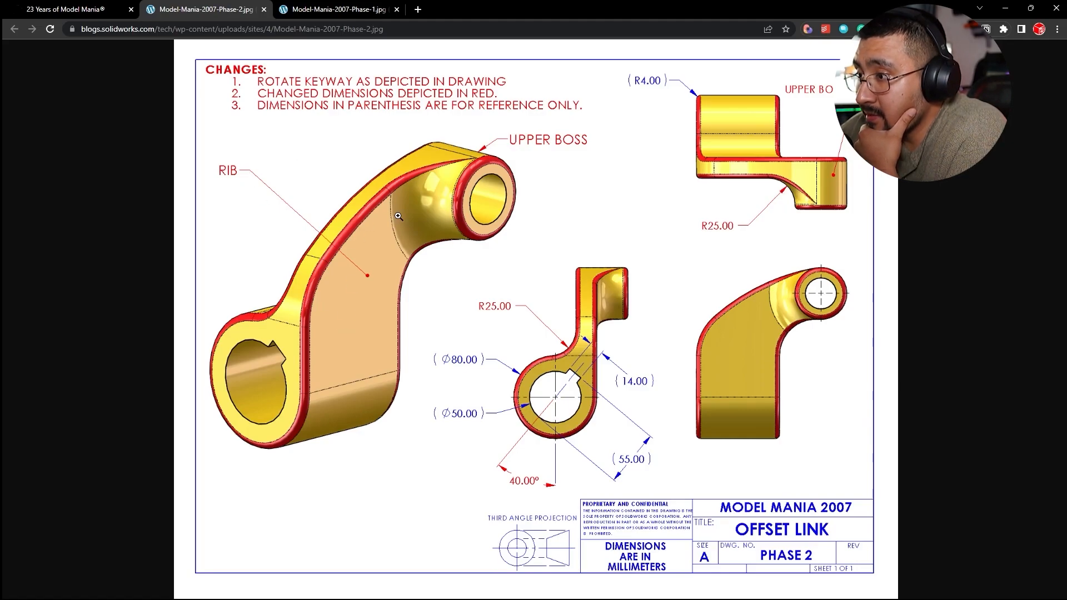
{"action": "mouse_move", "coordinate": [498, 305]}
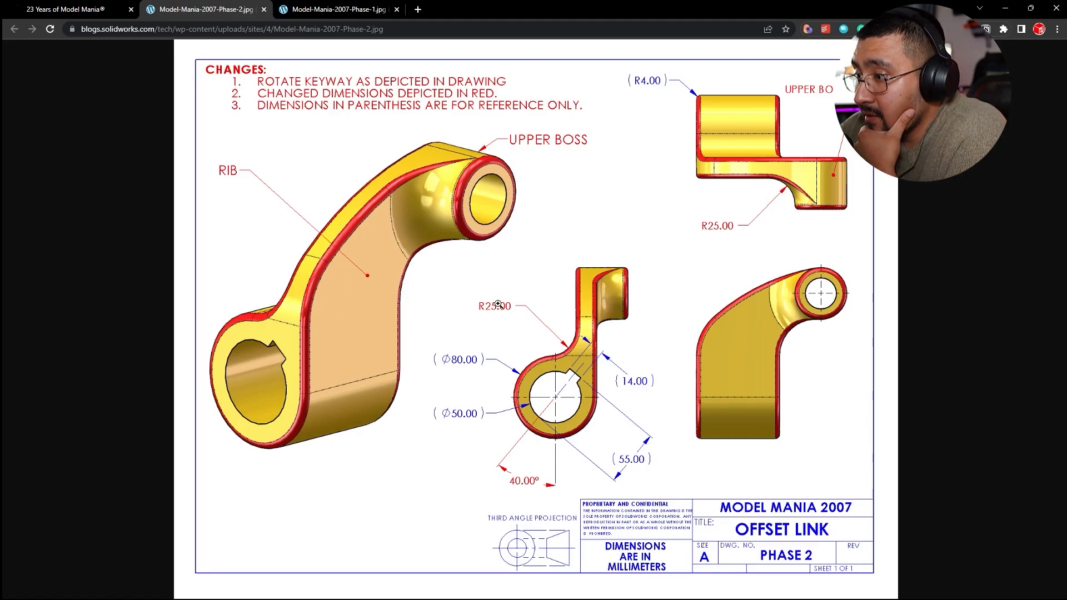
{"action": "mouse_move", "coordinate": [557, 329]}
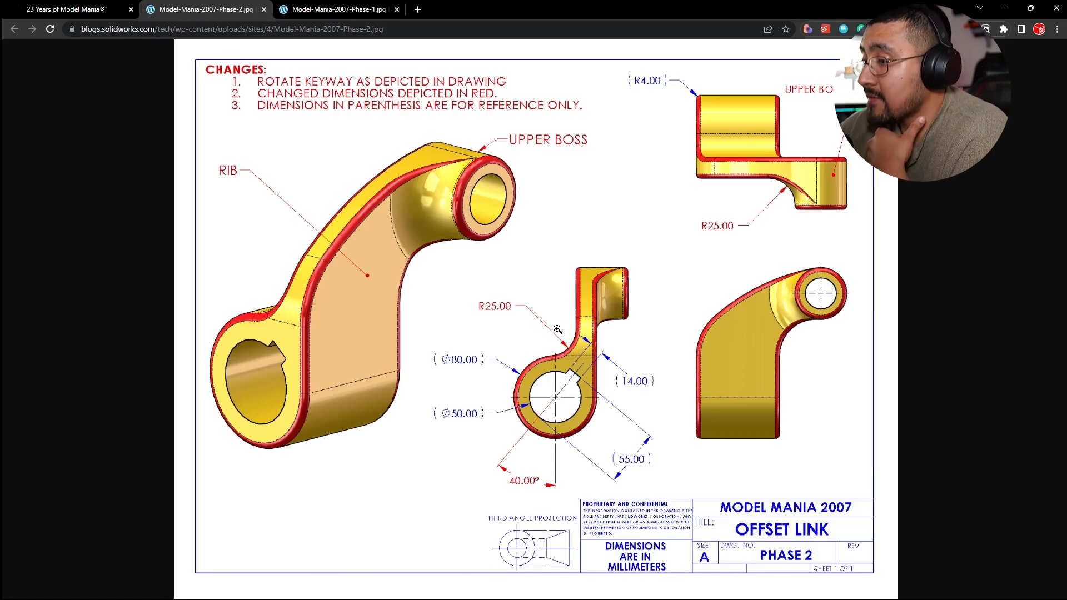
{"action": "mouse_move", "coordinate": [542, 243]}
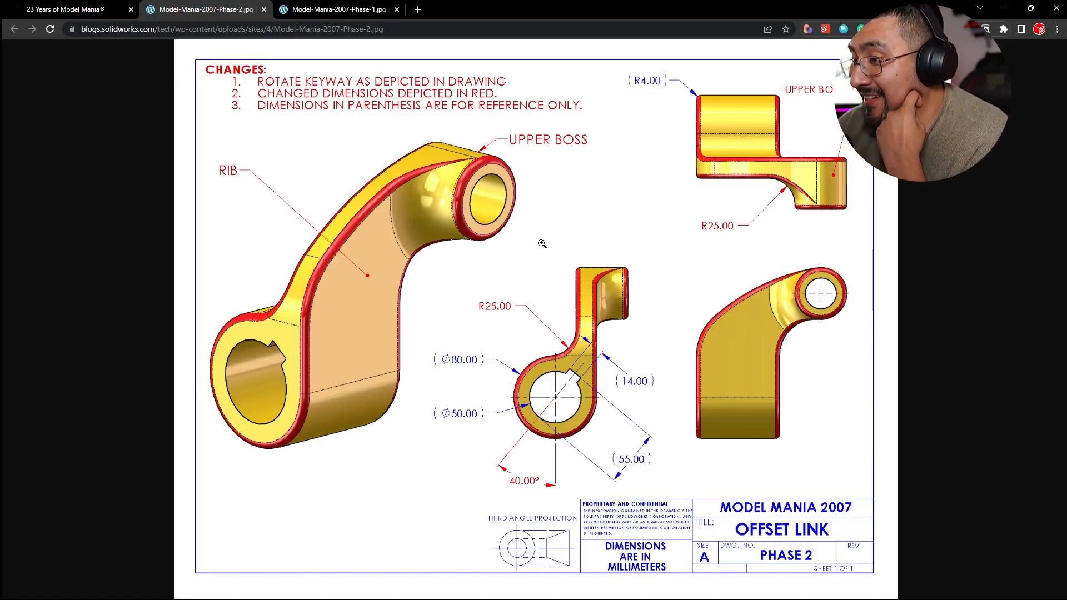
{"action": "mouse_move", "coordinate": [587, 338]}
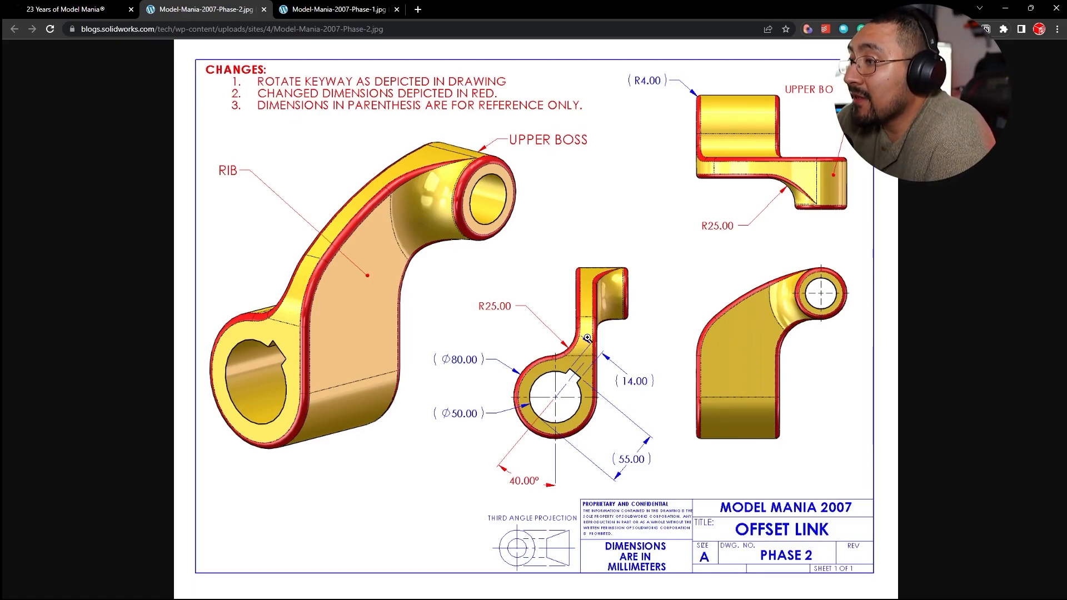
{"action": "mouse_move", "coordinate": [914, 374]}
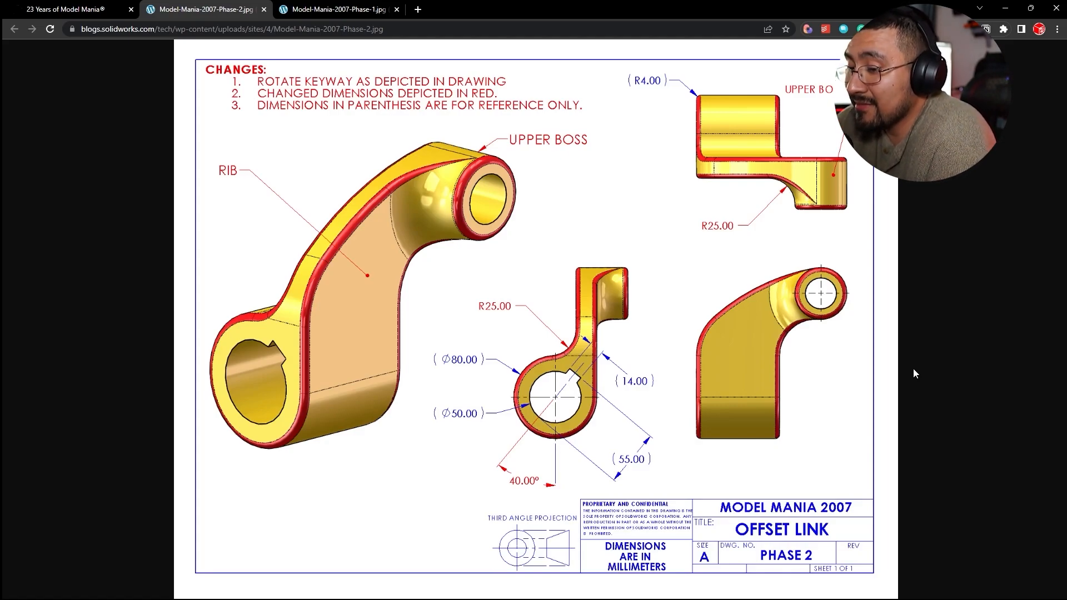
- Create a reference axis from the Right and Top planes through the lower bore
{"action": "key", "text": "alt+tab"}
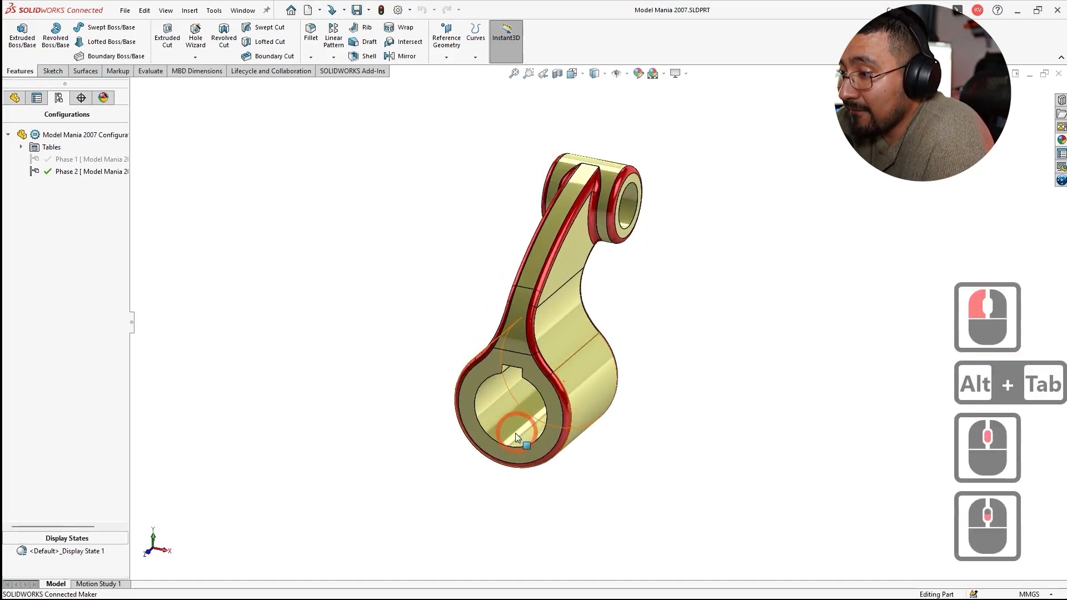
{"action": "left_click", "coordinate": [14, 98]}
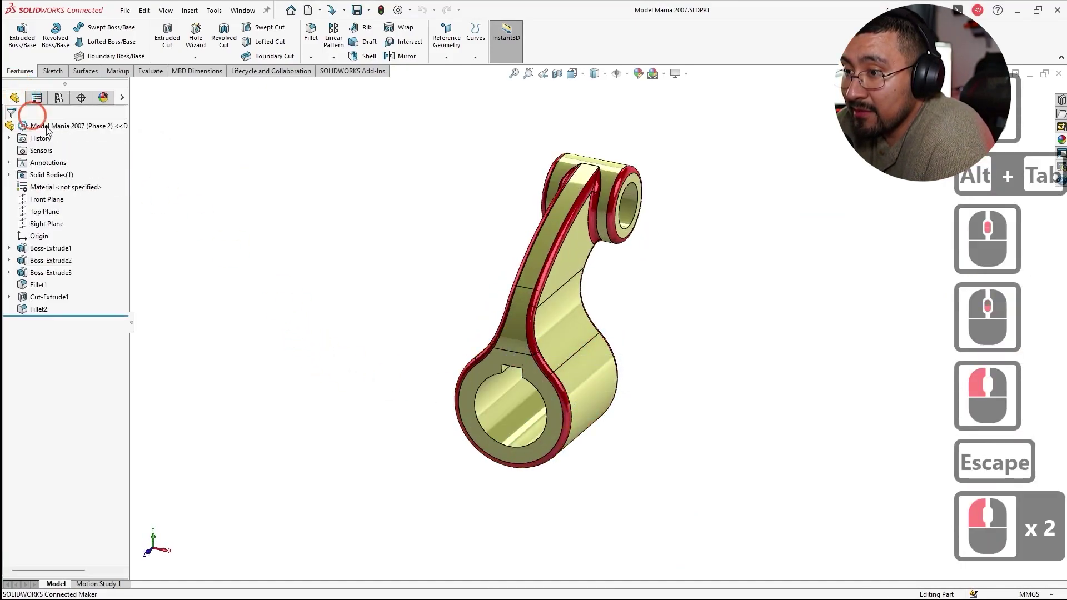
{"action": "left_click", "coordinate": [47, 224]}
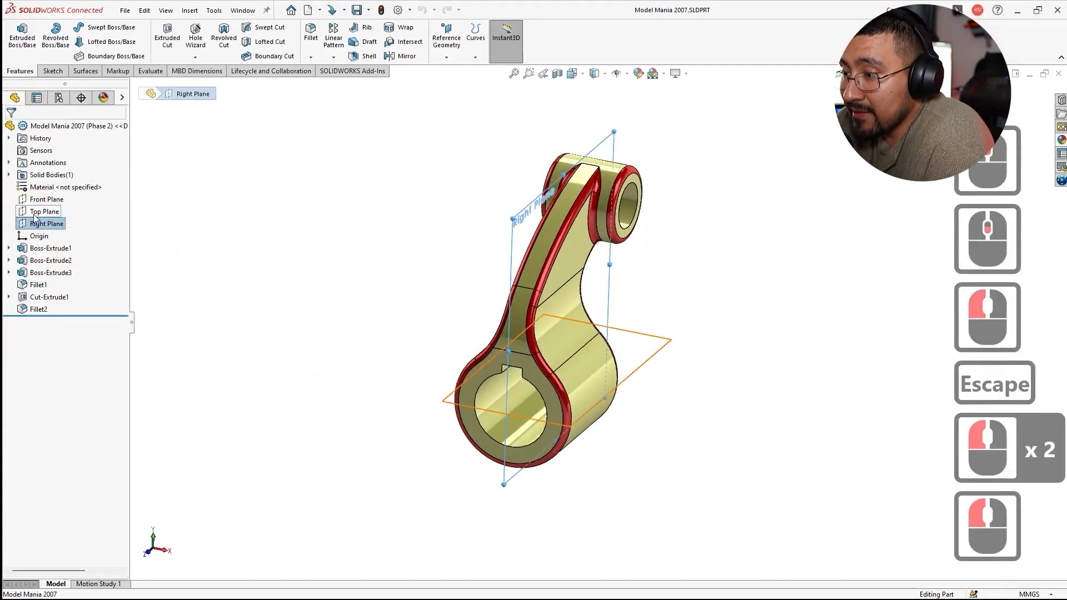
{"action": "left_click", "coordinate": [45, 211]}
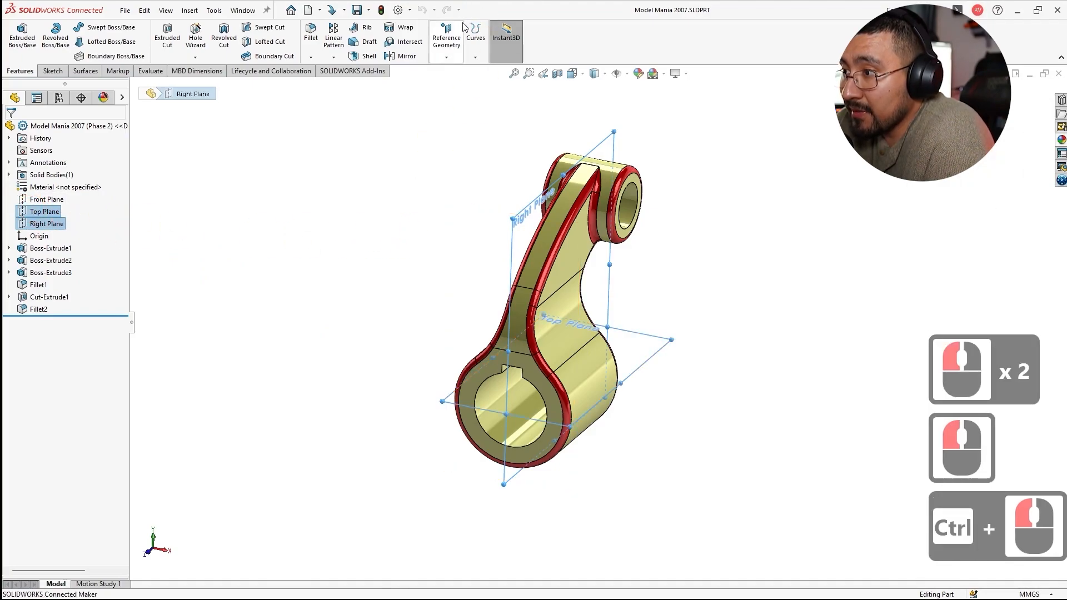
{"action": "left_click", "coordinate": [446, 38]}
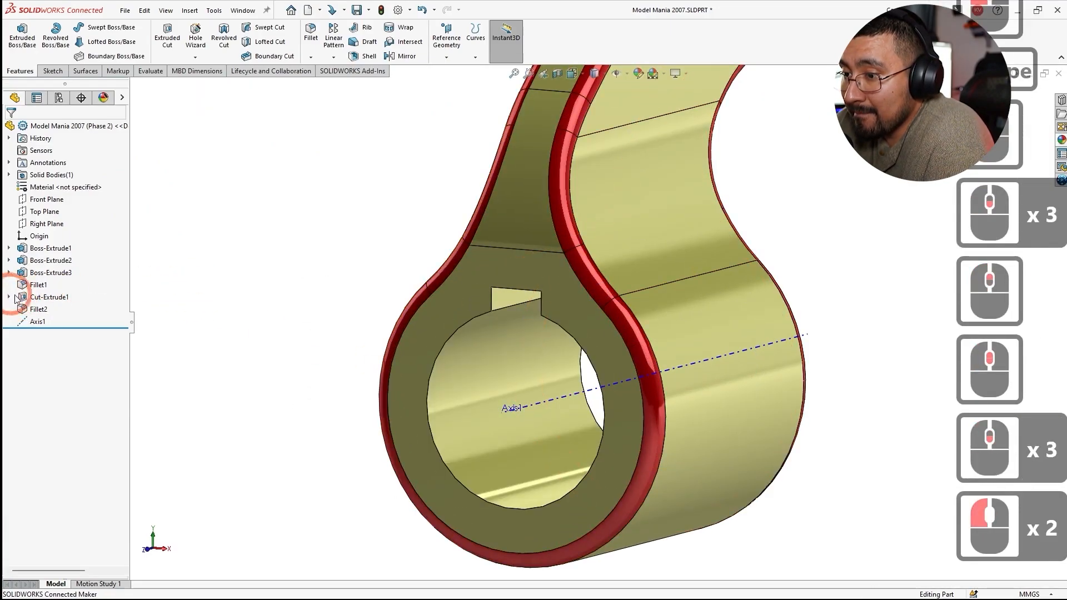
- Rotate the keyway cut 40 degrees about Axis1 with Move Face
{"action": "left_click", "coordinate": [189, 10]}
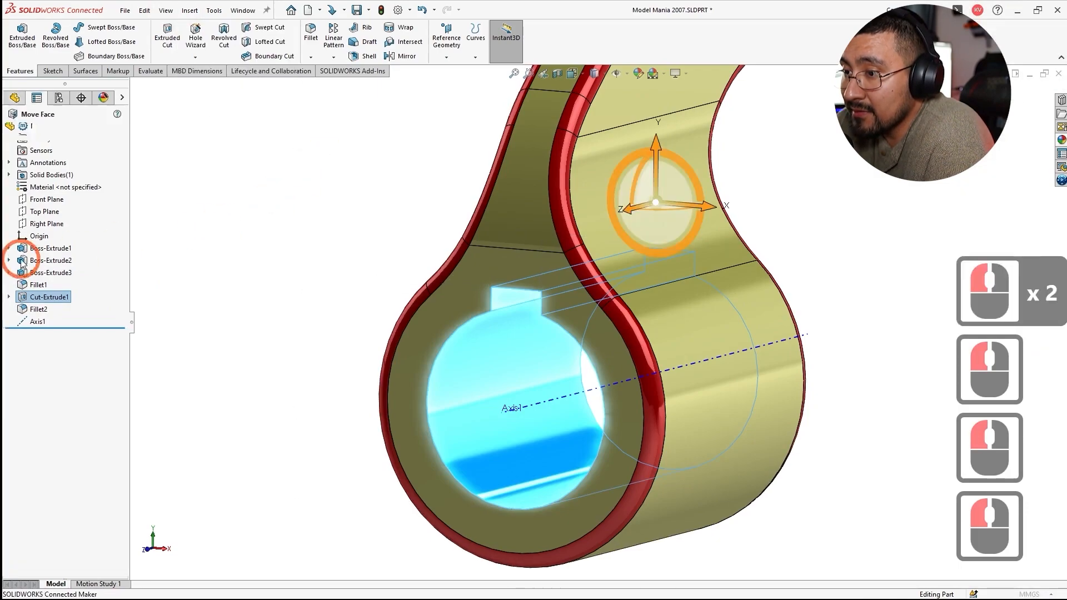
{"action": "left_click", "coordinate": [67, 270]}
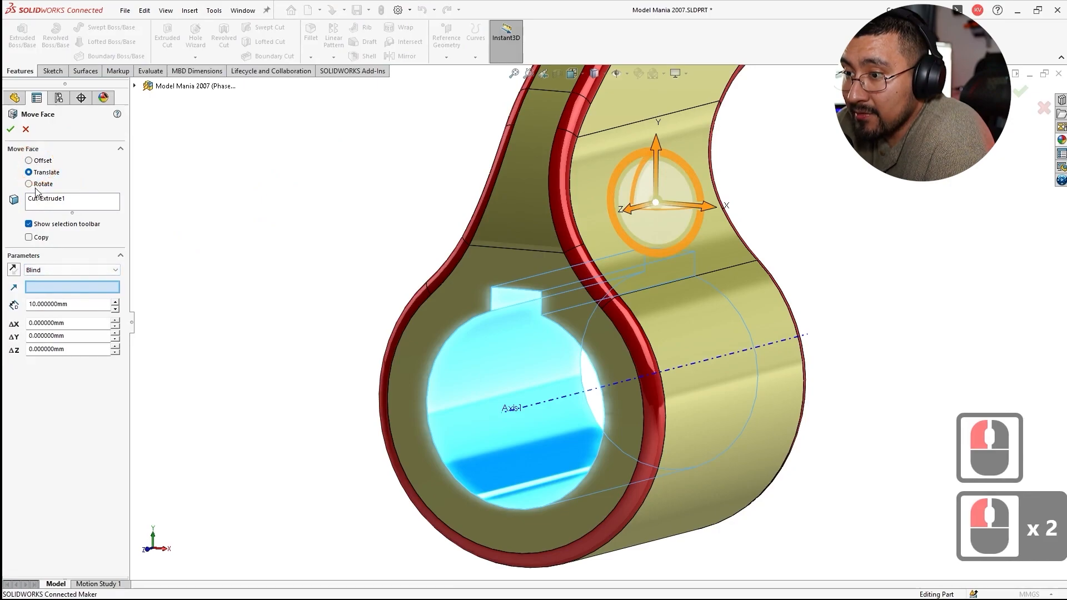
{"action": "left_click", "coordinate": [29, 183]}
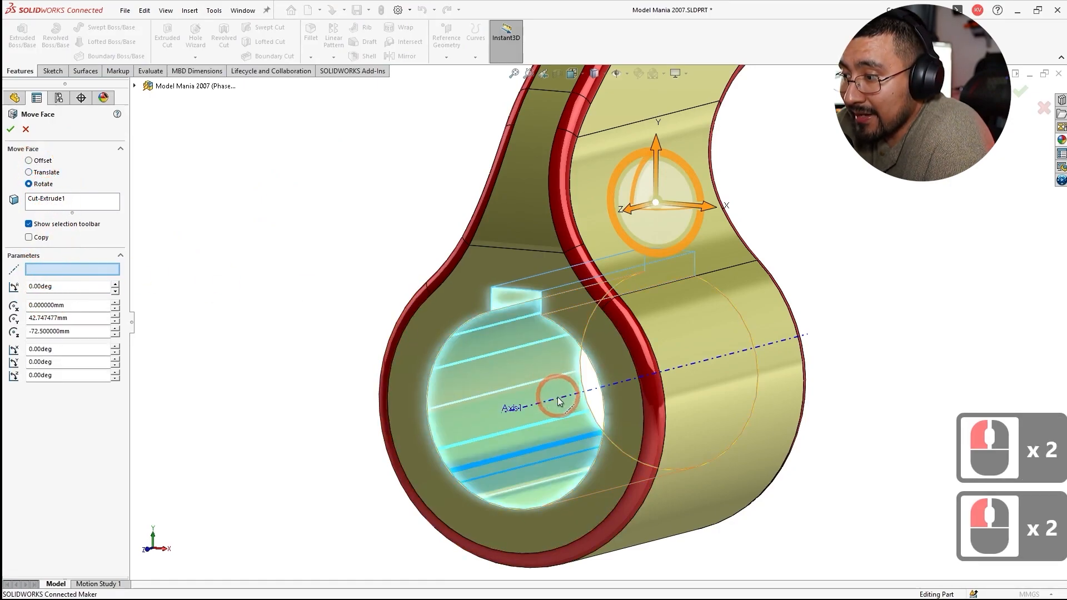
{"action": "left_click", "coordinate": [557, 400]}
{"action": "type", "text": "40"}
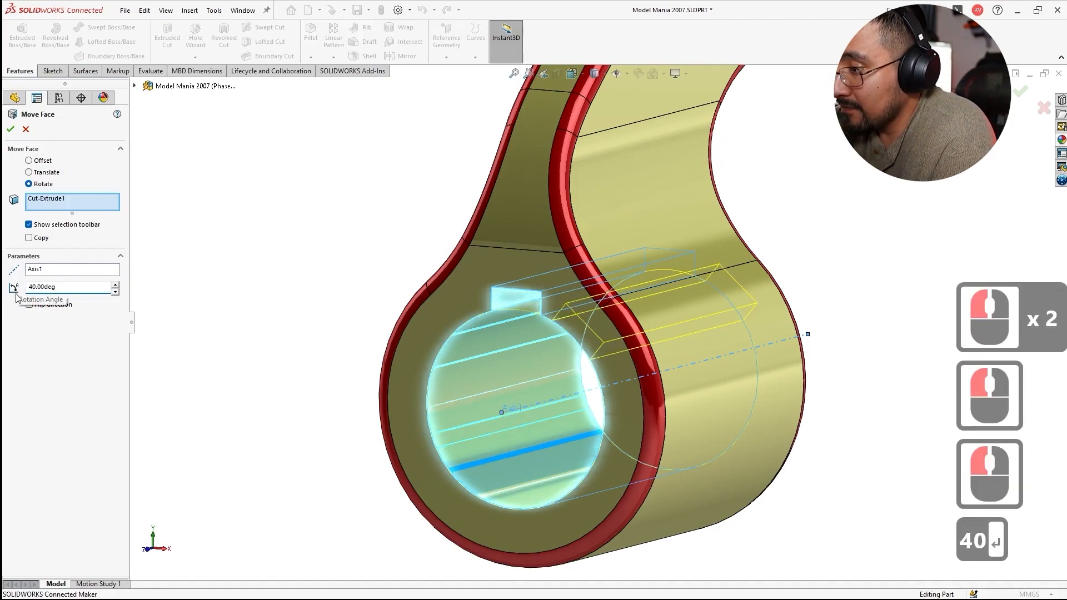
{"action": "left_click", "coordinate": [10, 129]}
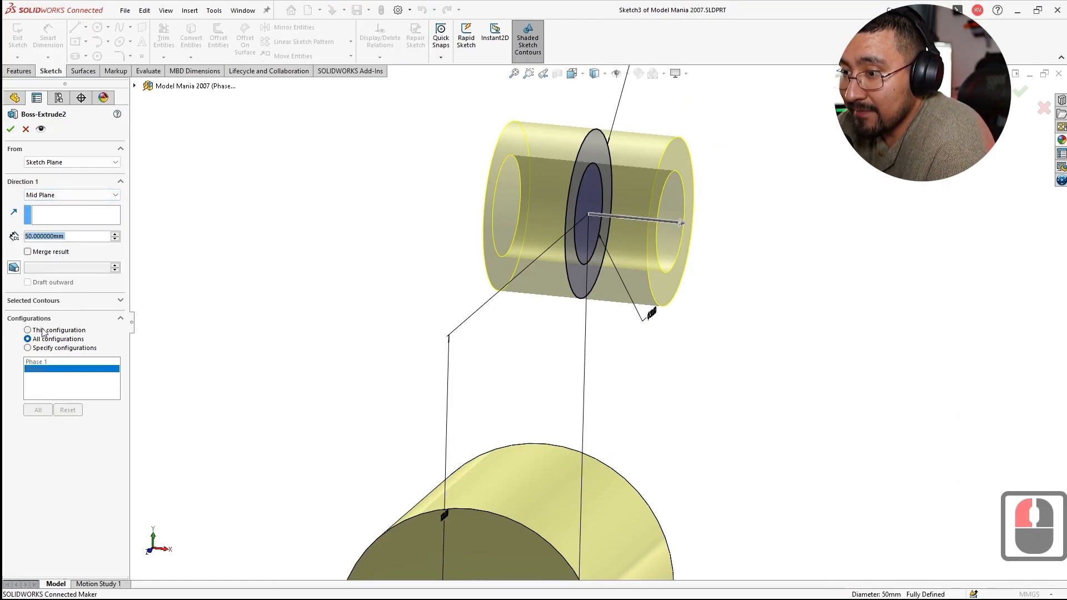
- Limit Boss-Extrude2 to this configuration, toggle Phase 1 and Phase 2, and save the part
{"action": "left_click", "coordinate": [27, 330]}
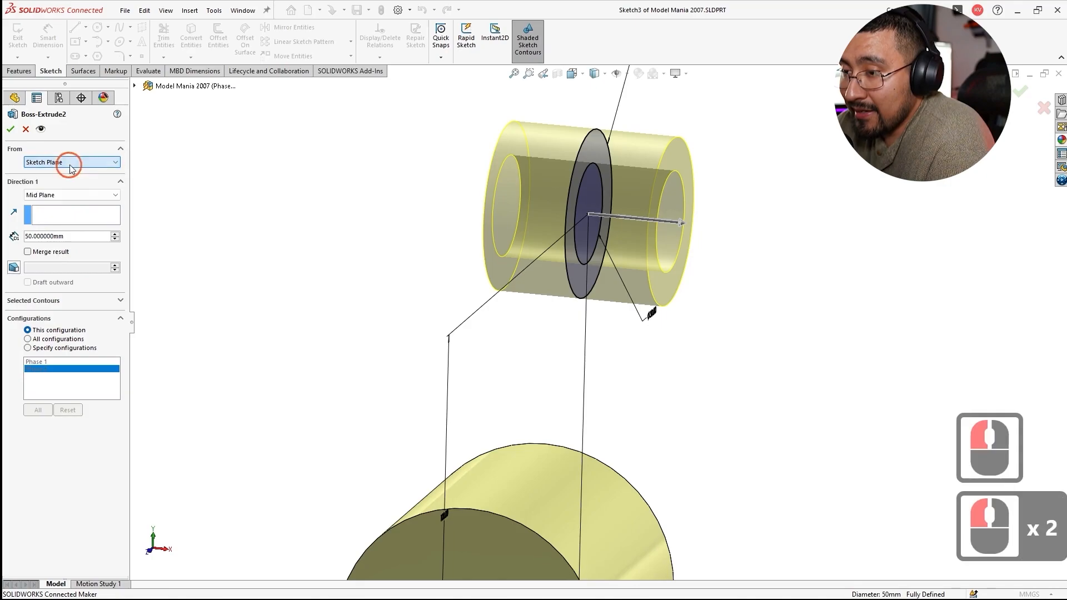
{"action": "left_click", "coordinate": [67, 196]}
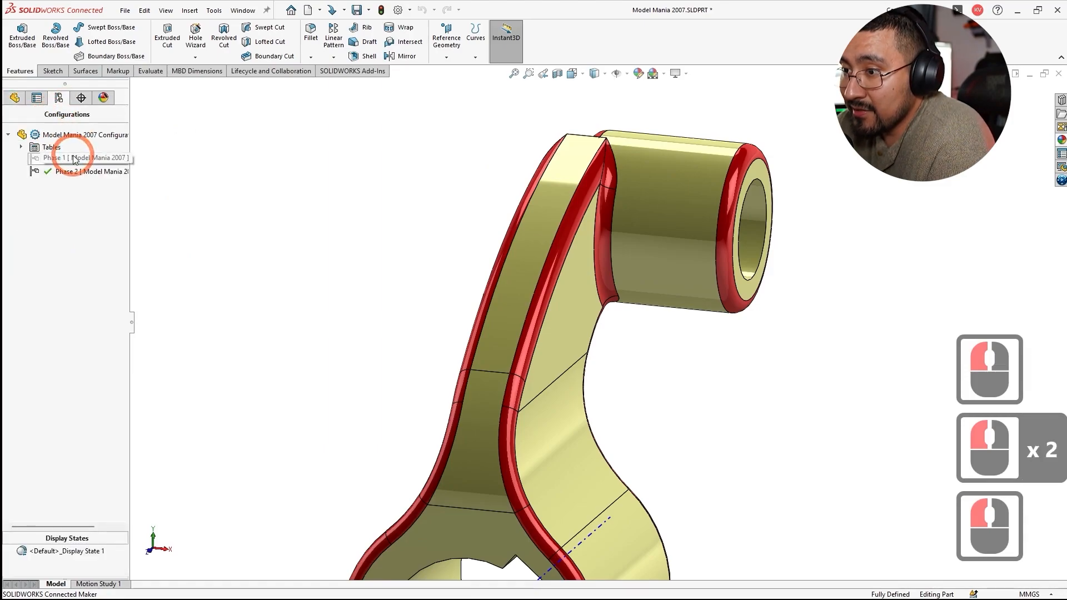
{"action": "double_click", "coordinate": [65, 159]}
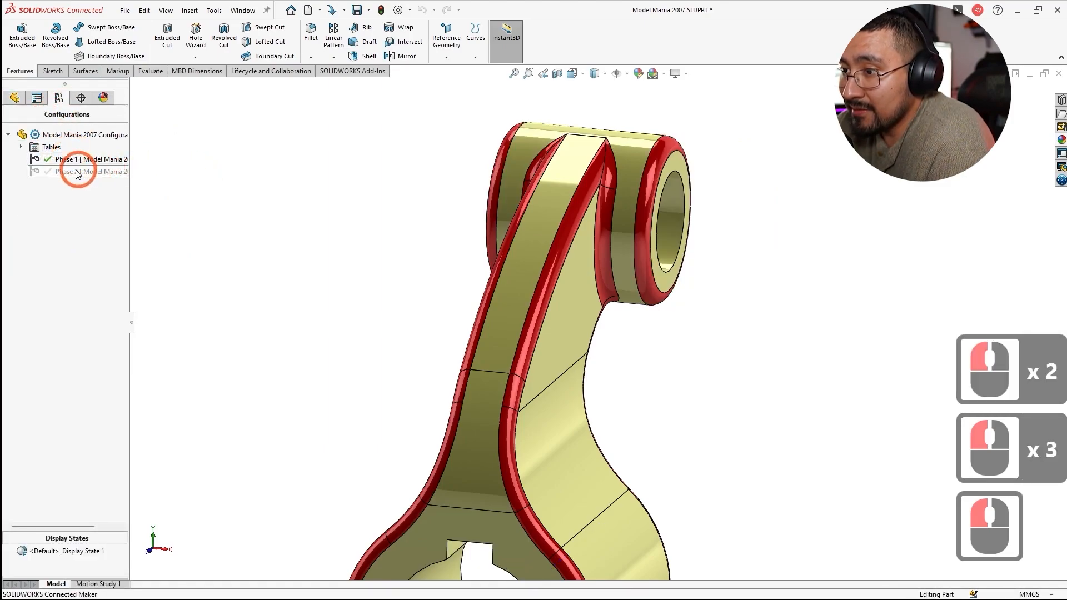
{"action": "double_click", "coordinate": [89, 172]}
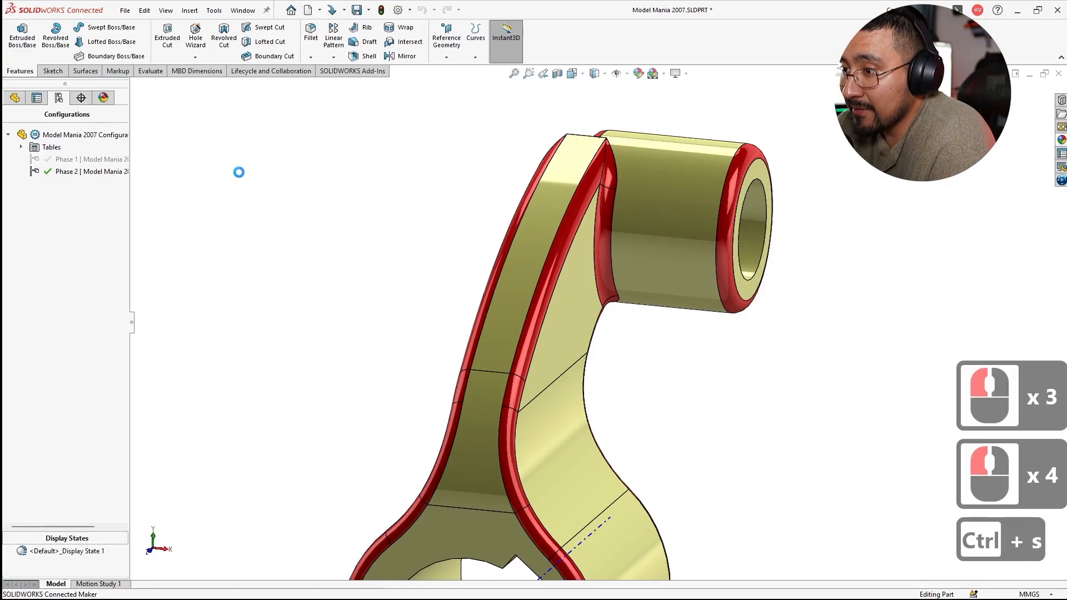
{"action": "left_click", "coordinate": [14, 98]}
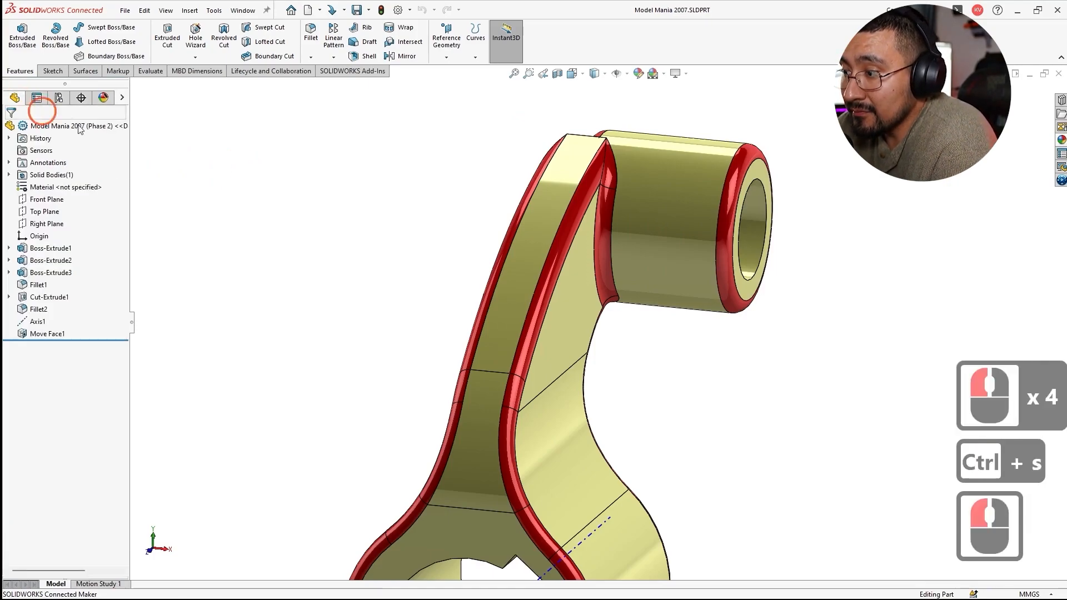
{"action": "key", "text": "alt+tab"}
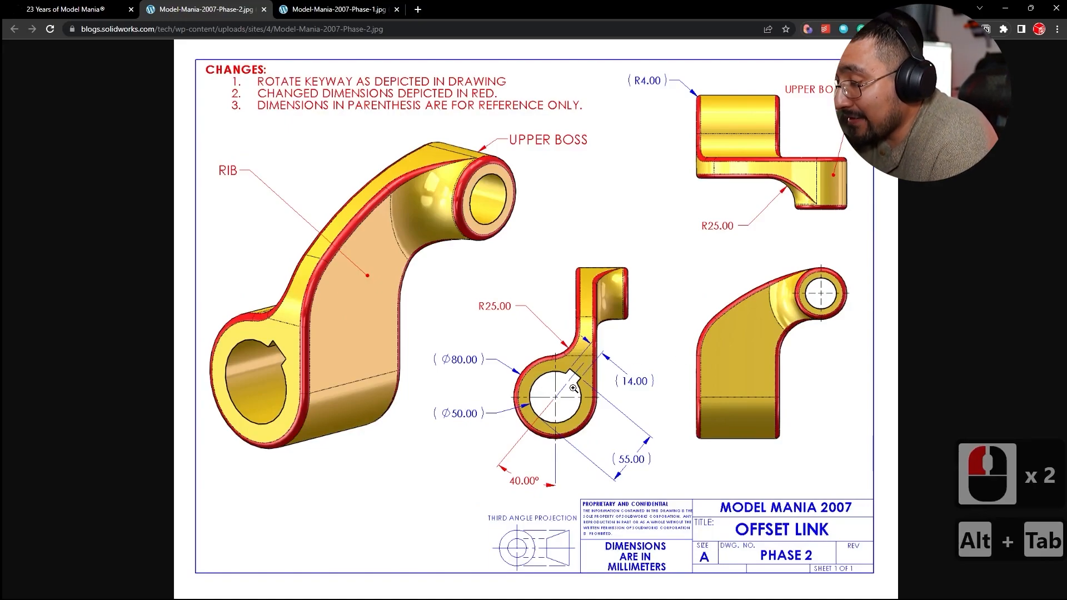
- Exit Sketch6 and create Plane1 from the sketched line and its endpoint on the lower boss
{"action": "key", "text": "alt+tab"}
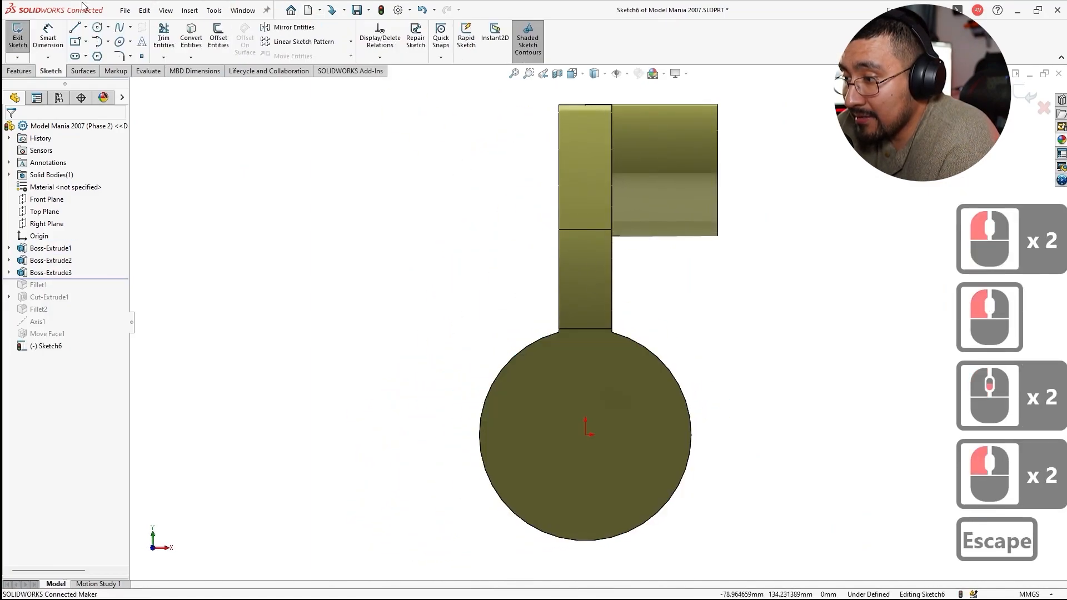
{"action": "left_click", "coordinate": [73, 27]}
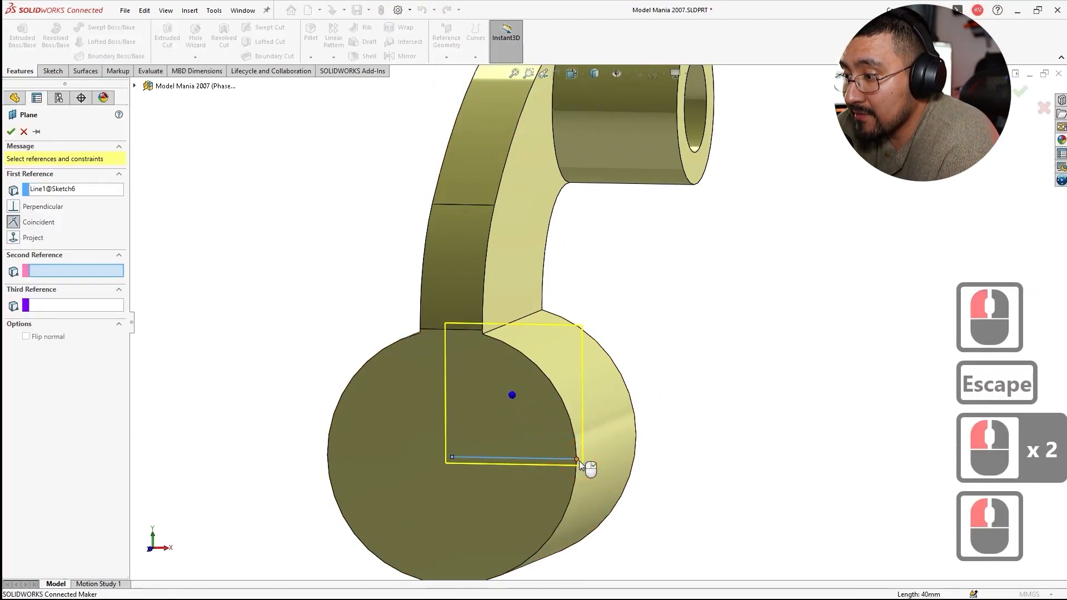
{"action": "left_click", "coordinate": [576, 459]}
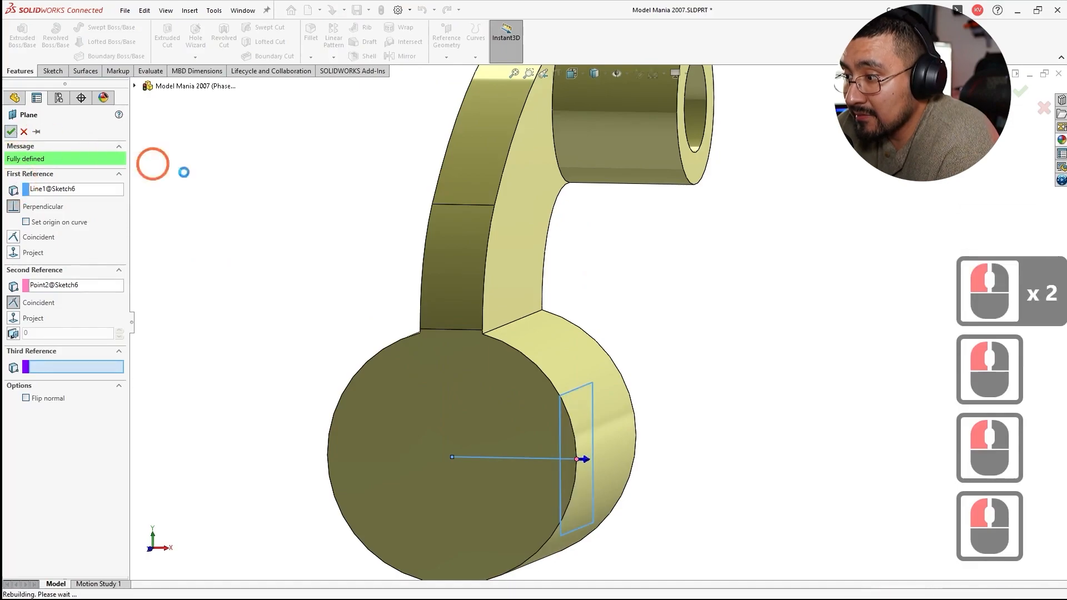
{"action": "left_click", "coordinate": [11, 131]}
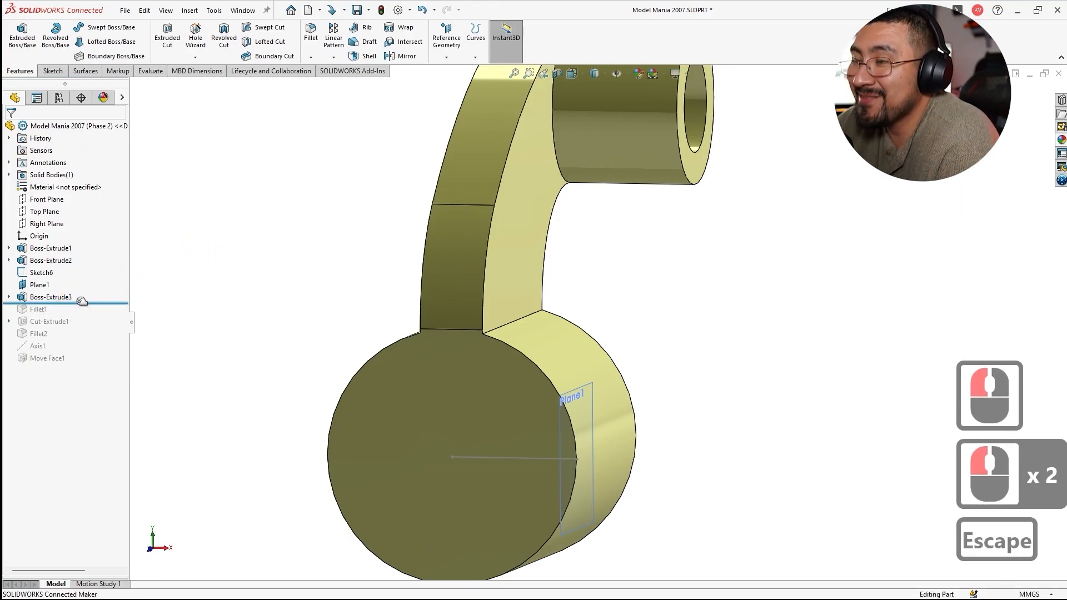
- Edit the rib extrude and limit the change to the Phase 2 configuration
{"action": "left_click", "coordinate": [50, 297]}
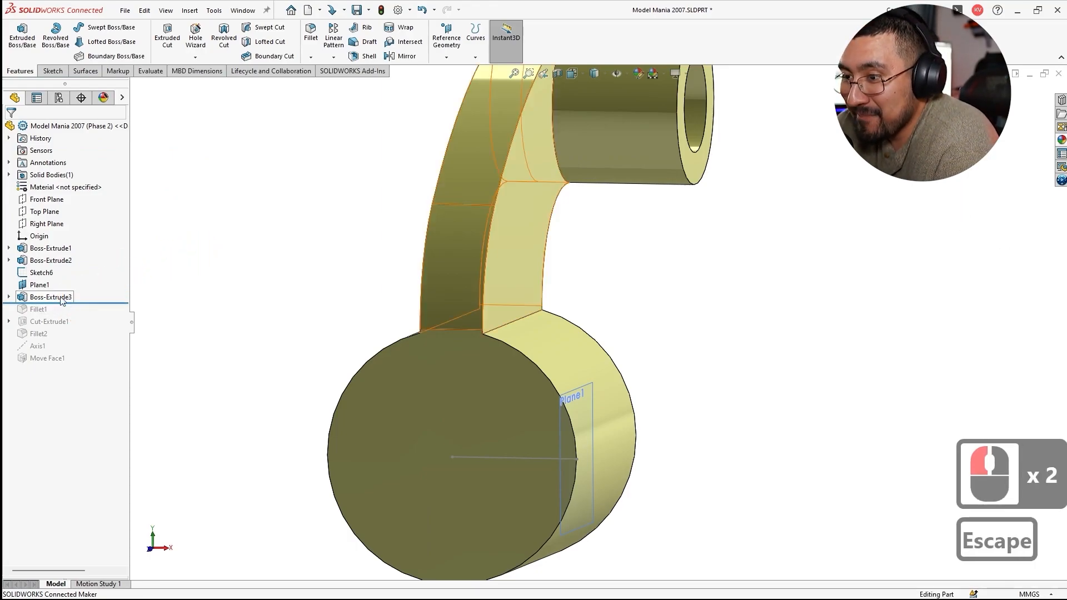
{"action": "left_click", "coordinate": [50, 260]}
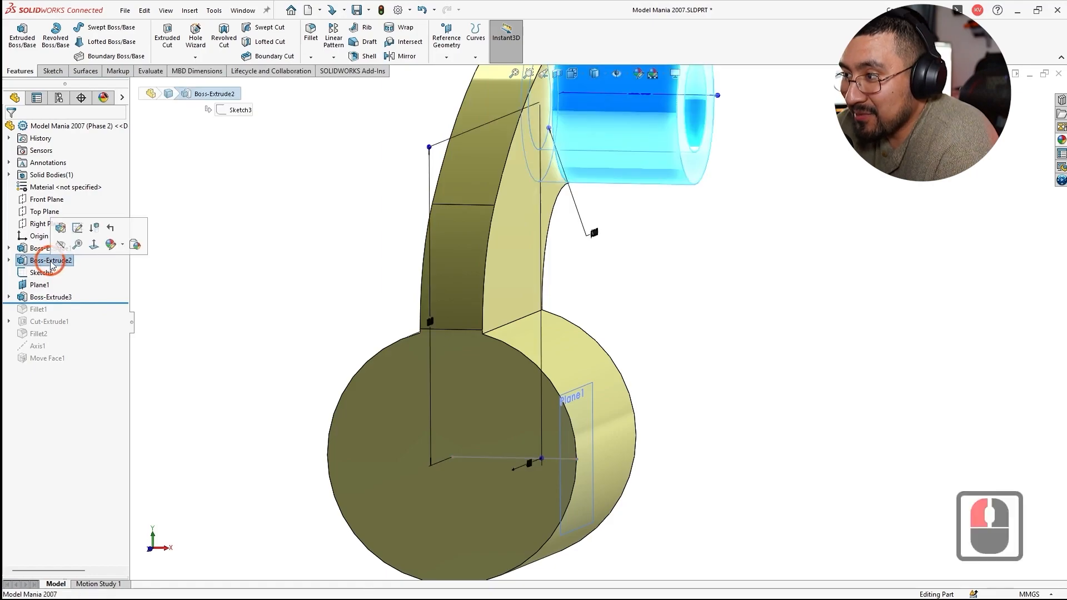
{"action": "left_click", "coordinate": [50, 297]}
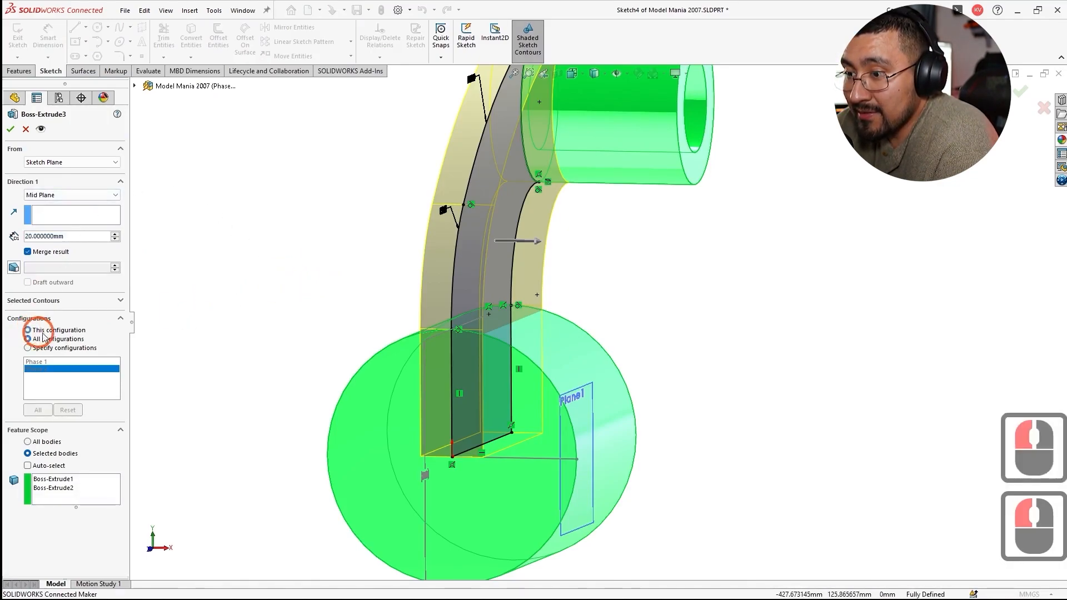
{"action": "left_click", "coordinate": [71, 162]}
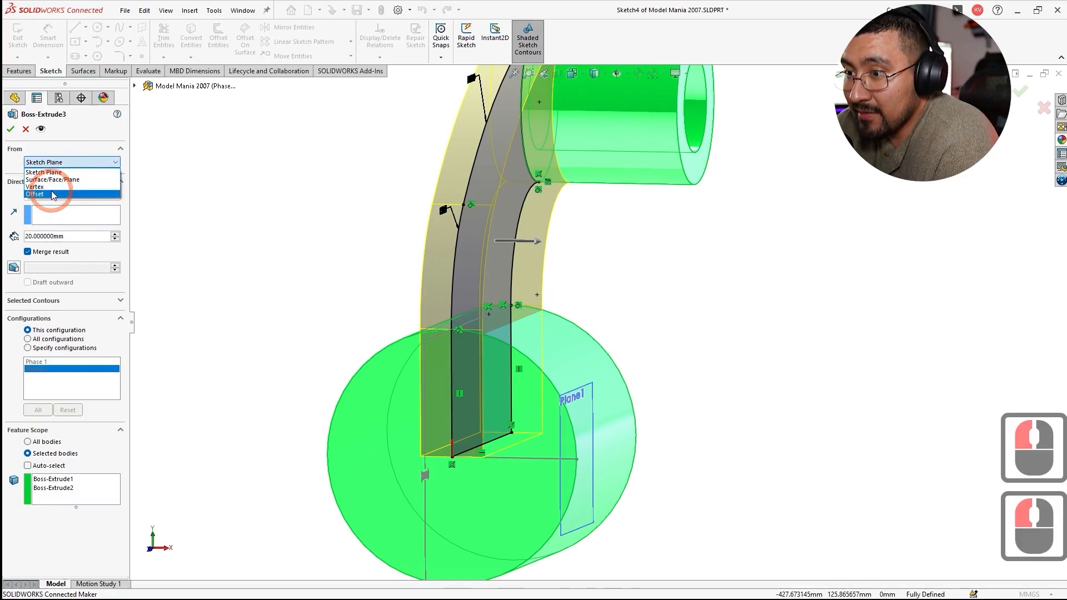
{"action": "mouse_move", "coordinate": [53, 180]}
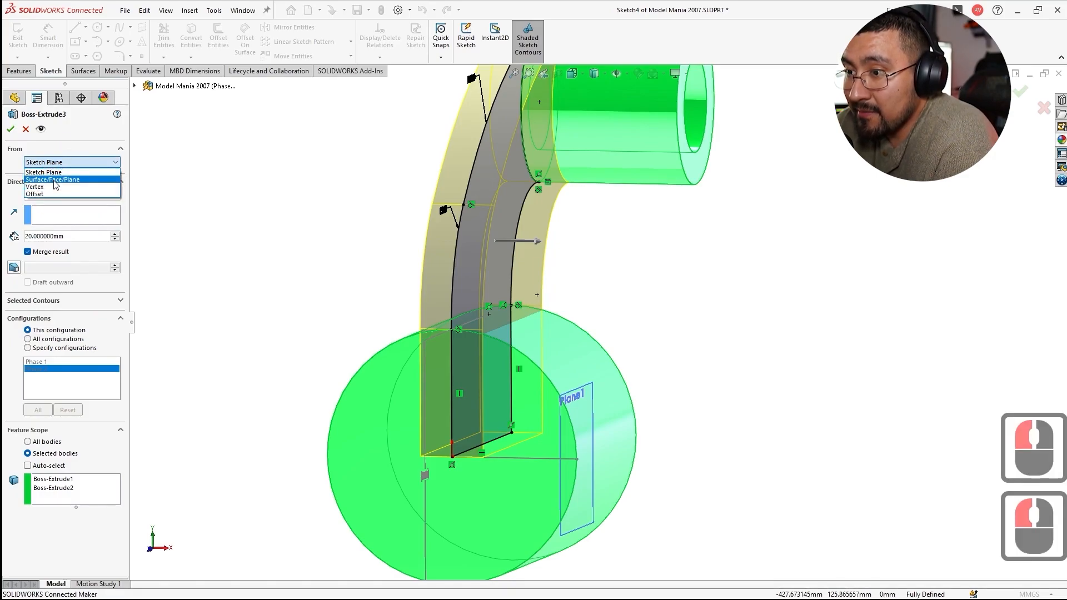
- Start the rib from Plane1, extrude it blind 20 mm and merge it with both bosses
{"action": "left_click", "coordinate": [52, 179]}
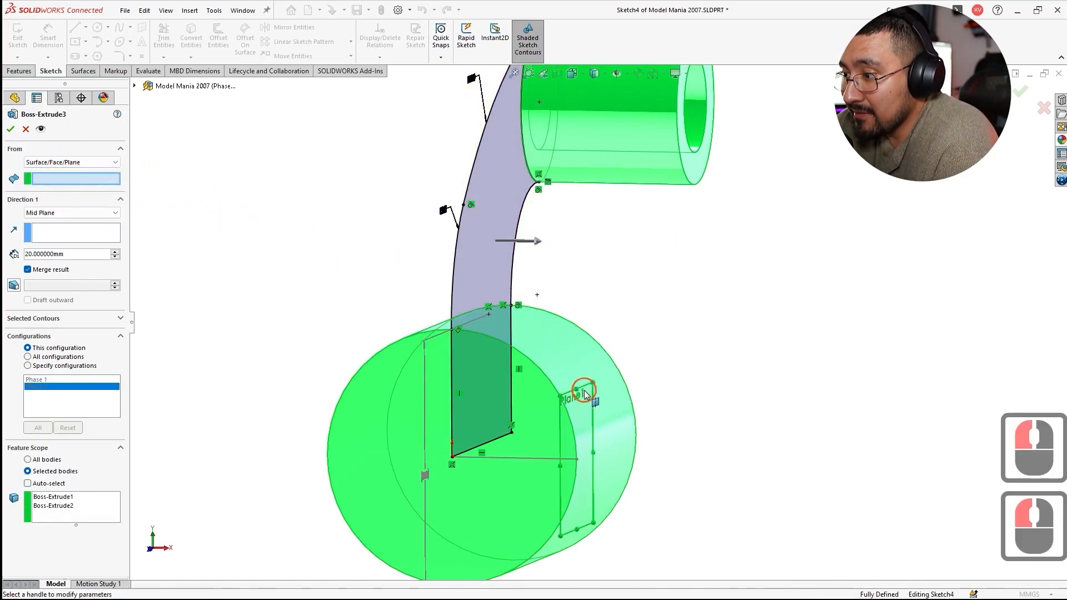
{"action": "left_click", "coordinate": [578, 394]}
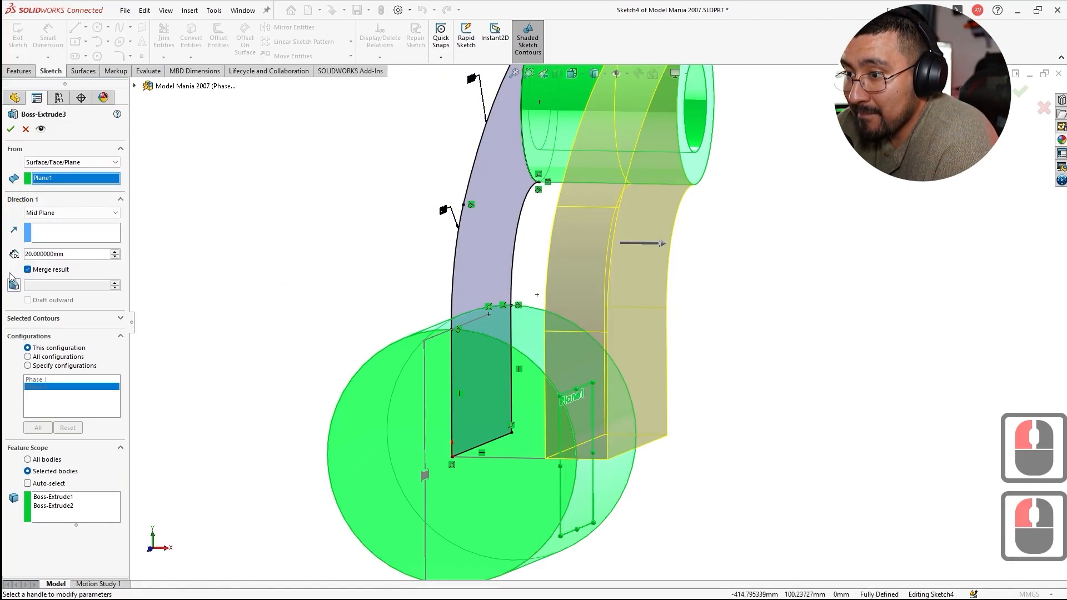
{"action": "left_click", "coordinate": [71, 214]}
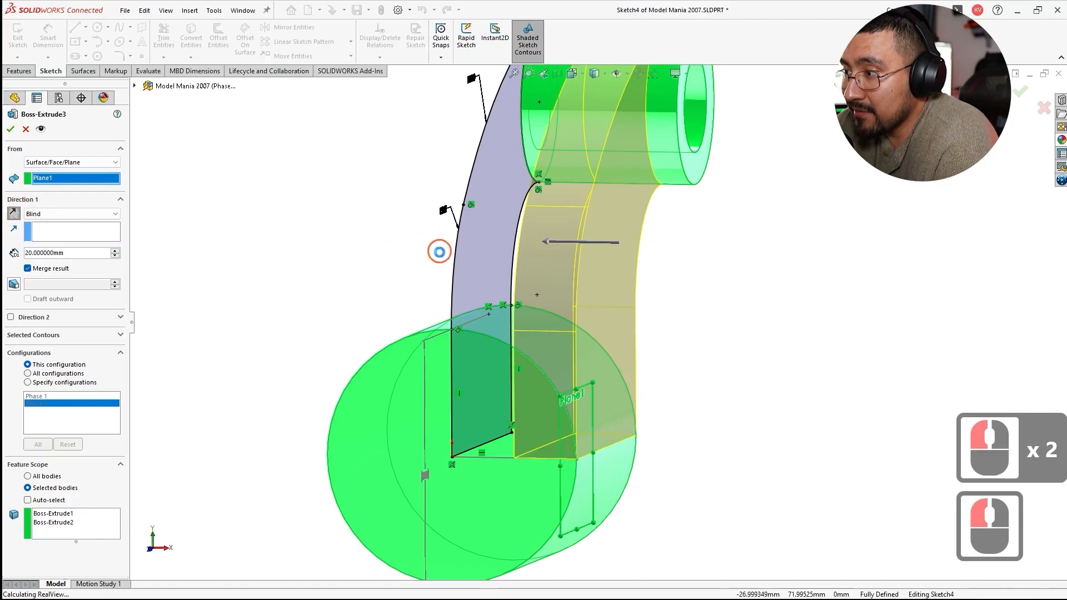
{"action": "left_click", "coordinate": [10, 129]}
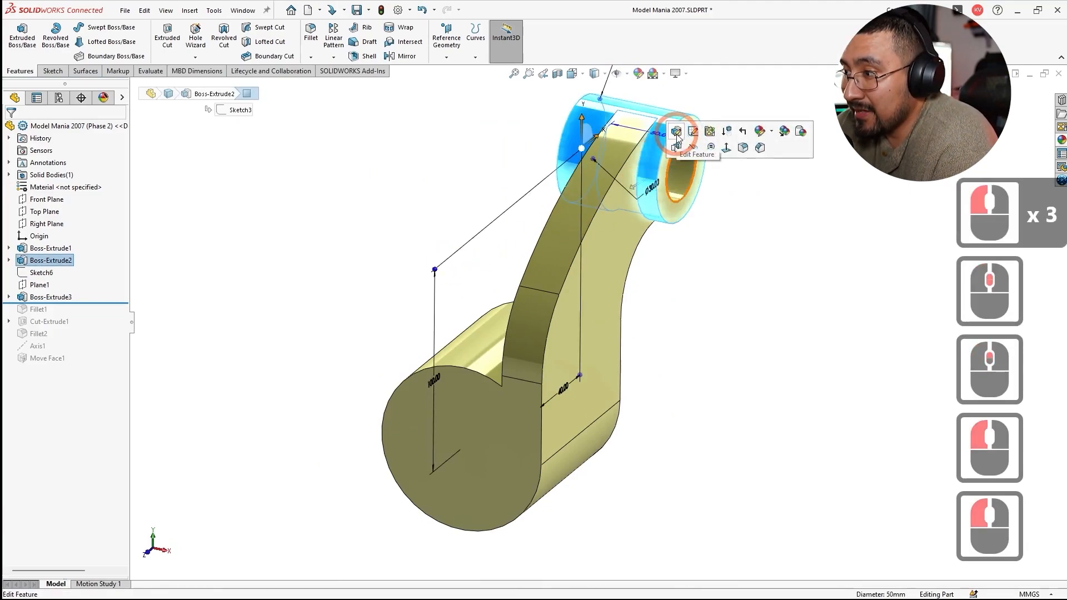
- Restart the upper boss extrusion from a face, then begin inserting a Move Face feature
{"action": "left_click", "coordinate": [676, 131]}
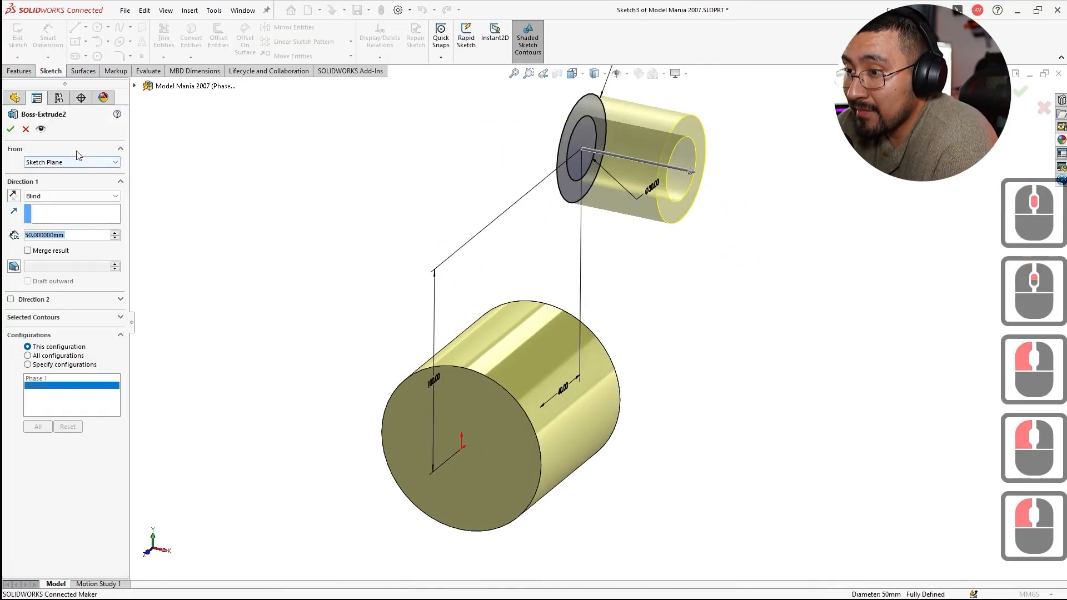
{"action": "left_click", "coordinate": [581, 150]}
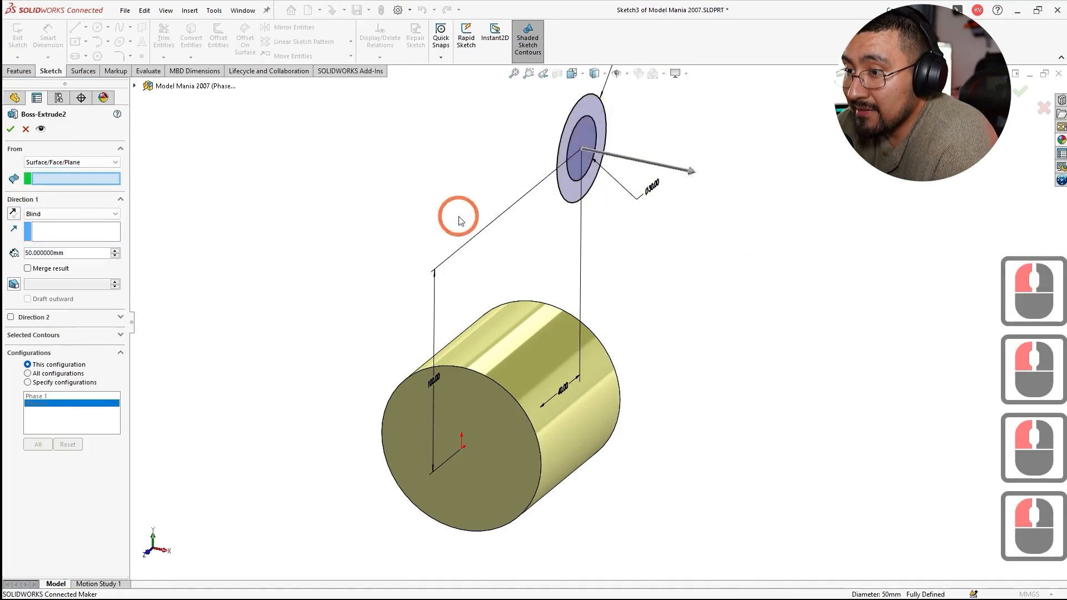
{"action": "left_click", "coordinate": [10, 129]}
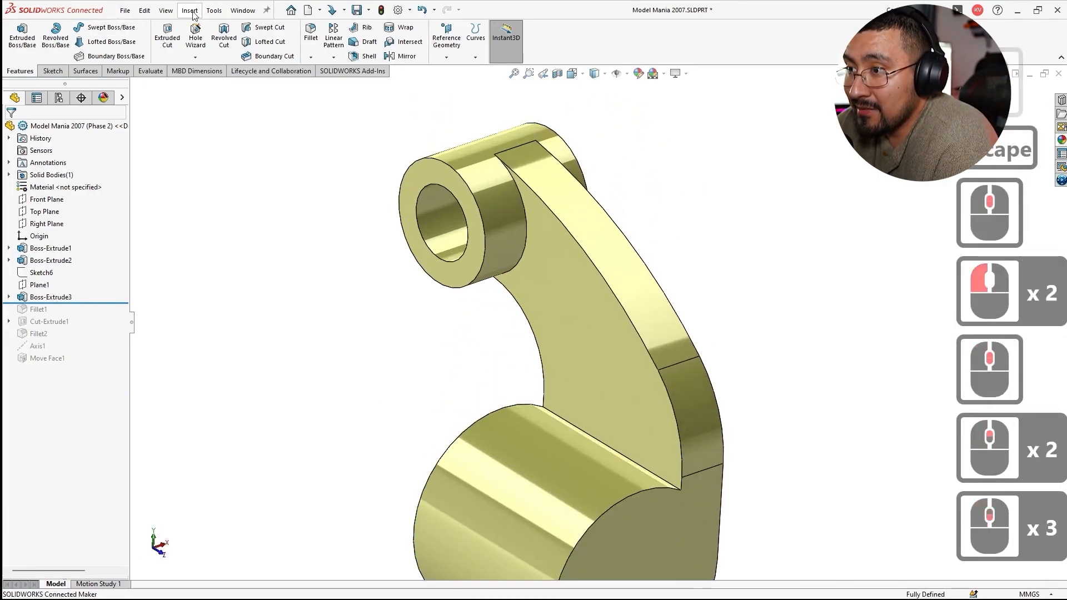
{"action": "left_click", "coordinate": [189, 10]}
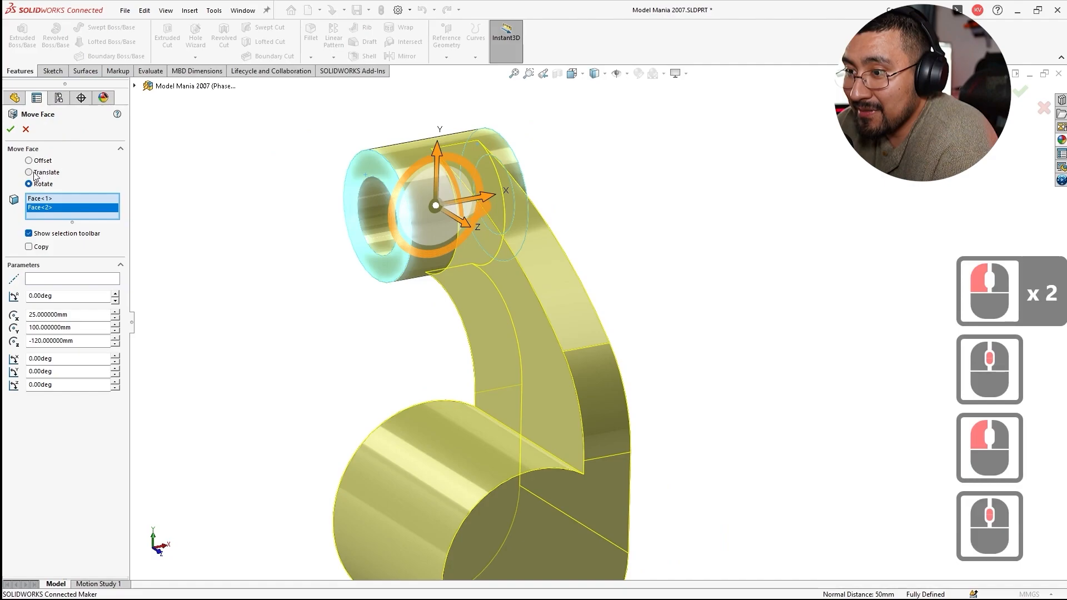
- Set Move Face to Translate, Up To Surface, with the rib face as target and boss end face as start
{"action": "left_click", "coordinate": [29, 171]}
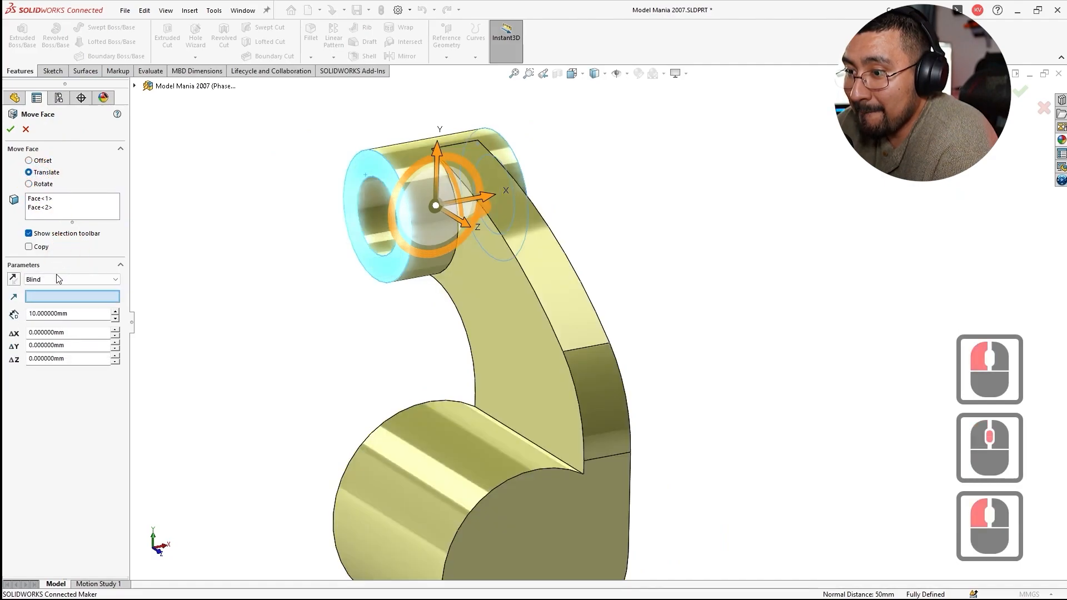
{"action": "left_click", "coordinate": [68, 278]}
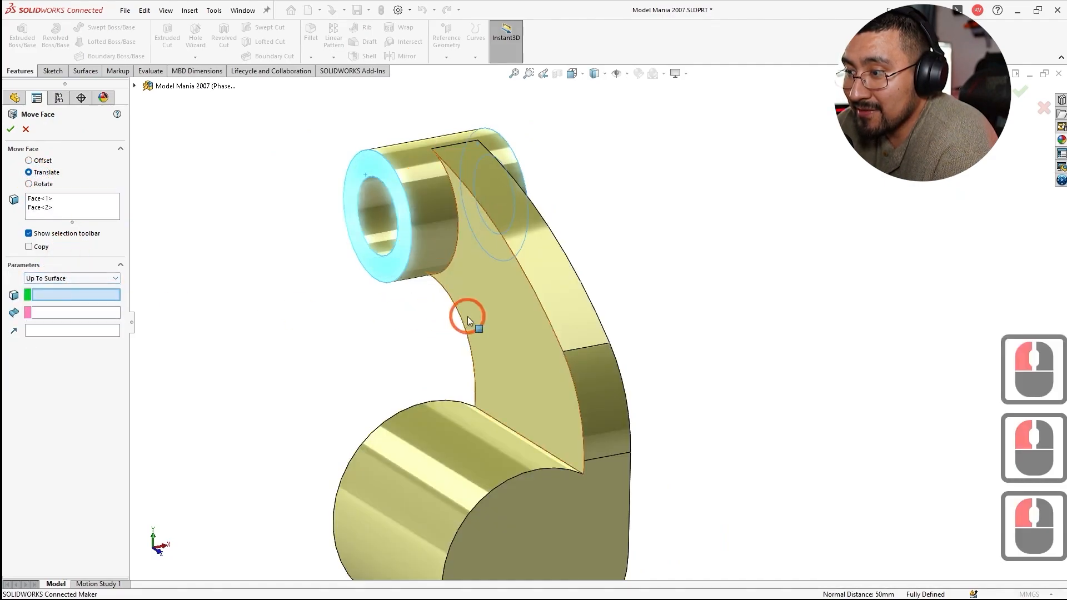
{"action": "left_click", "coordinate": [490, 320]}
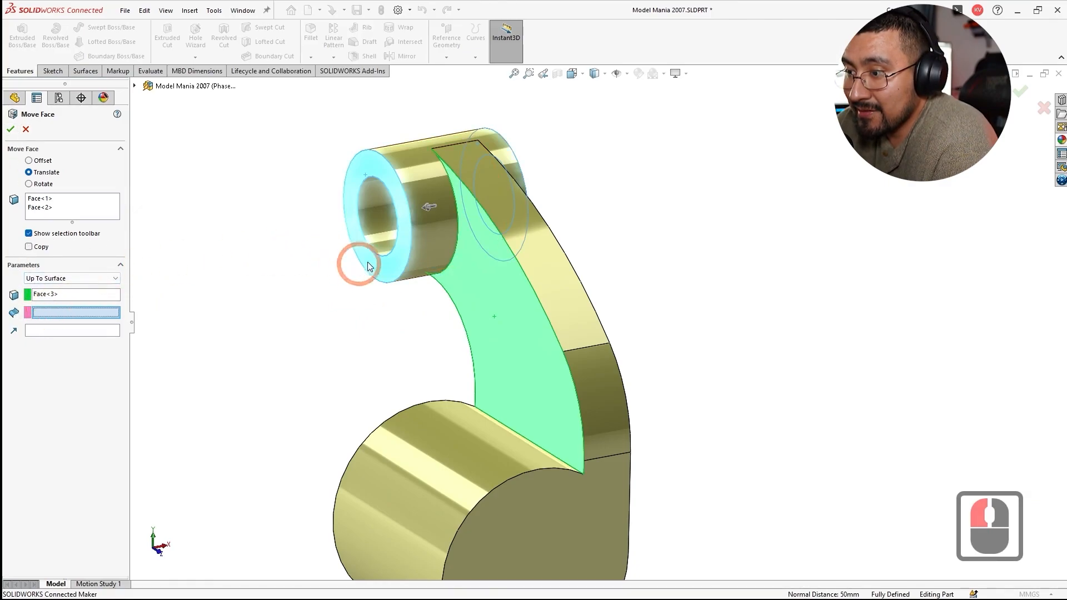
{"action": "left_click", "coordinate": [384, 266]}
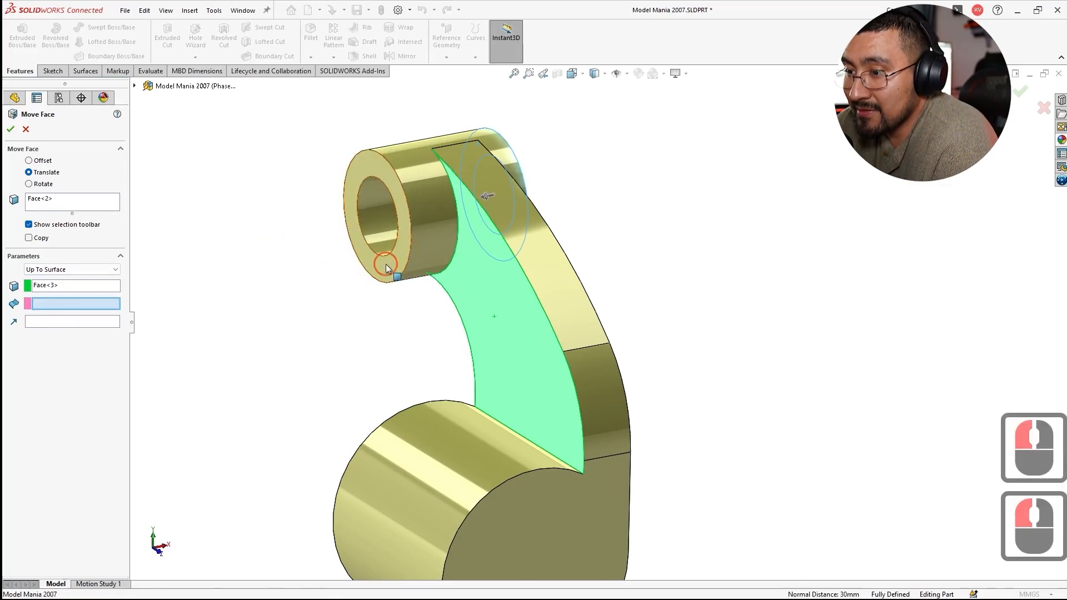
{"action": "left_click", "coordinate": [397, 276]}
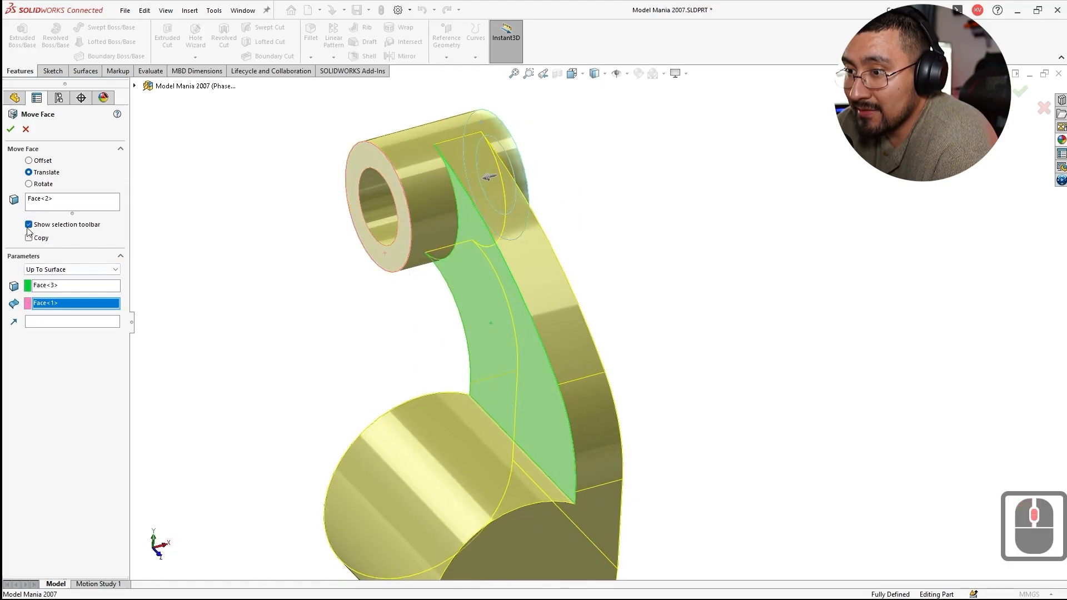
- Use the boss's top edge as direction, reverse it and confirm Move Face2
{"action": "left_click", "coordinate": [453, 143]}
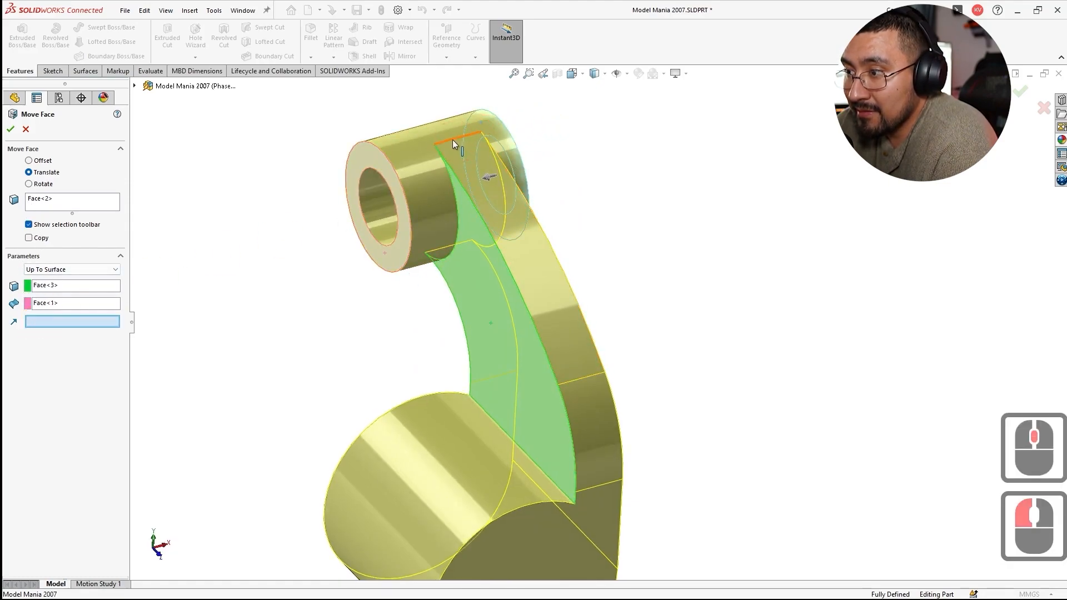
{"action": "left_click", "coordinate": [462, 136]}
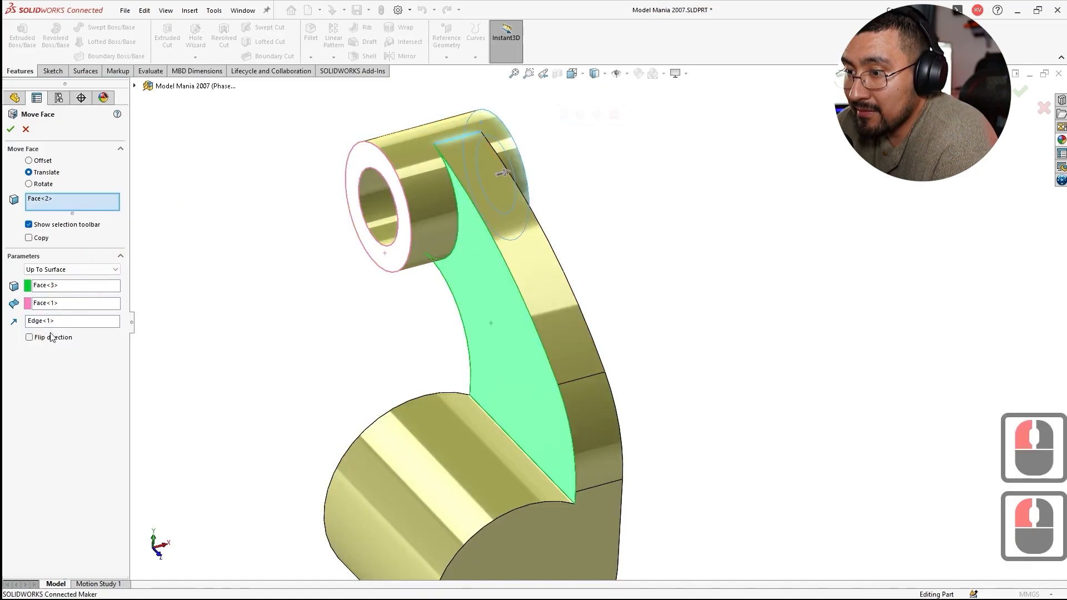
{"action": "left_click", "coordinate": [29, 337]}
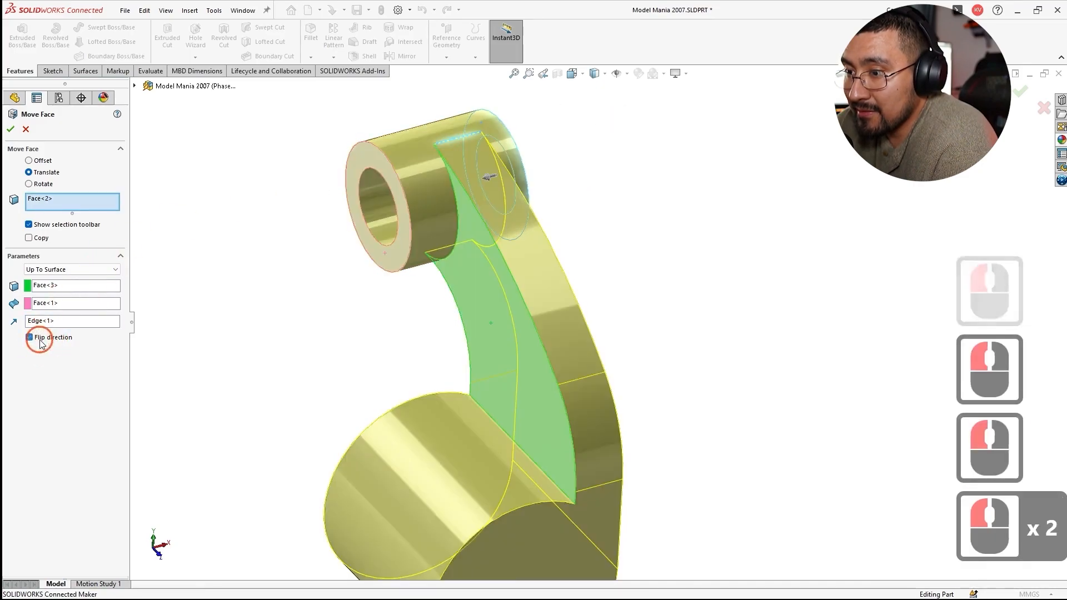
{"action": "left_click", "coordinate": [405, 256]}
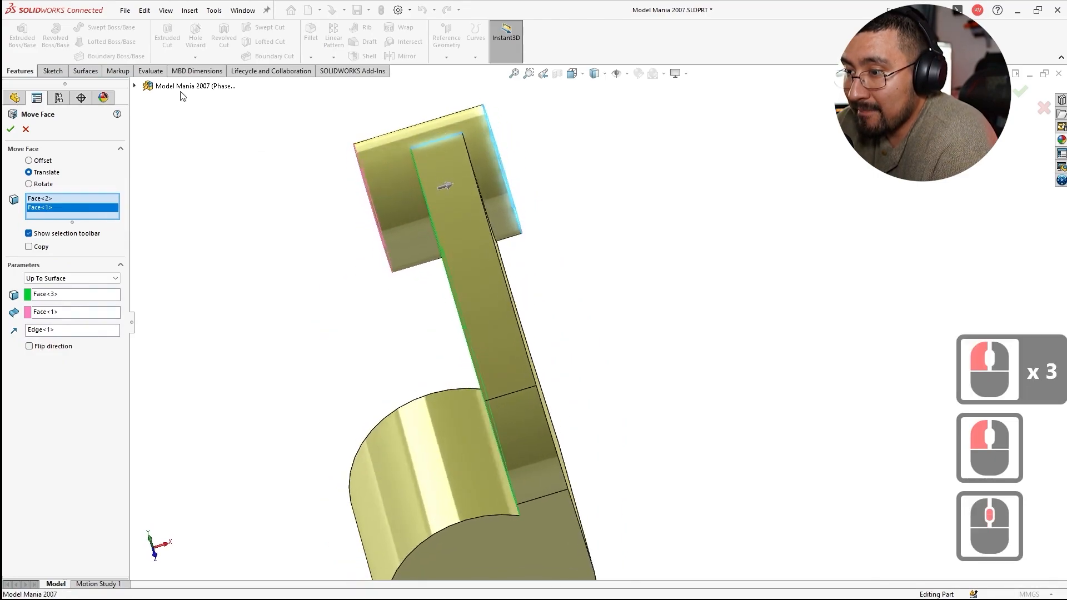
{"action": "left_click", "coordinate": [10, 129]}
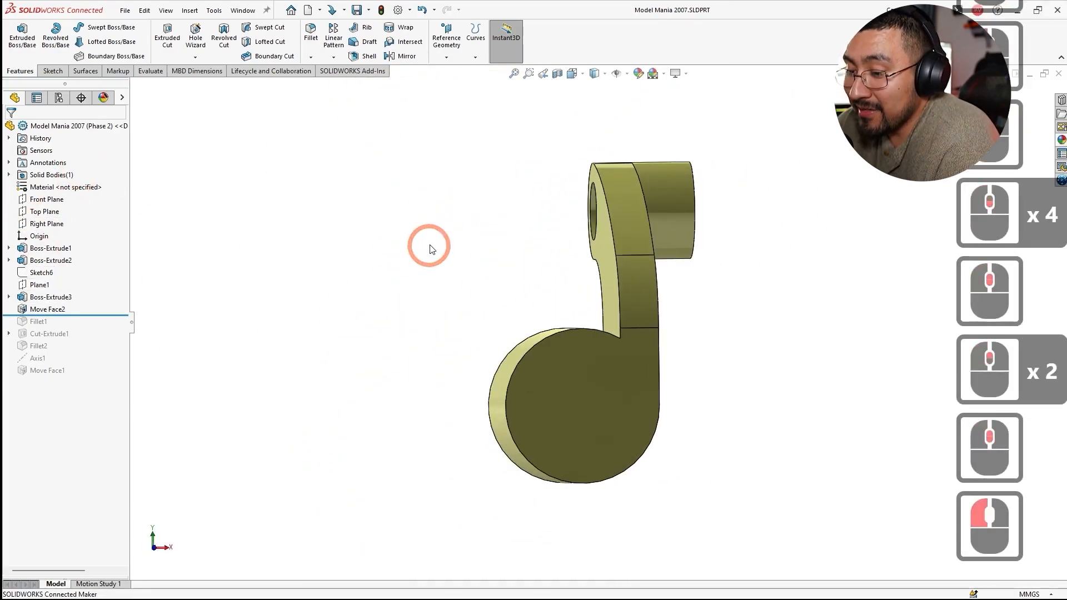
{"action": "key", "text": "alt+tab"}
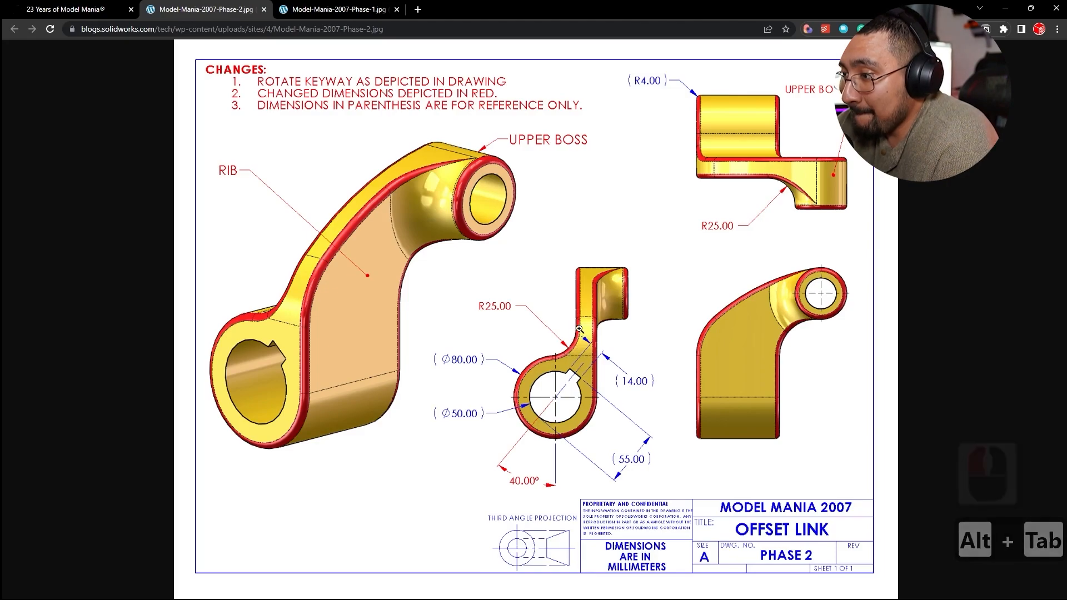
{"action": "mouse_move", "coordinate": [547, 353]}
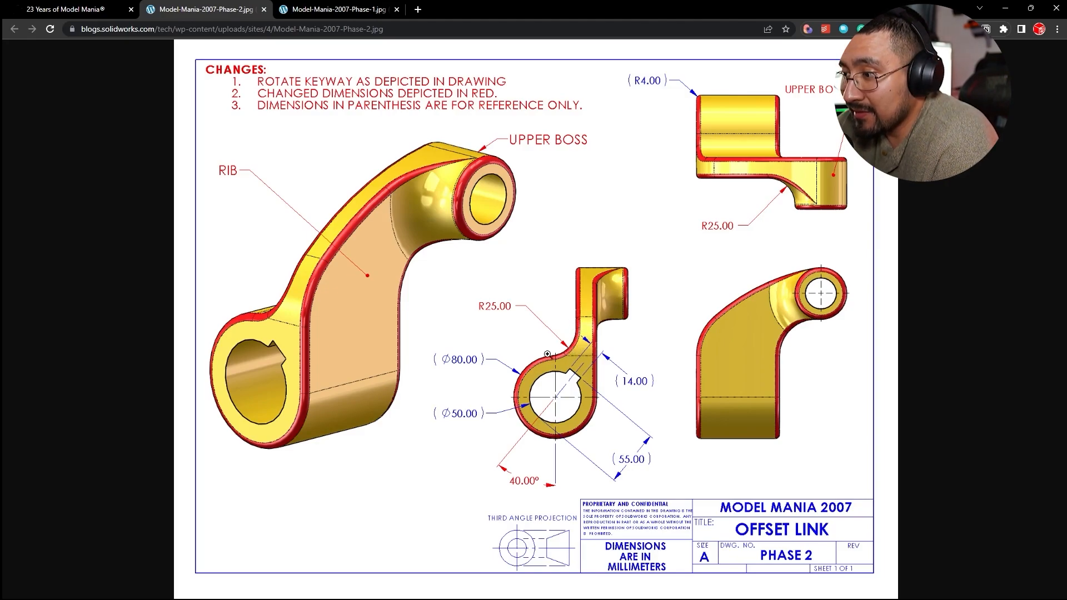
{"action": "mouse_move", "coordinate": [628, 268]}
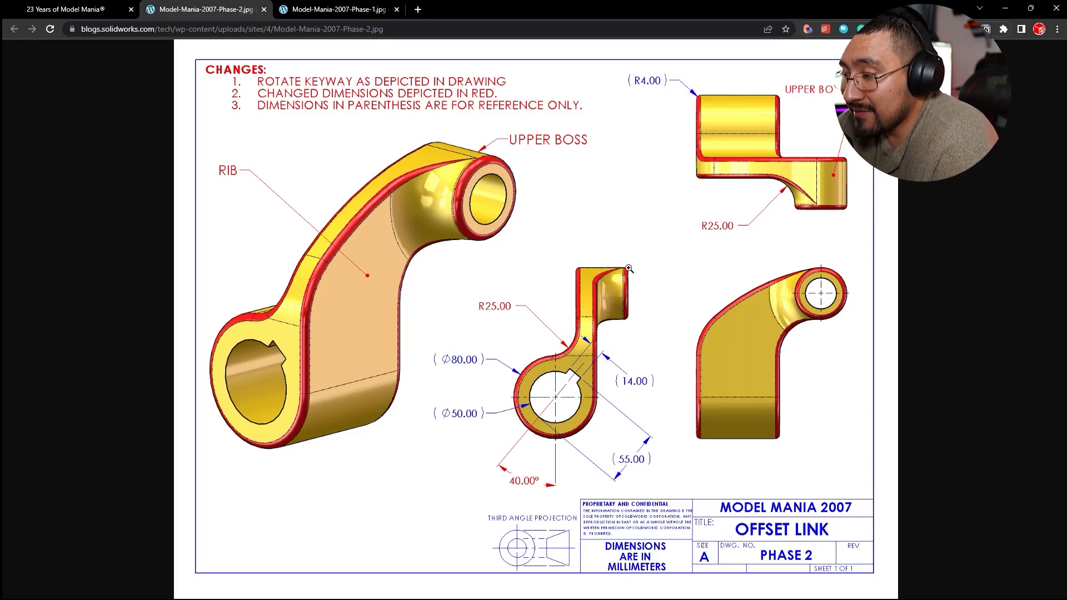
{"action": "mouse_move", "coordinate": [544, 385]}
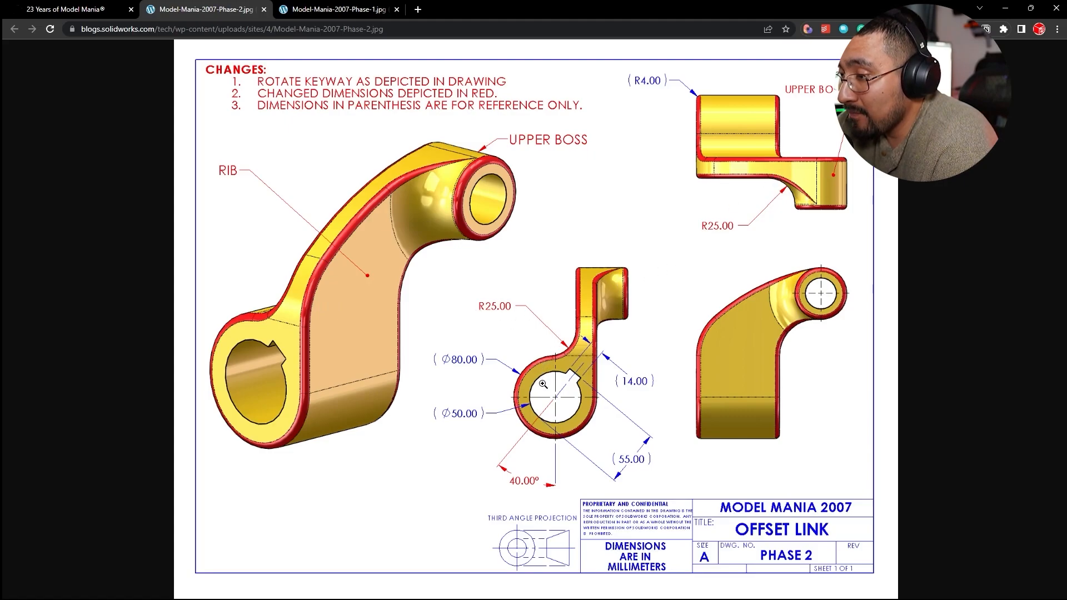
{"action": "mouse_move", "coordinate": [612, 396]}
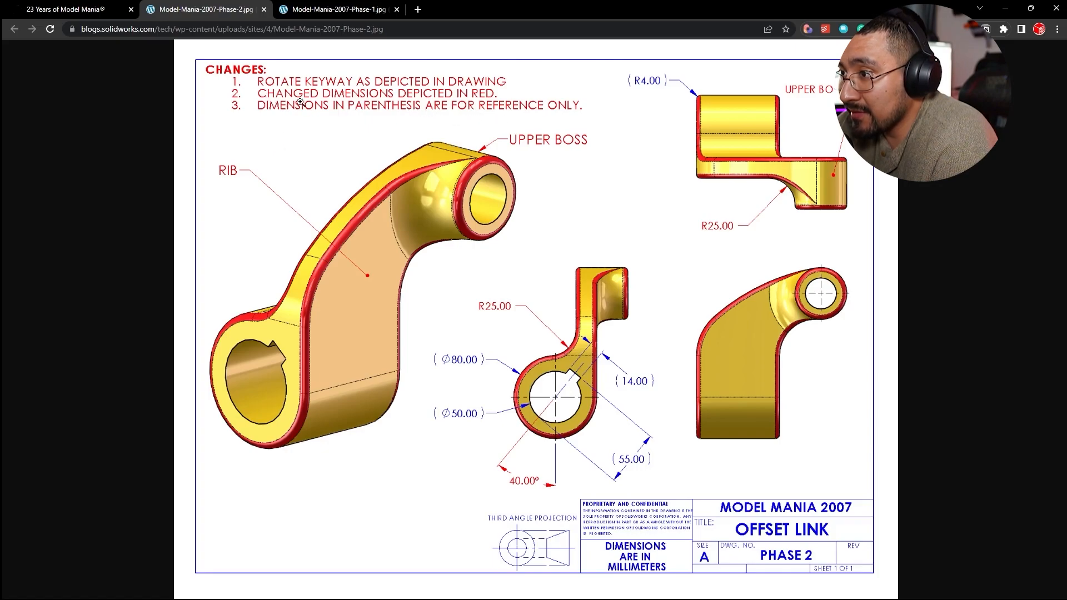
{"action": "mouse_move", "coordinate": [507, 343]}
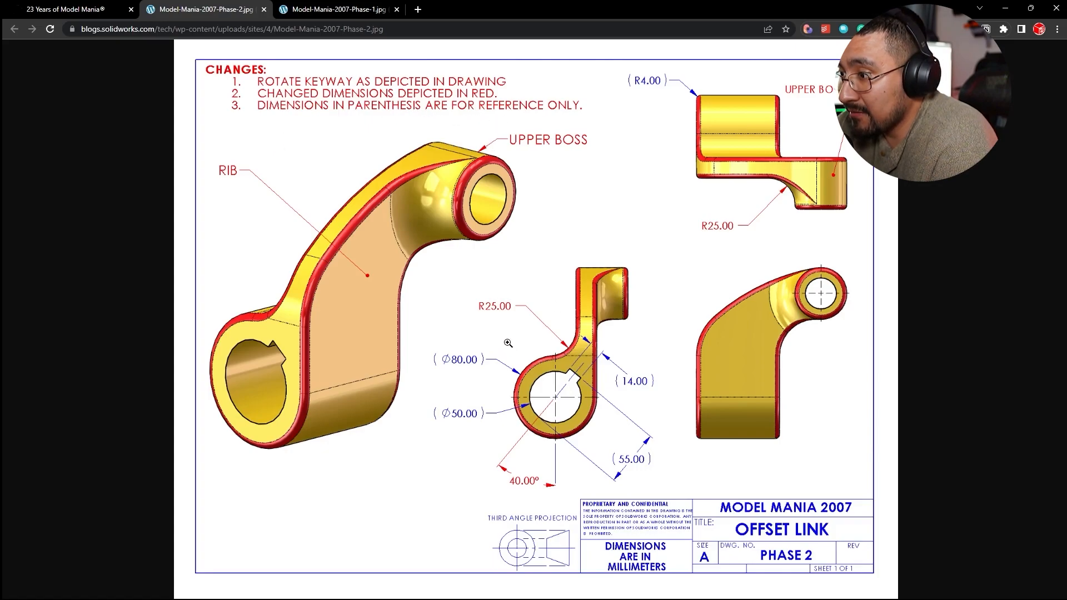
{"action": "mouse_move", "coordinate": [204, 148]}
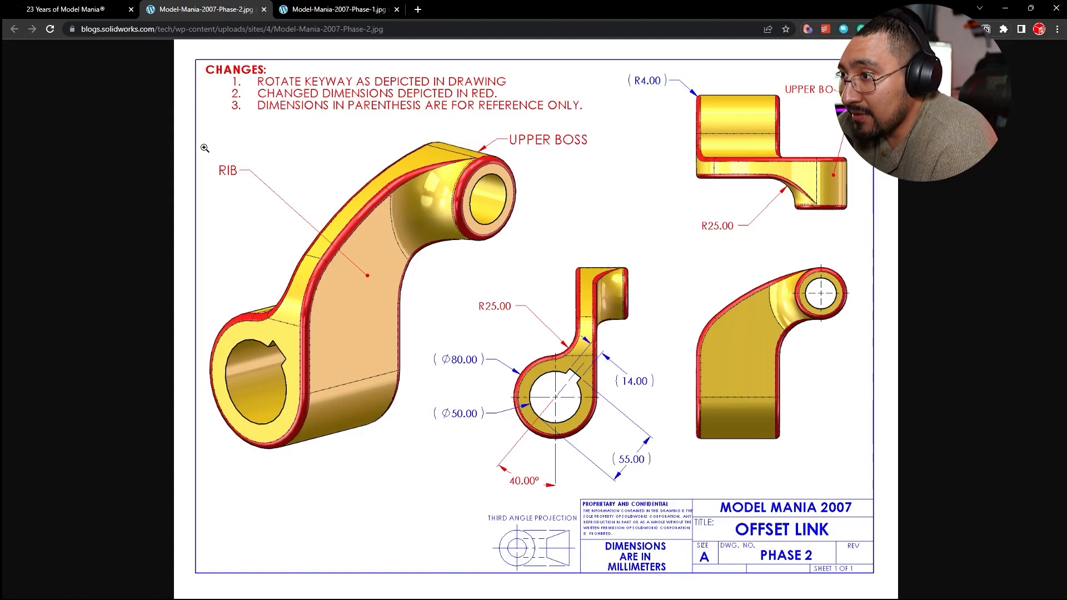
- Confirm Fillet1 blending the rib into the lower boss, checking against the Phase 2 drawing
{"action": "key", "text": "alt+tab"}
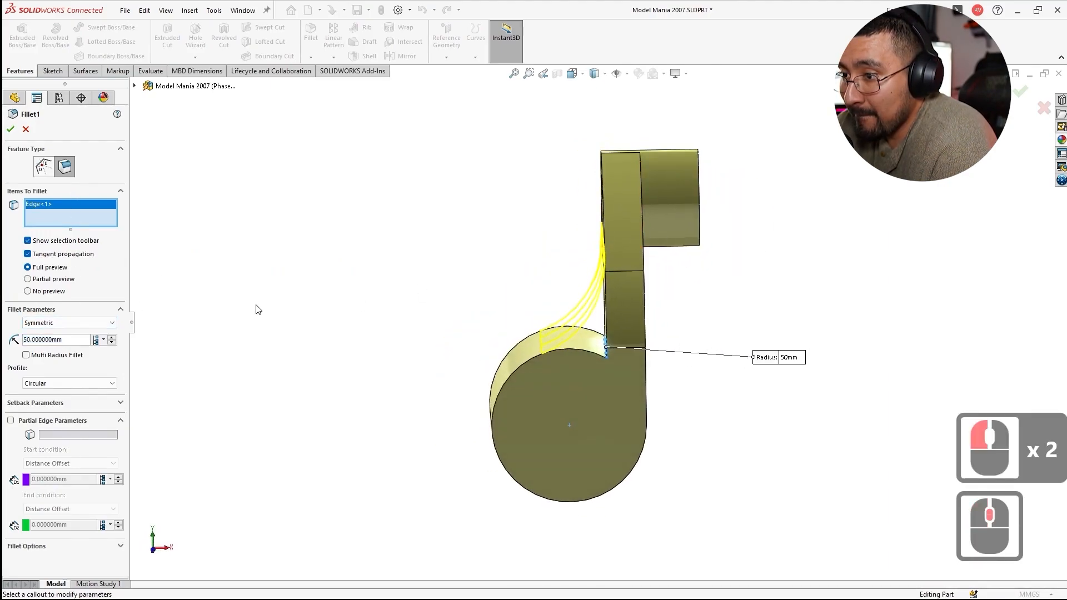
{"action": "left_click", "coordinate": [68, 323]}
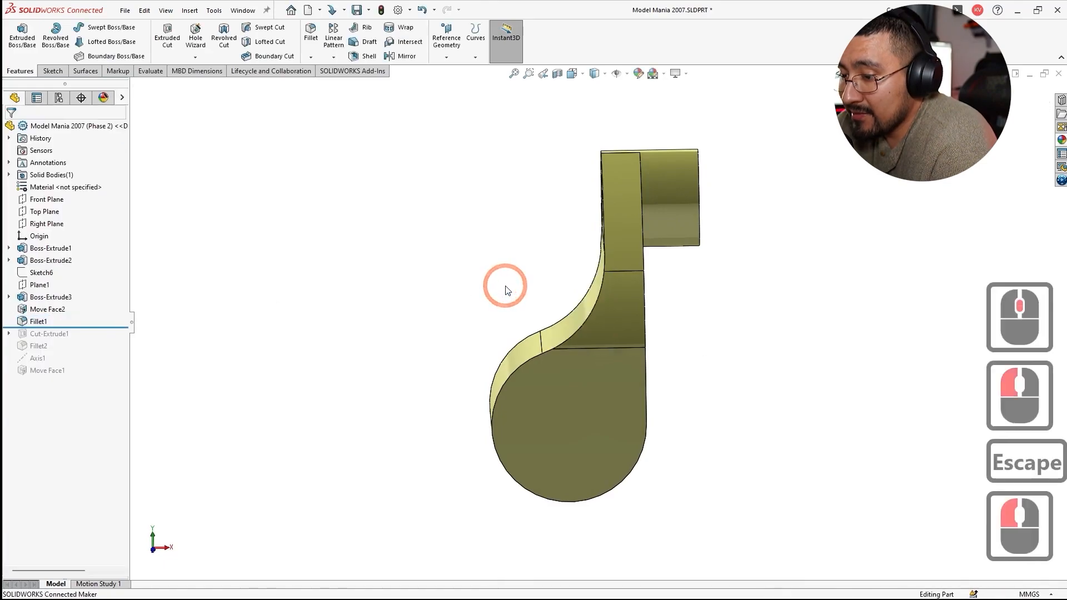
{"action": "key", "text": "alt+tab"}
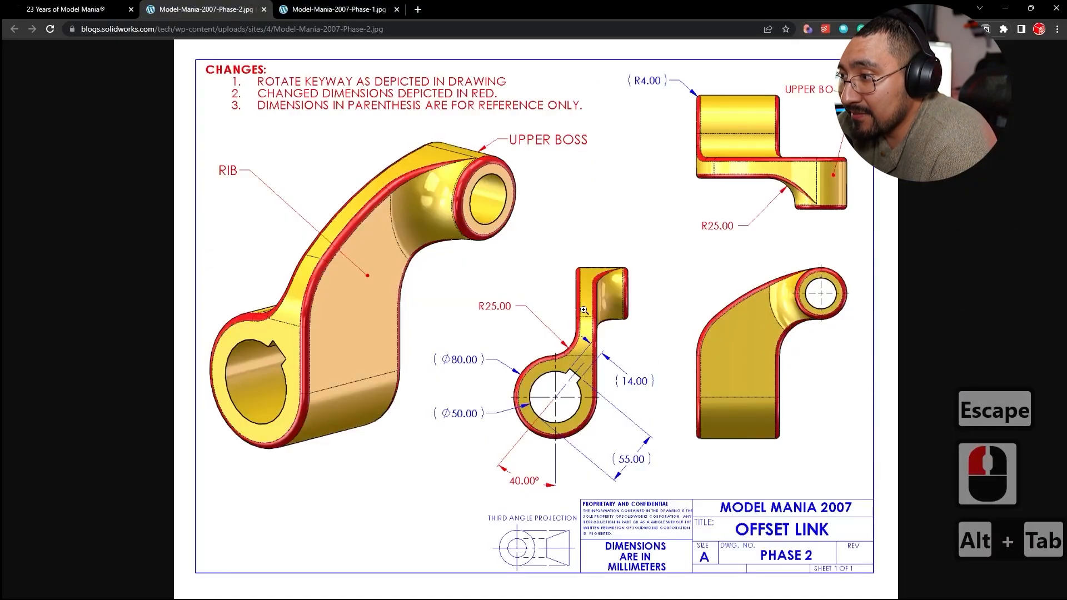
{"action": "key", "text": "alt+tab"}
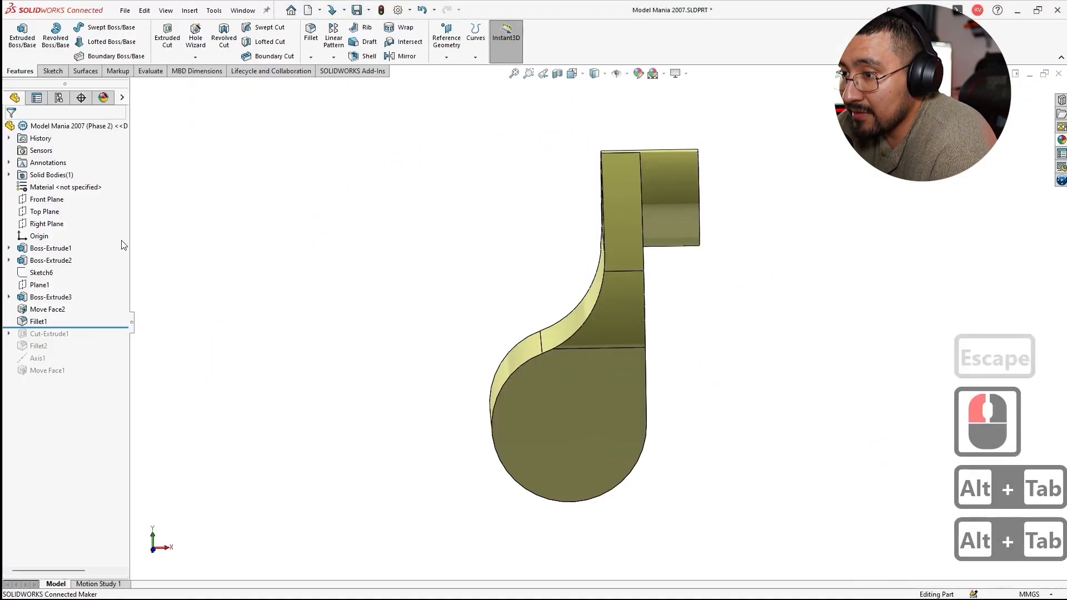
- Sketch on the step face, converting and trimming its edges into a closed patch (Sketch7)
{"action": "left_click", "coordinate": [38, 320]}
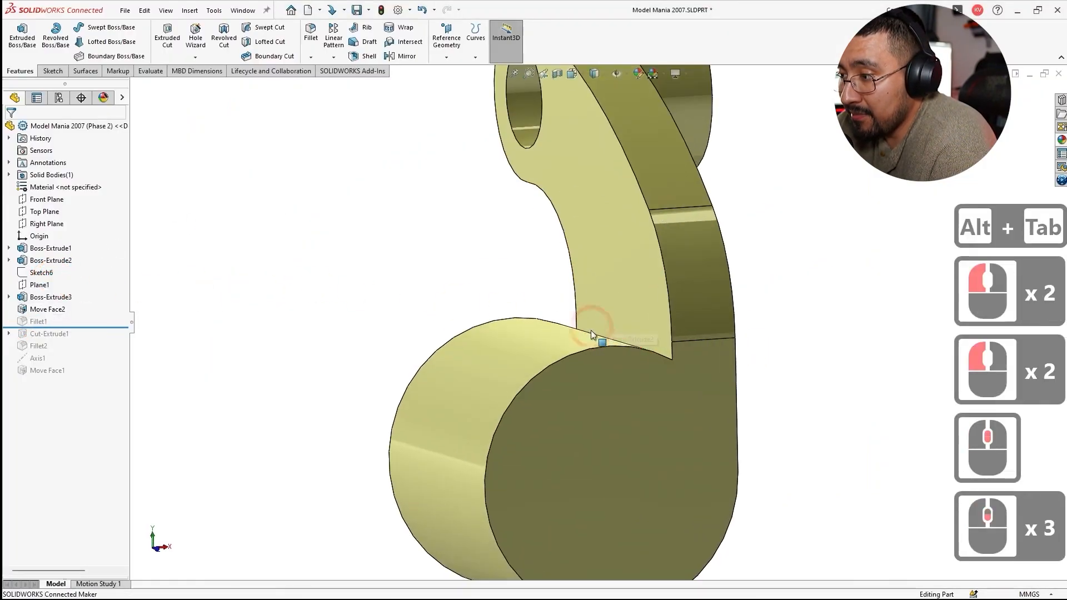
{"action": "left_click", "coordinate": [46, 223]}
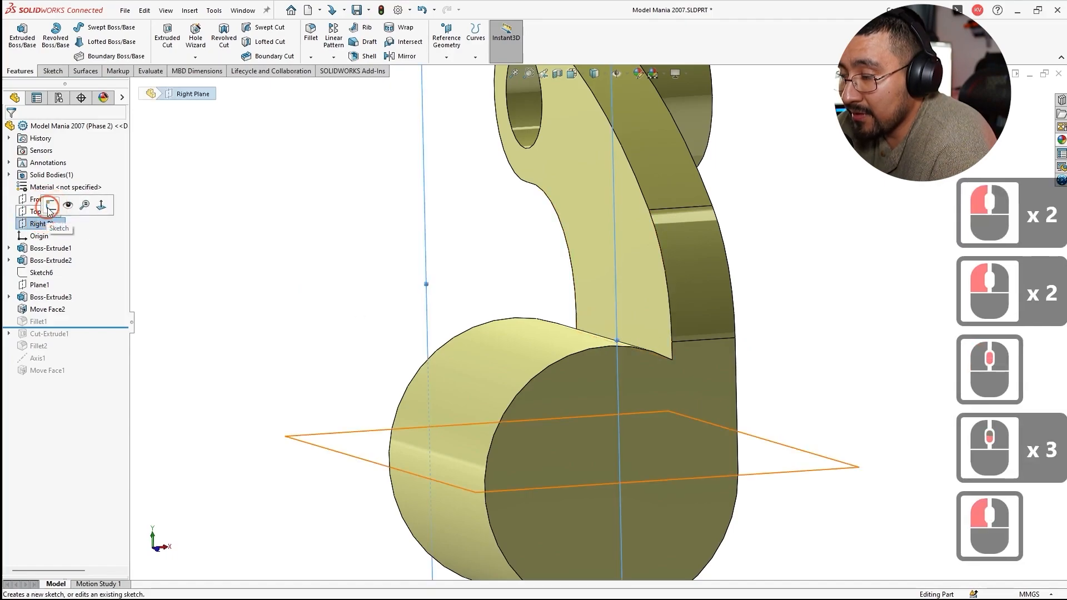
{"action": "left_click", "coordinate": [59, 227]}
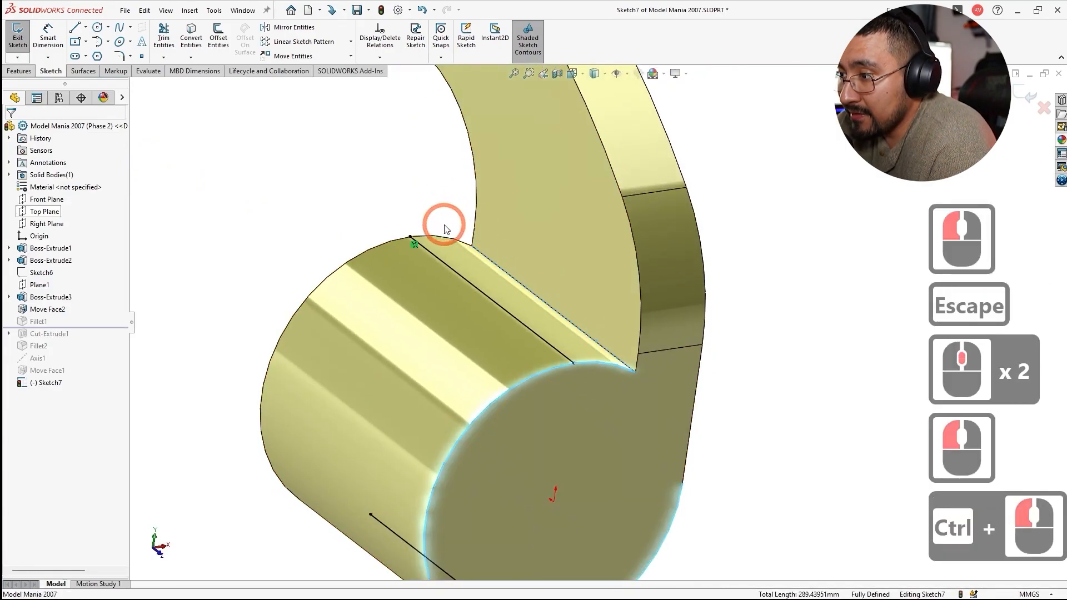
{"action": "left_click", "coordinate": [190, 36]}
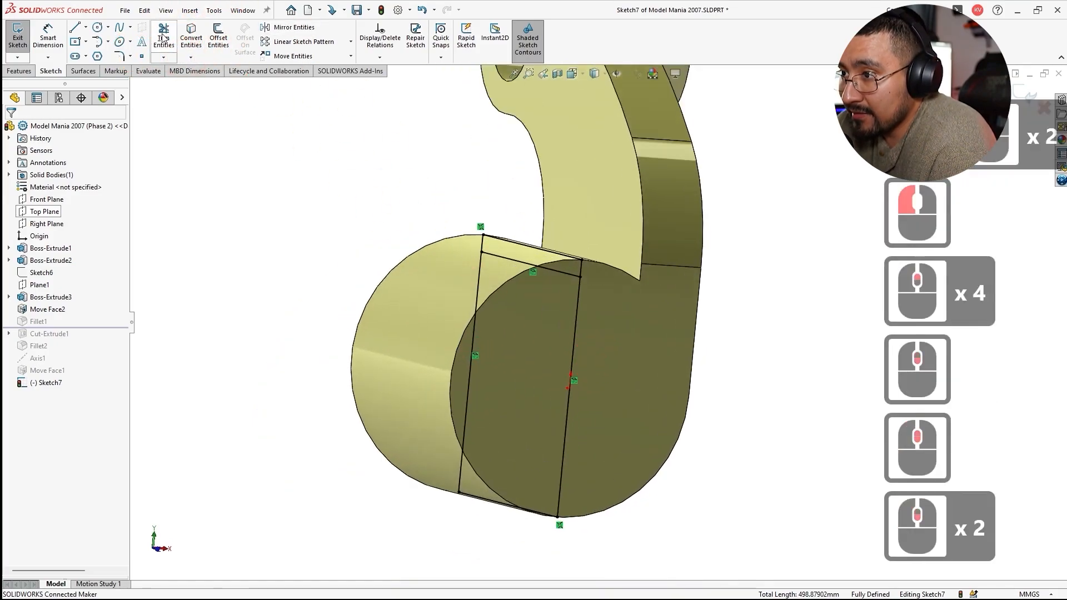
{"action": "left_click", "coordinate": [163, 35]}
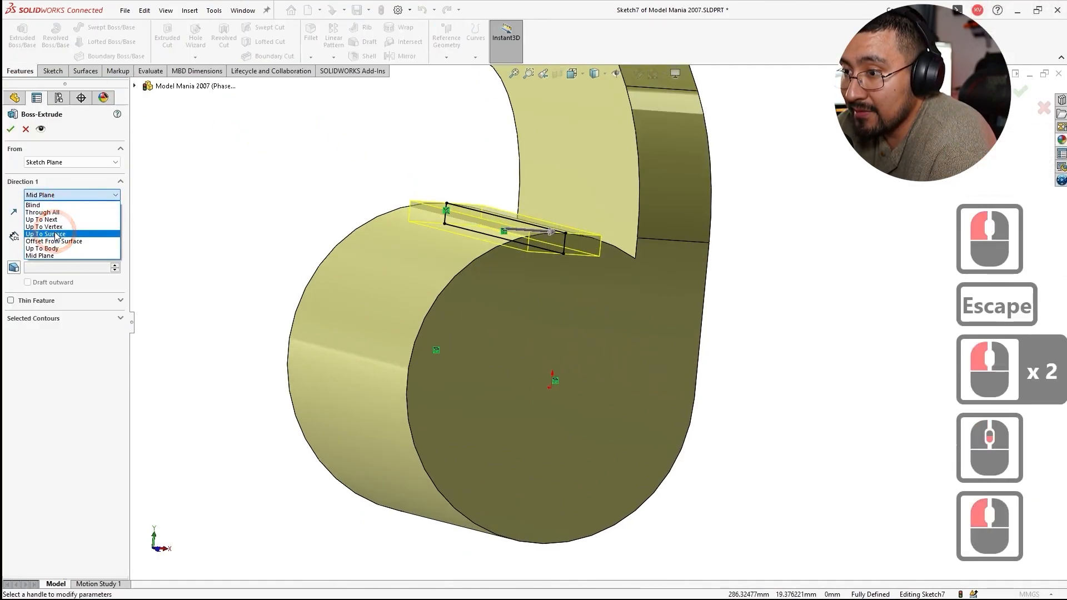
- Extrude the patch up to the neighbouring surface and merge it as Boss-Extrude4
{"action": "left_click", "coordinate": [45, 234]}
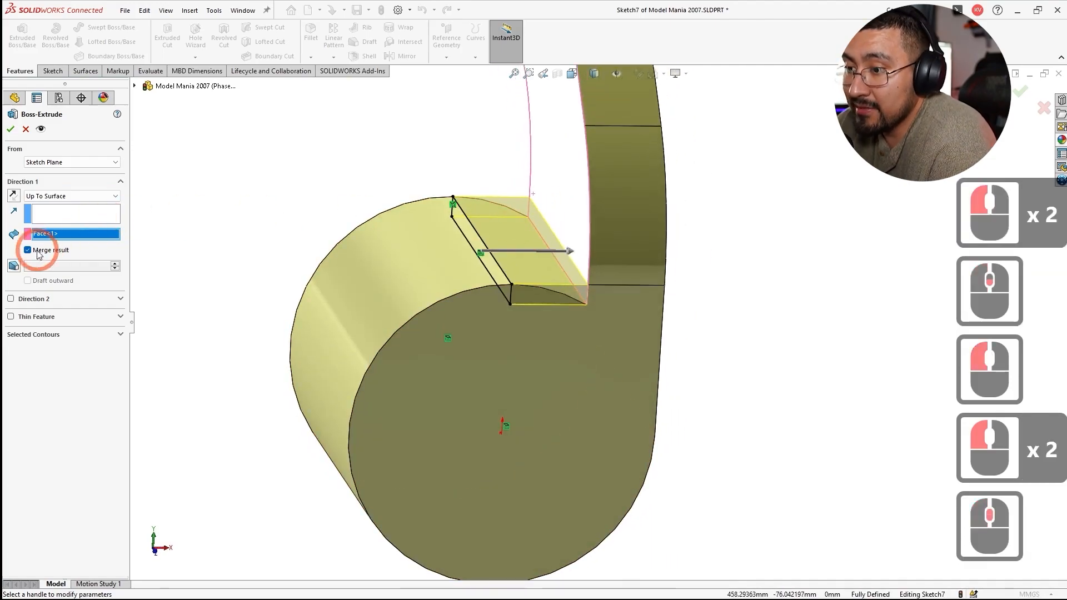
{"action": "left_click", "coordinate": [10, 129]}
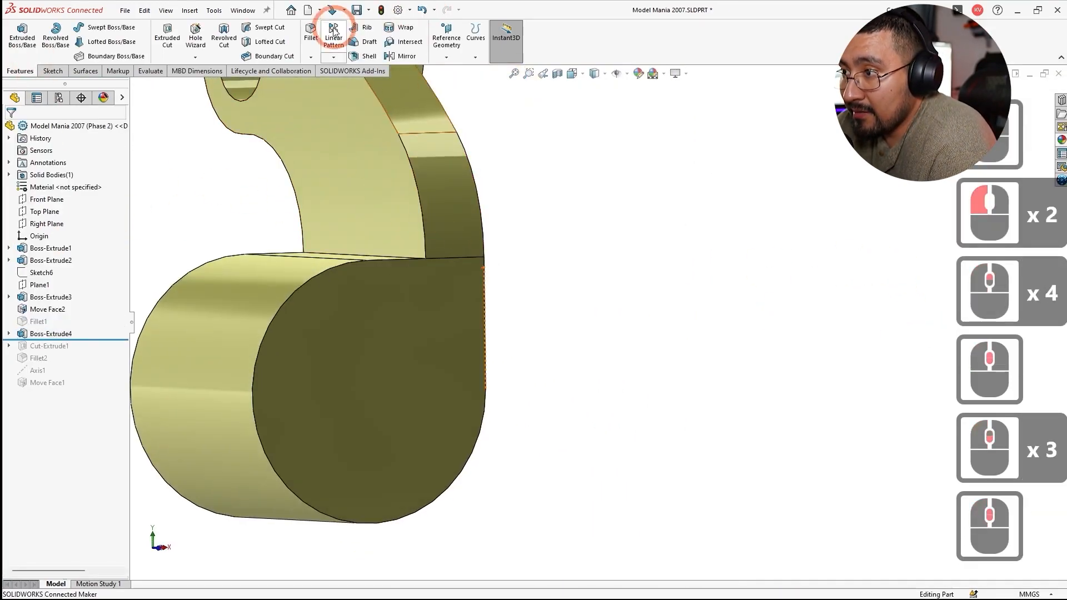
- Round the new step edge with a 4 mm fillet and unsuppress Cut-Extrude1
{"action": "left_click", "coordinate": [310, 32]}
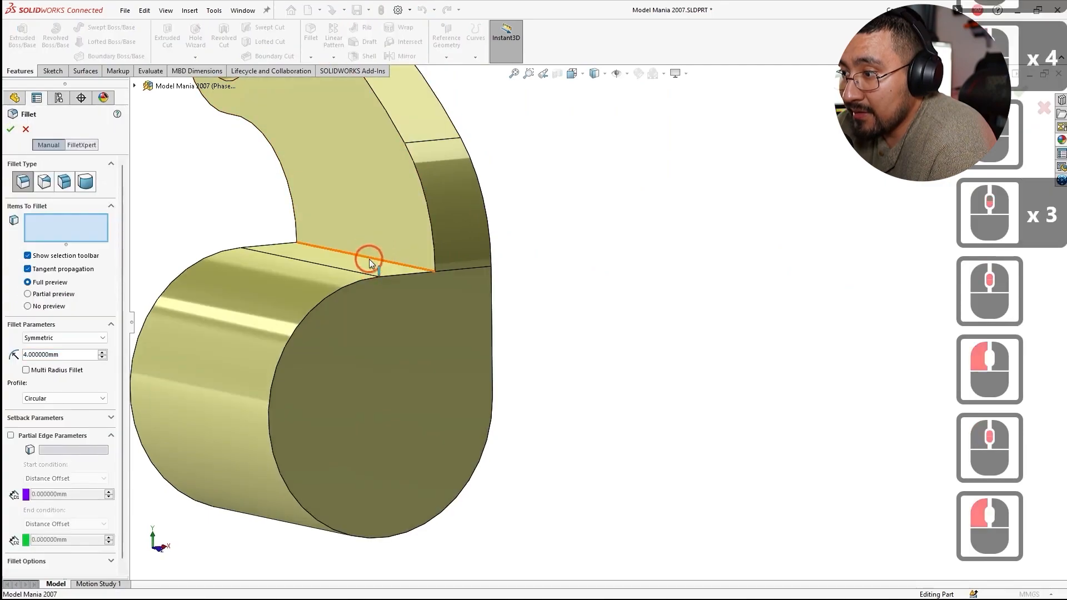
{"action": "left_click", "coordinate": [371, 262]}
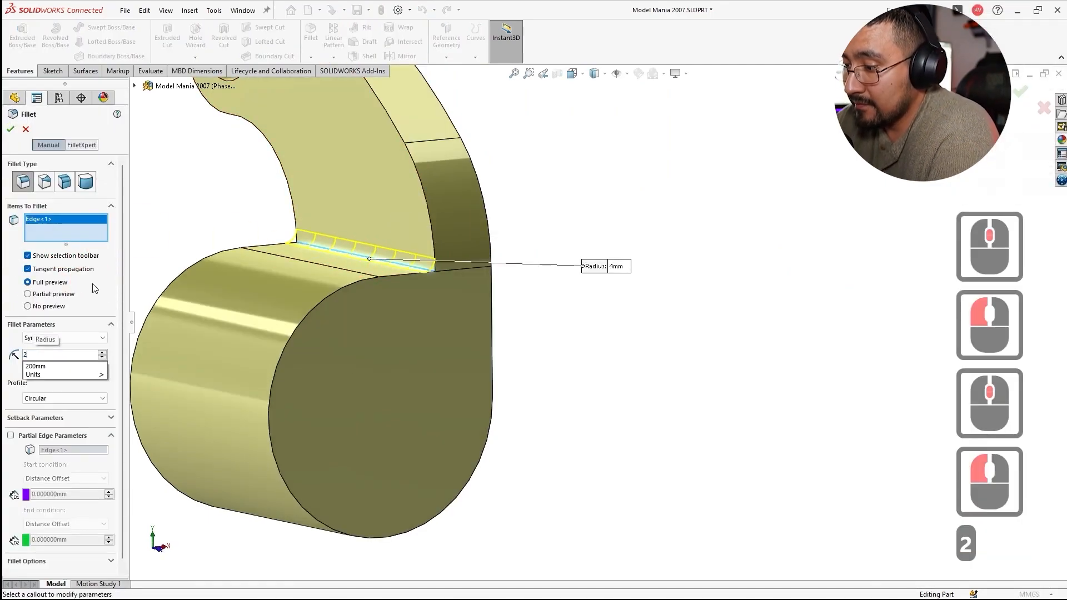
{"action": "left_click", "coordinate": [10, 129]}
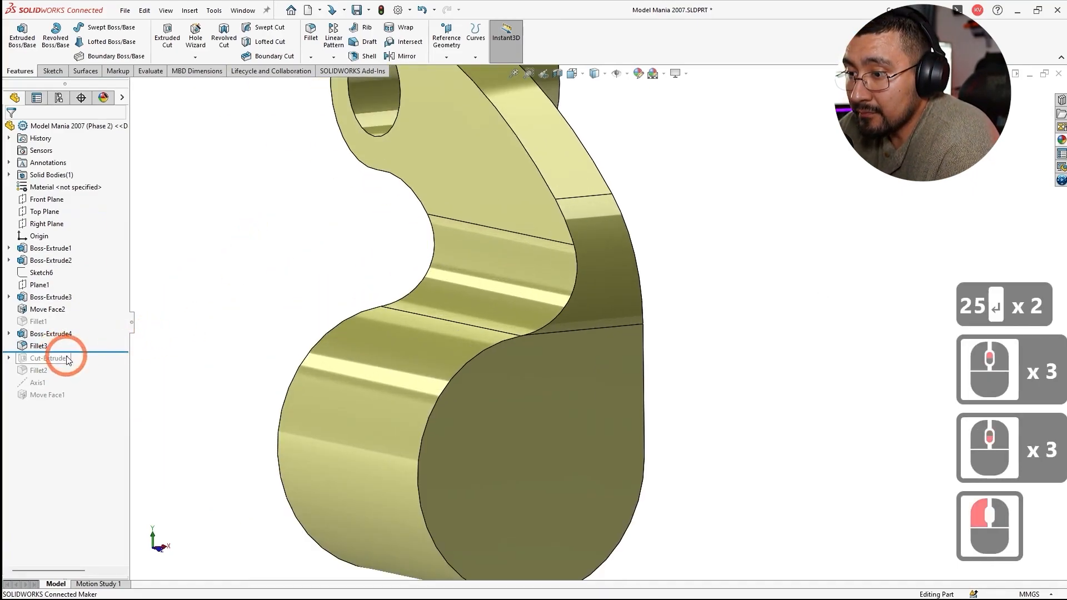
{"action": "left_click", "coordinate": [48, 358]}
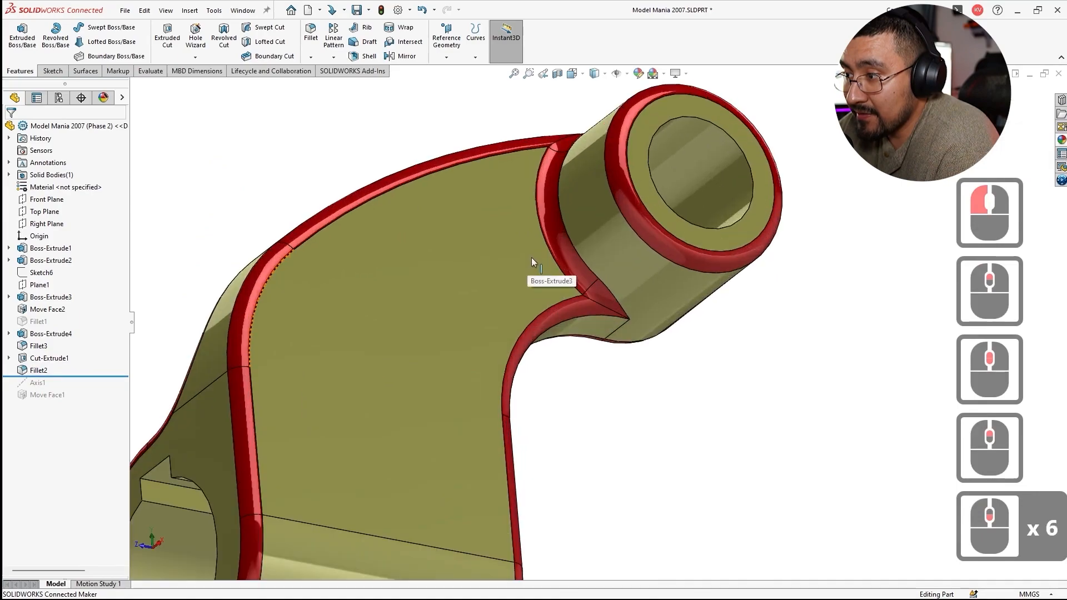
- Add a 25 mm fillet around the upper boss edge and compare with the reference drawing
{"action": "left_click", "coordinate": [66, 363]}
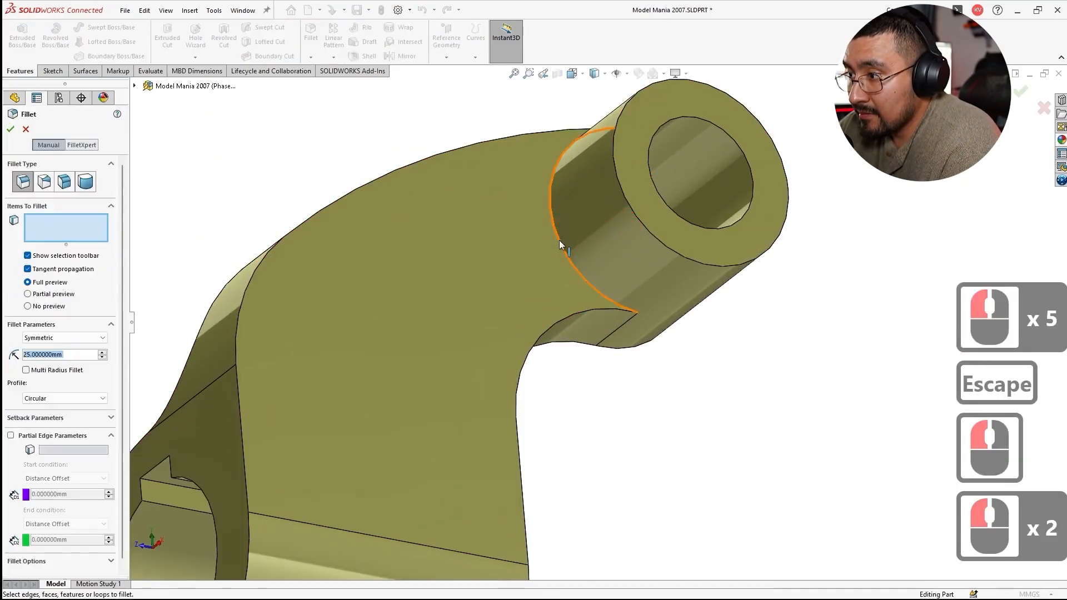
{"action": "left_click", "coordinate": [565, 245]}
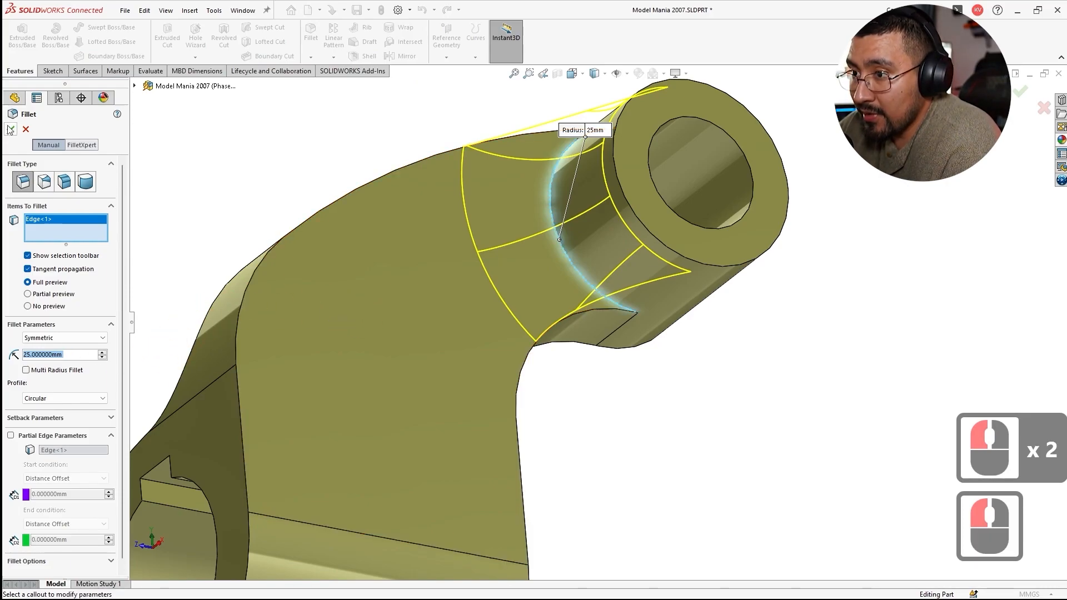
{"action": "left_click", "coordinate": [10, 129]}
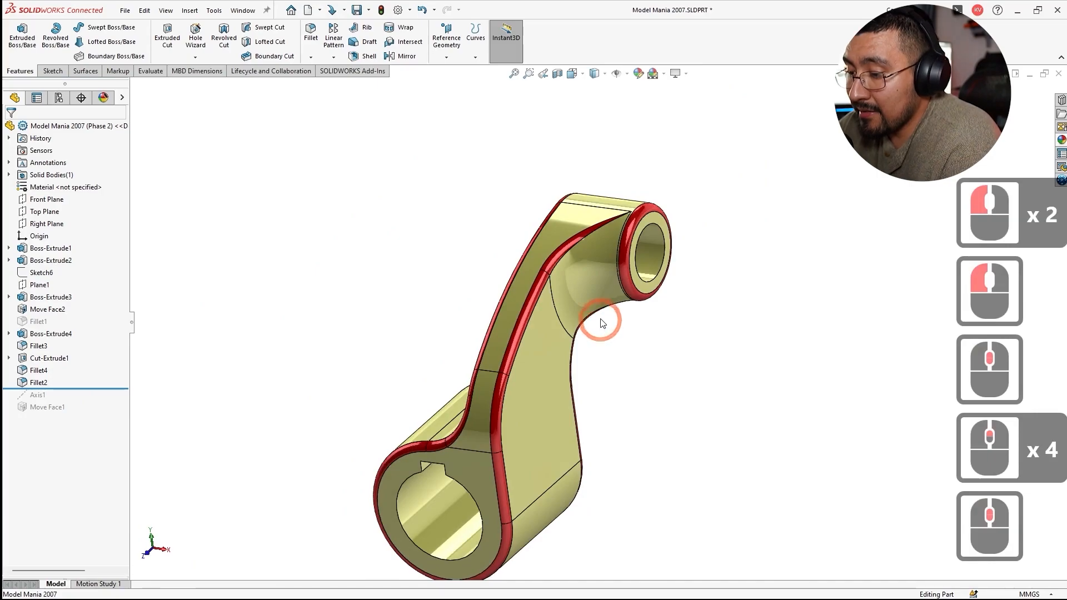
{"action": "key", "text": "Alt+Tab"}
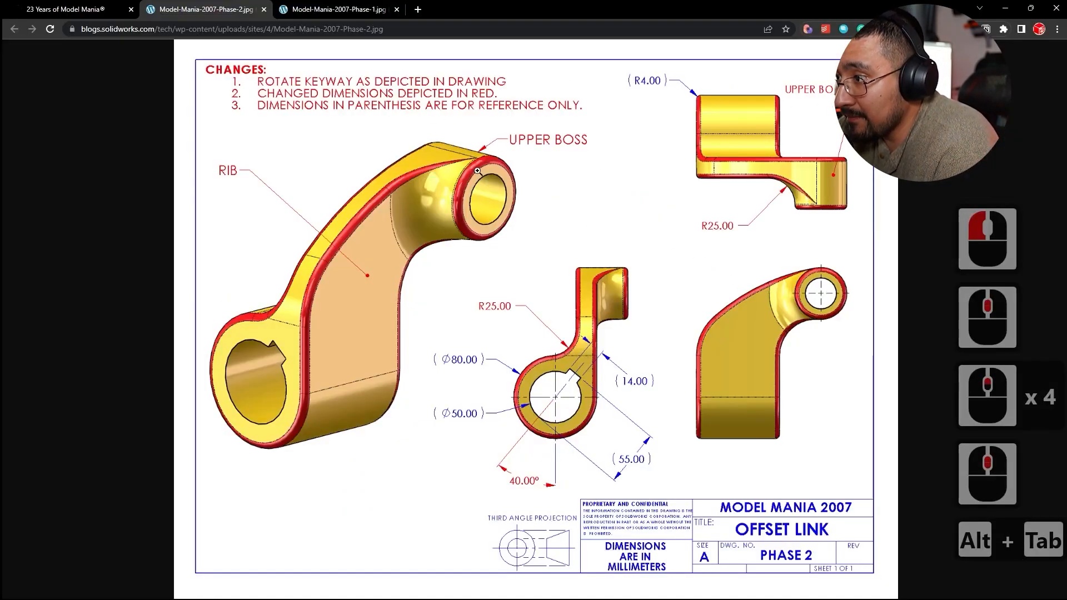
{"action": "key", "text": "alt+tab"}
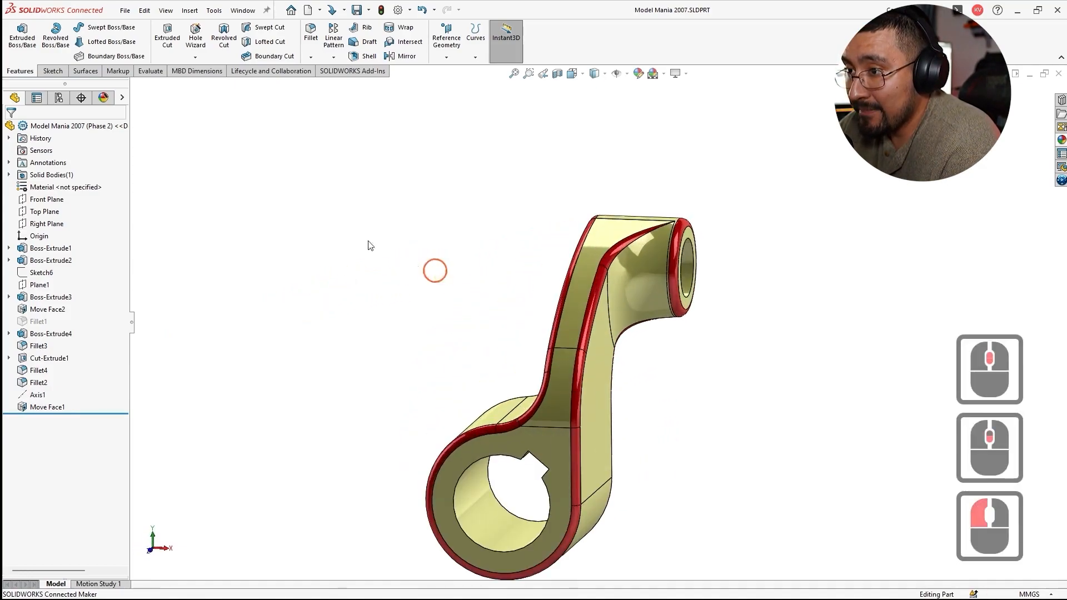
- Save the part and activate the Phase 1 then Phase 2 configurations so both rebuild cleanly
{"action": "left_click", "coordinate": [59, 98]}
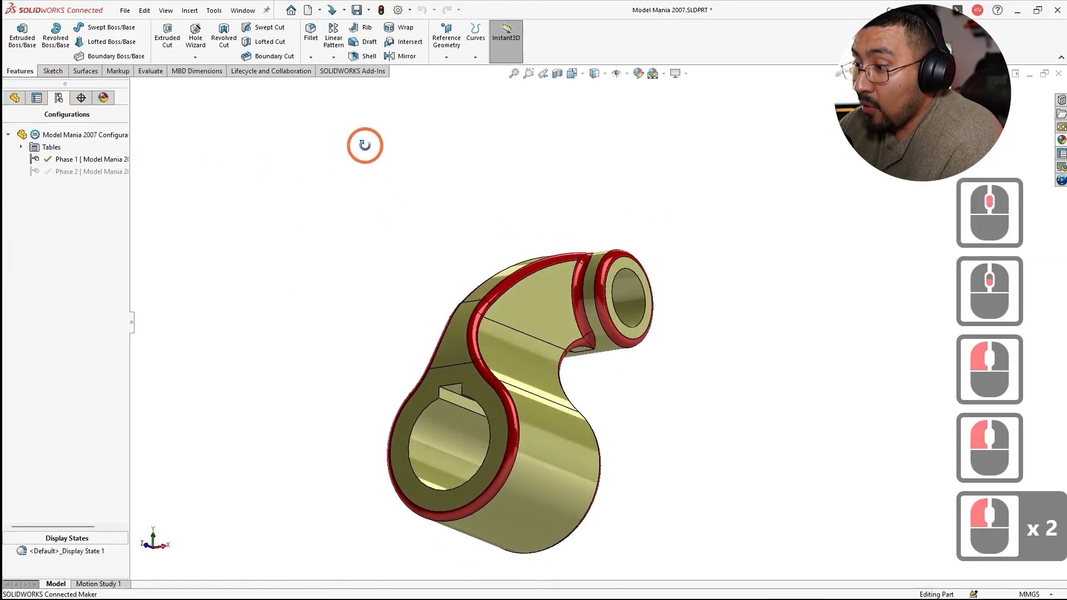
{"action": "left_click", "coordinate": [13, 98]}
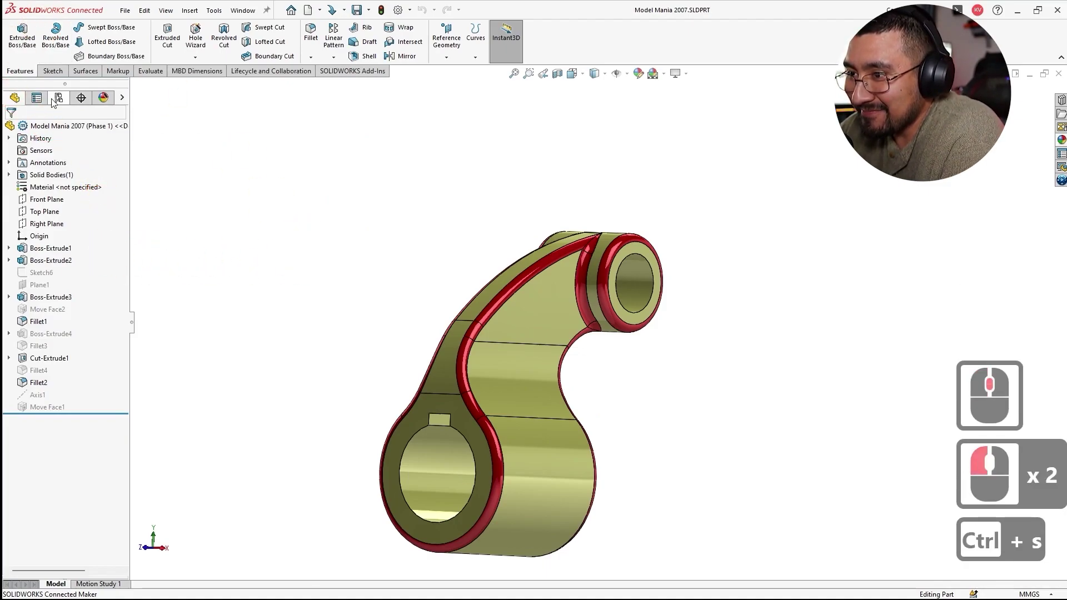
{"action": "left_click", "coordinate": [59, 98]}
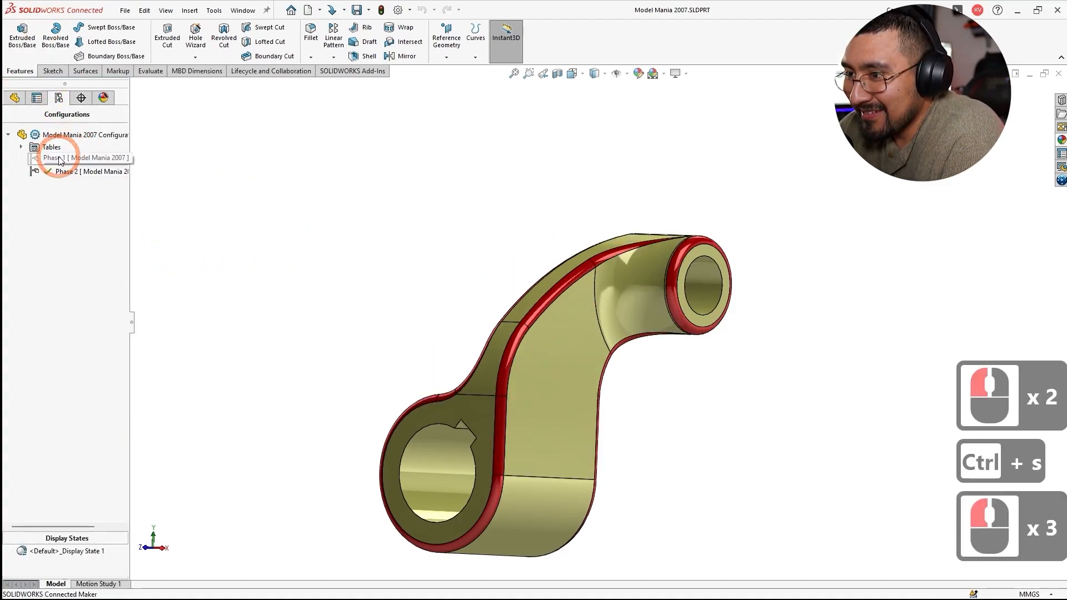
{"action": "double_click", "coordinate": [64, 159]}
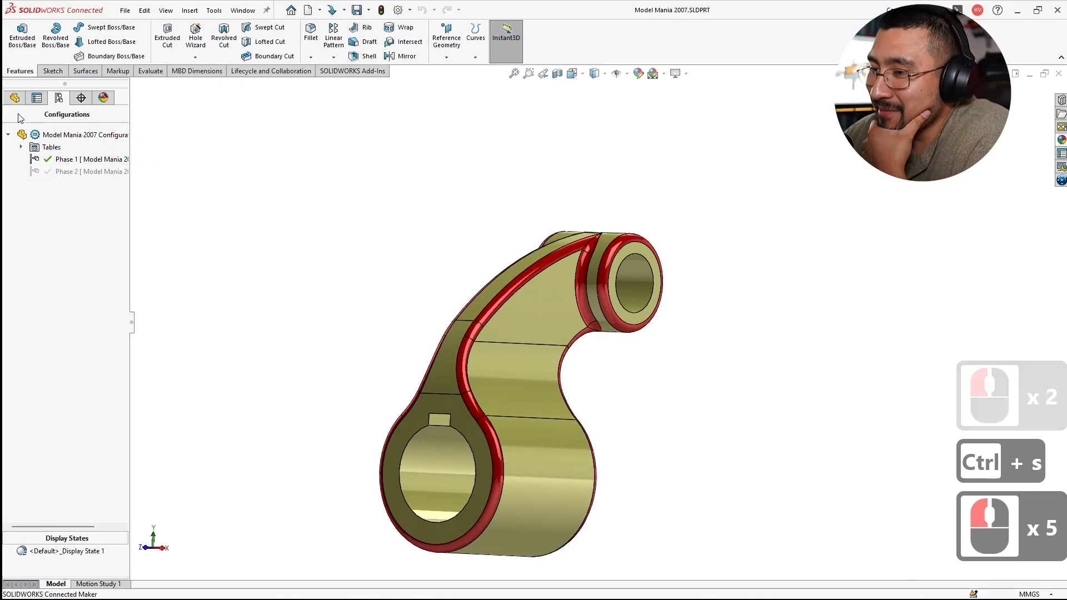
{"action": "left_click", "coordinate": [14, 98]}
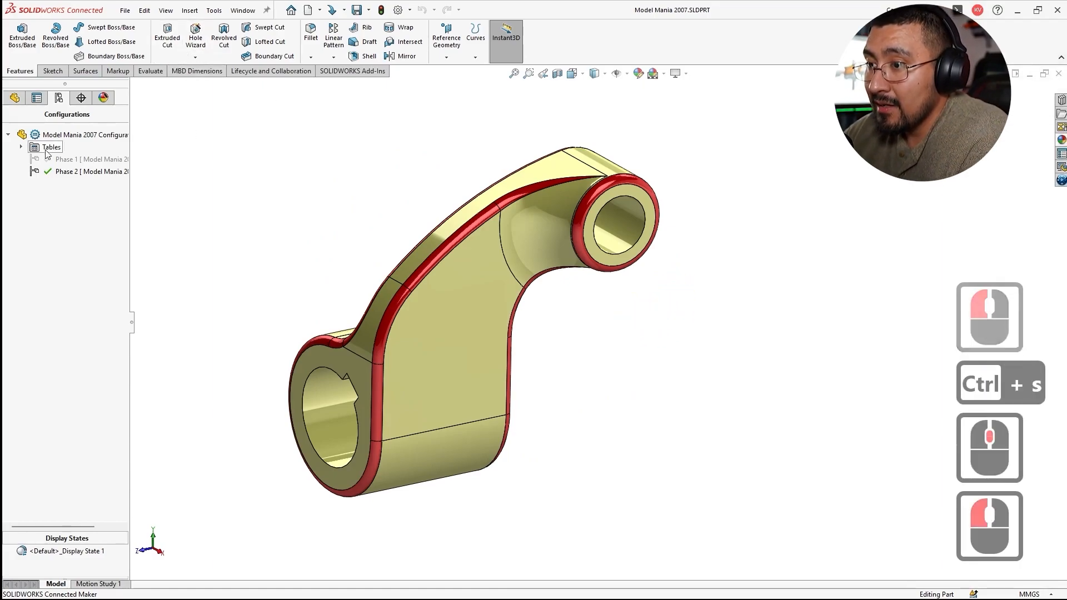
- Compute mass properties: about 420.84 g for Phase 1 and 449.16 g for Phase 2
{"action": "left_click", "coordinate": [149, 71]}
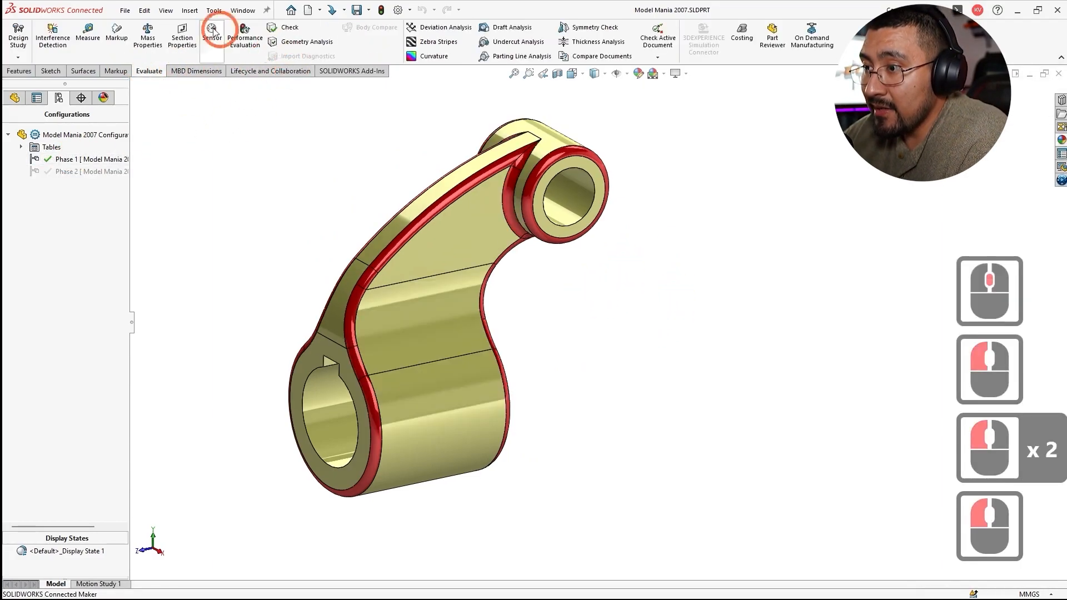
{"action": "left_click", "coordinate": [147, 36]}
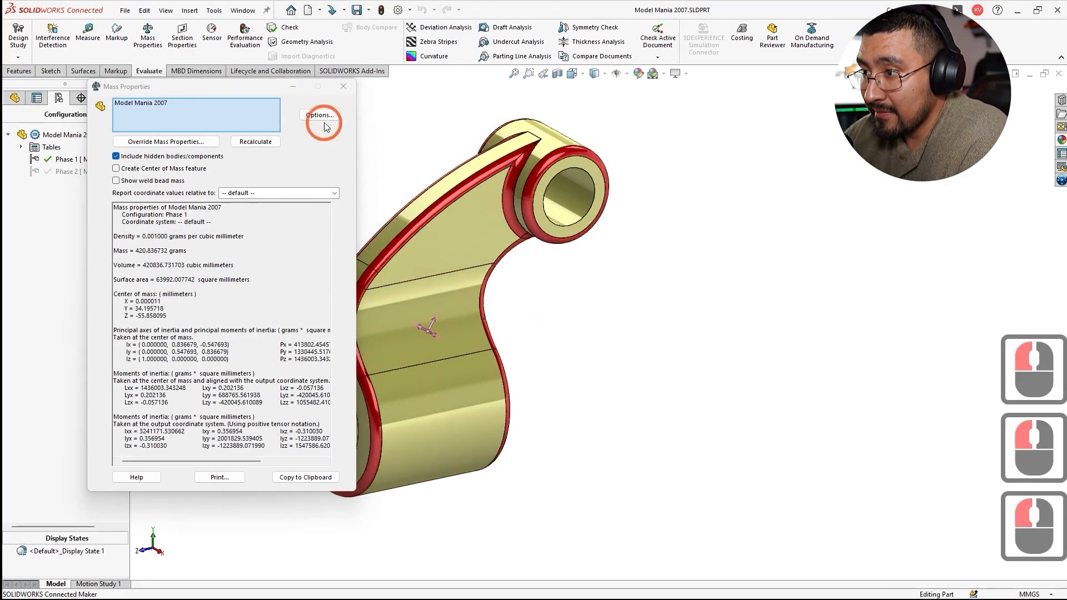
{"action": "left_click", "coordinate": [343, 85]}
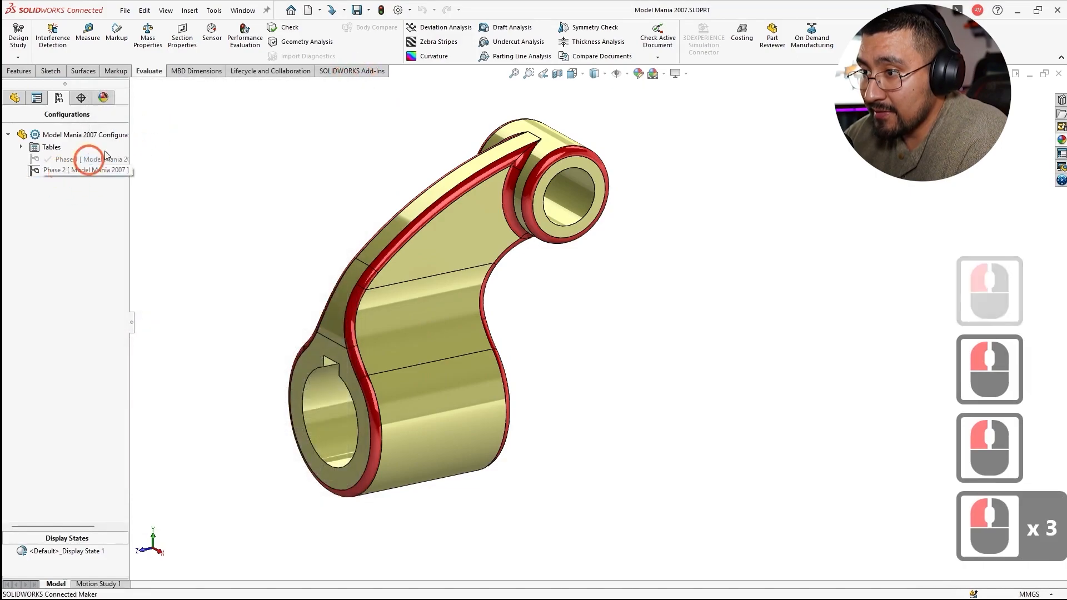
{"action": "left_click", "coordinate": [148, 36]}
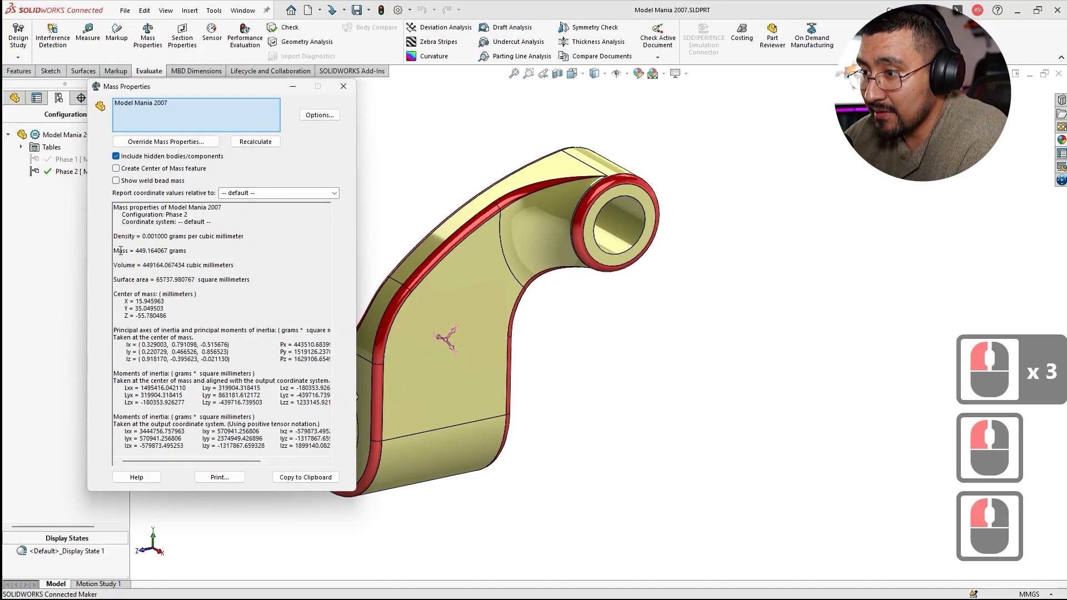
{"action": "left_click", "coordinate": [265, 253]}
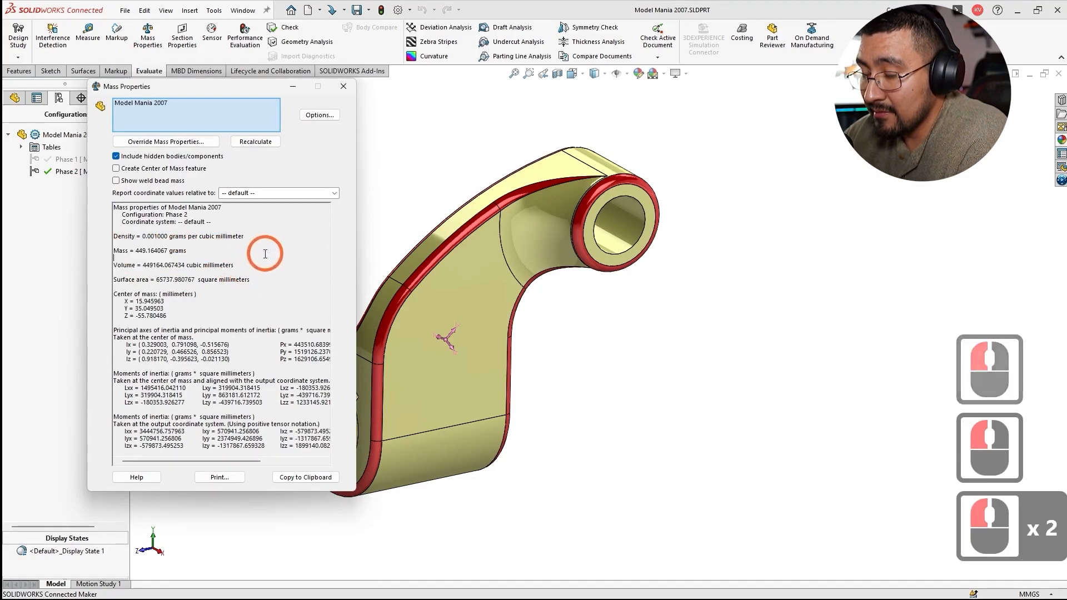